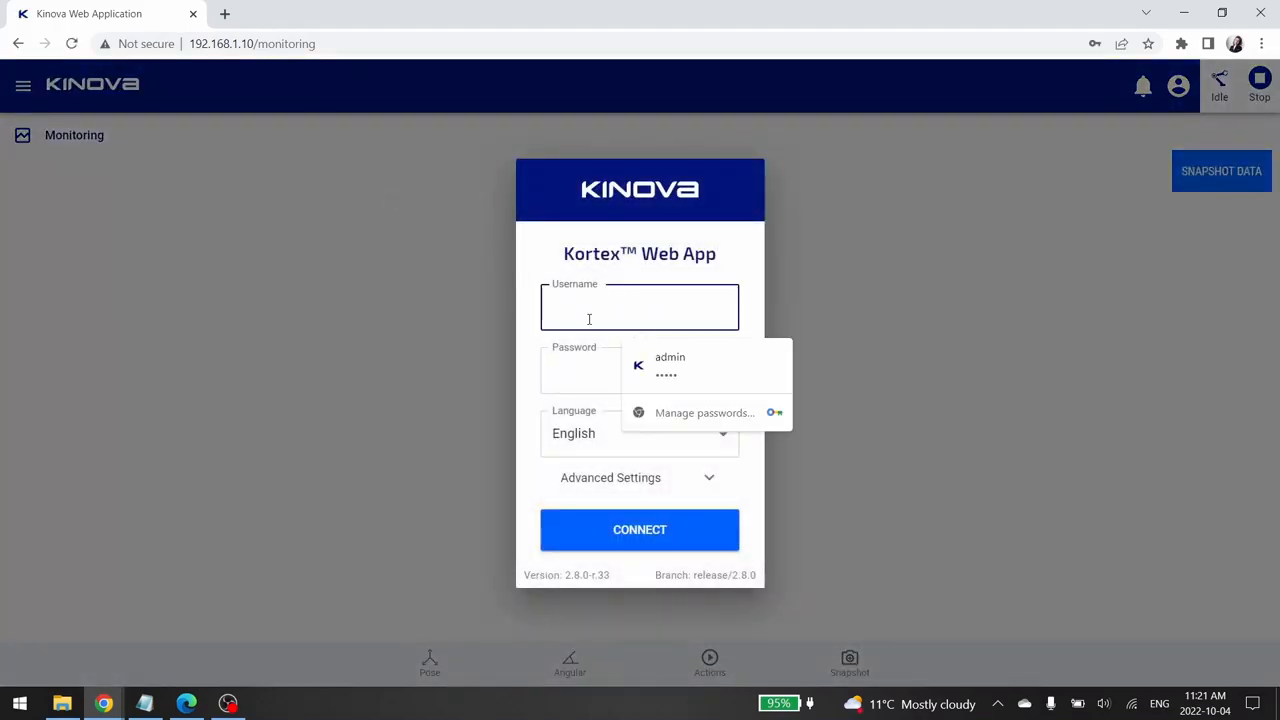
# Sign in with the saved admin credentials and connect to the robot
pyautogui.click(670, 364)
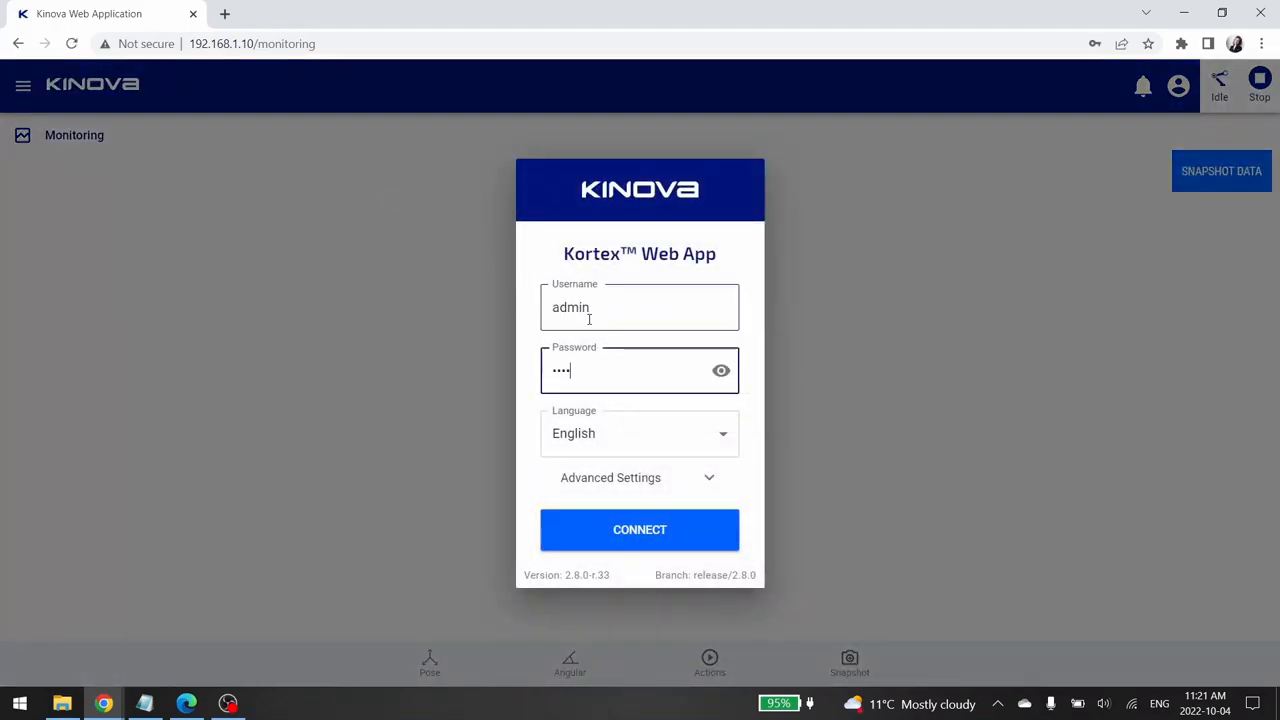
pyautogui.write('•')
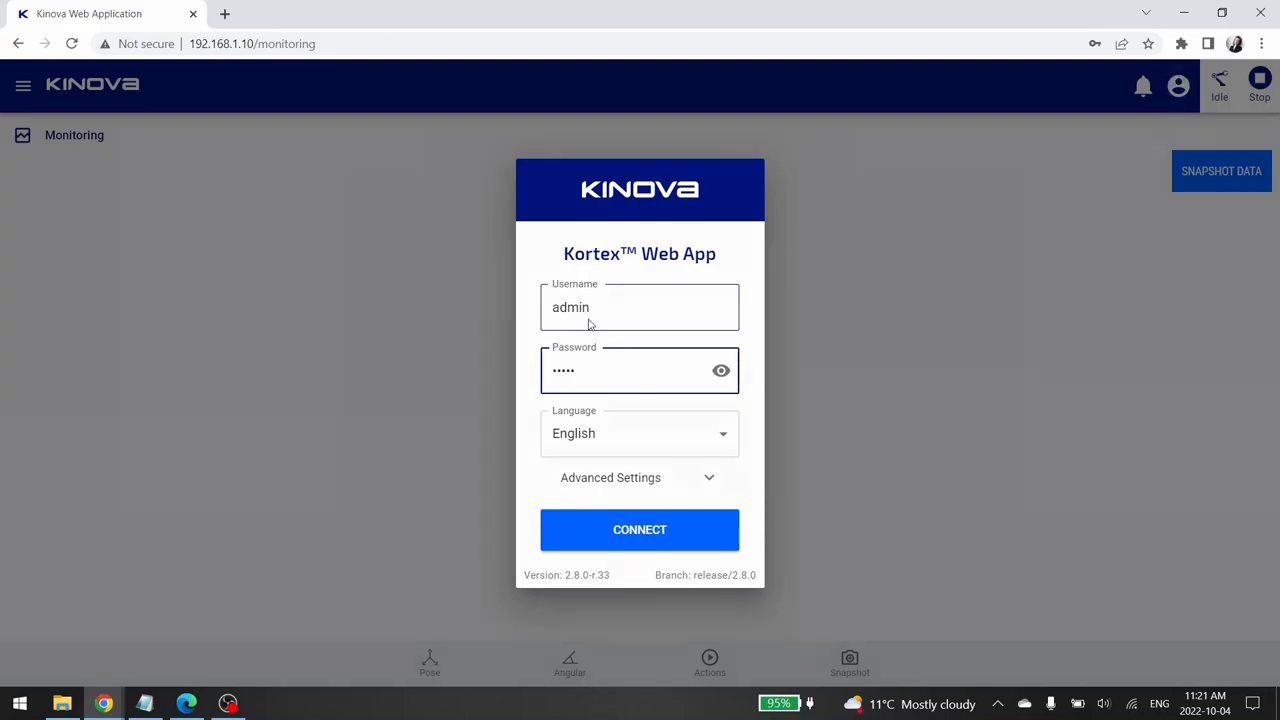
pyautogui.click(640, 528)
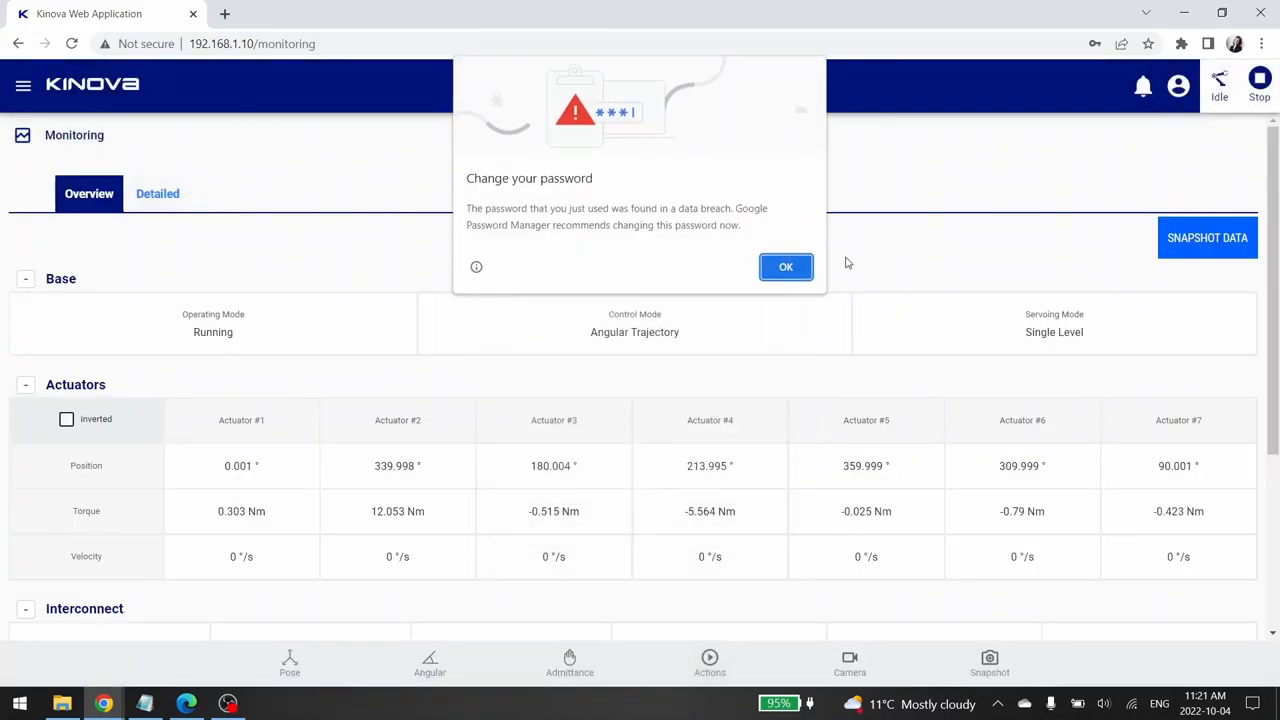
# Navigate via Operations to the Camera page showing the arm's live video feed
pyautogui.click(24, 84)
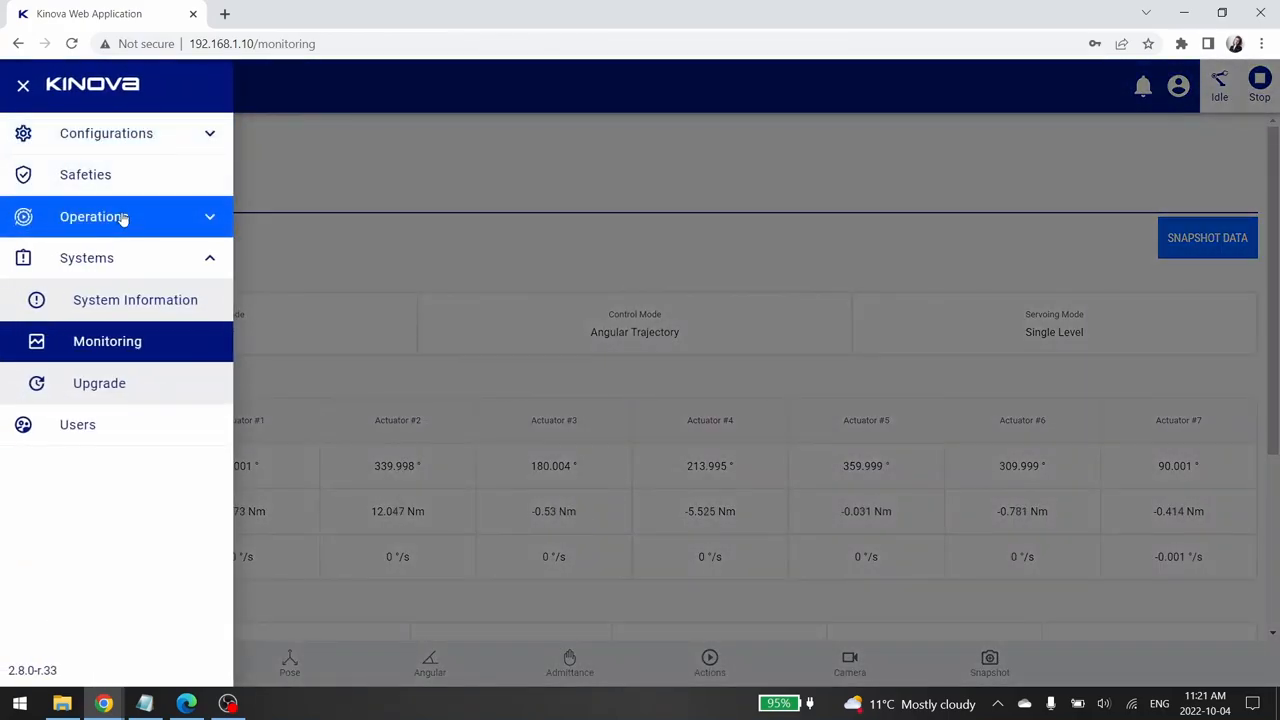
pyautogui.click(94, 216)
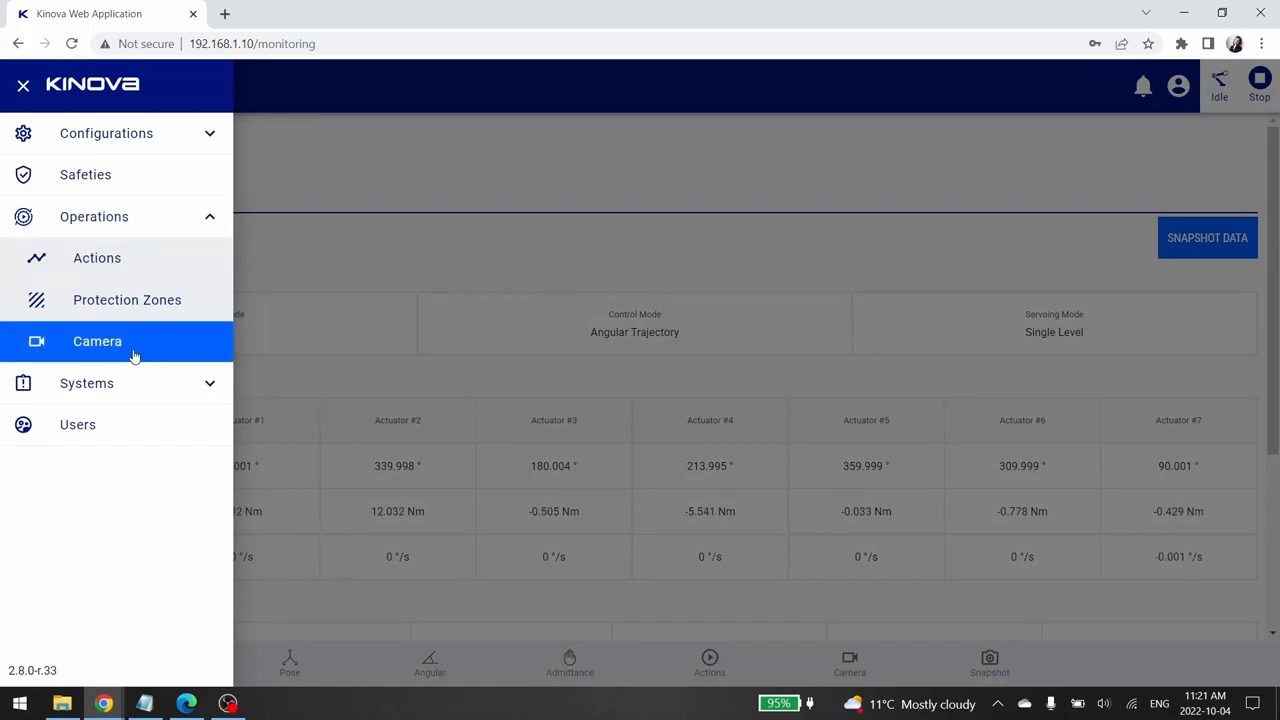
pyautogui.click(96, 340)
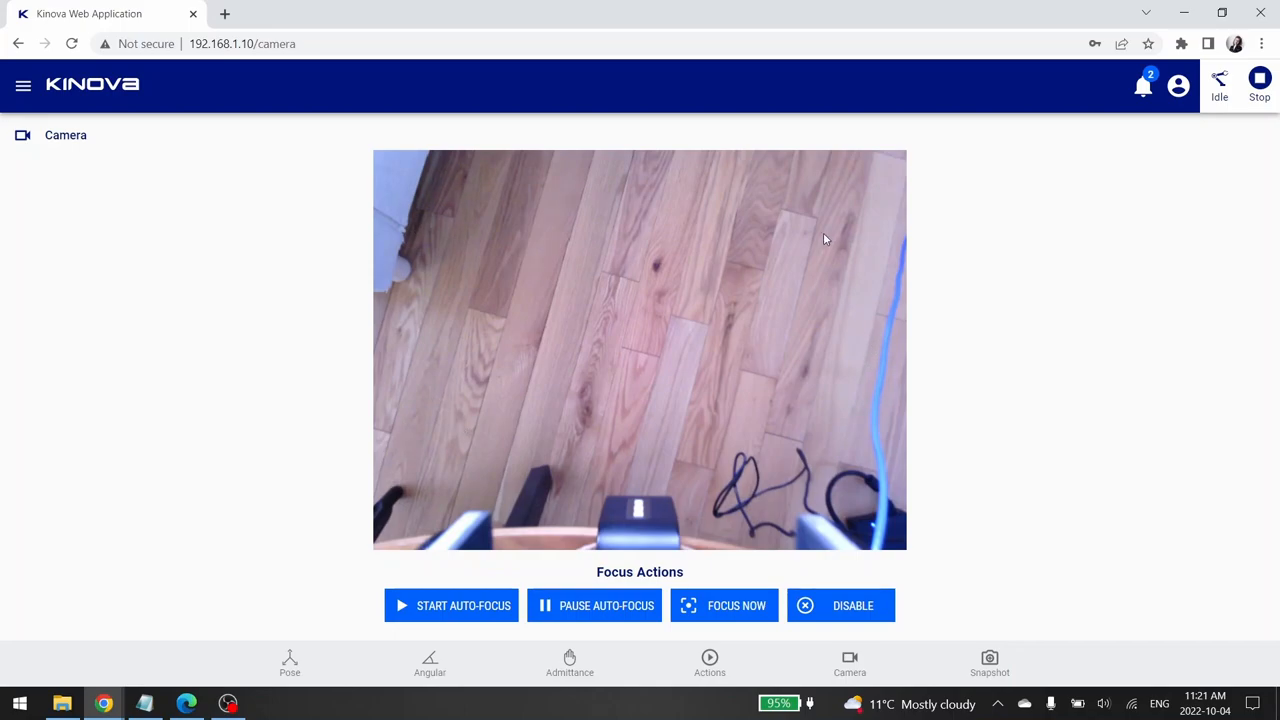
pyautogui.moveTo(668, 458)
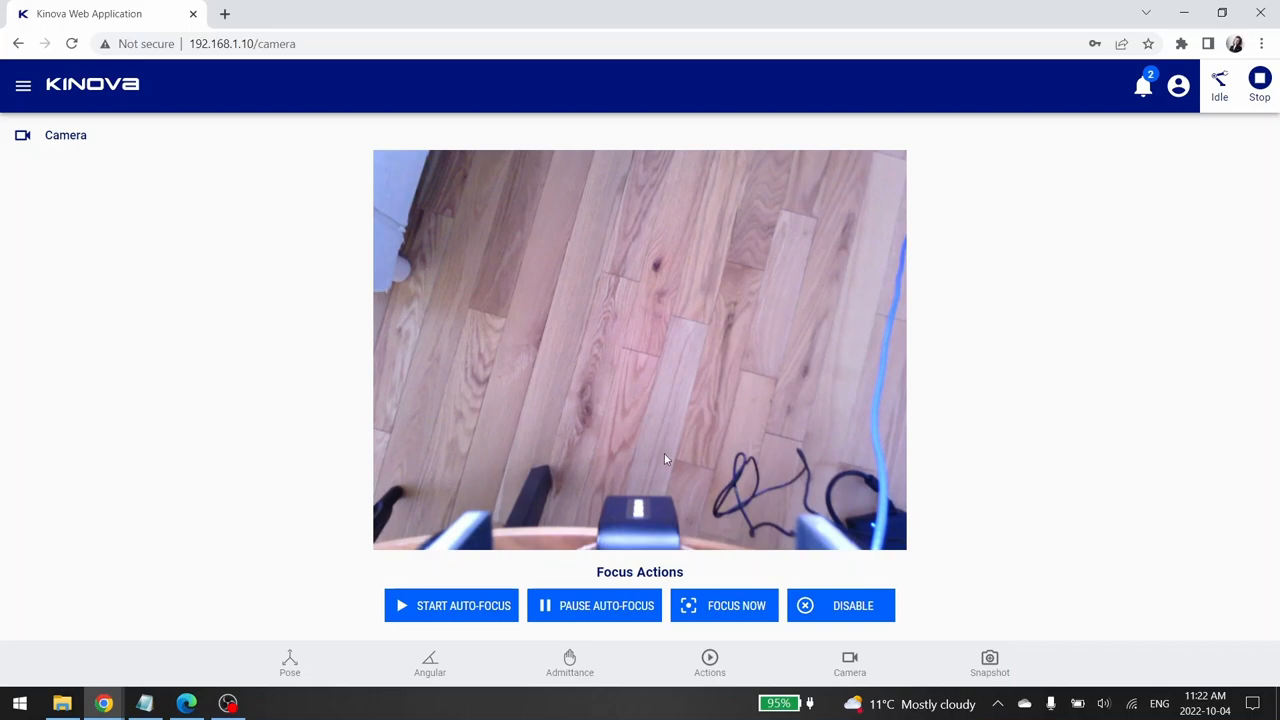
pyautogui.moveTo(452, 610)
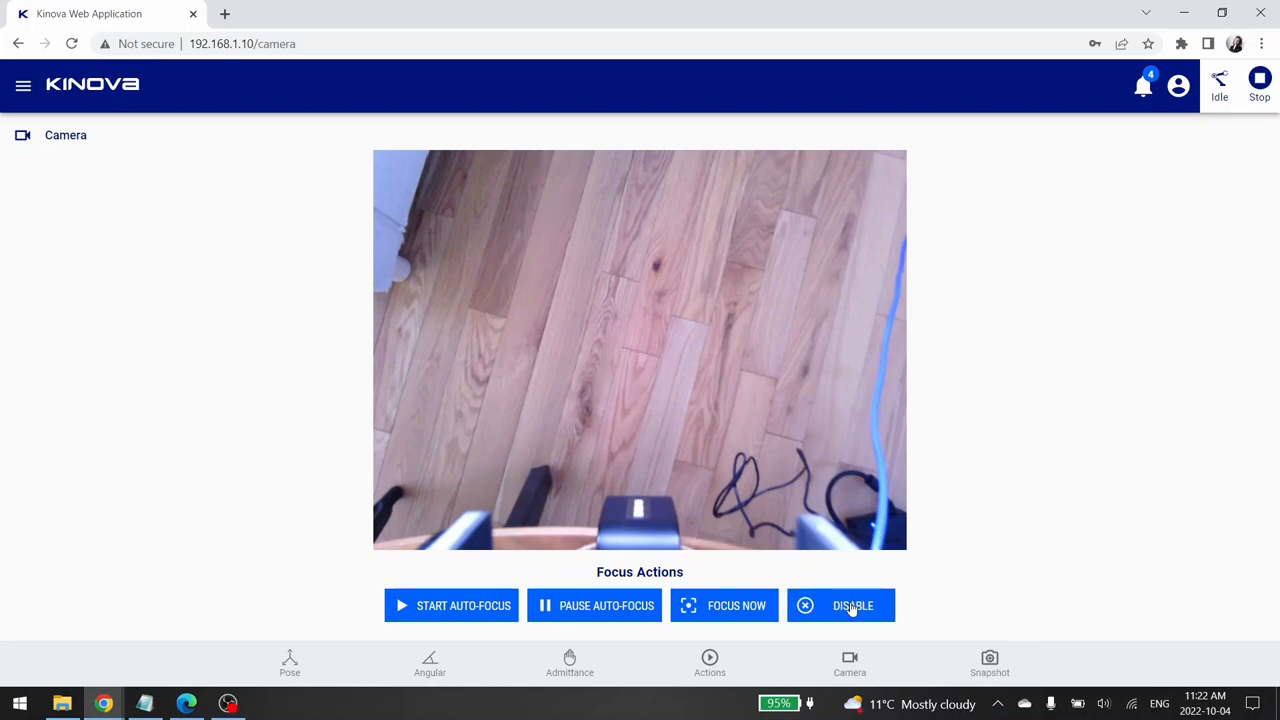
# Navigate via Operations to the Protection Zones page listing the Base Protection Zone
pyautogui.click(24, 84)
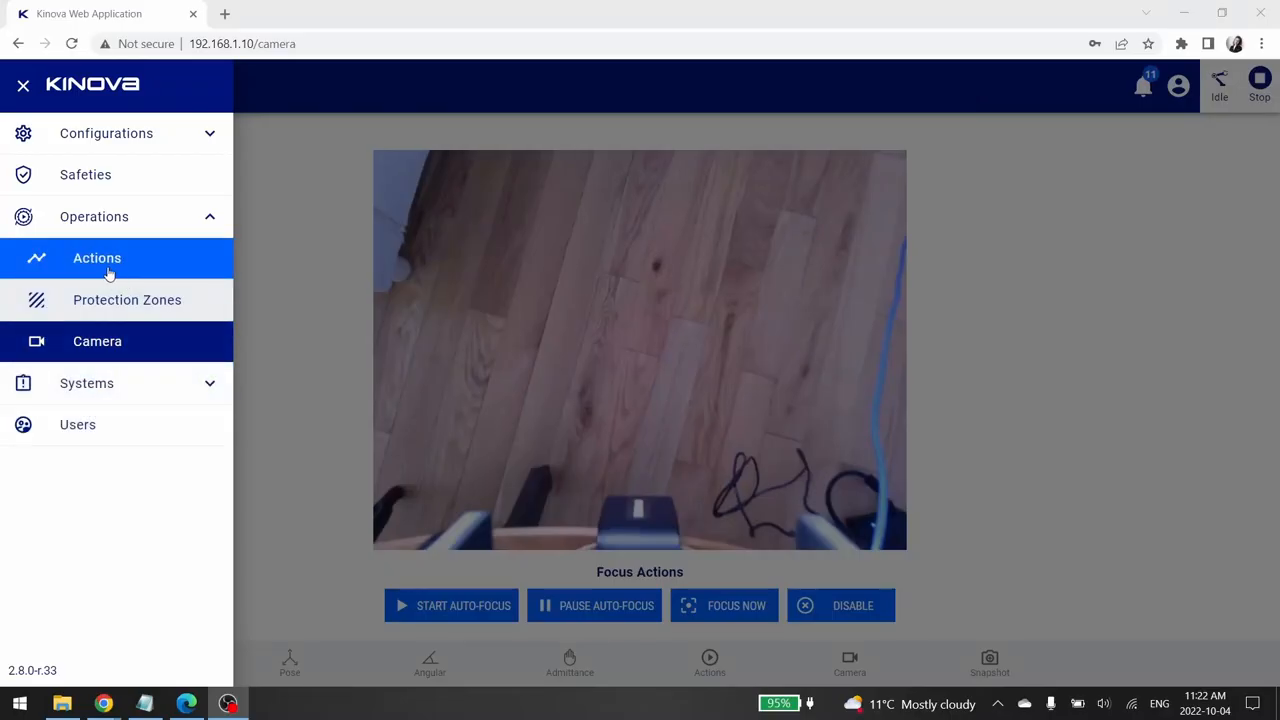
pyautogui.click(128, 300)
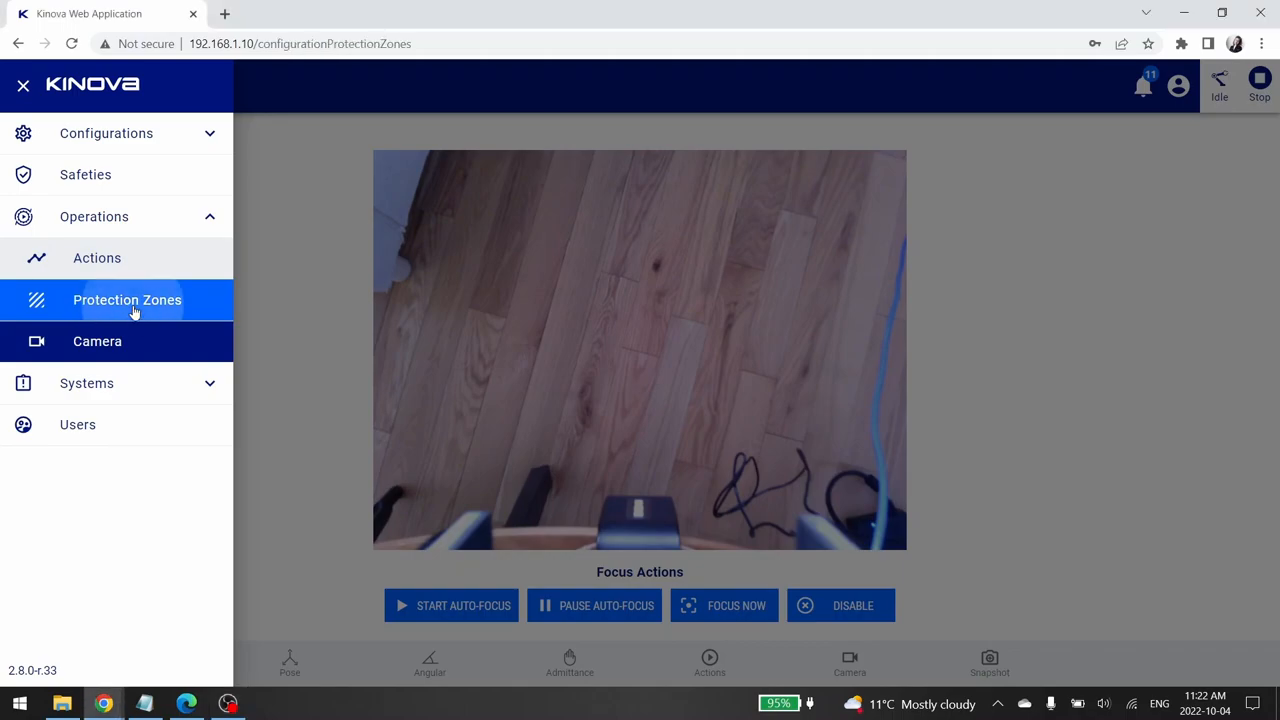
pyautogui.click(128, 300)
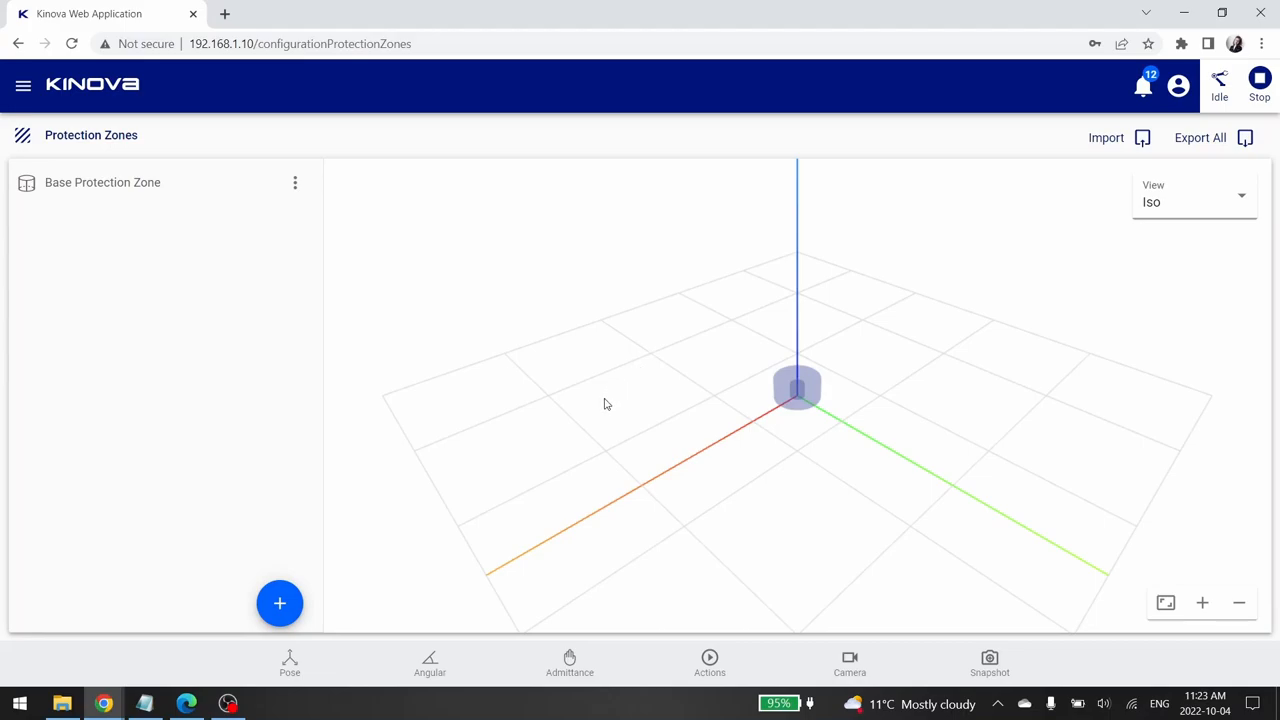
pyautogui.moveTo(800, 264)
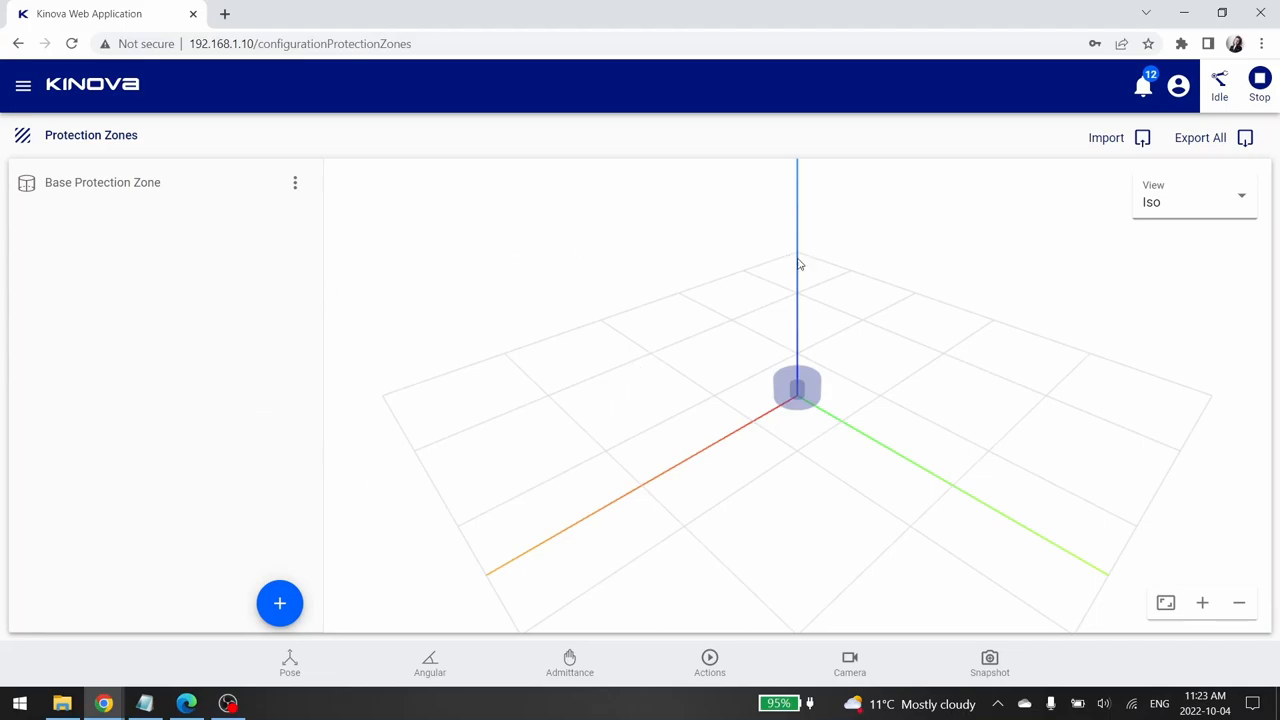
pyautogui.moveTo(824, 336)
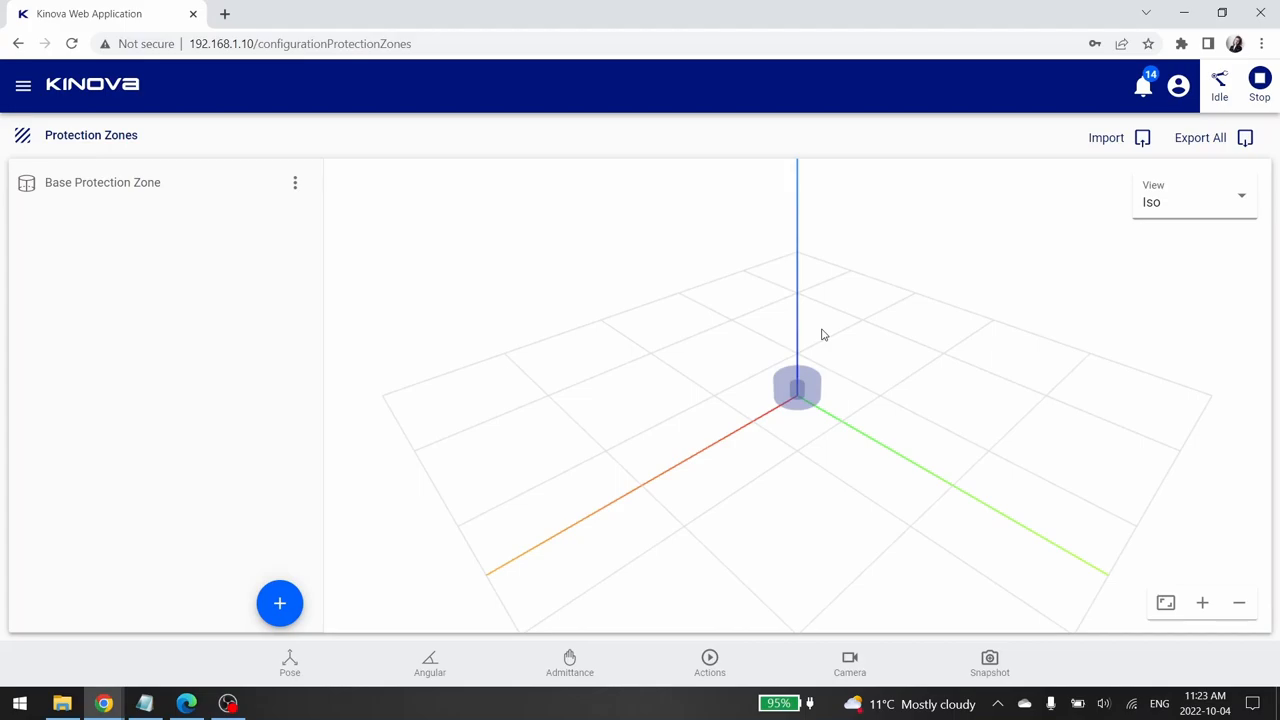
pyautogui.moveTo(832, 392)
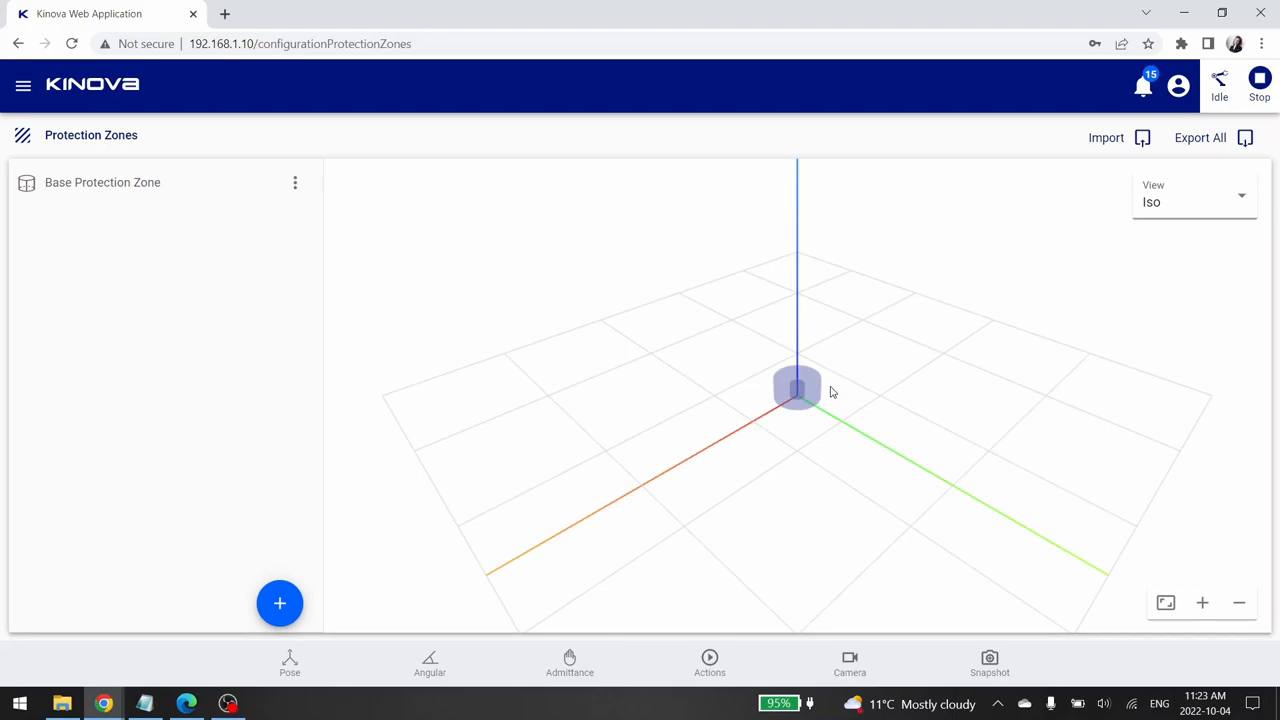
pyautogui.click(848, 664)
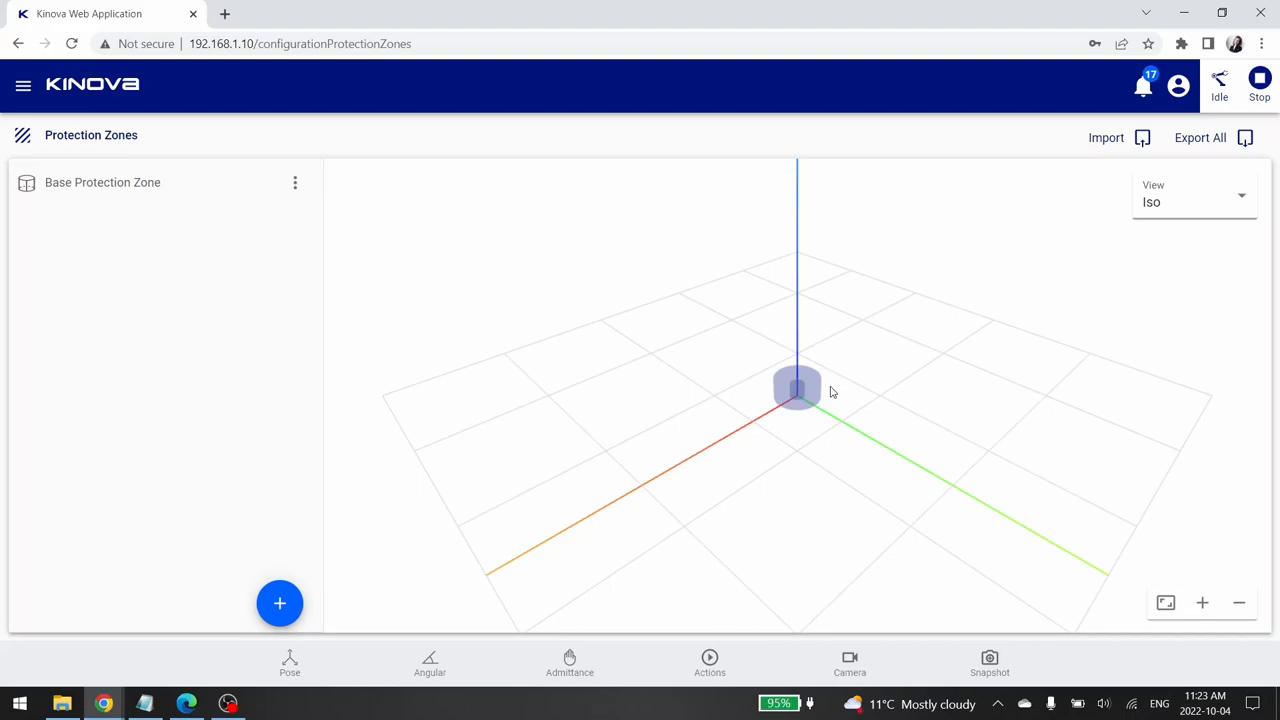
pyautogui.moveTo(924, 272)
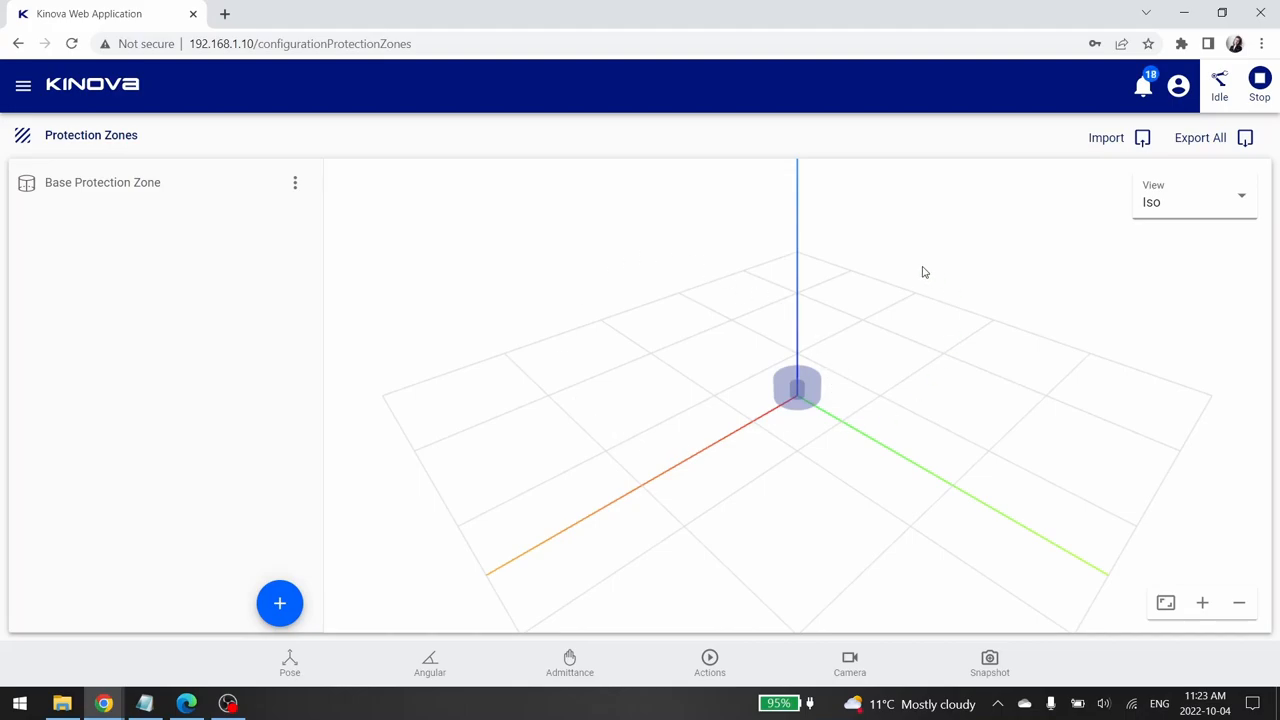
pyautogui.moveTo(932, 268)
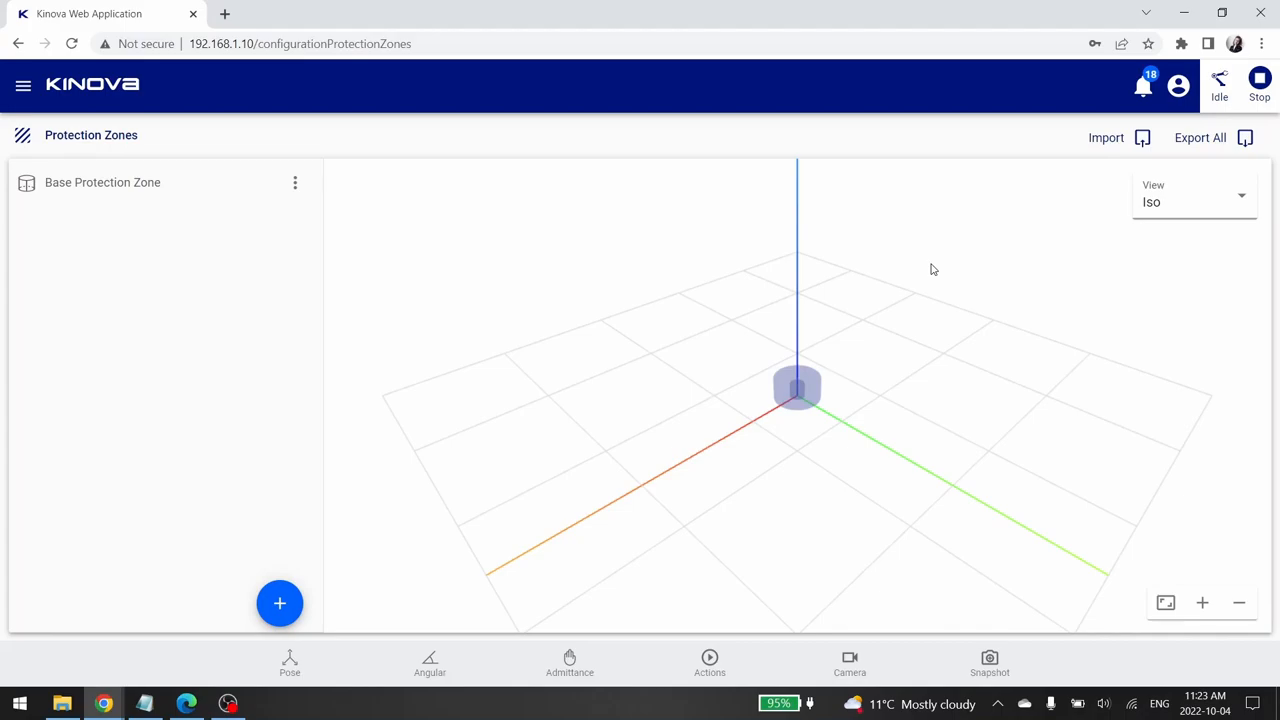
pyautogui.moveTo(1132, 152)
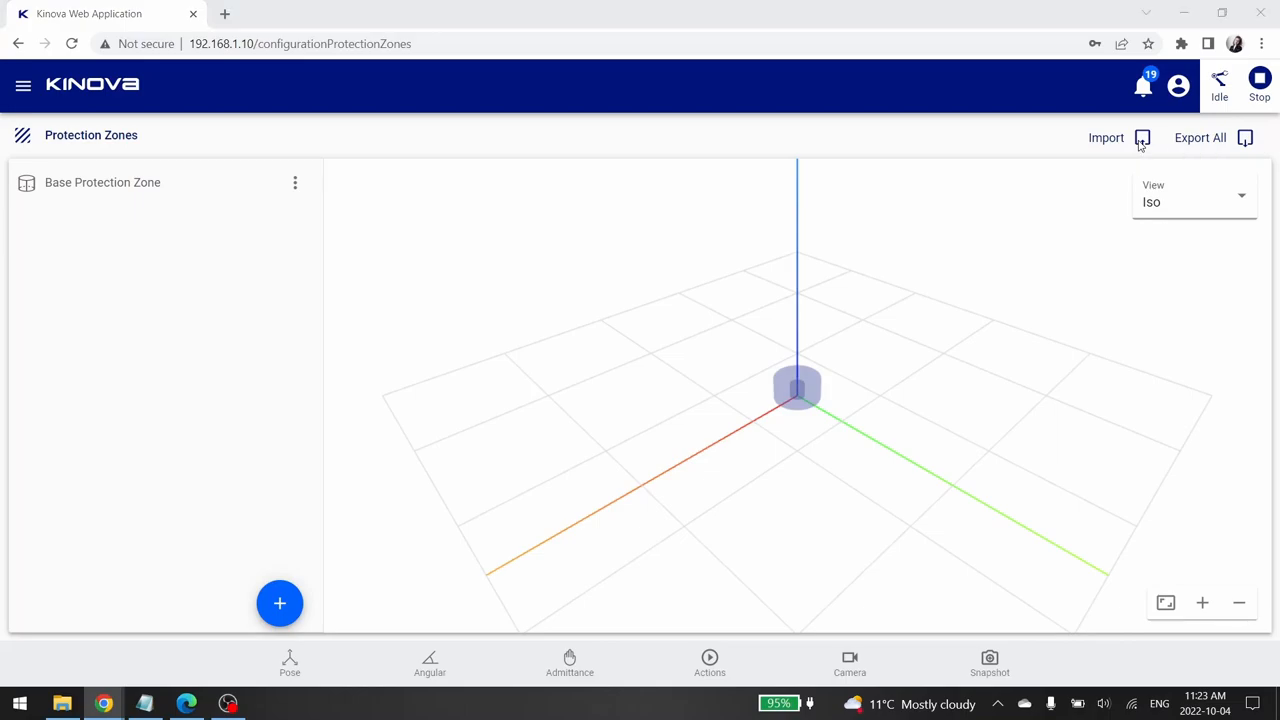
# Import the Wall protection zone from its JSON source file
pyautogui.click(1106, 136)
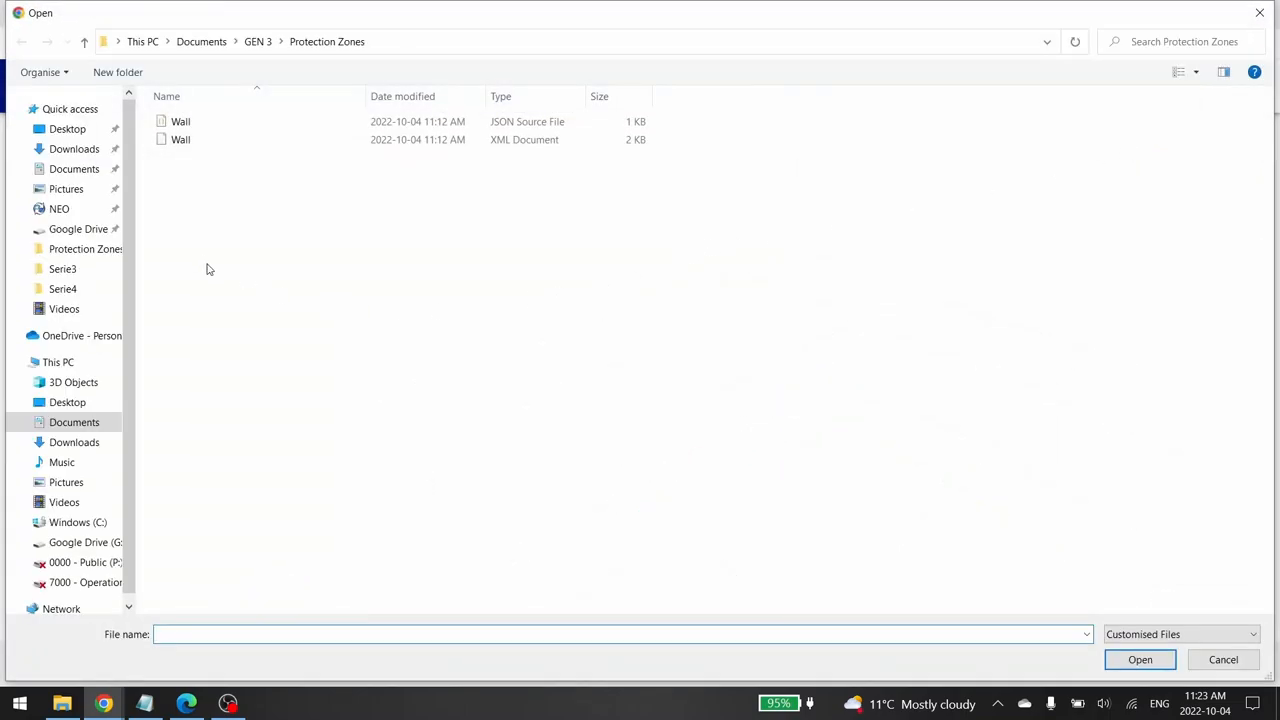
pyautogui.click(180, 122)
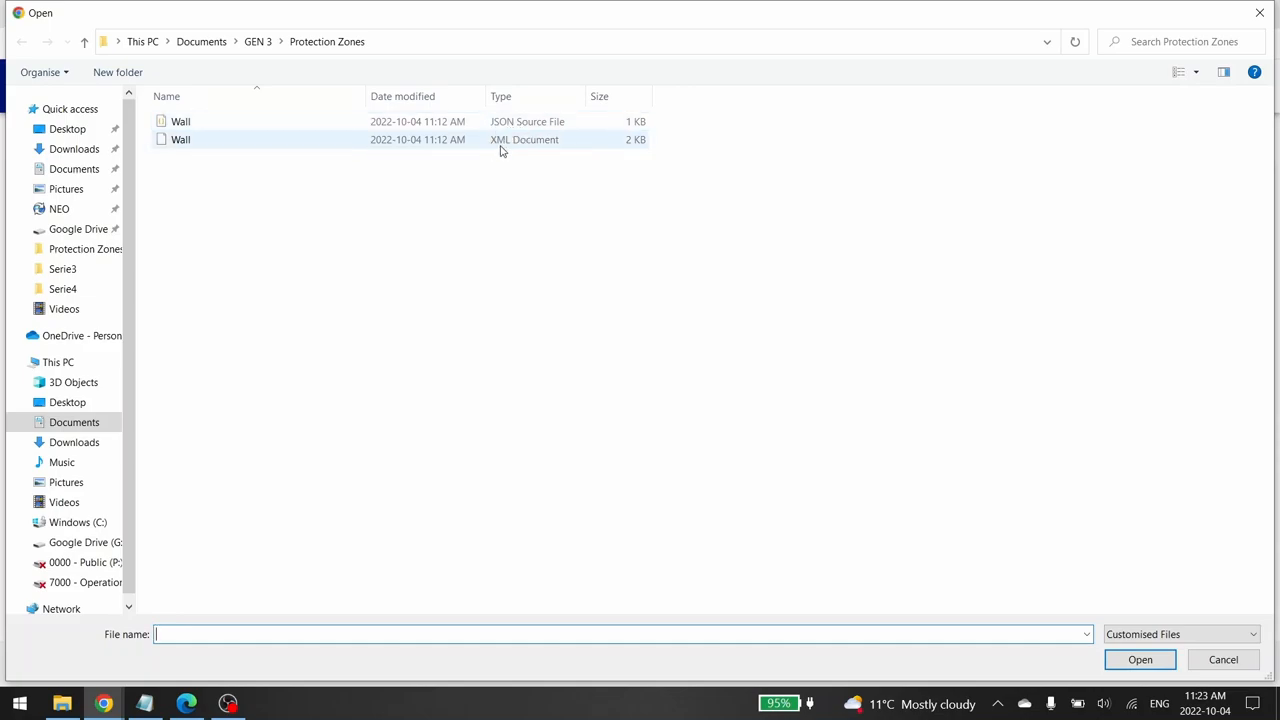
pyautogui.moveTo(538, 148)
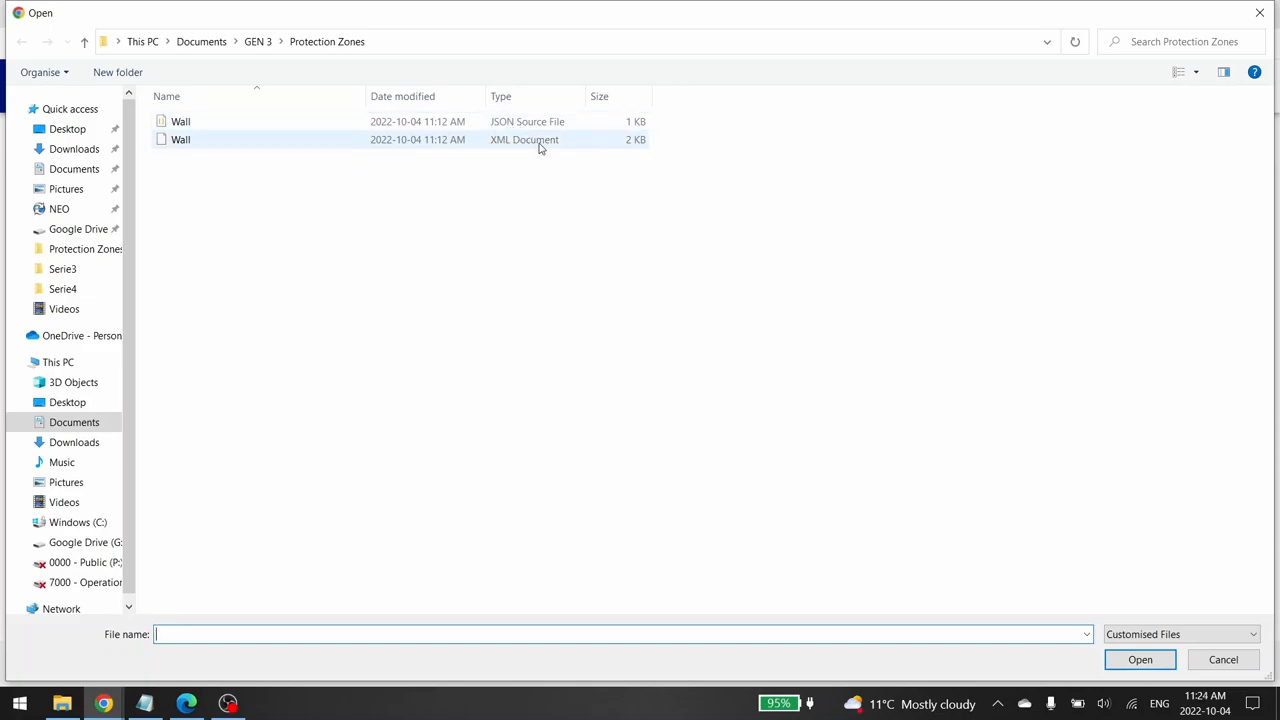
pyautogui.click(180, 122)
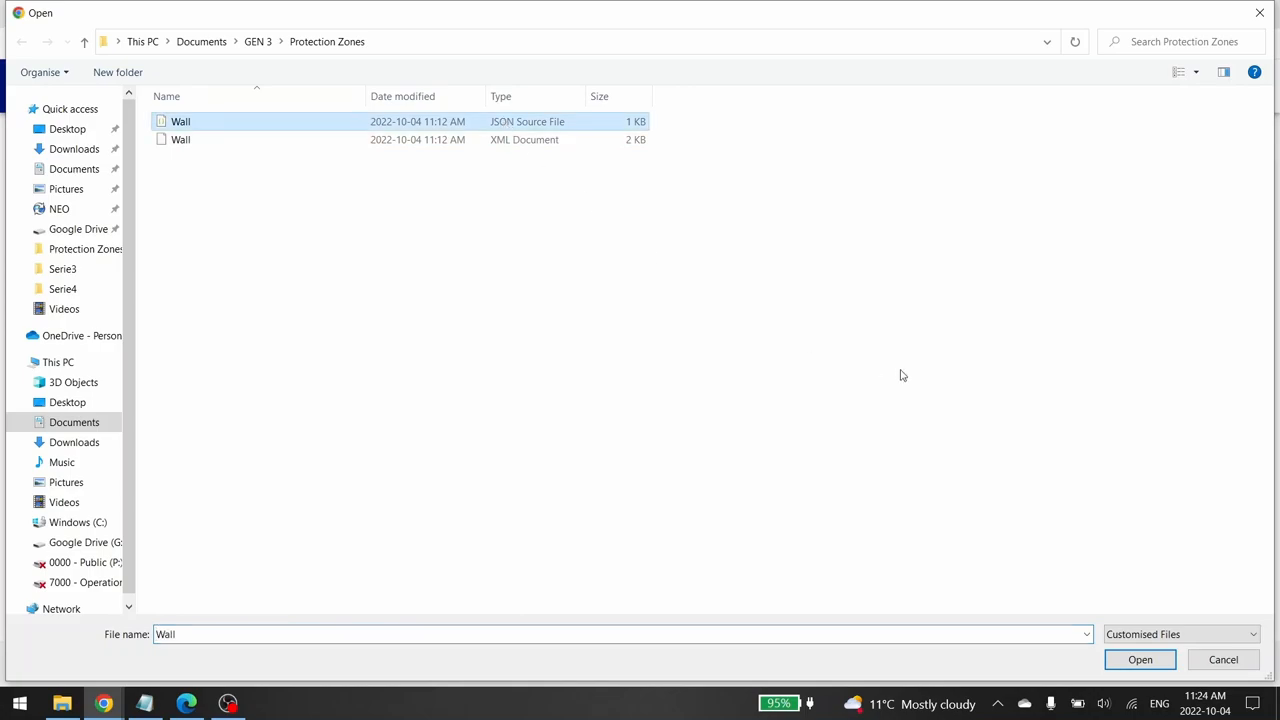
pyautogui.click(1140, 660)
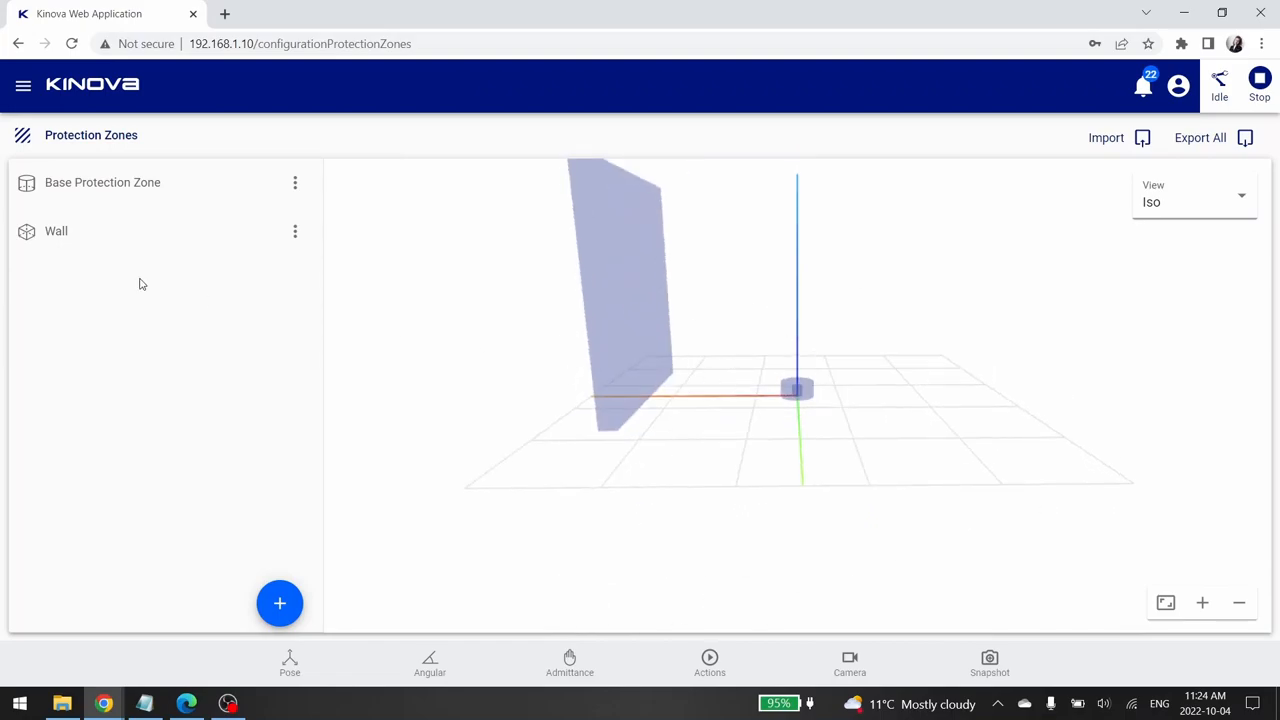
# Delete the Wall zone and re-import it from the Wall XML document
pyautogui.click(294, 182)
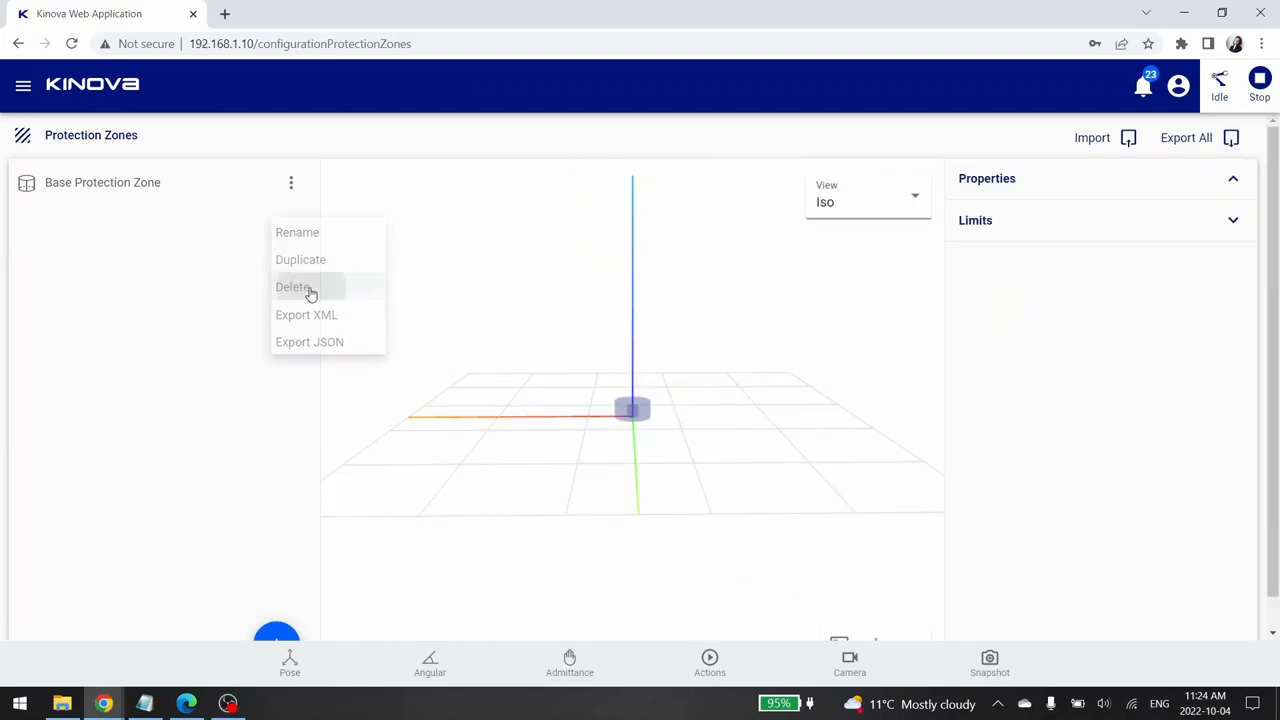
pyautogui.click(292, 288)
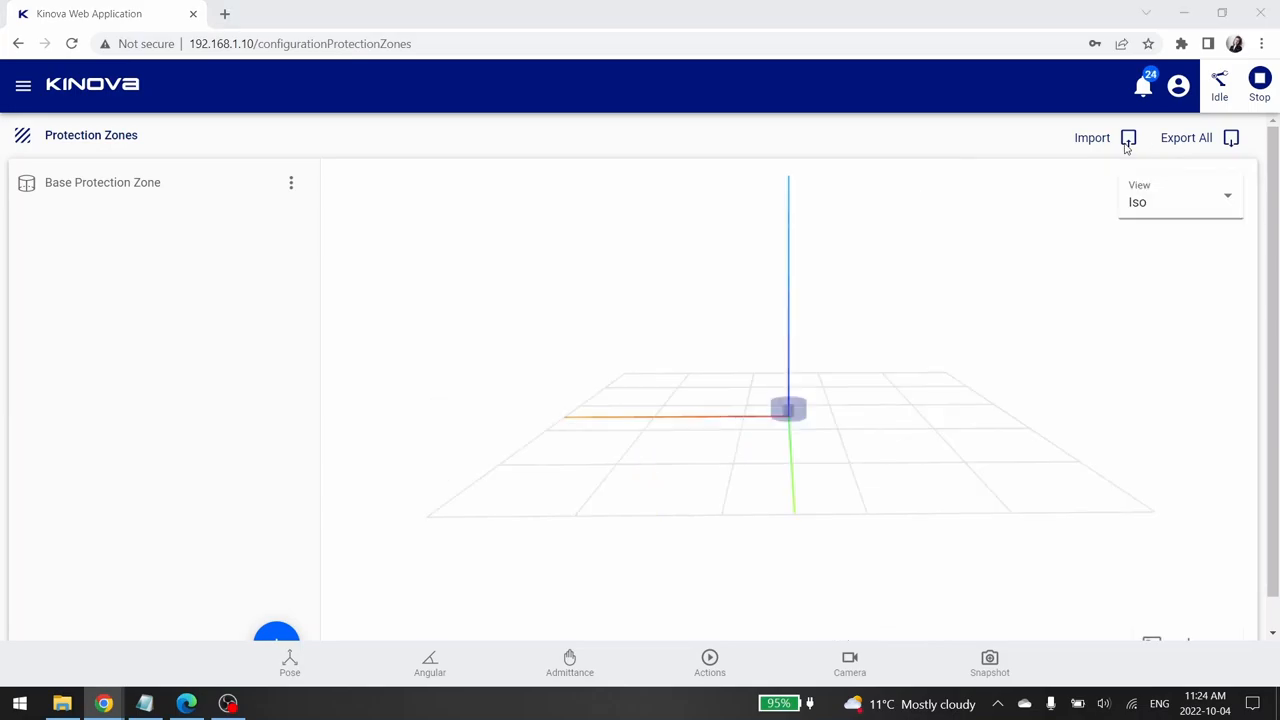
pyautogui.click(1092, 136)
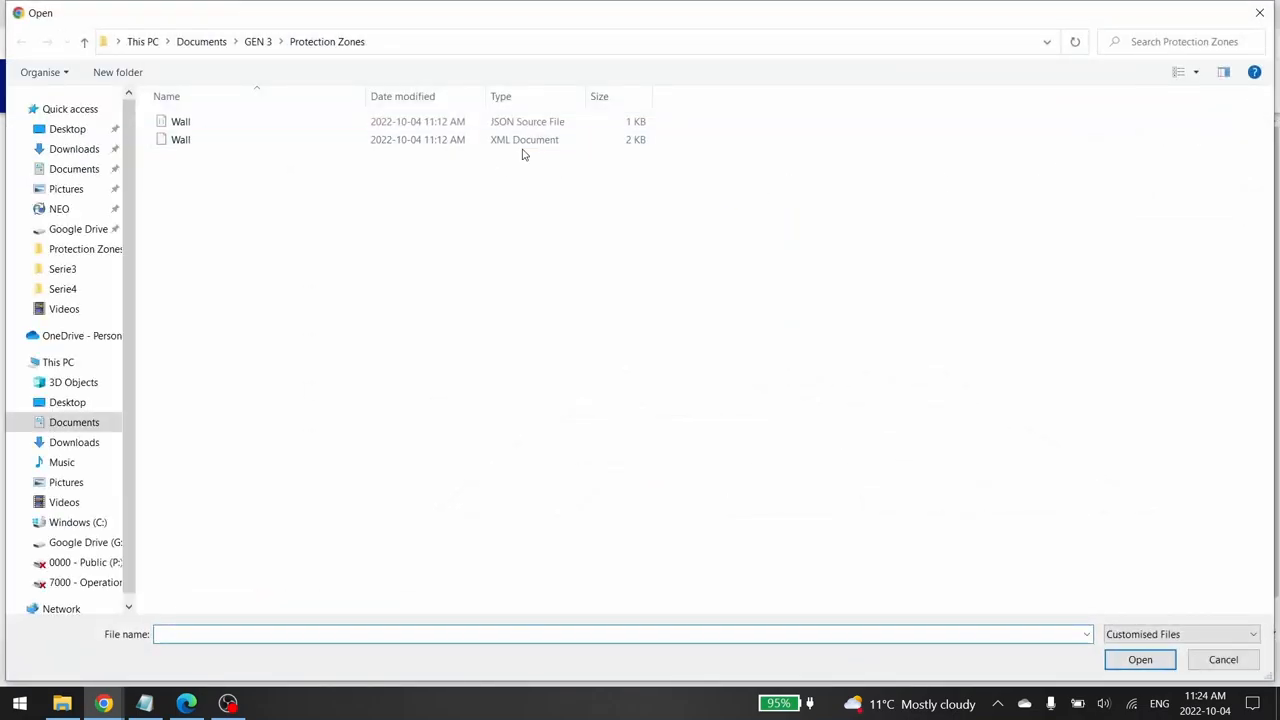
pyautogui.click(180, 140)
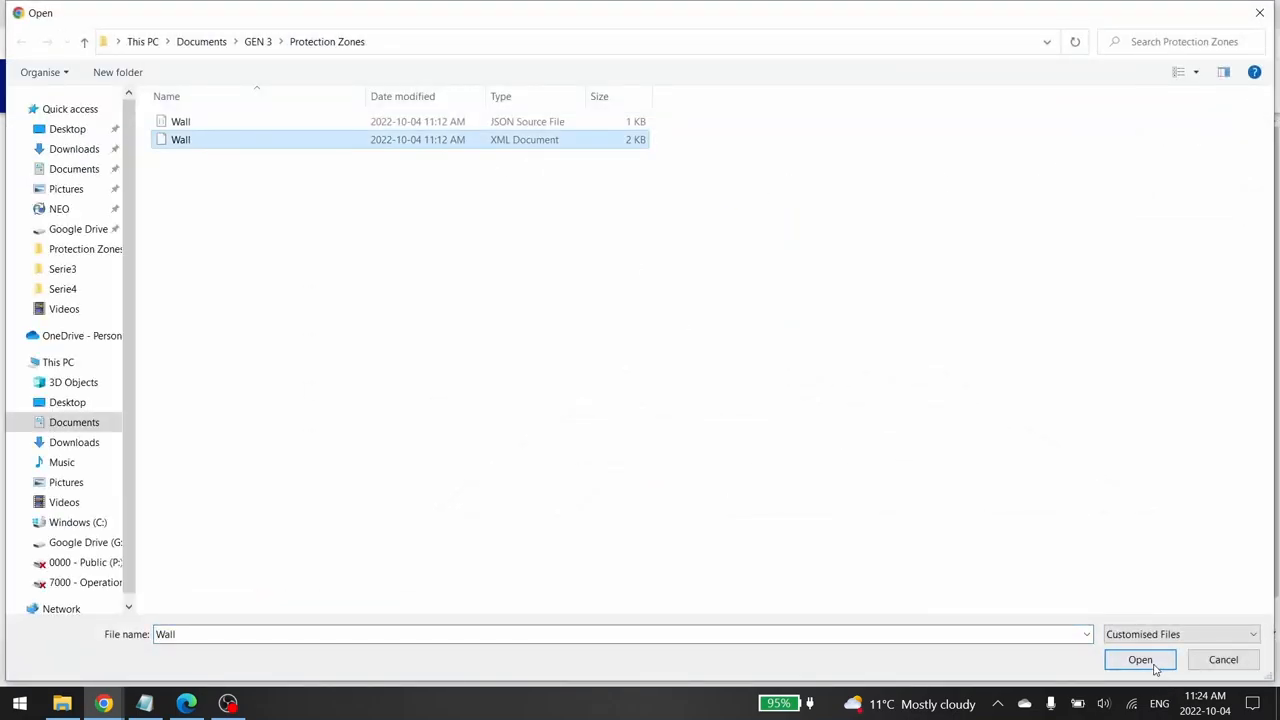
pyautogui.click(1140, 660)
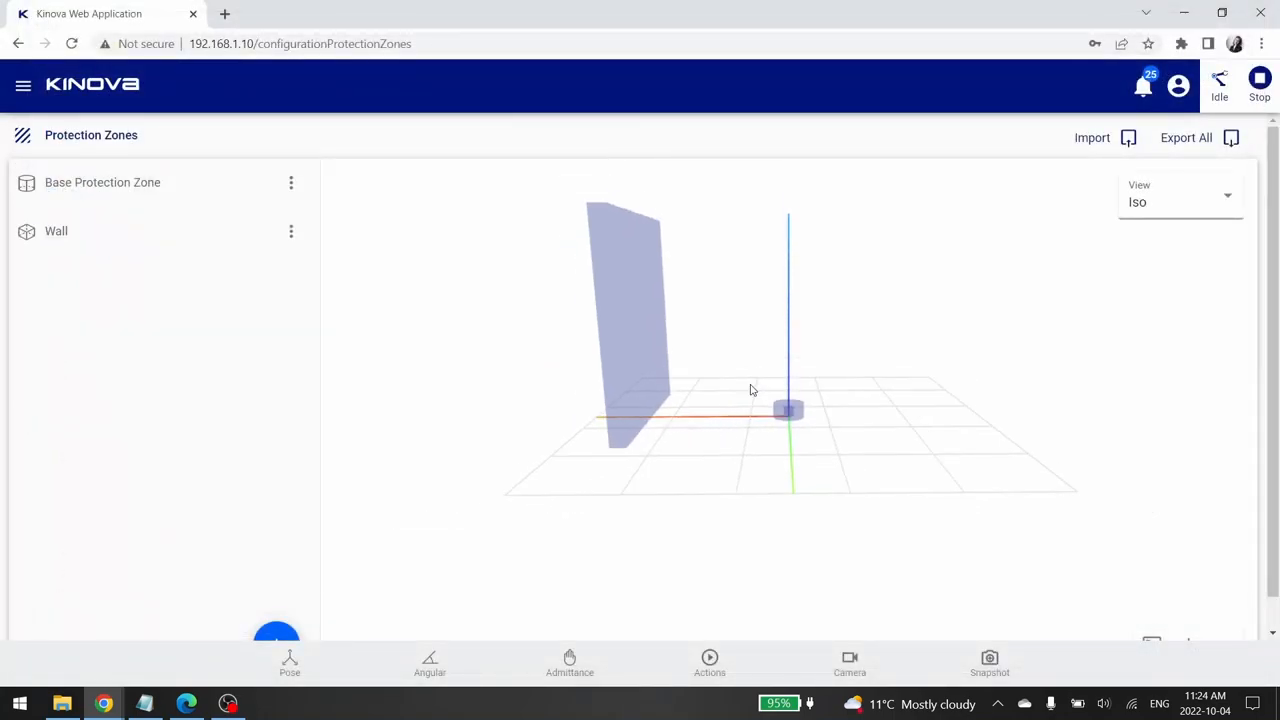
pyautogui.click(56, 232)
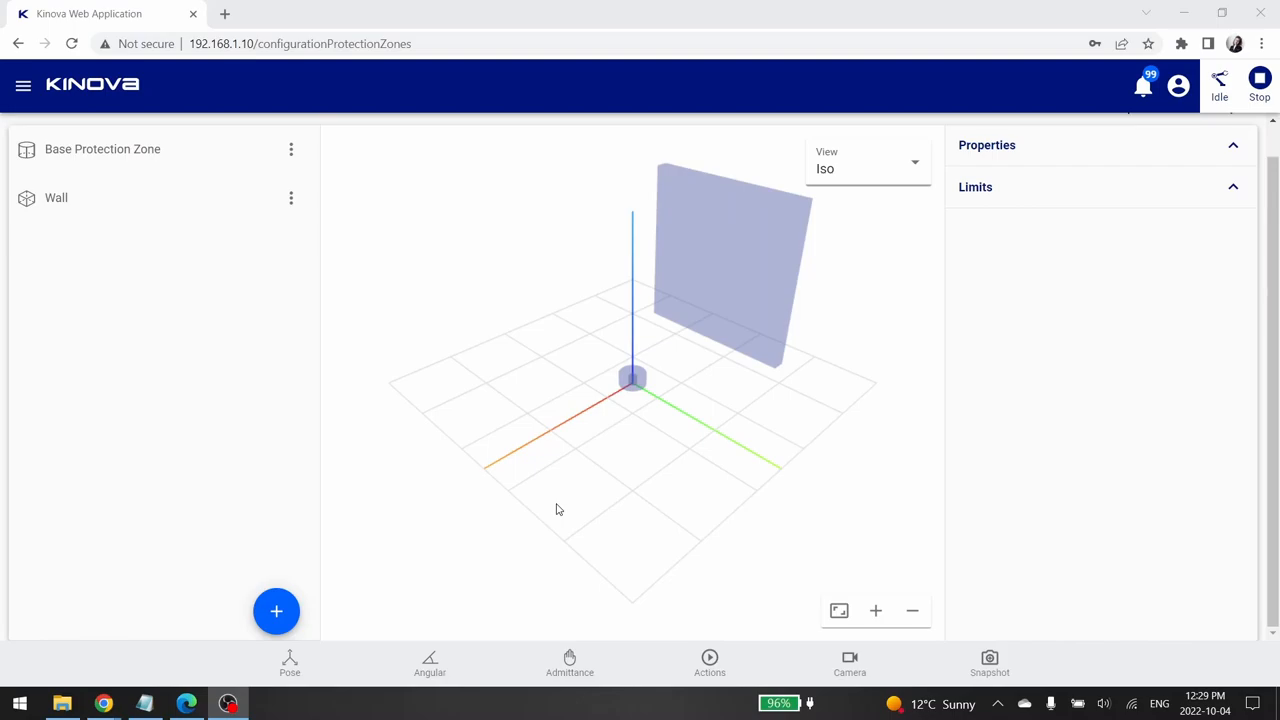
pyautogui.moveTo(342, 610)
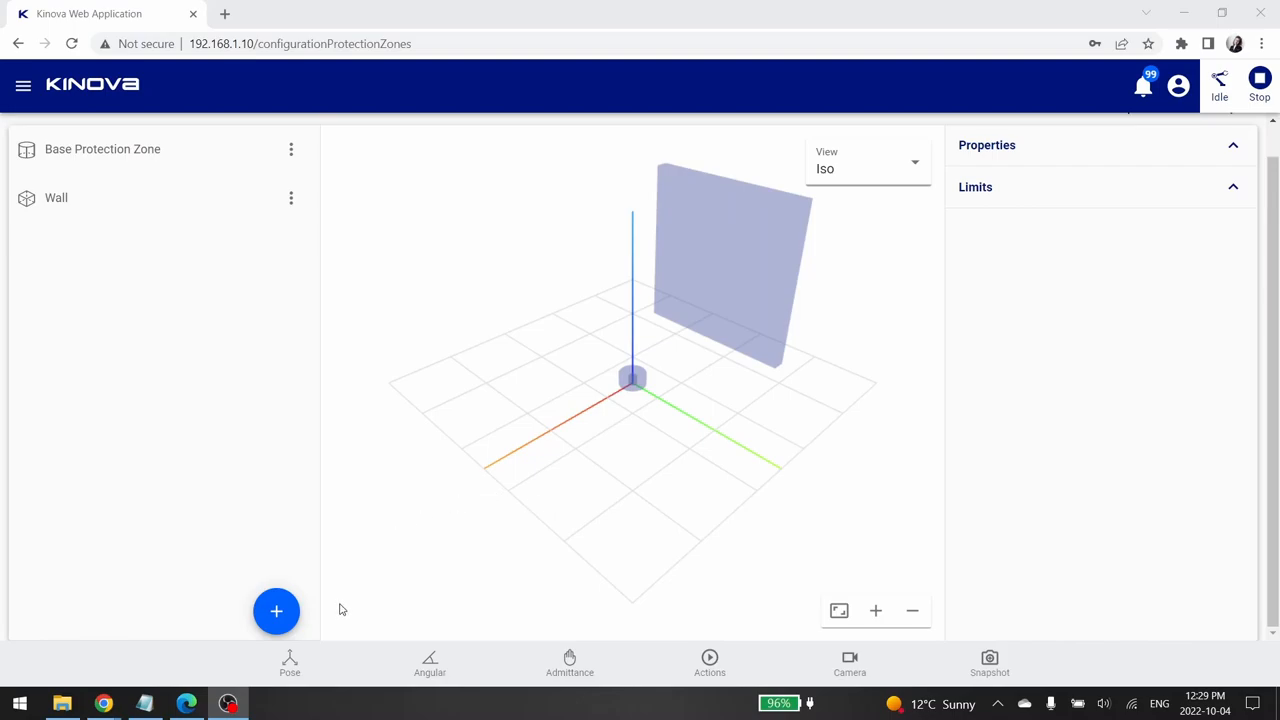
# Add a new protection zone and open its three-dot actions menu
pyautogui.click(276, 612)
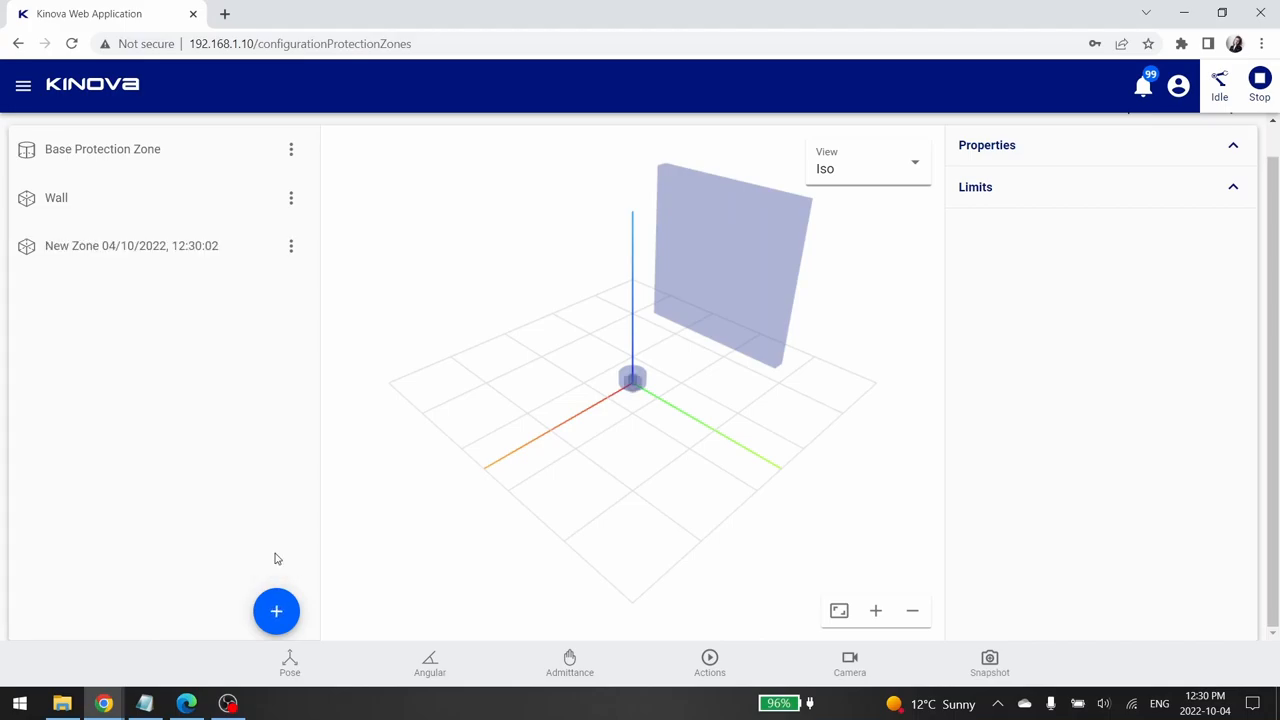
pyautogui.moveTo(318, 388)
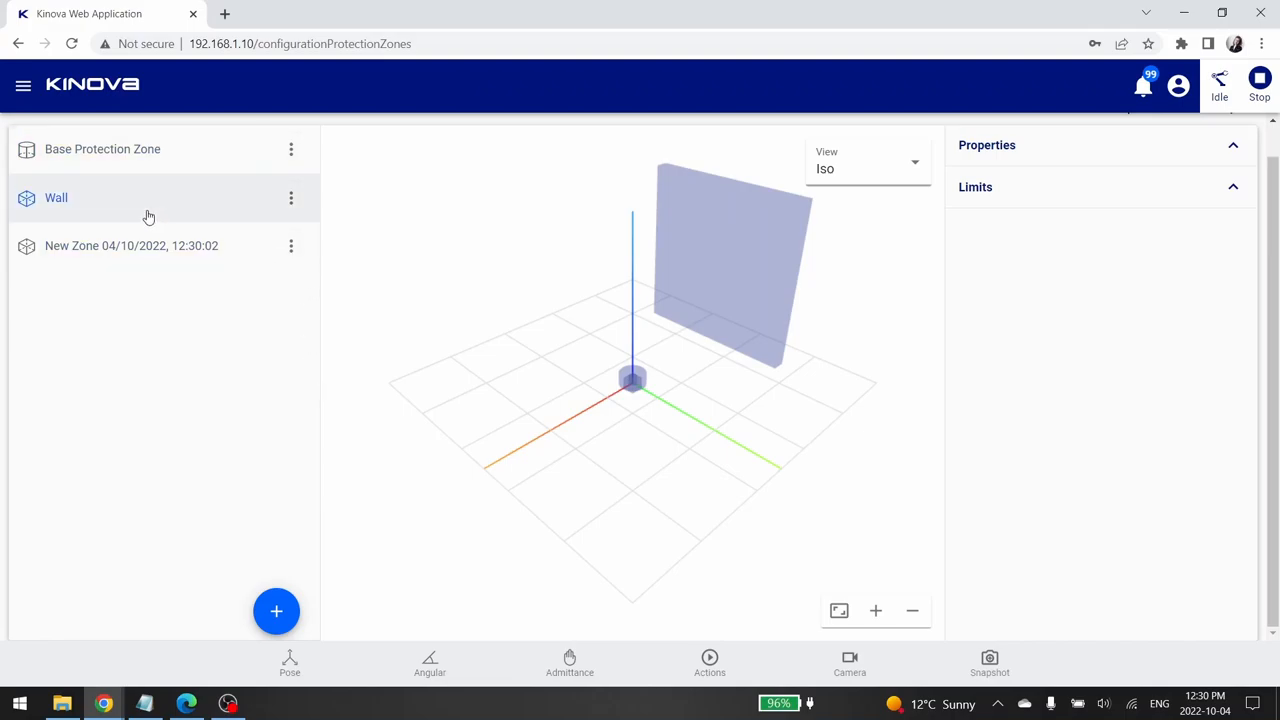
pyautogui.click(292, 244)
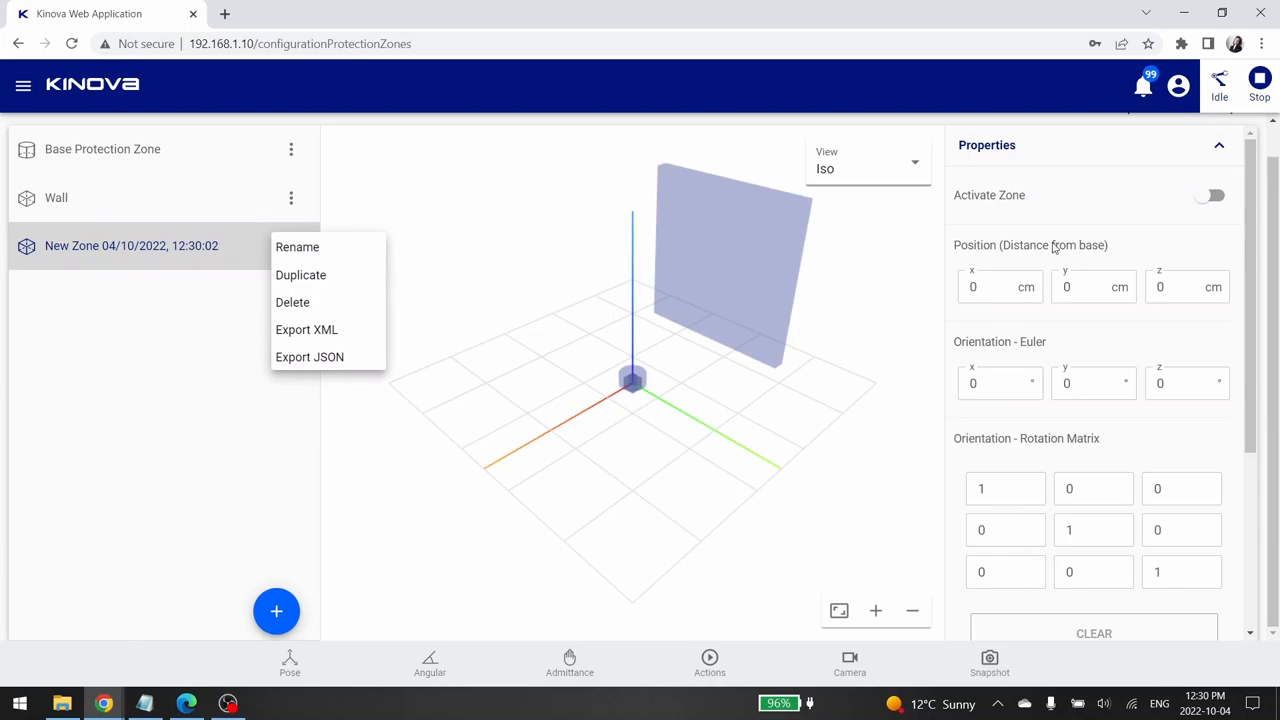
pyautogui.moveTo(528, 338)
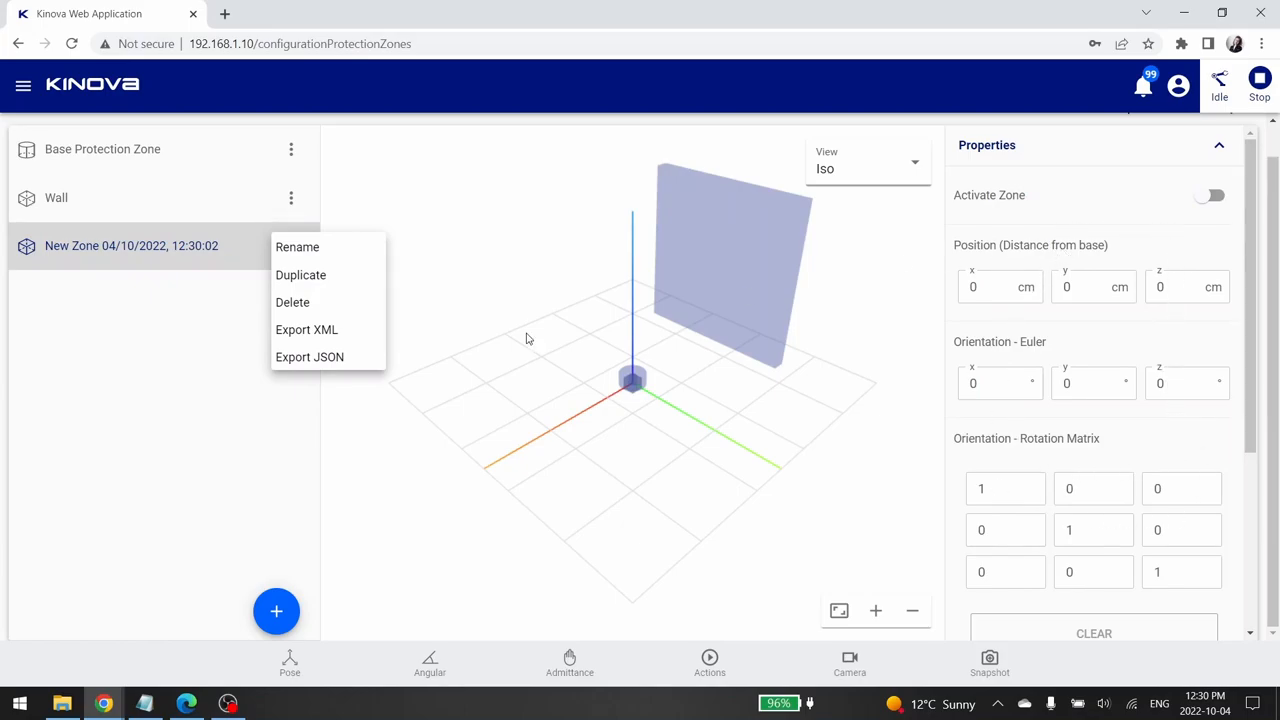
pyautogui.moveTo(296, 248)
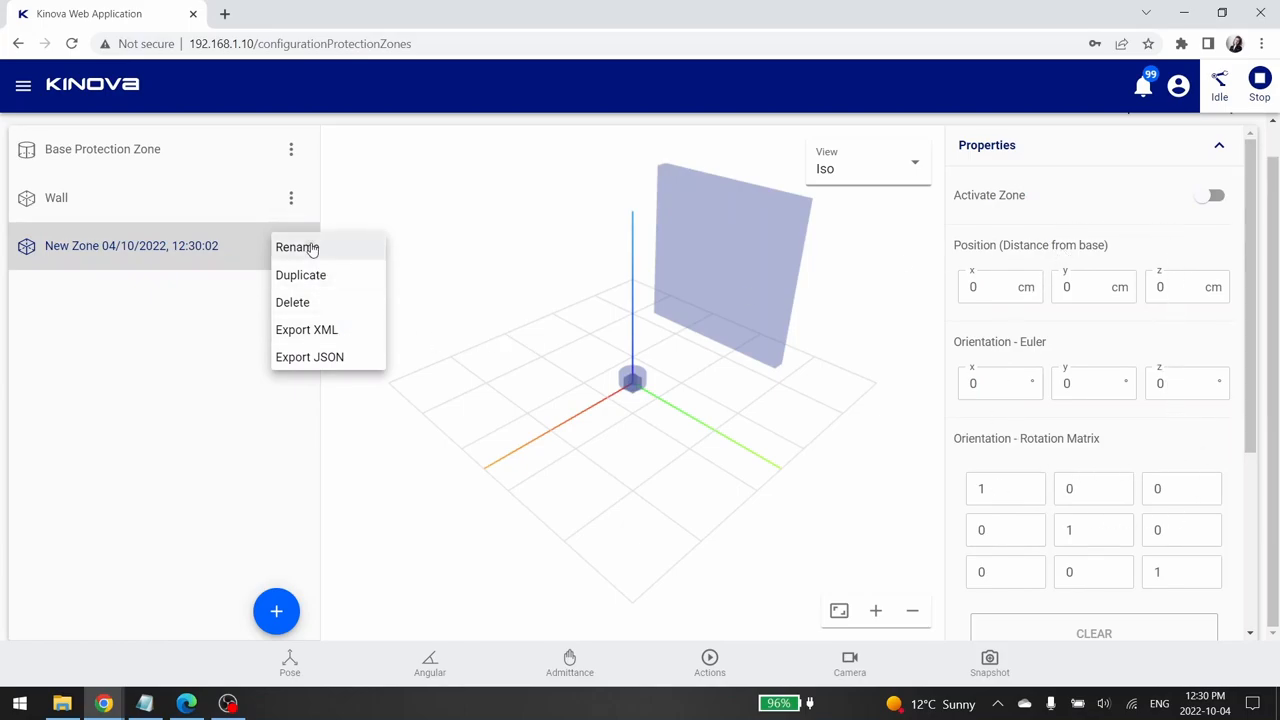
# Rename the new zone from its dated default name to Table
pyautogui.click(296, 248)
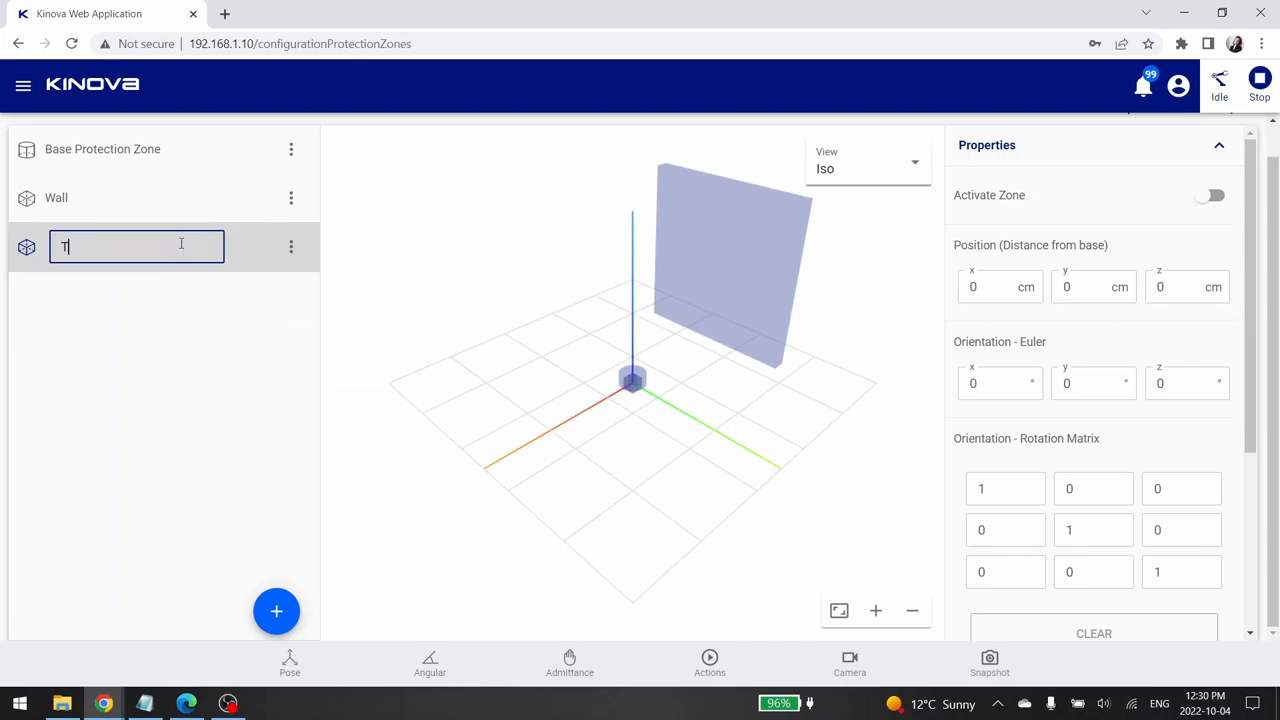
pyautogui.write('New Zone 04/10/2022, 10:30:02')
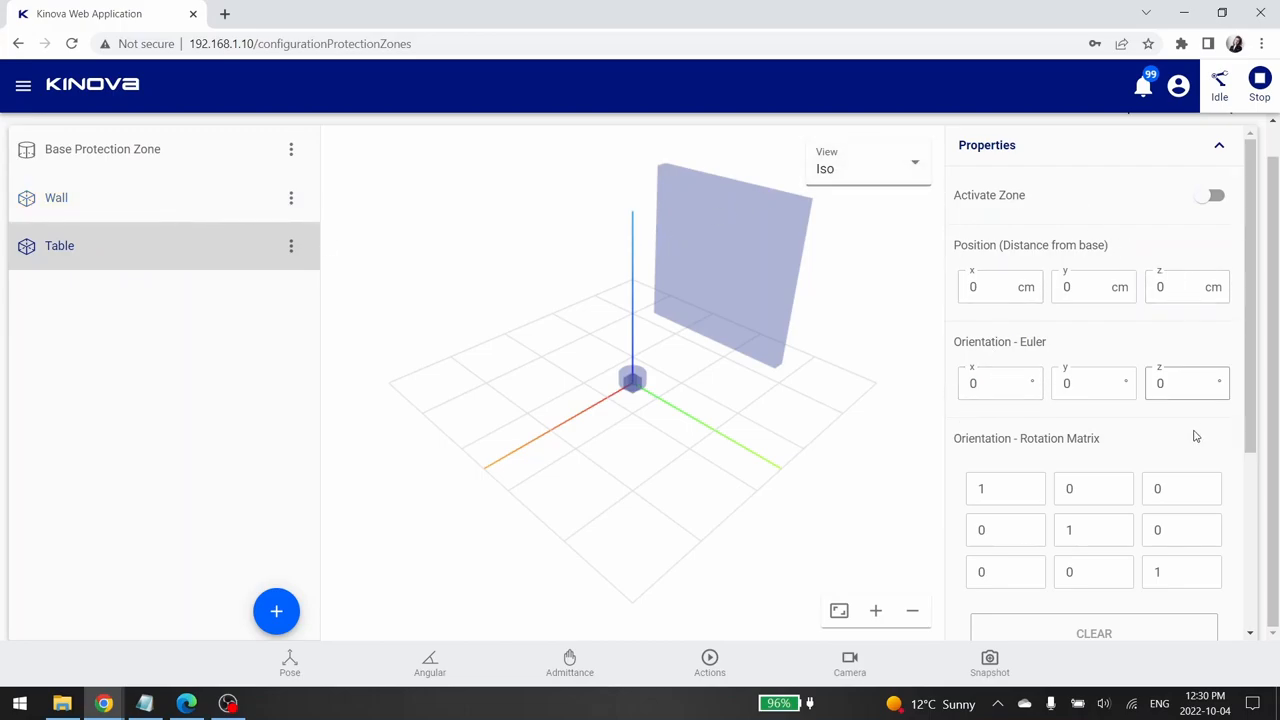
pyautogui.moveTo(1104, 236)
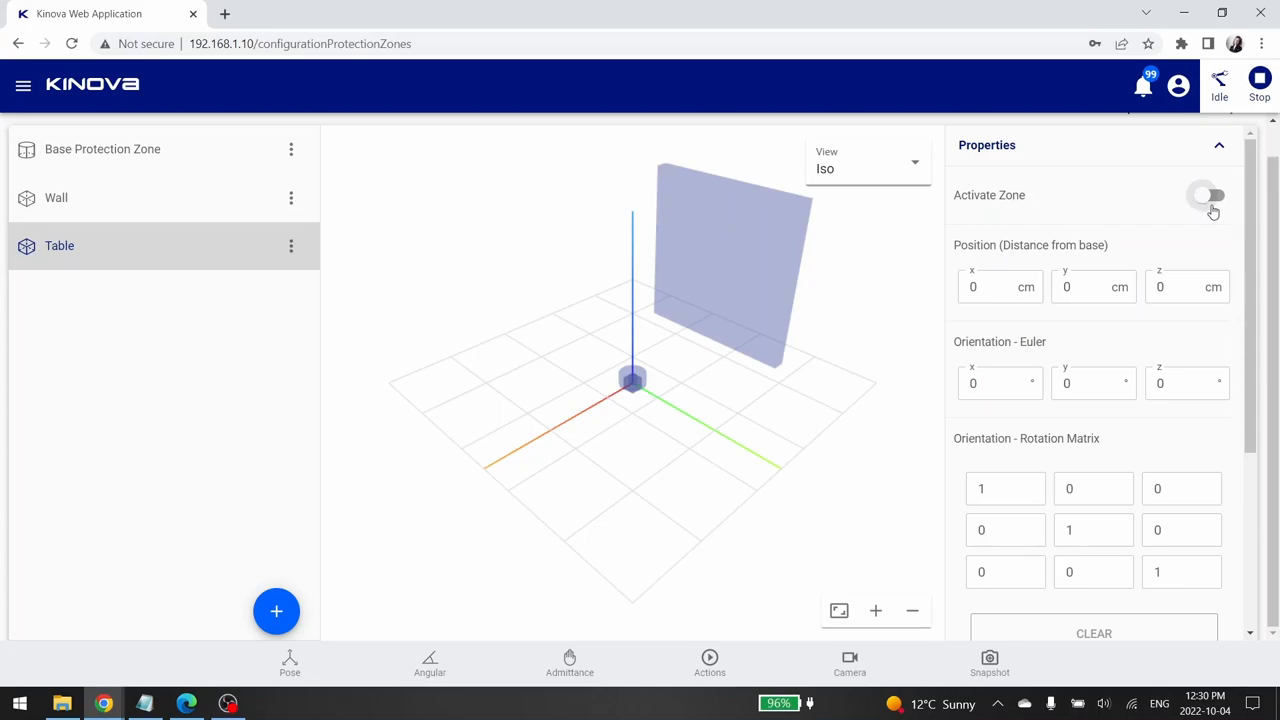
# Activate the Table zone and set its Position y to 100 cm, leaving the rotation matrix as identity
pyautogui.click(1210, 196)
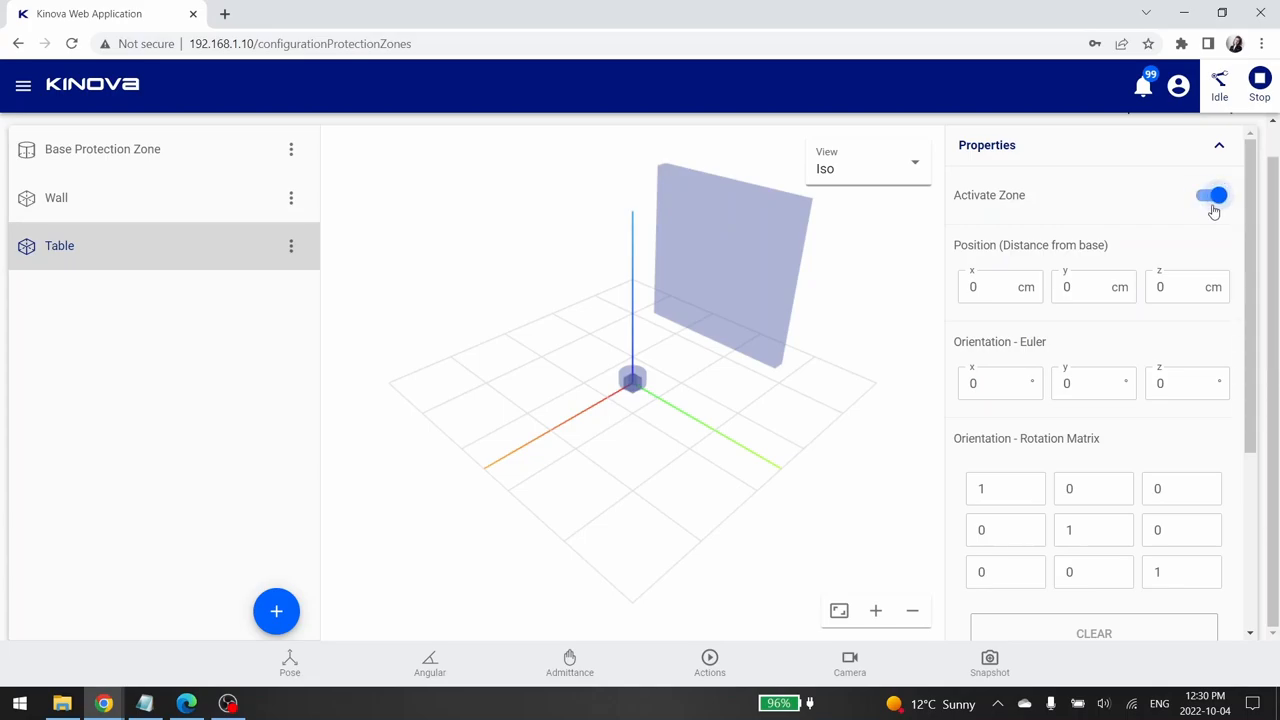
pyautogui.click(1212, 196)
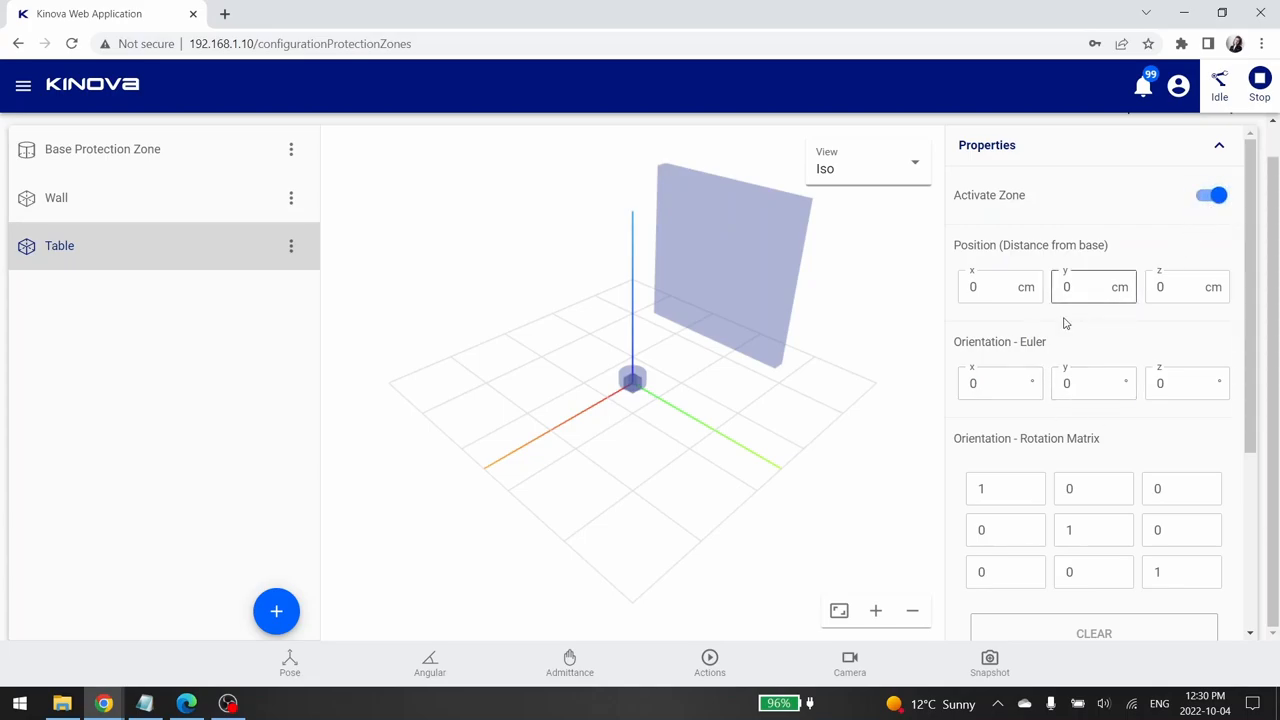
pyautogui.moveTo(1004, 324)
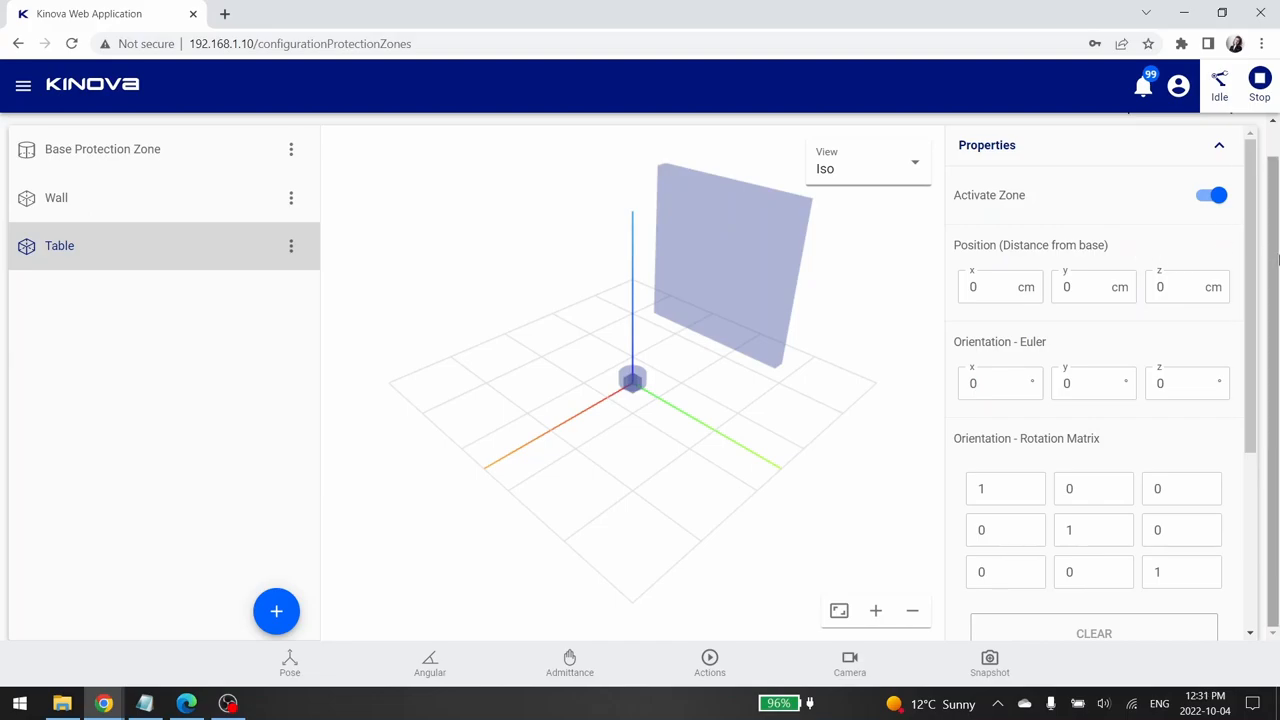
pyautogui.write('500')
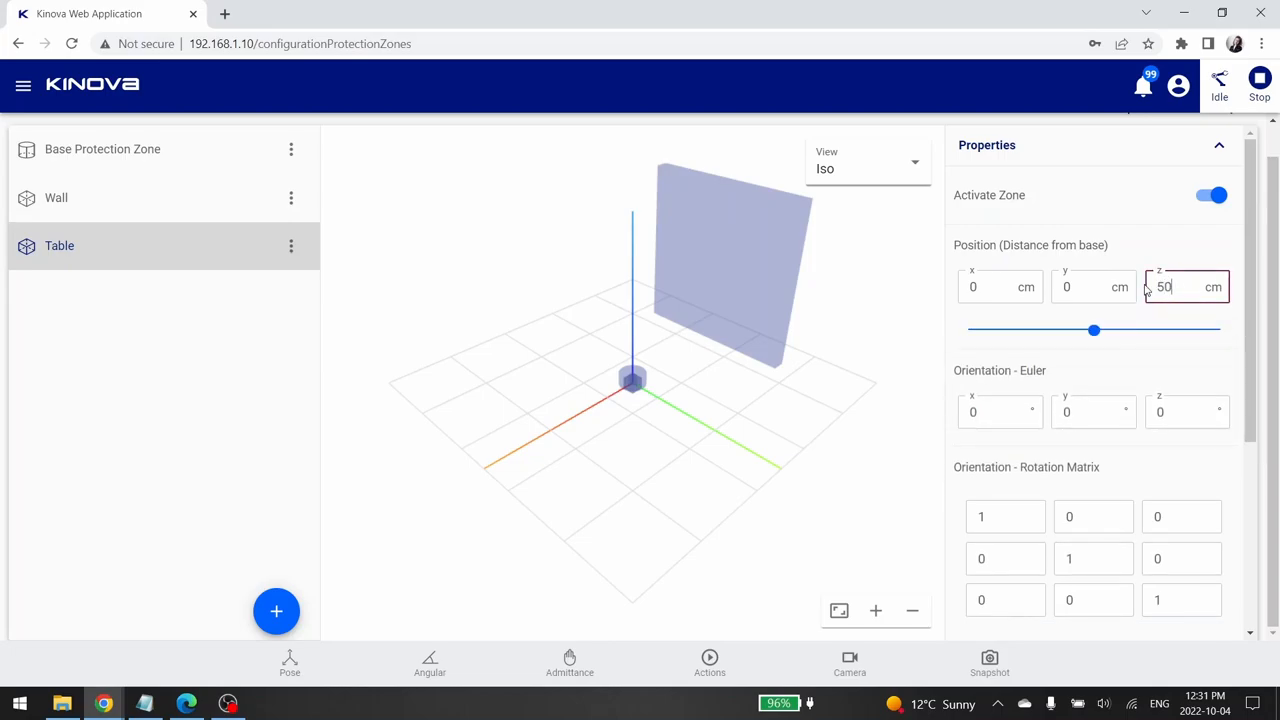
pyautogui.write('0')
pyautogui.click(1094, 286)
pyautogui.write('1')
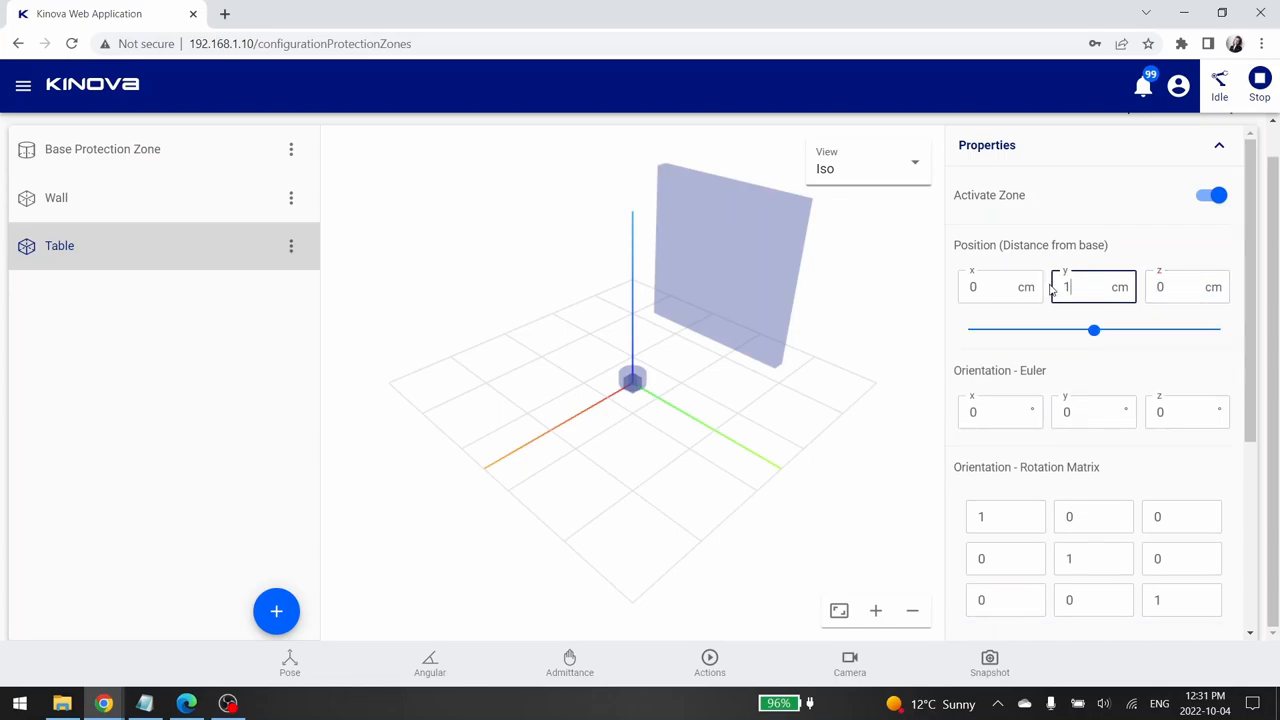
pyautogui.write('00')
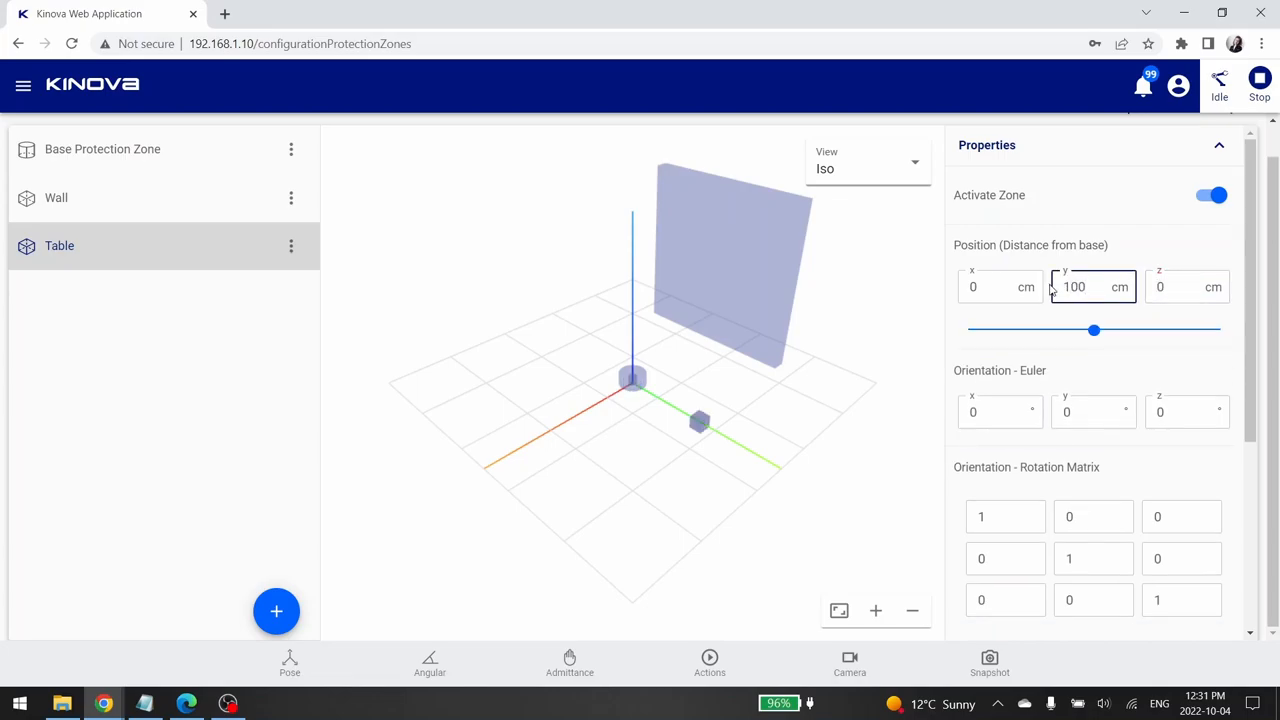
pyautogui.scroll(-3)
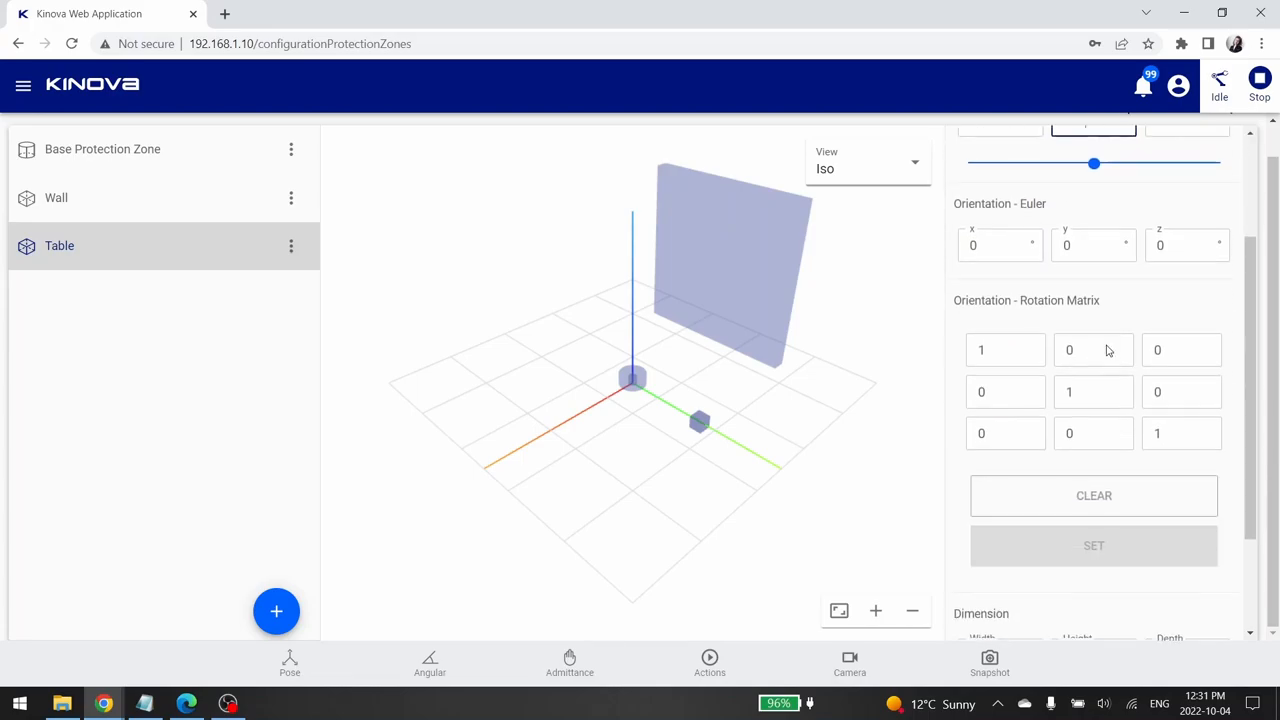
pyautogui.click(1092, 350)
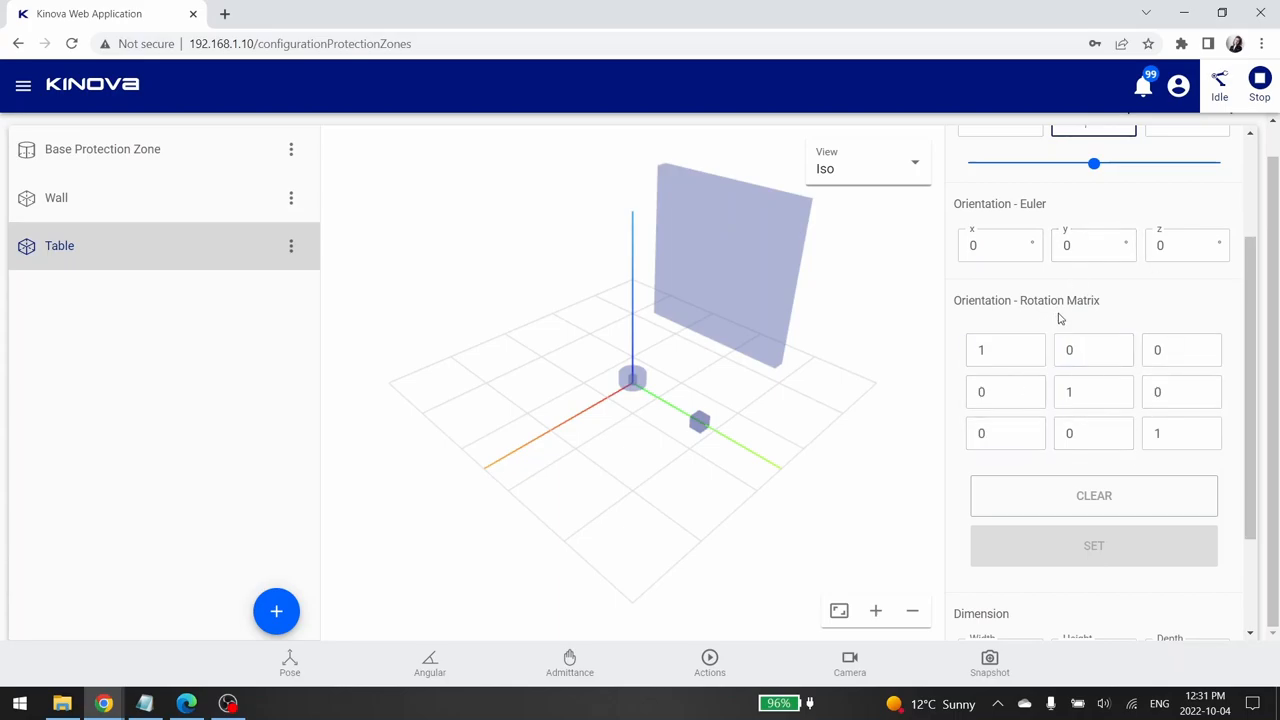
pyautogui.click(1094, 432)
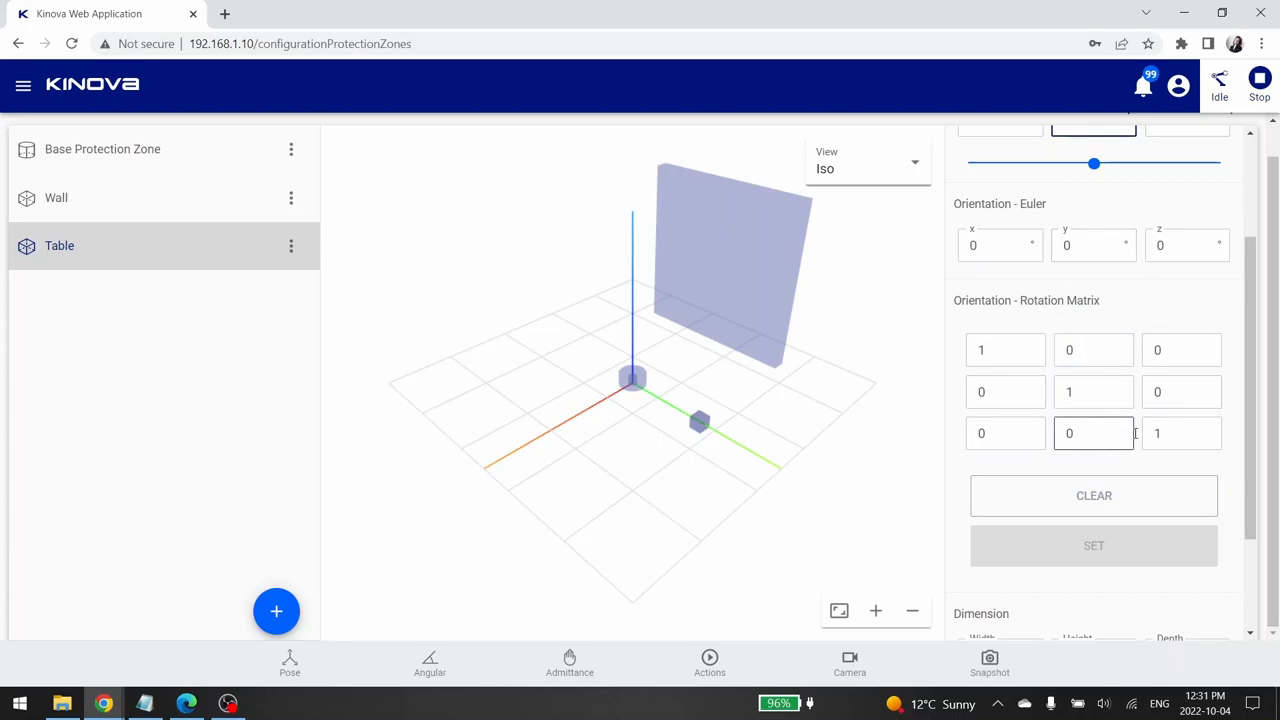
# Set the Table zone's dimensions to Width 200, Height 15 and Depth 200 cm
pyautogui.scroll(-3)
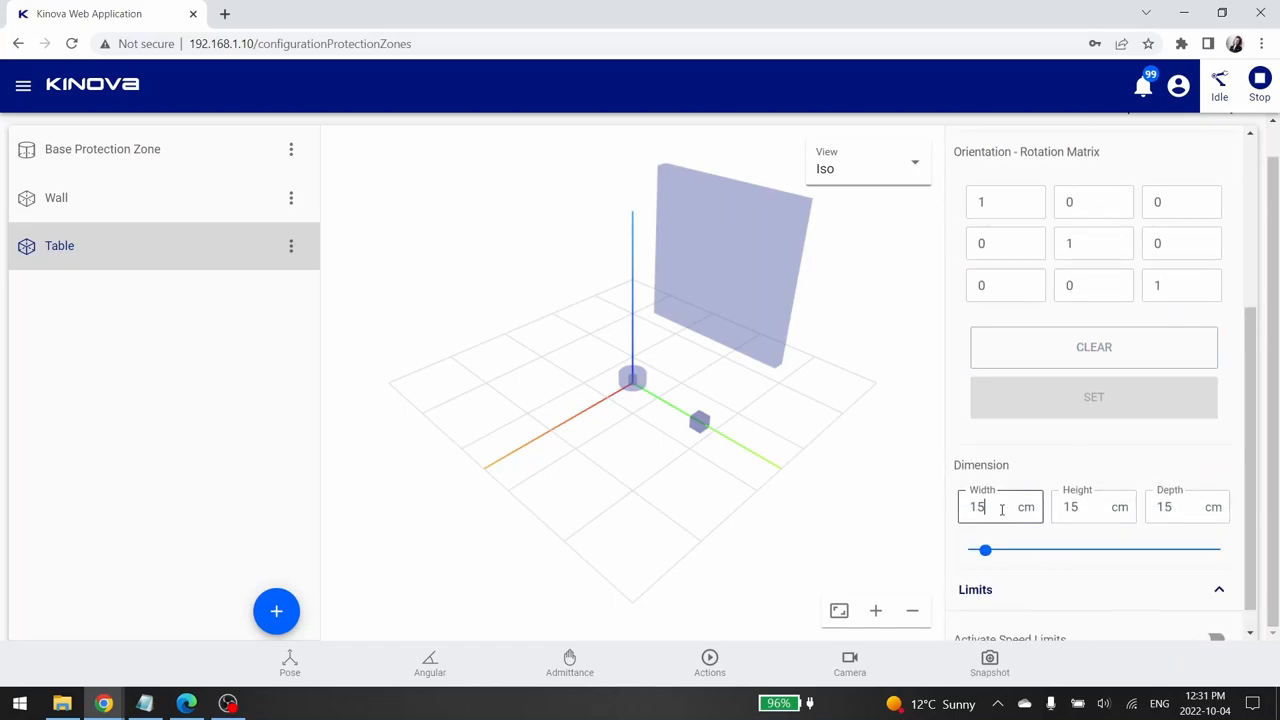
pyautogui.write('200')
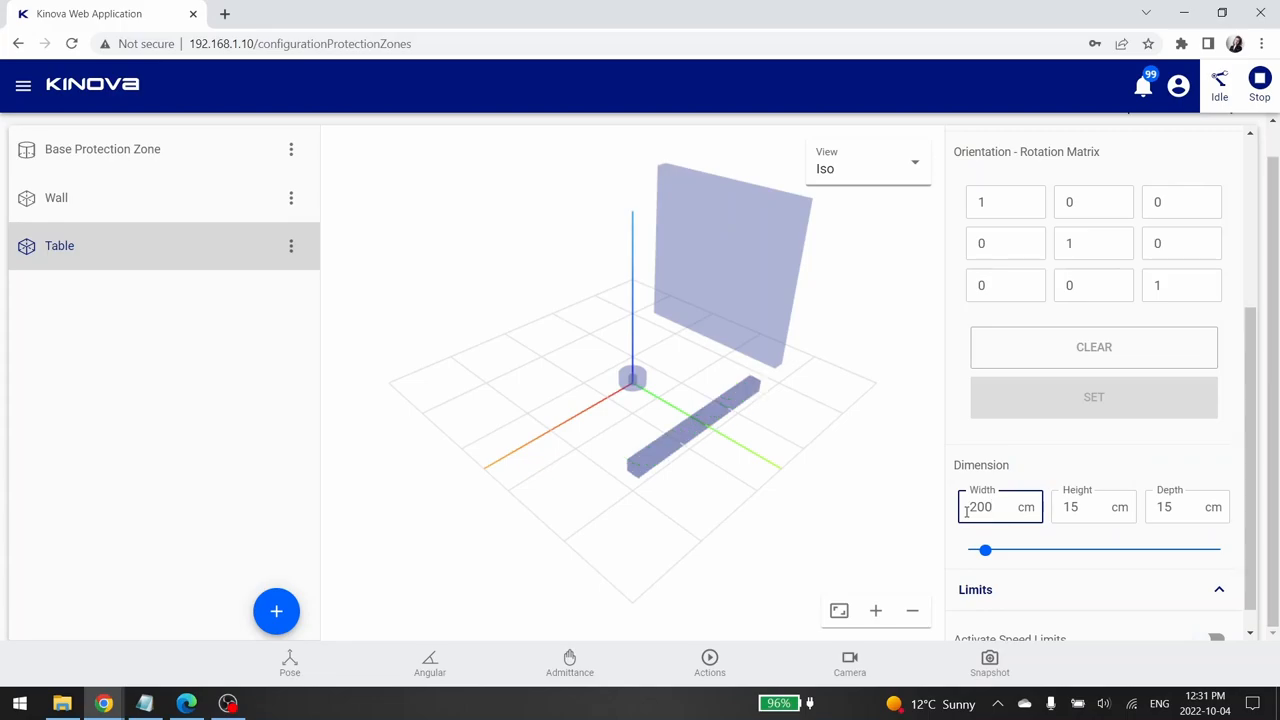
pyautogui.write('5')
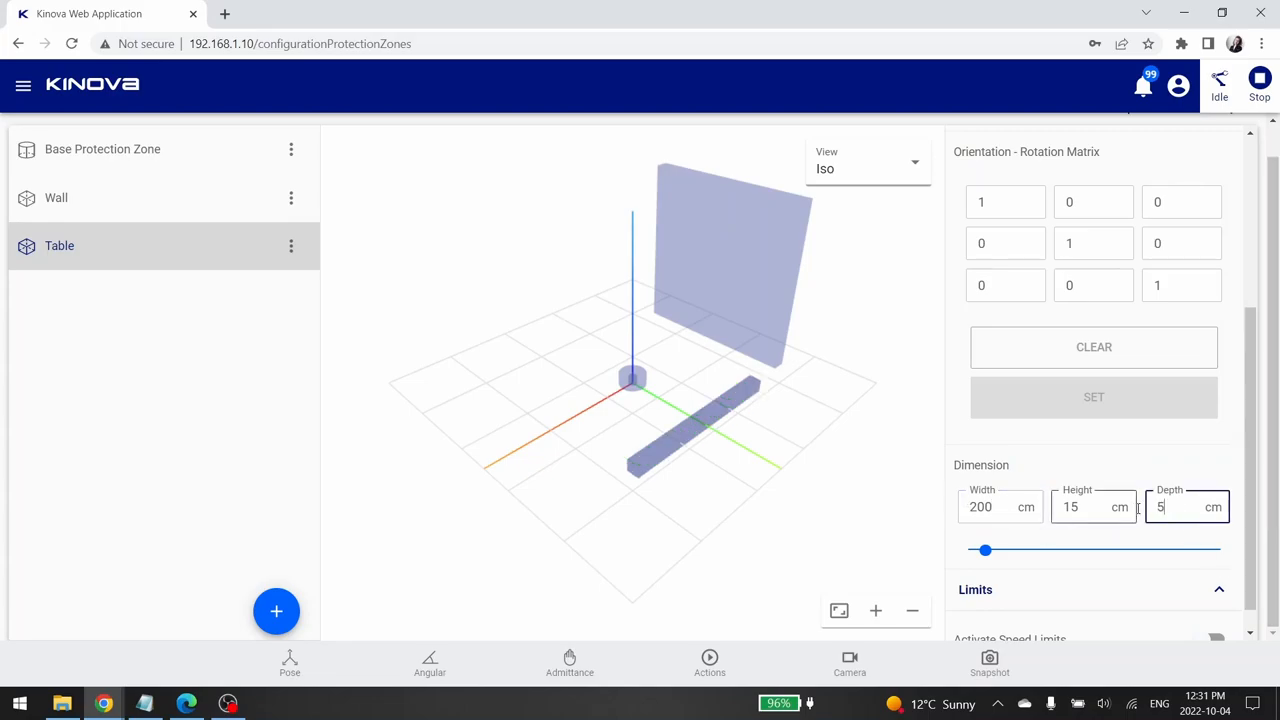
pyautogui.write('200')
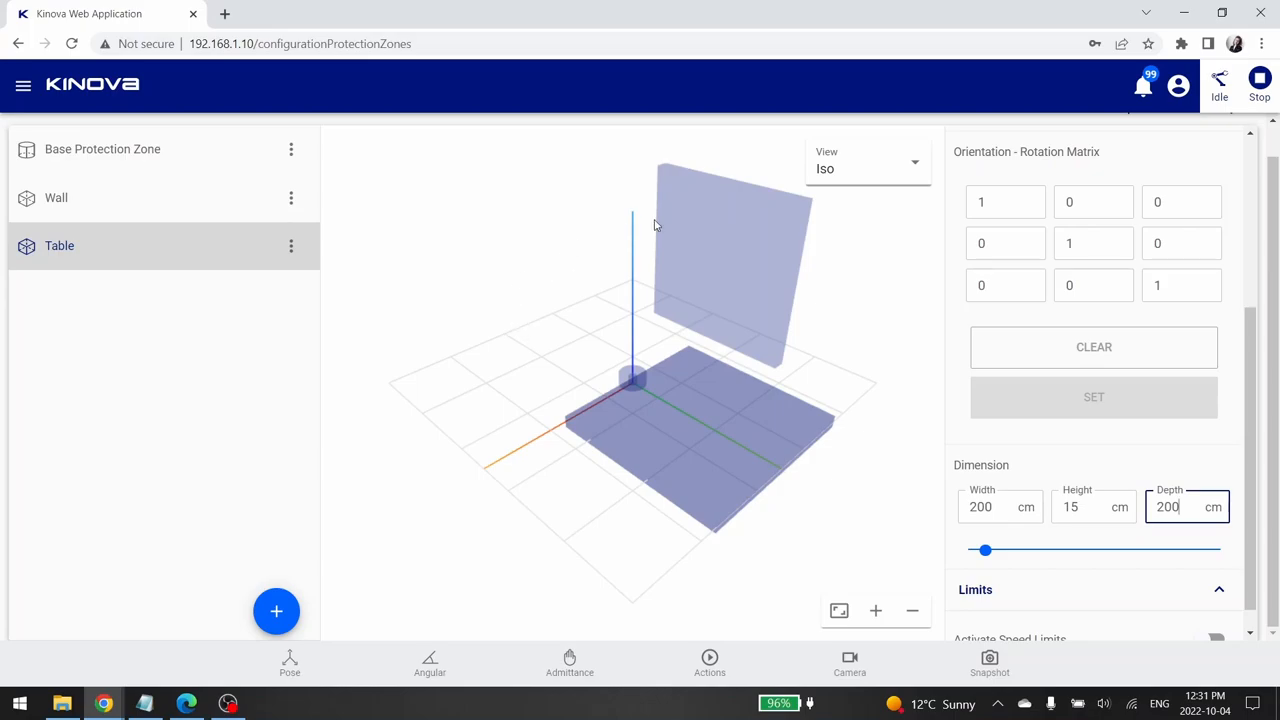
pyautogui.moveTo(790, 220)
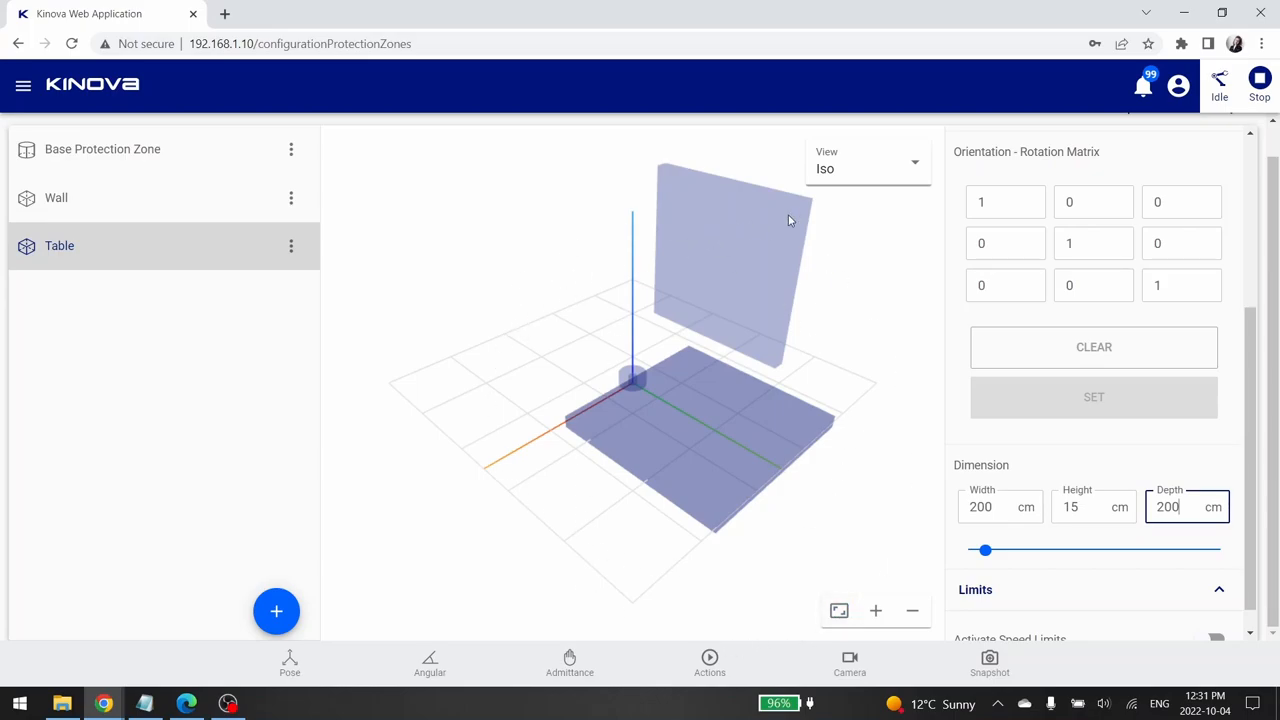
pyautogui.moveTo(690, 250)
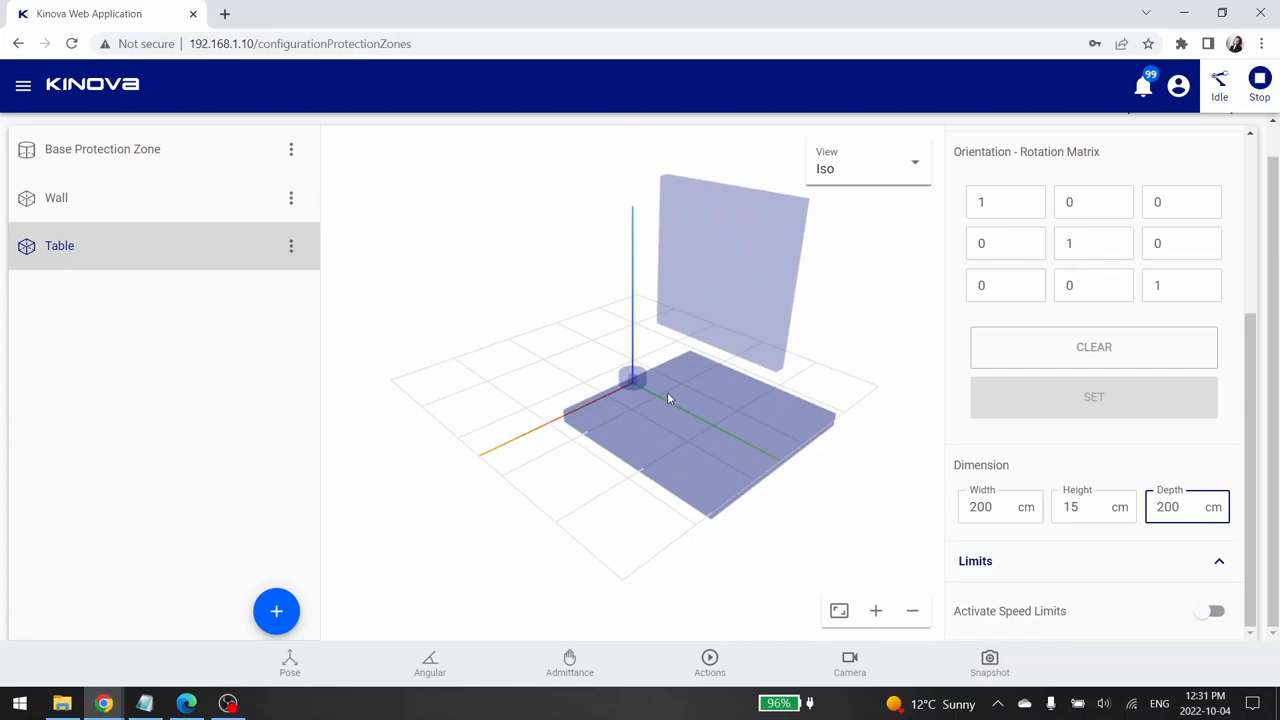
pyautogui.click(1186, 506)
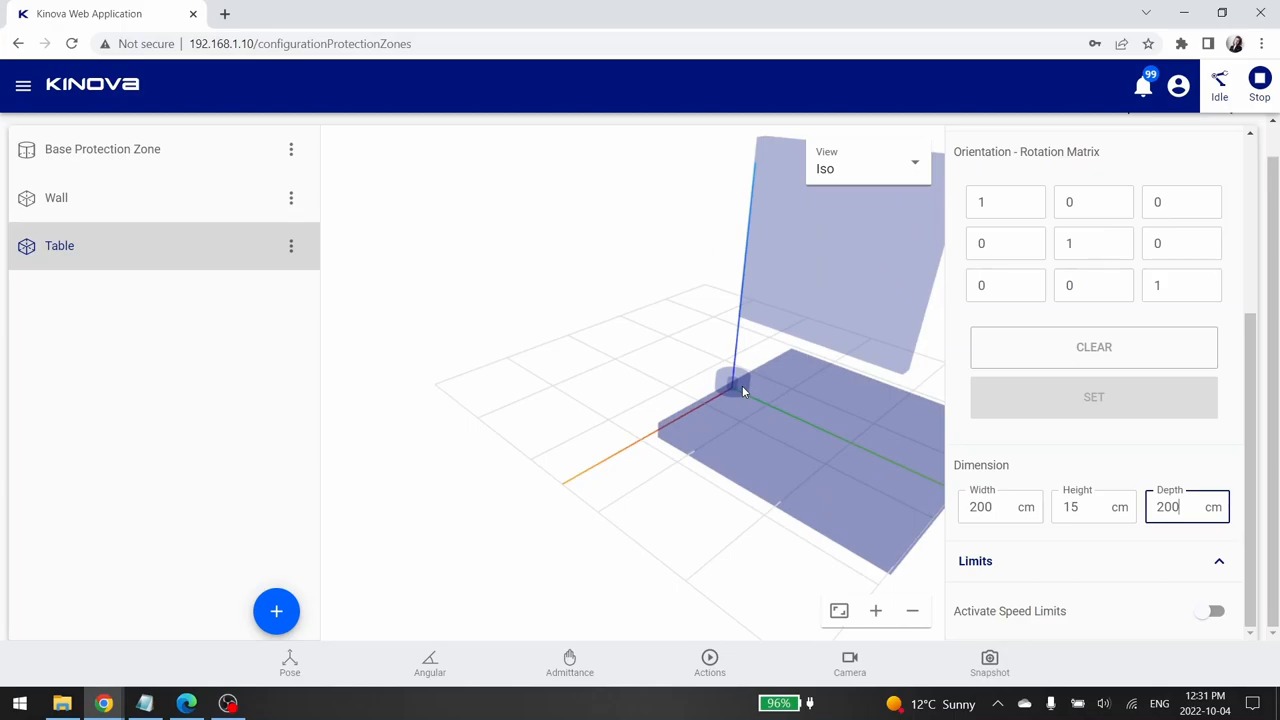
pyautogui.click(876, 610)
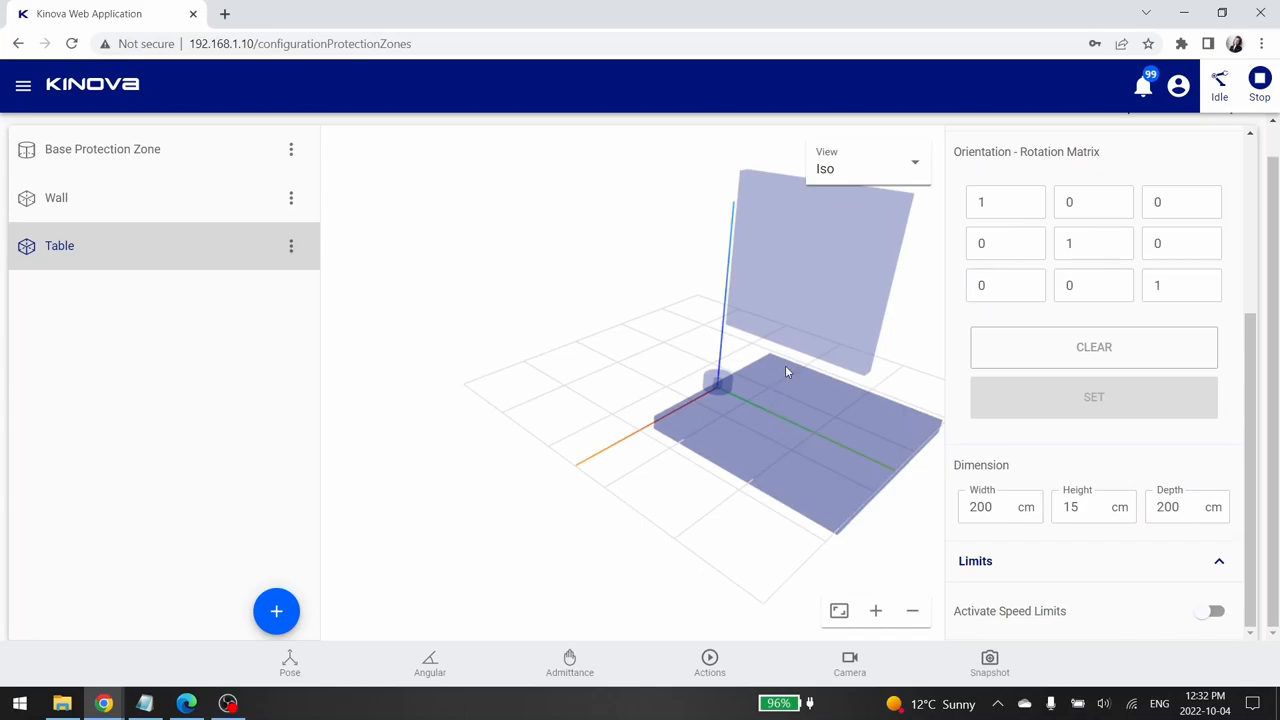
pyautogui.moveTo(892, 216)
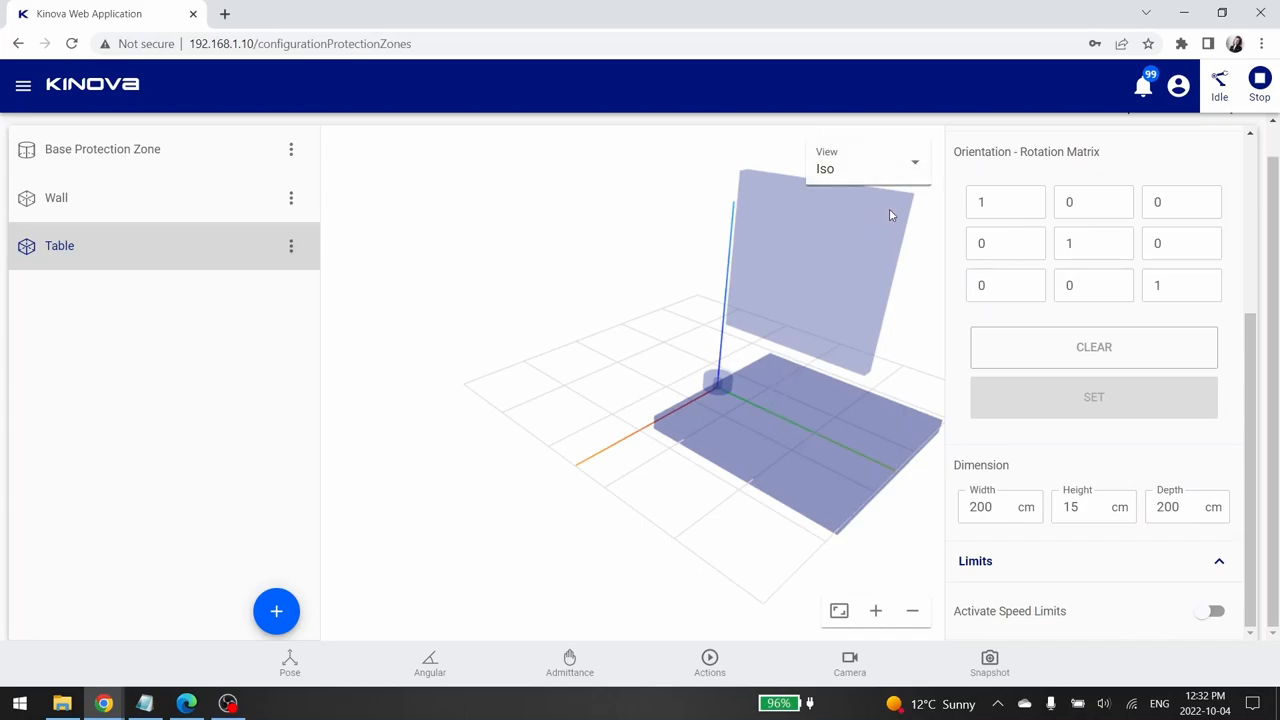
pyautogui.click(866, 168)
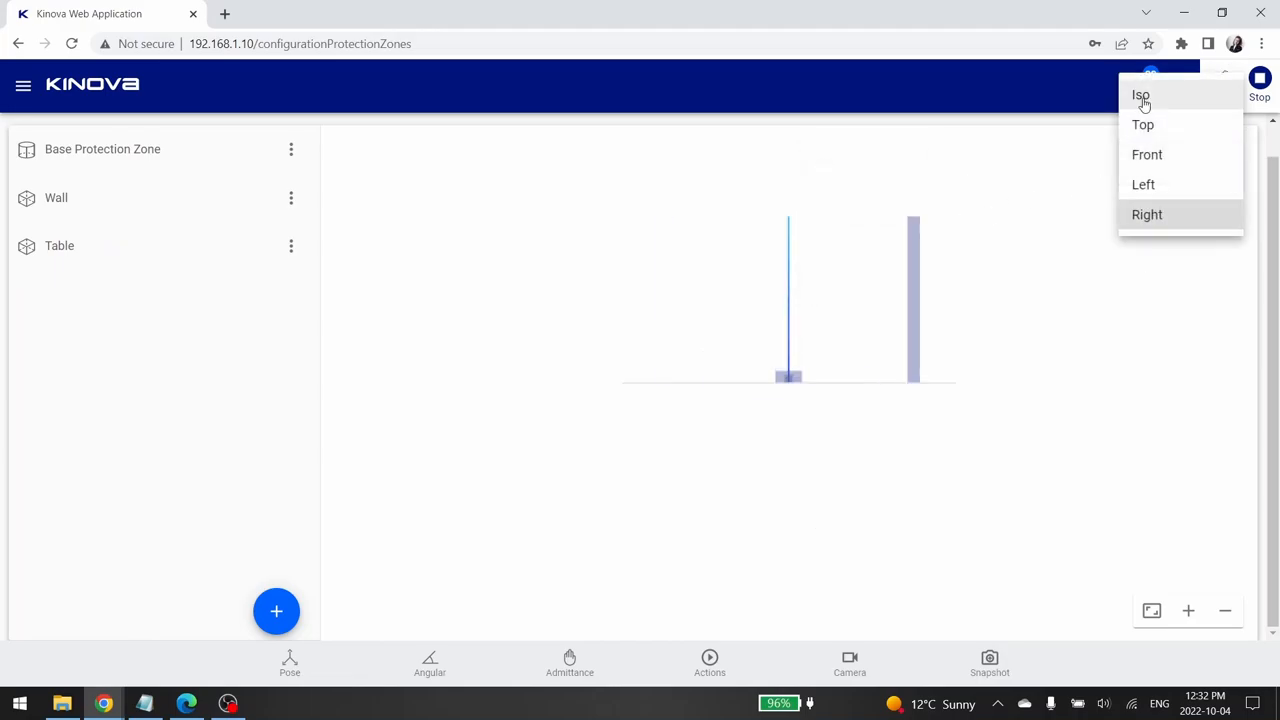
pyautogui.click(1140, 96)
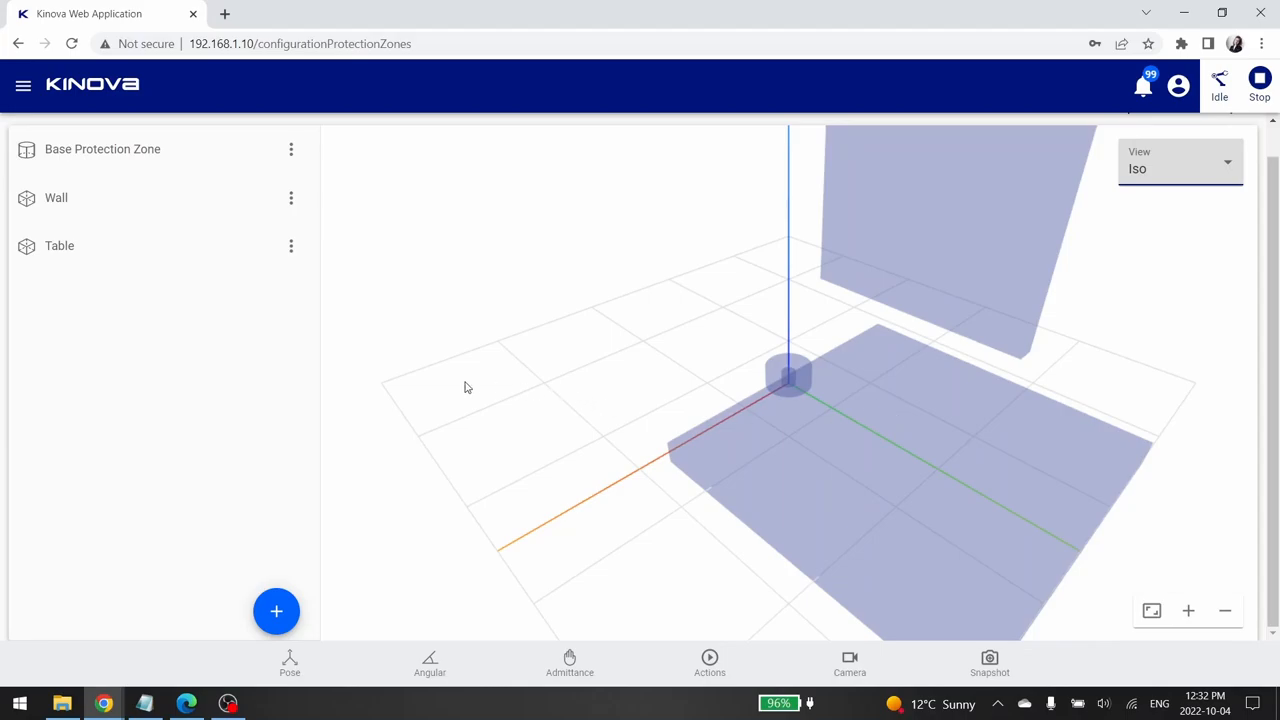
pyautogui.click(60, 244)
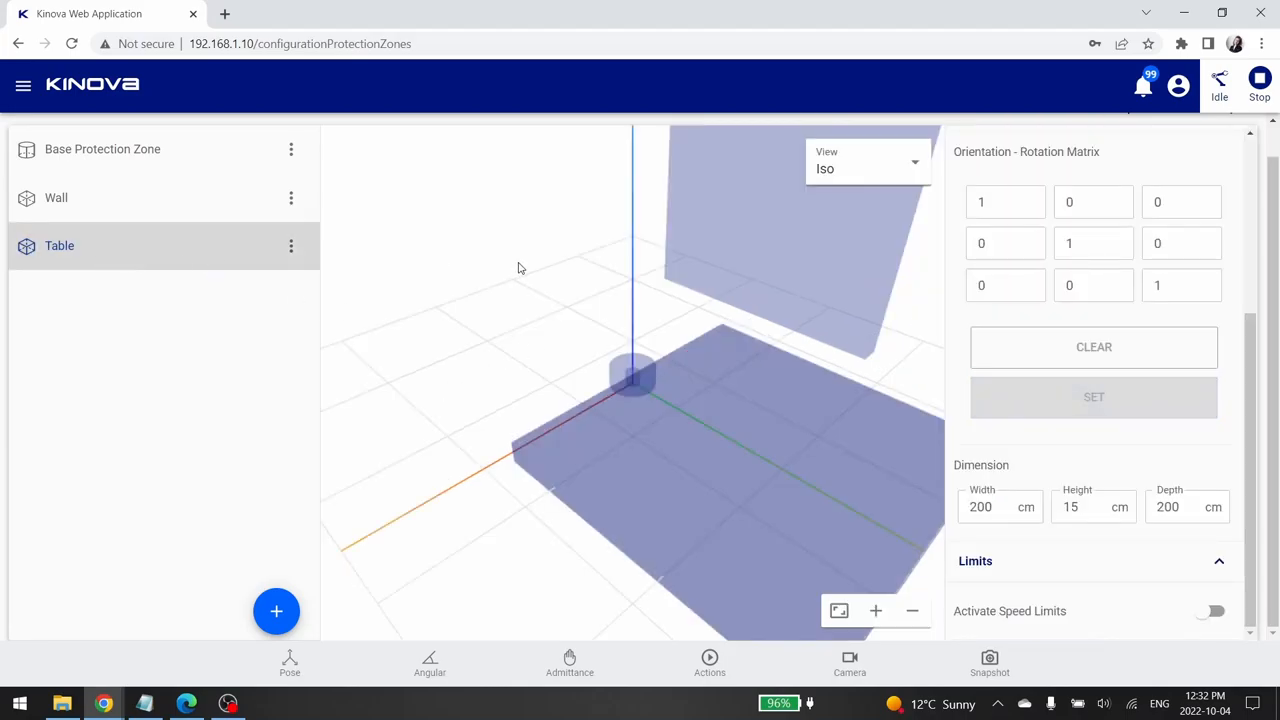
pyautogui.click(1188, 508)
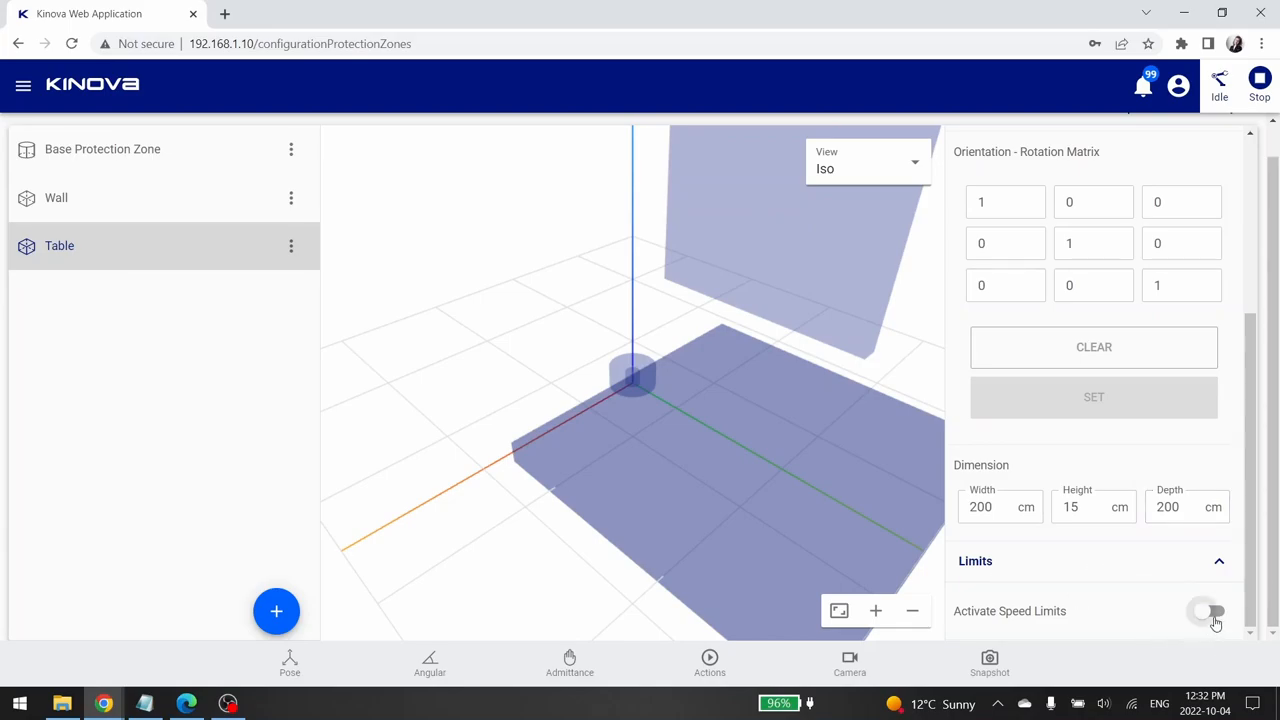
# Turn on speed limits for the Table zone and set Envelope Speed to 5 cm/s
pyautogui.click(1210, 612)
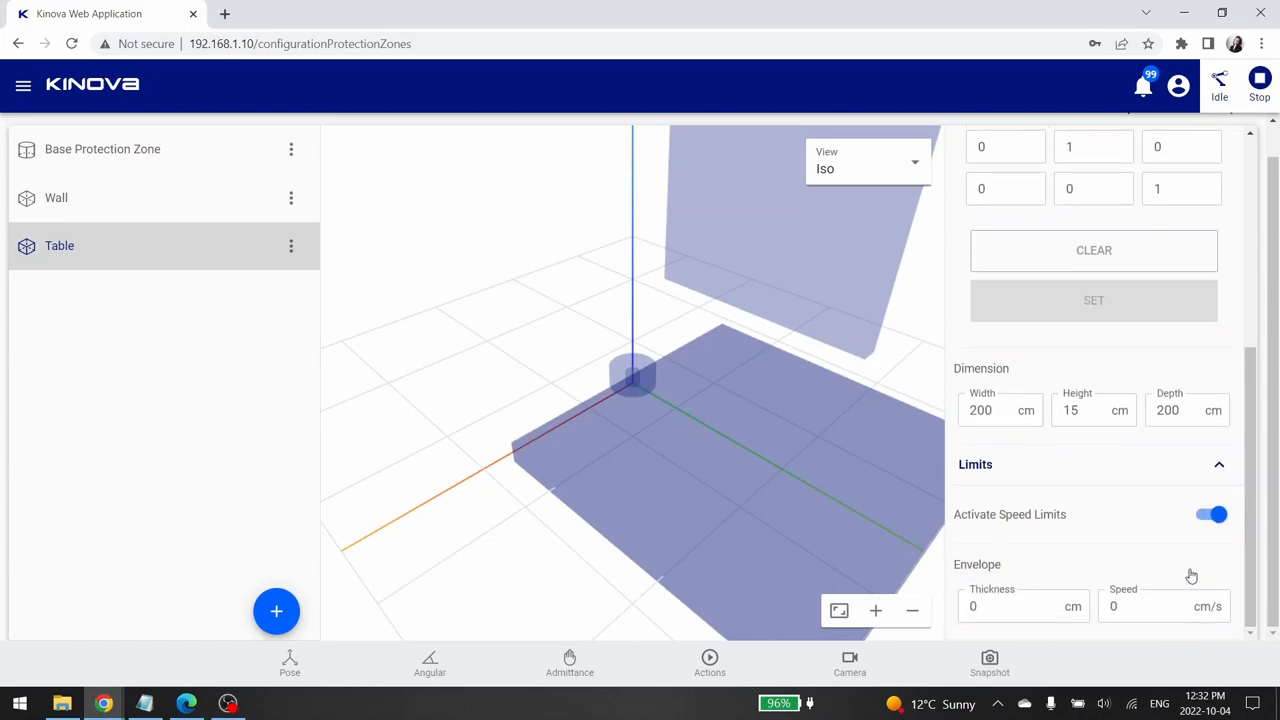
pyautogui.moveTo(1188, 582)
pyautogui.write('1')
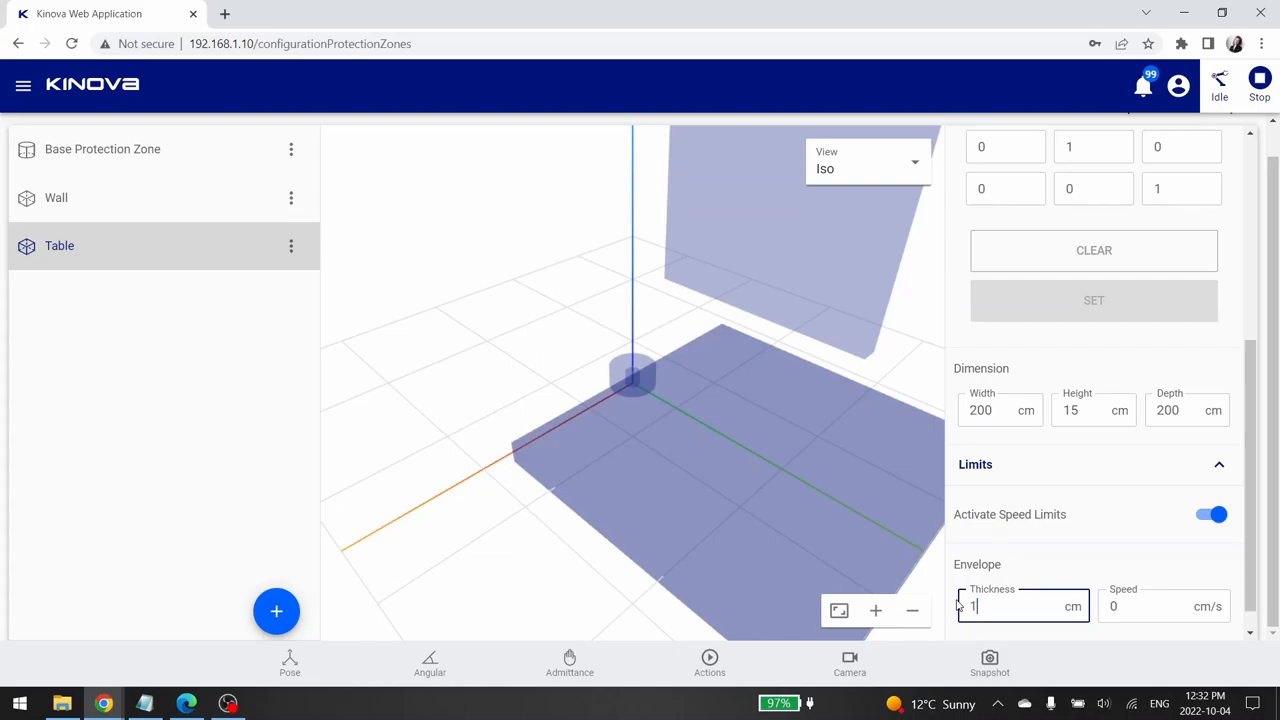
pyautogui.write('0')
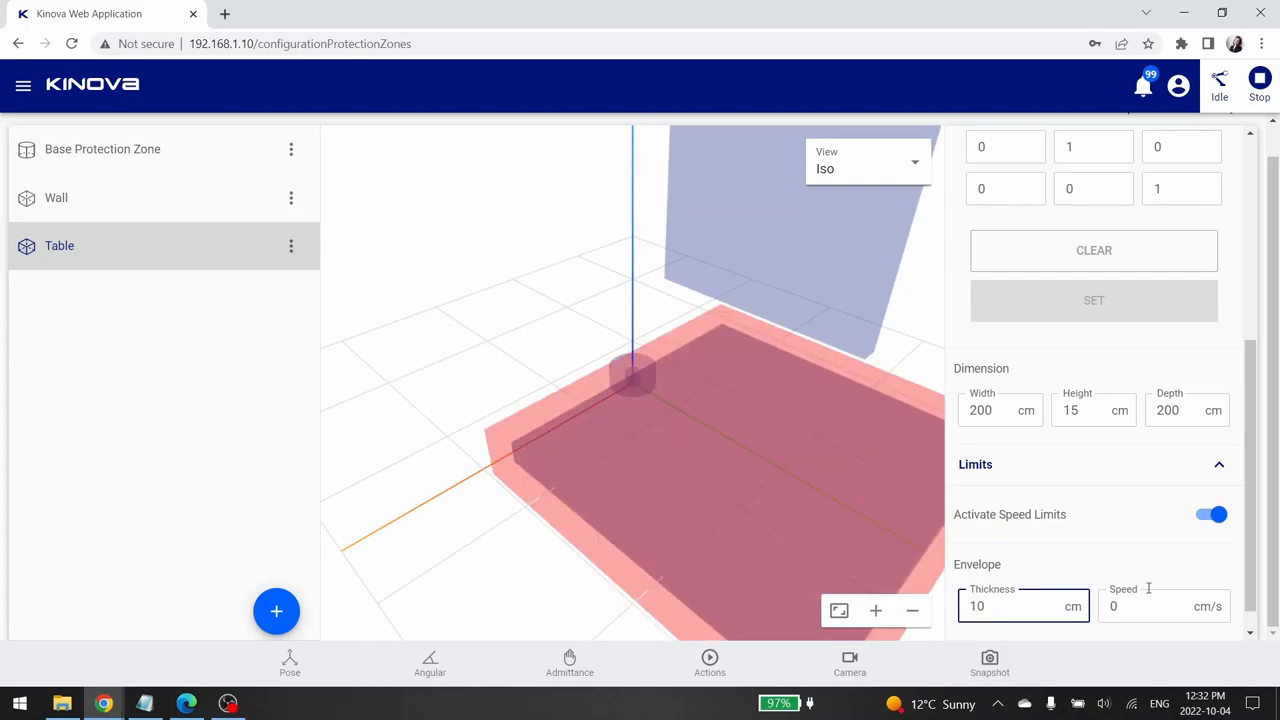
pyautogui.click(1160, 606)
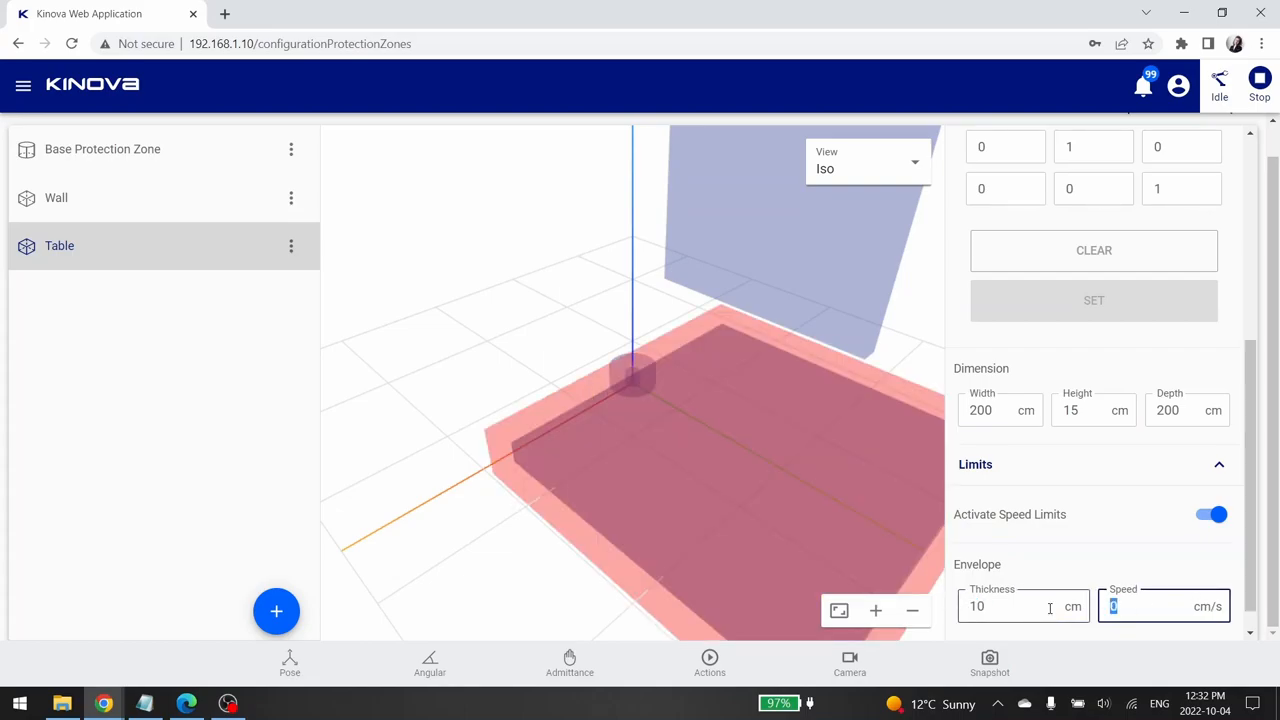
pyautogui.write('5')
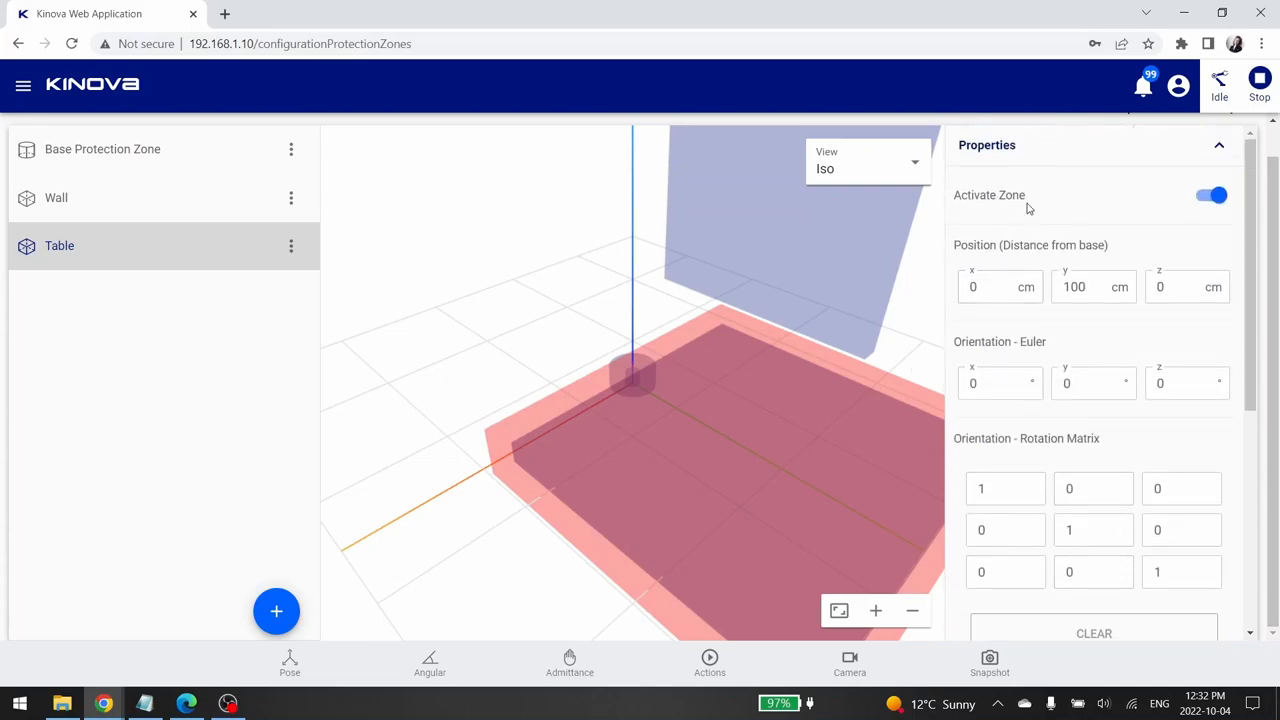
# Leave the Table zone's properties and return to the Protection Zones overview
pyautogui.click(56, 198)
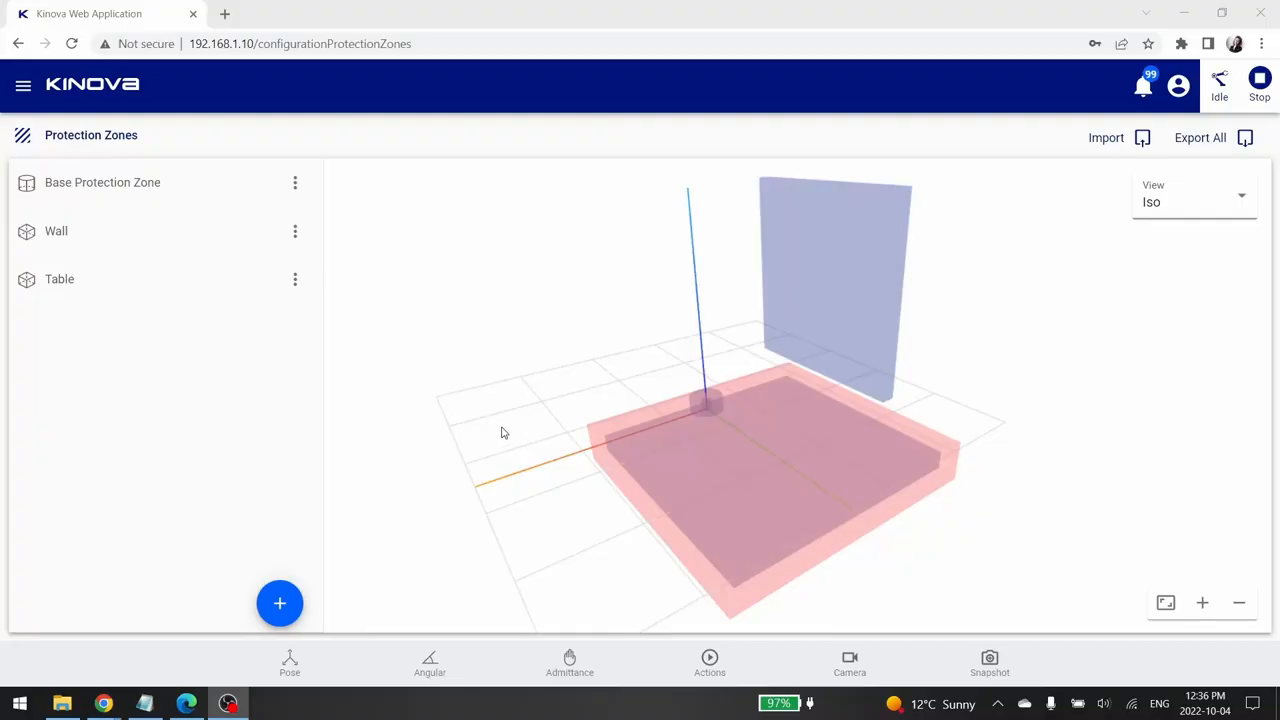
pyautogui.moveTo(310, 386)
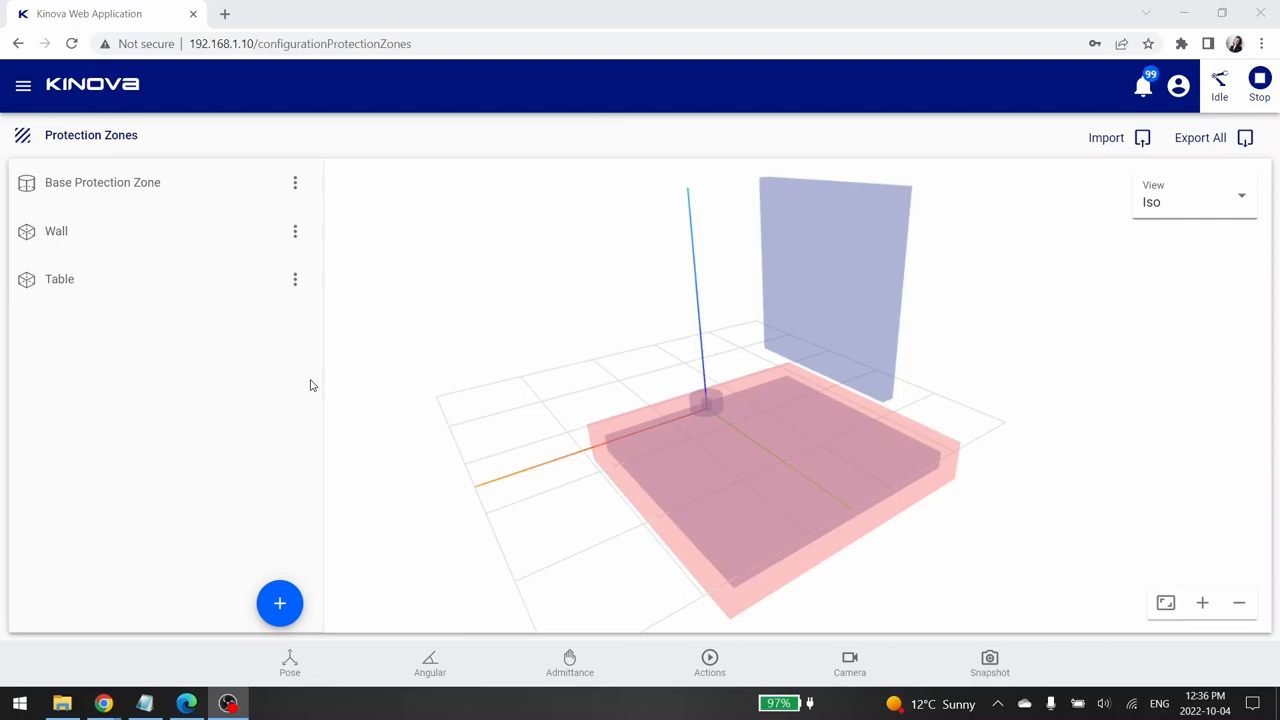
pyautogui.moveTo(168, 342)
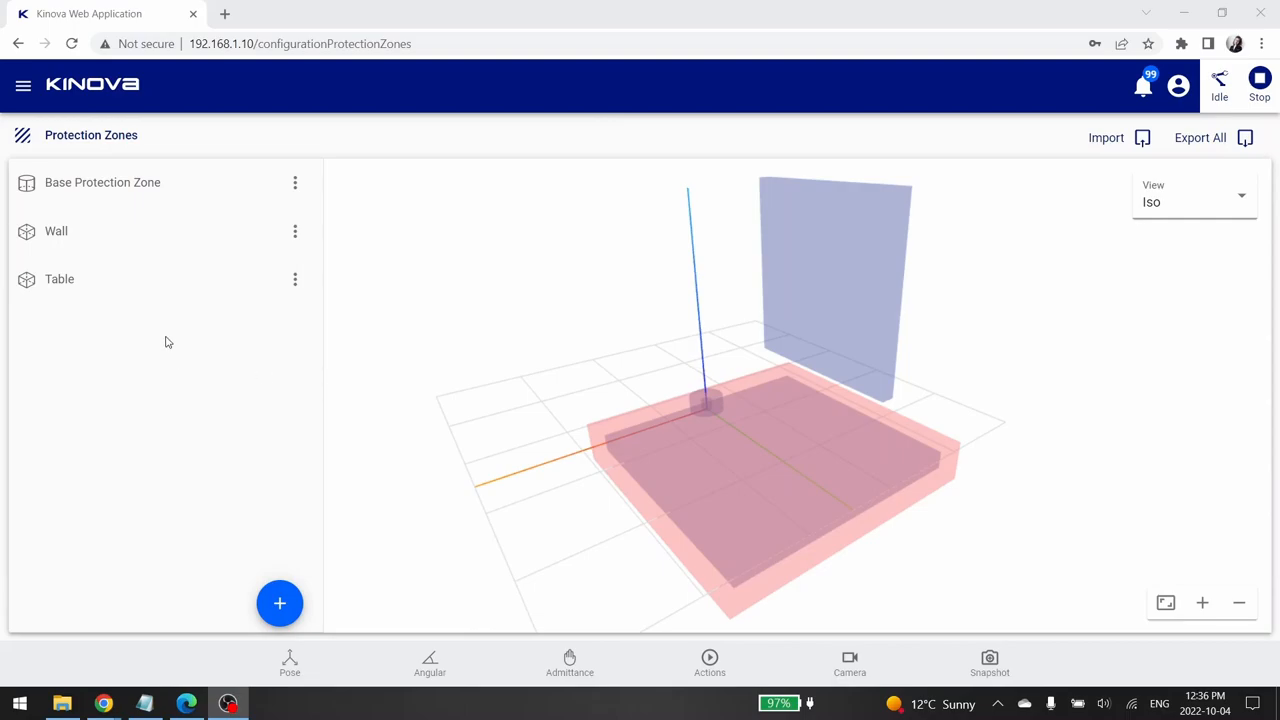
pyautogui.moveTo(160, 376)
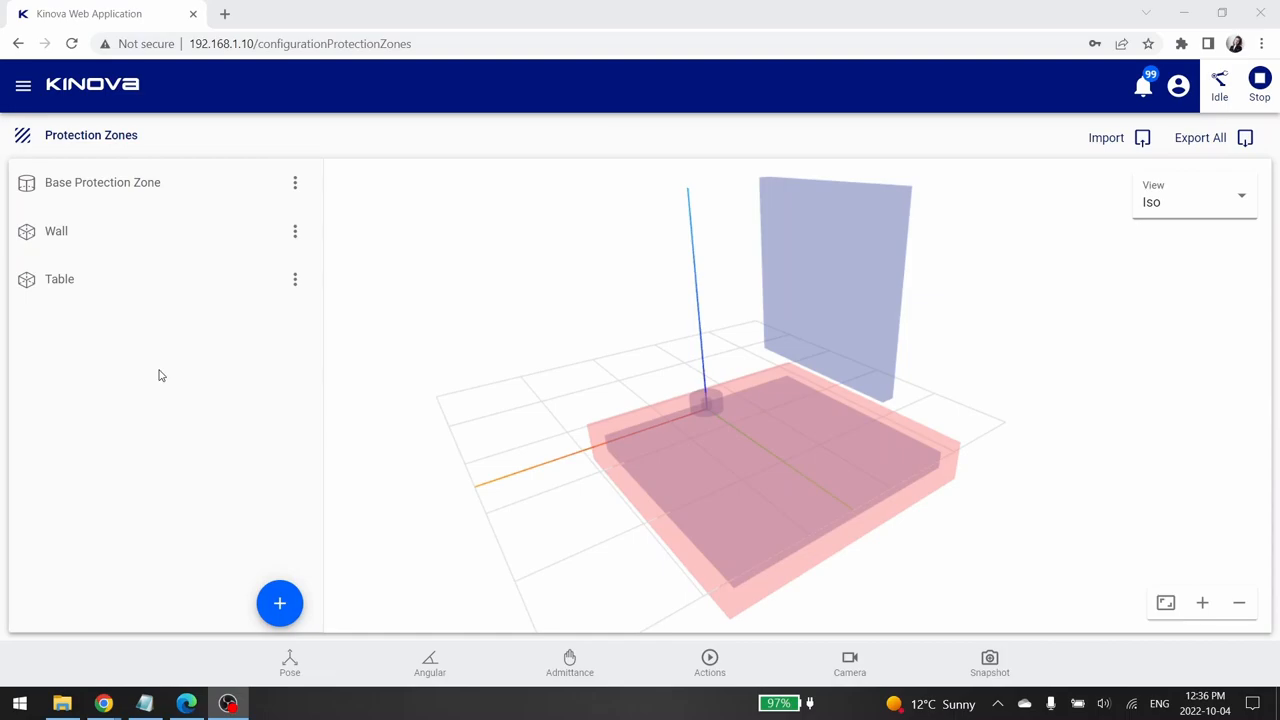
pyautogui.moveTo(186, 330)
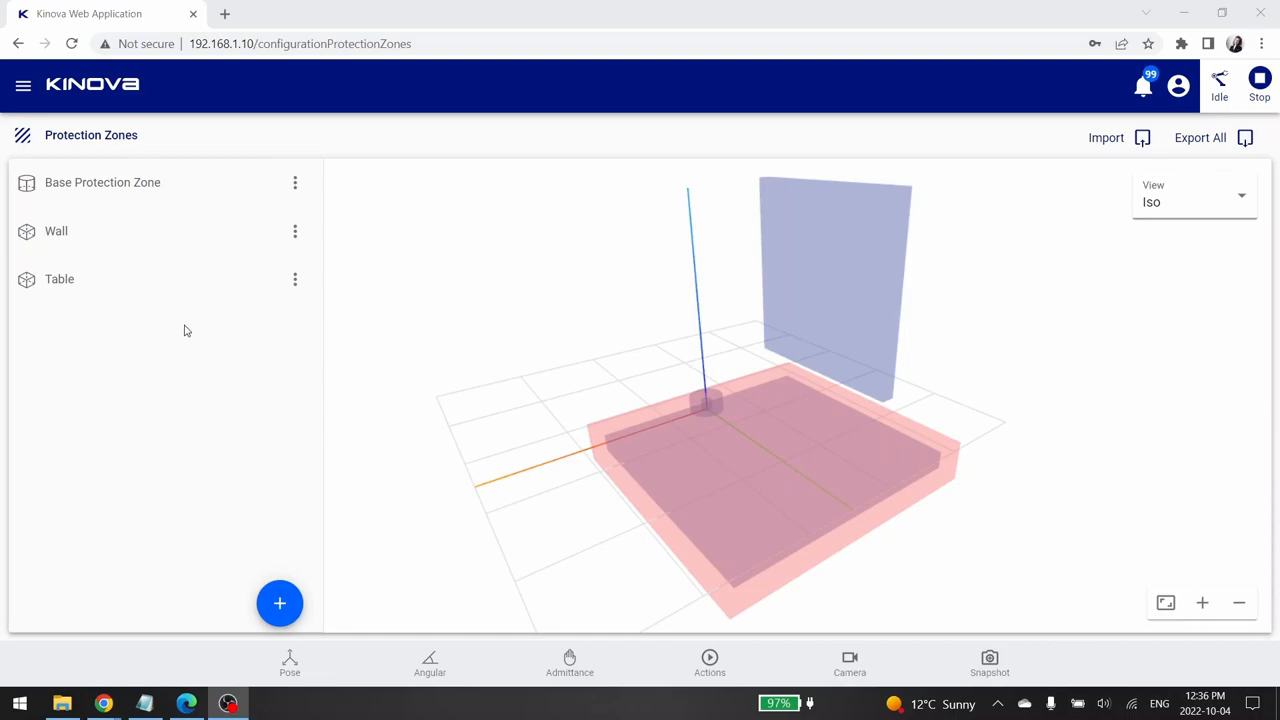
pyautogui.moveTo(194, 318)
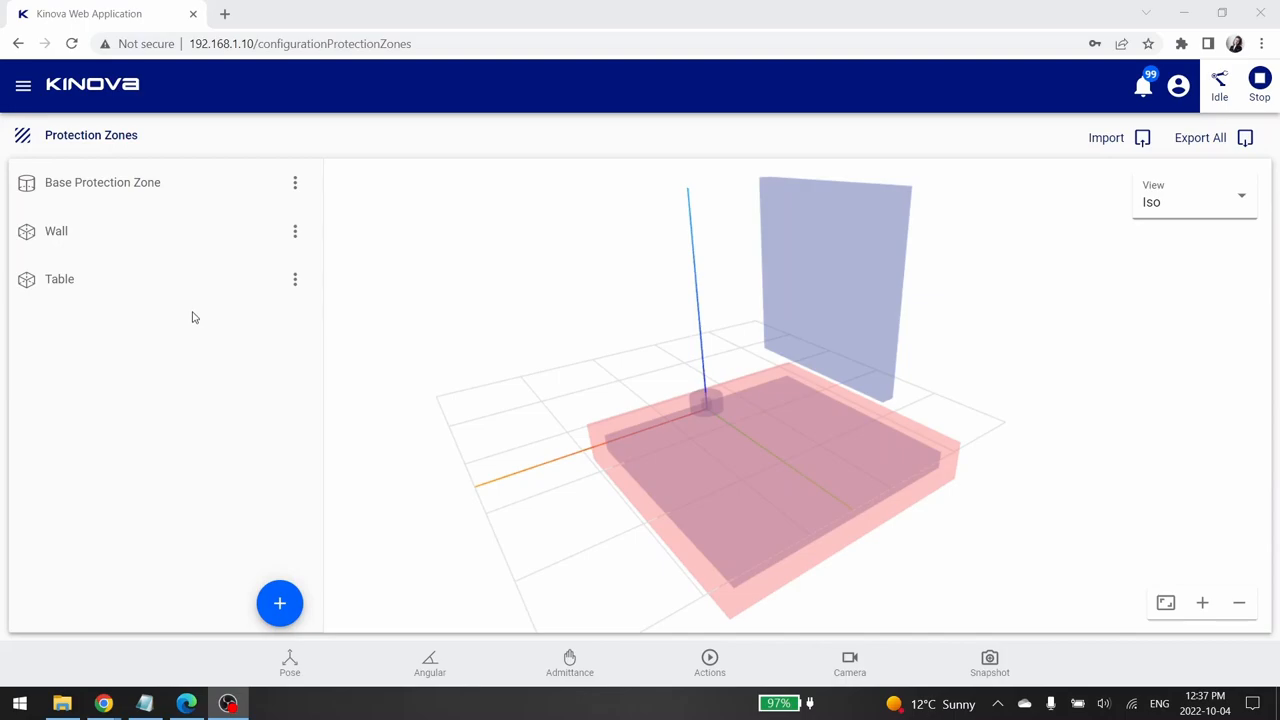
# Export the Table zone as a JSON file from its options menu, then reach the main navigation
pyautogui.click(102, 182)
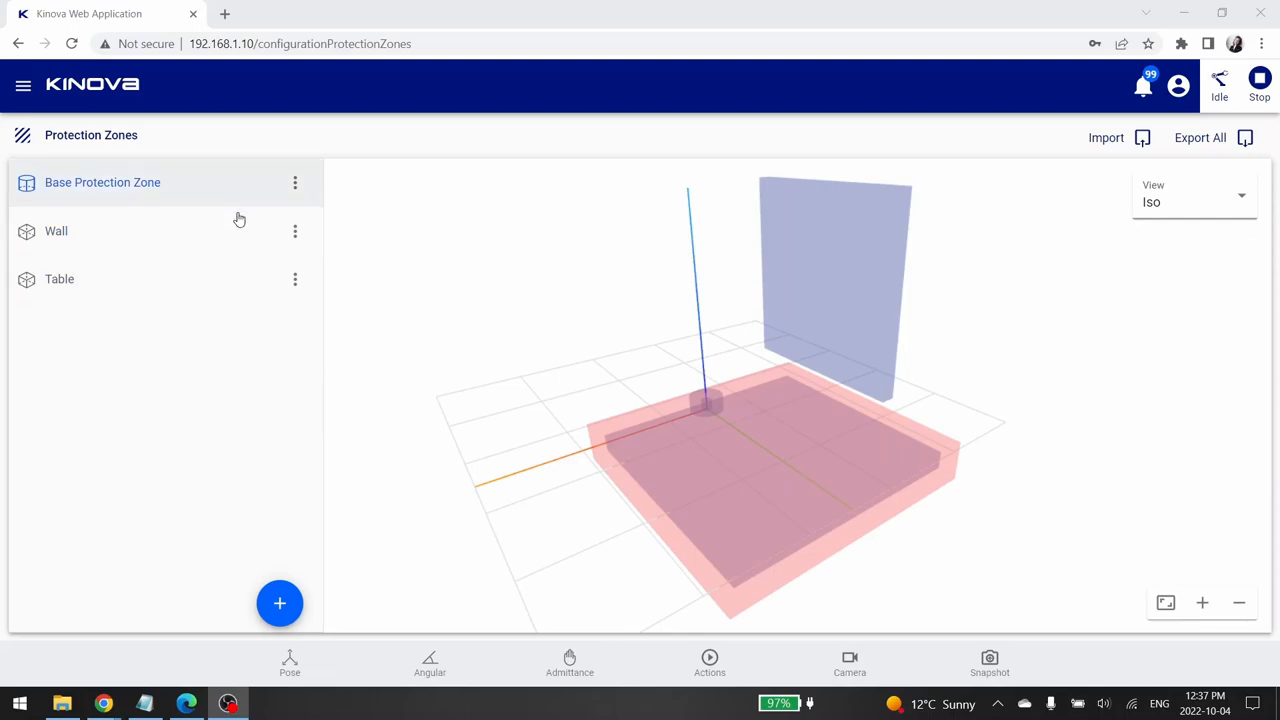
pyautogui.moveTo(256, 330)
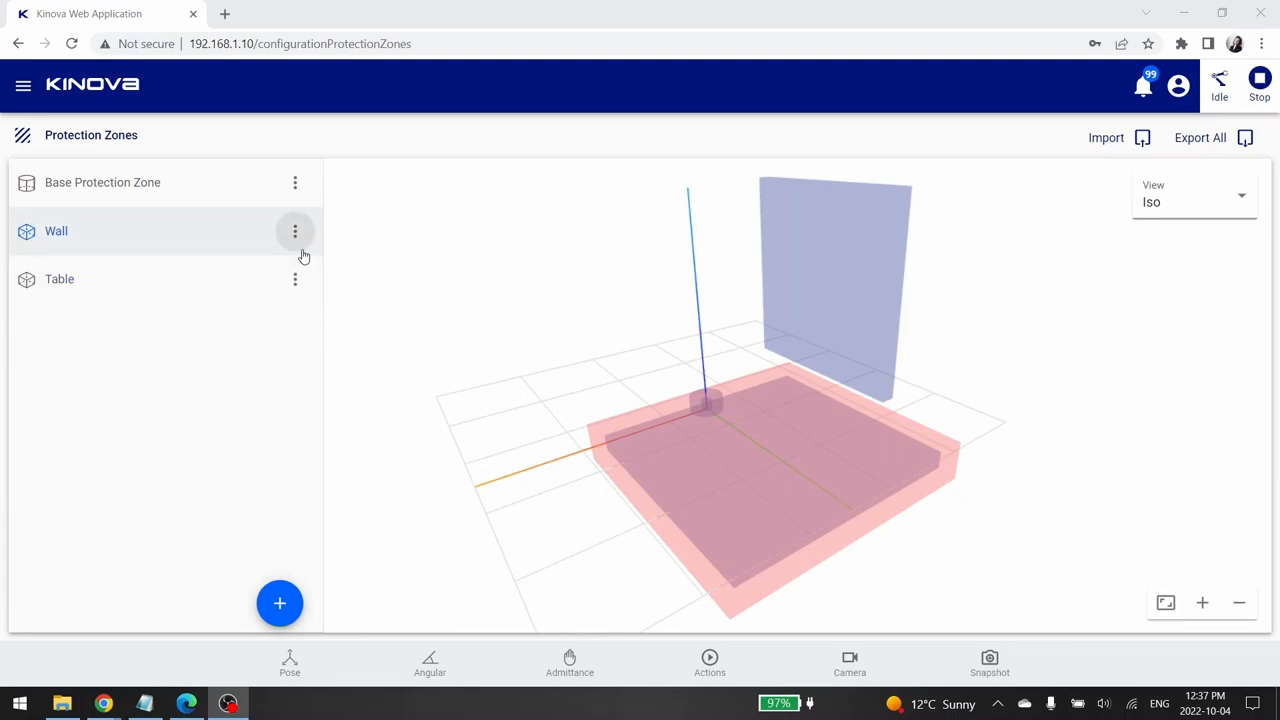
pyautogui.click(296, 280)
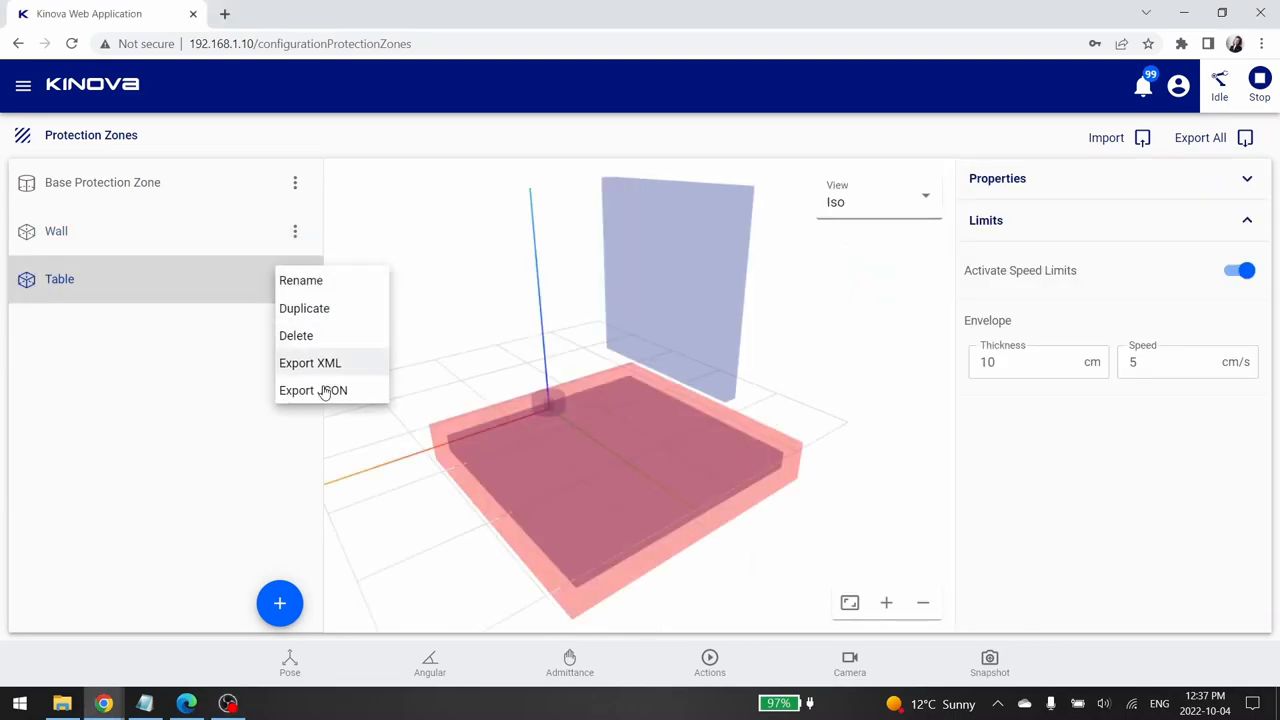
pyautogui.click(312, 390)
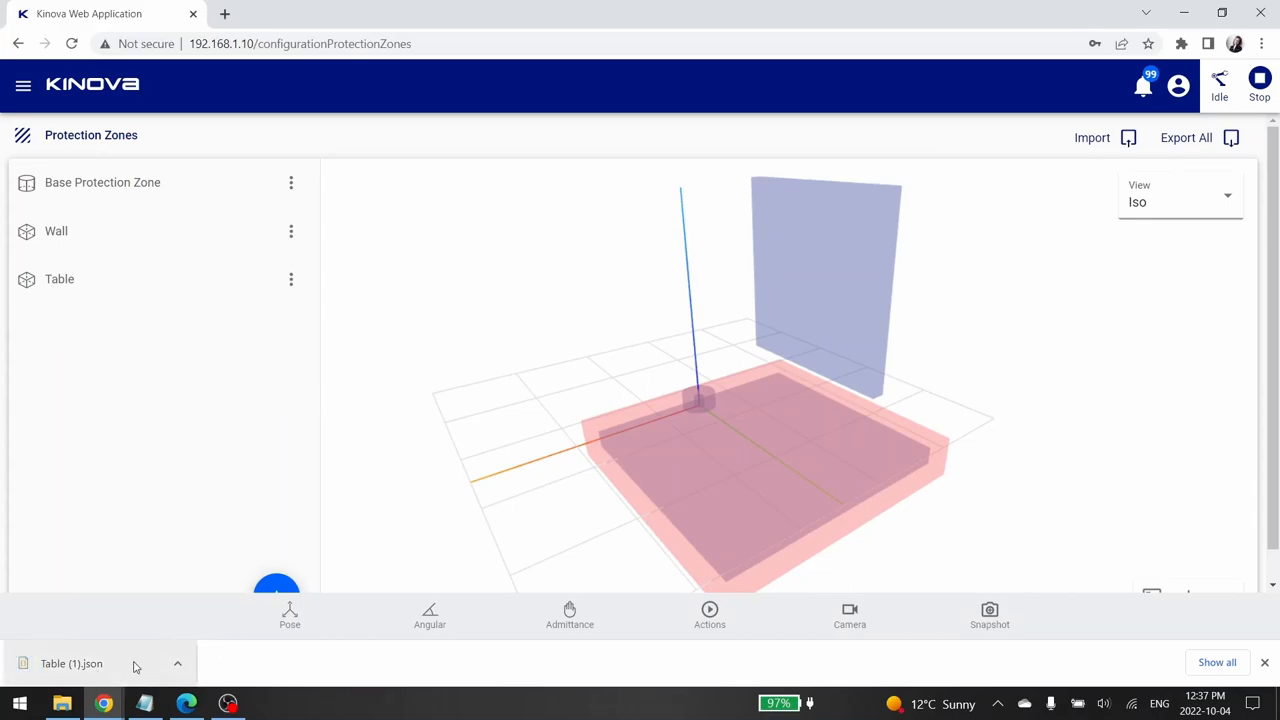
pyautogui.click(292, 232)
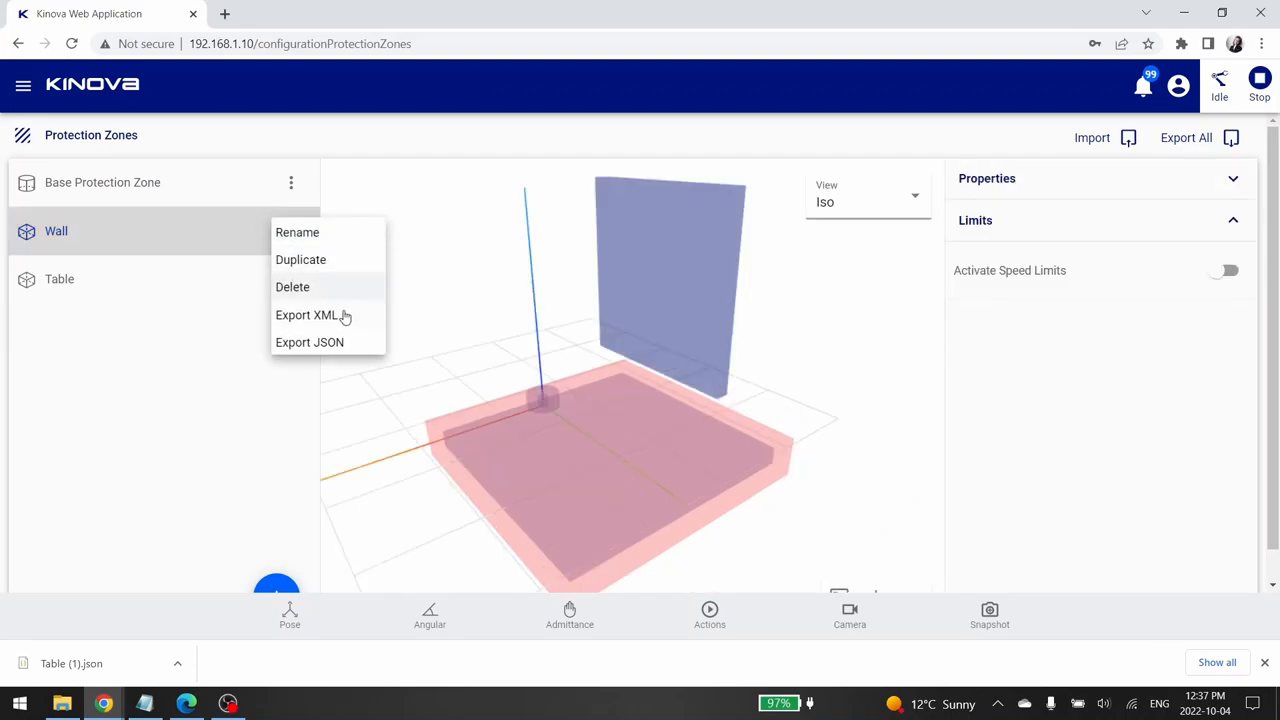
pyautogui.click(24, 84)
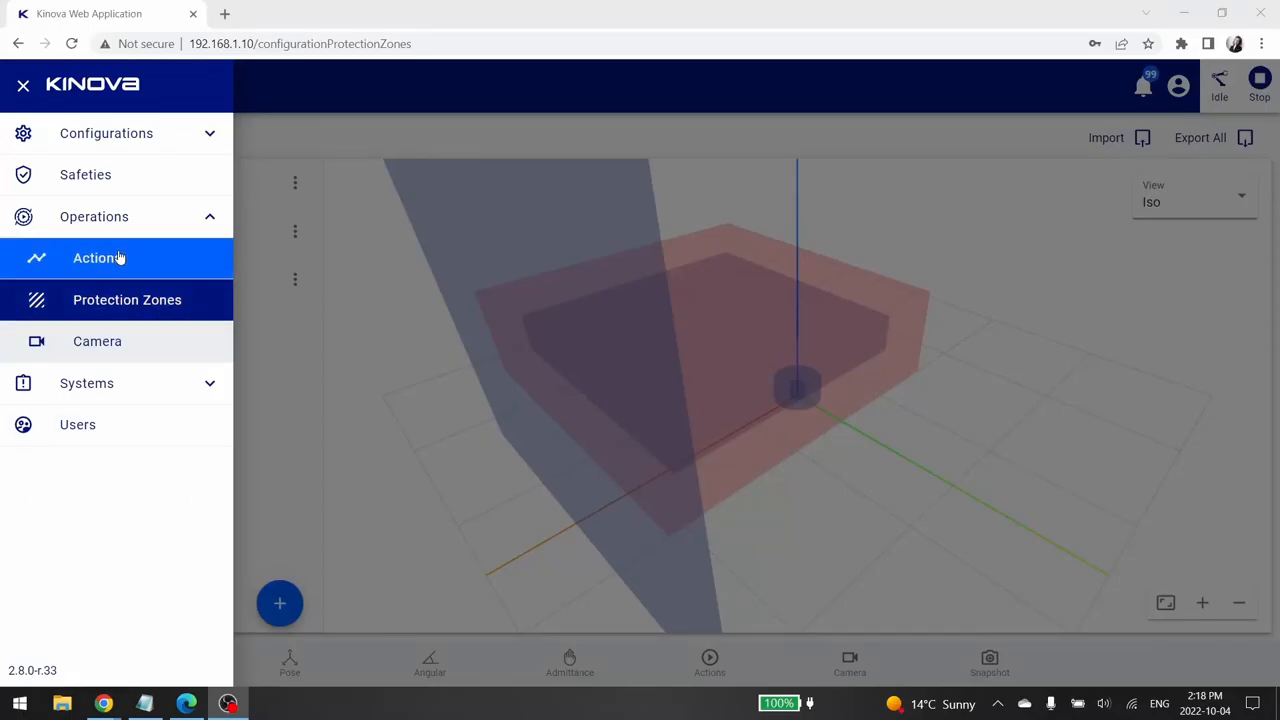
# Navigate to Operations > Actions listing Demo Sequence, Home, Packaging, Retract and Zero
pyautogui.click(96, 258)
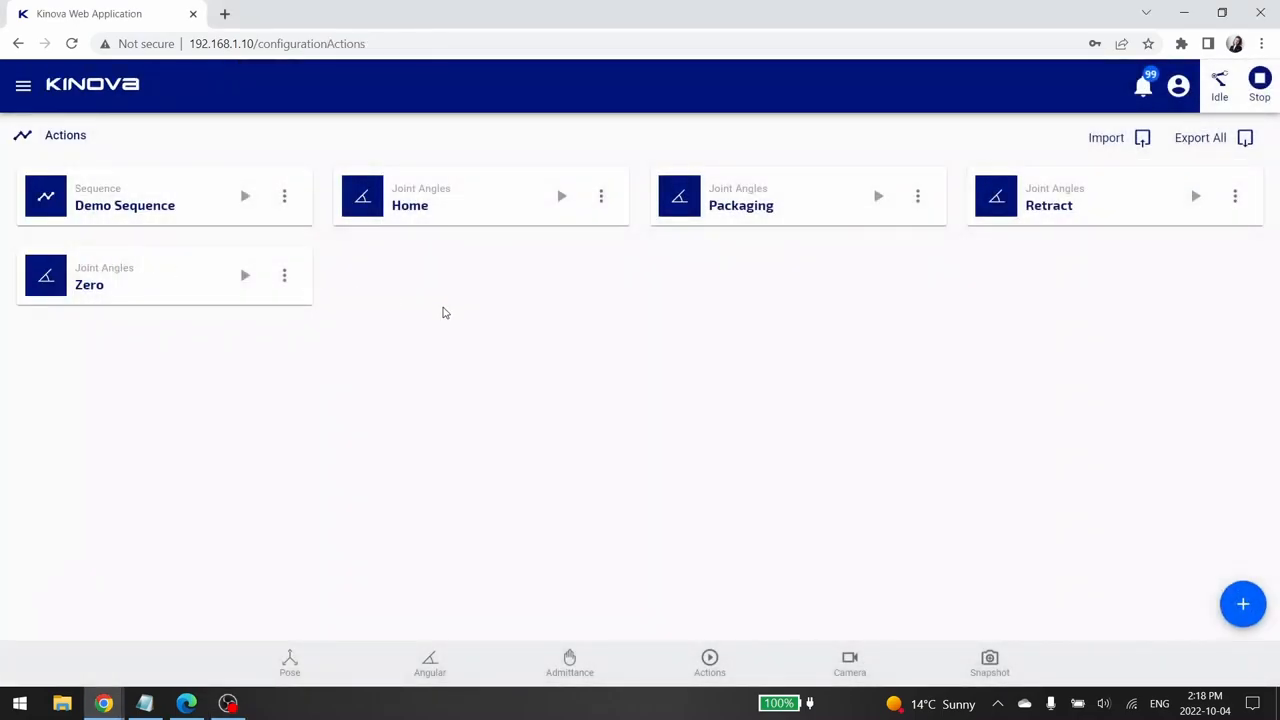
pyautogui.moveTo(504, 386)
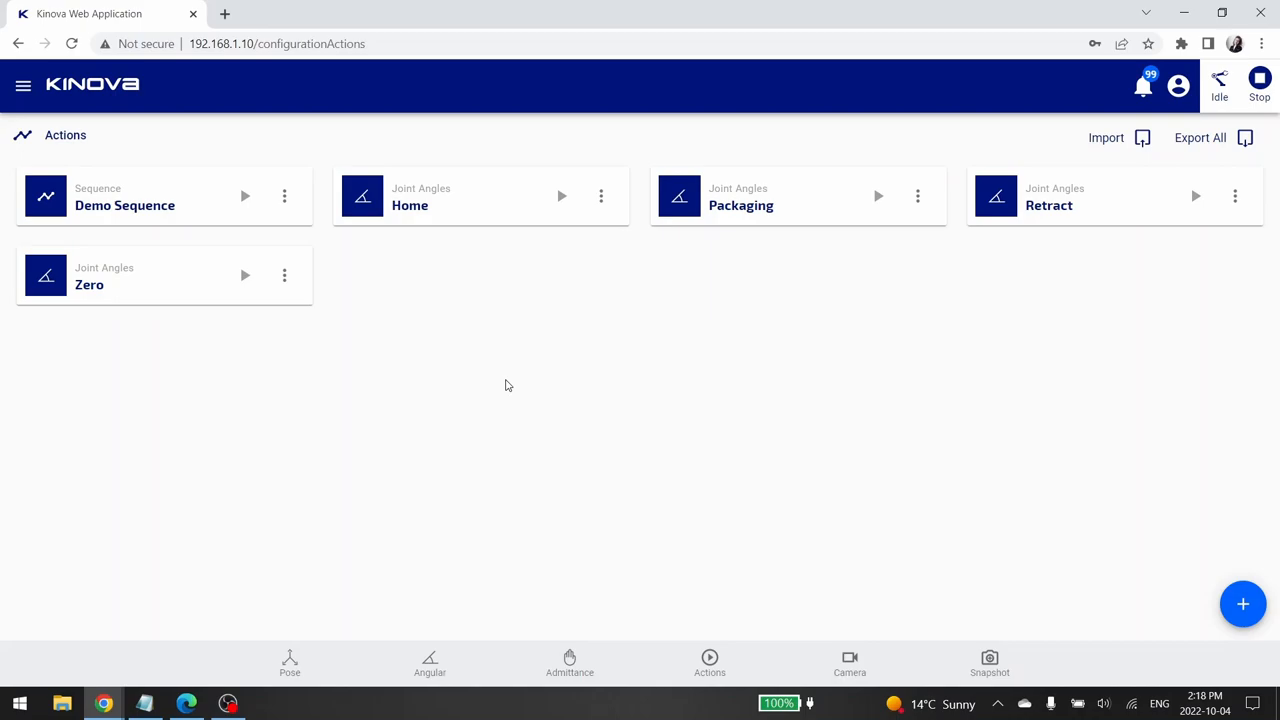
pyautogui.moveTo(388, 410)
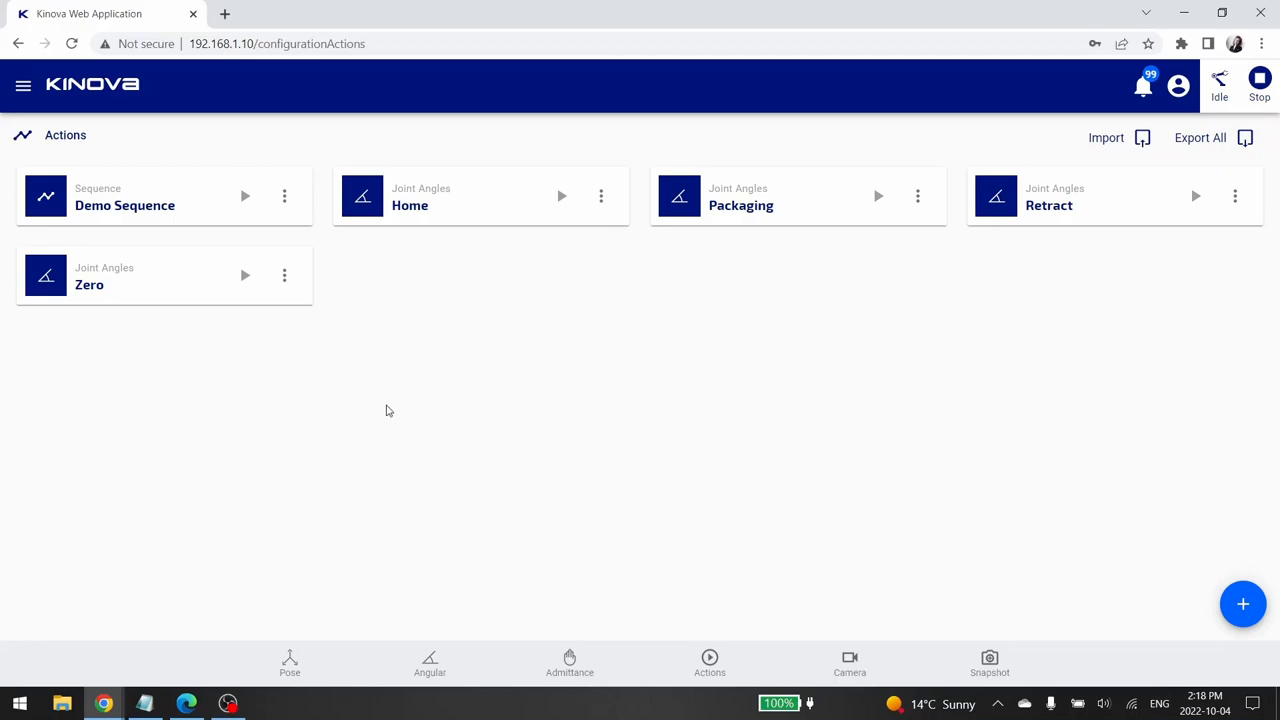
pyautogui.moveTo(644, 418)
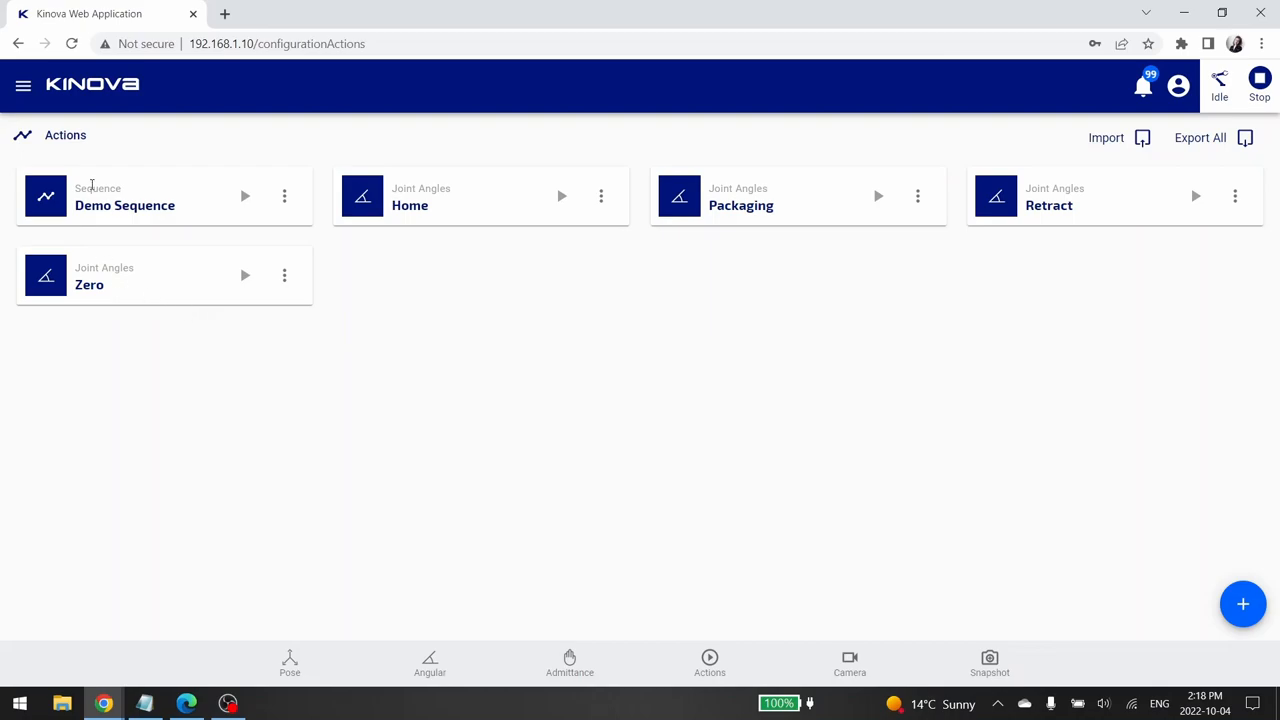
pyautogui.moveTo(164, 188)
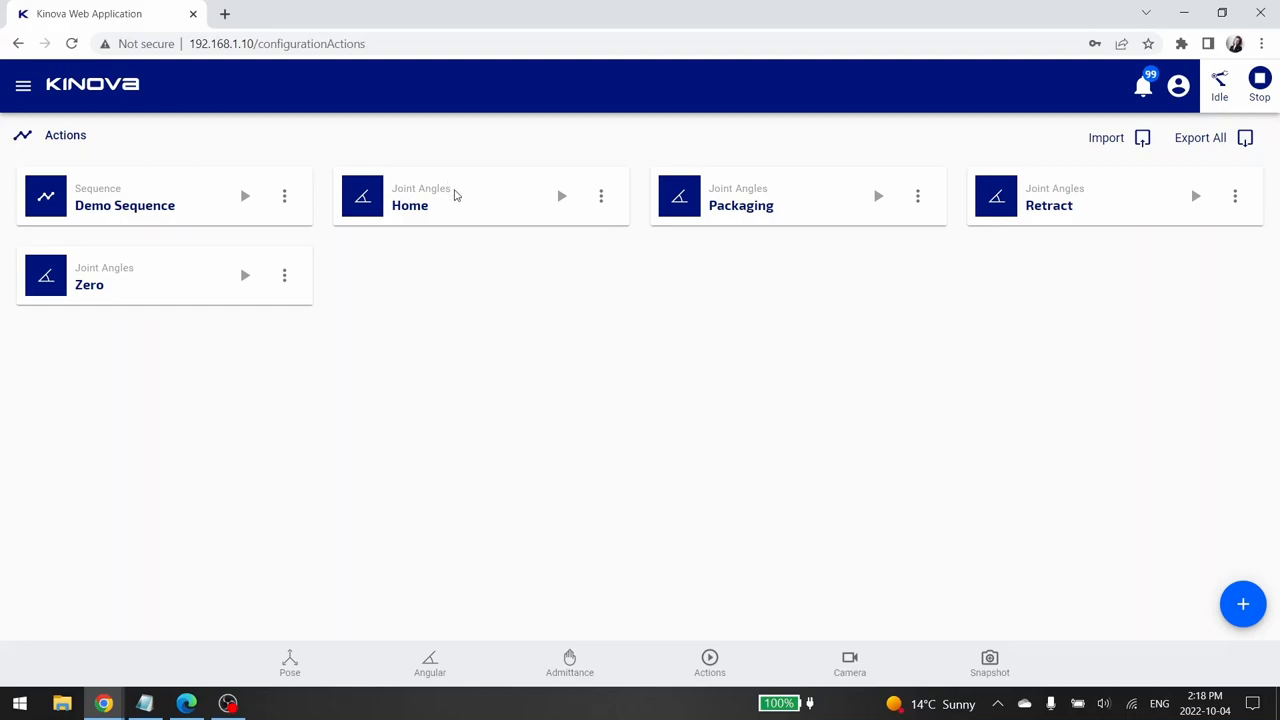
pyautogui.moveTo(876, 220)
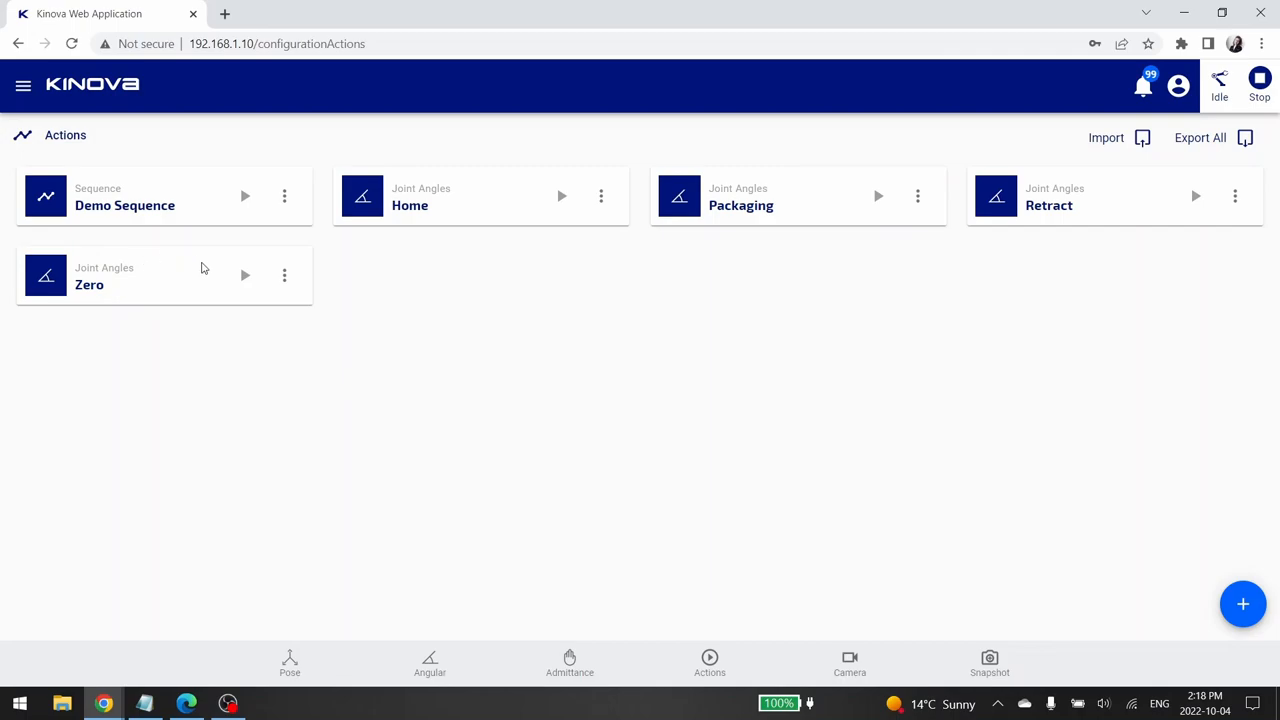
pyautogui.moveTo(510, 316)
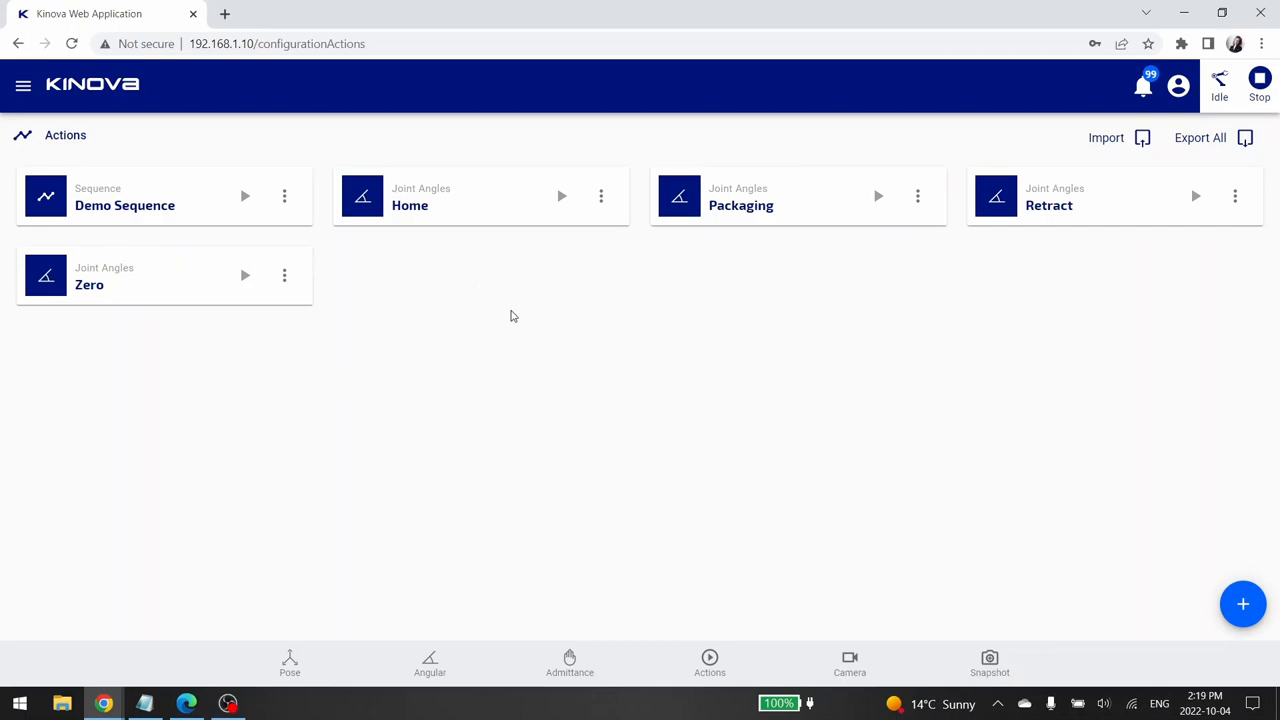
pyautogui.moveTo(714, 396)
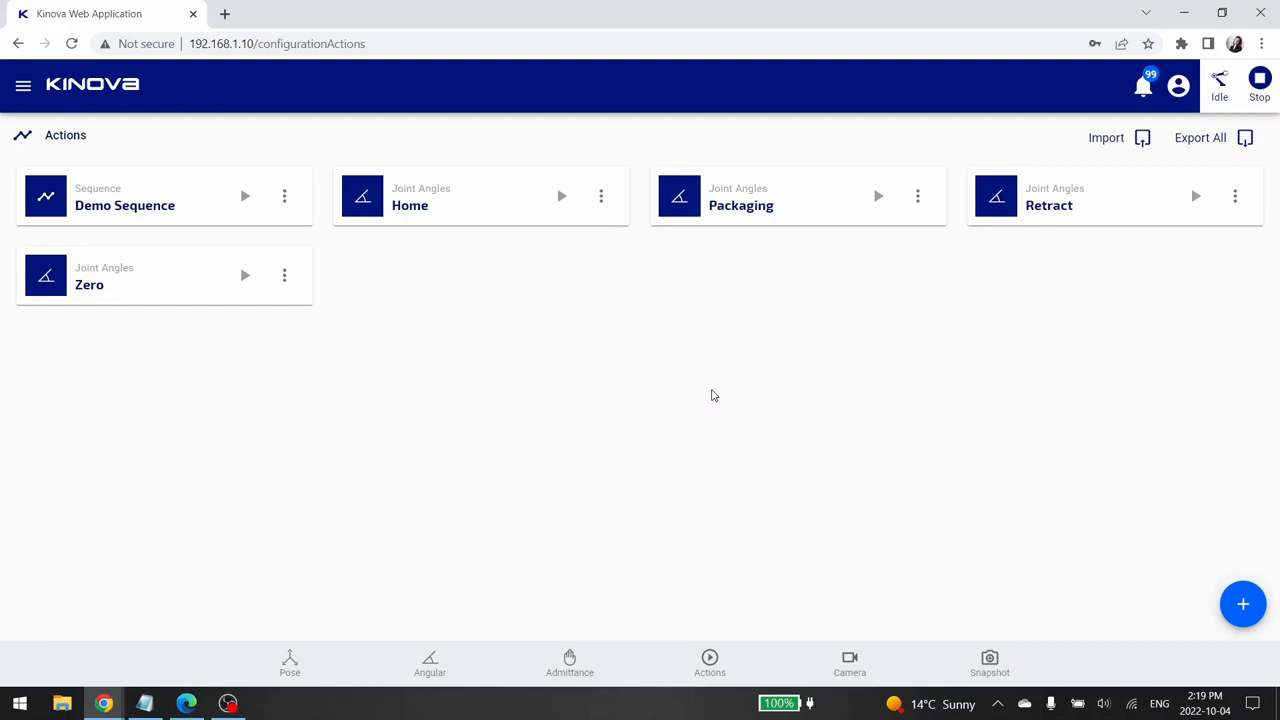
pyautogui.moveTo(904, 320)
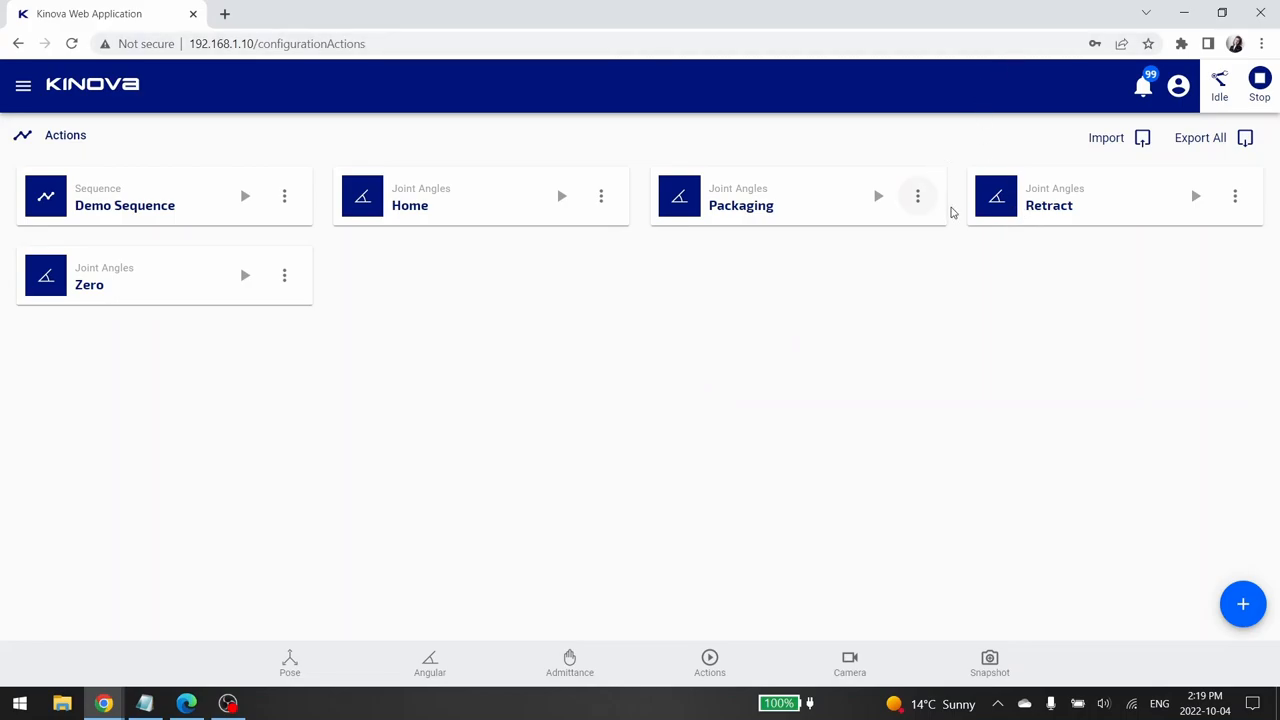
pyautogui.moveTo(1030, 332)
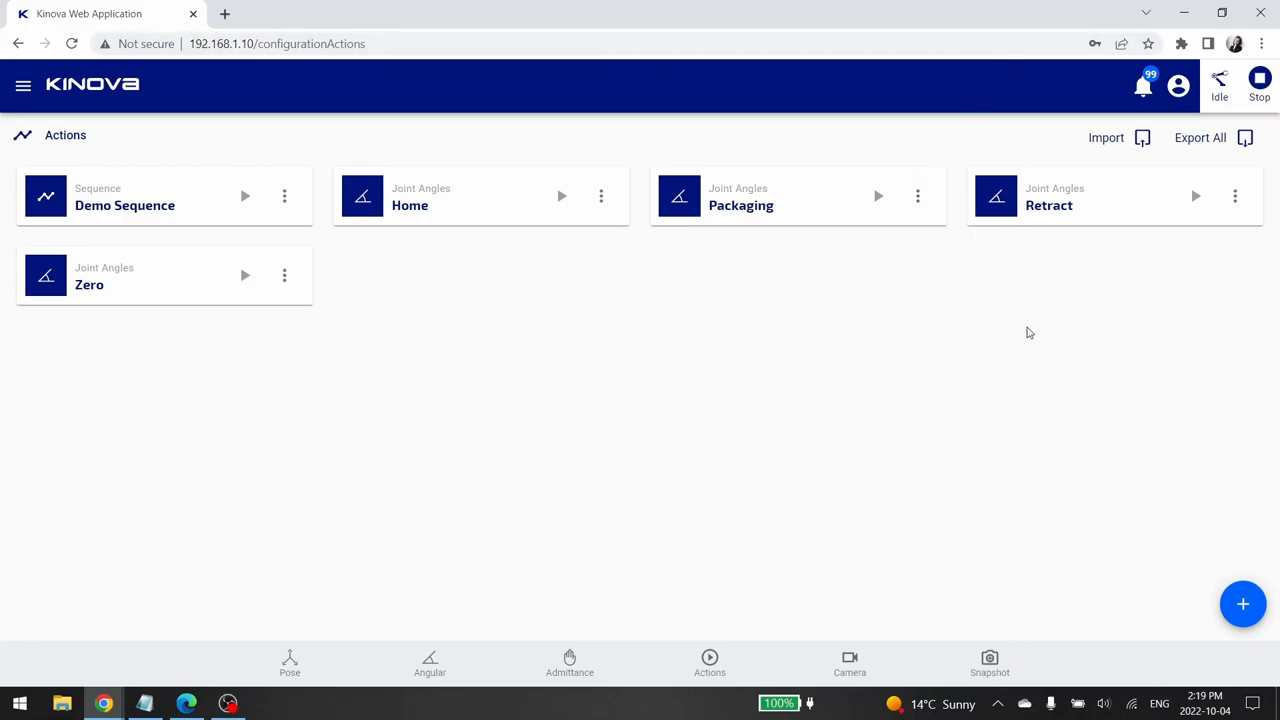
pyautogui.moveTo(1052, 302)
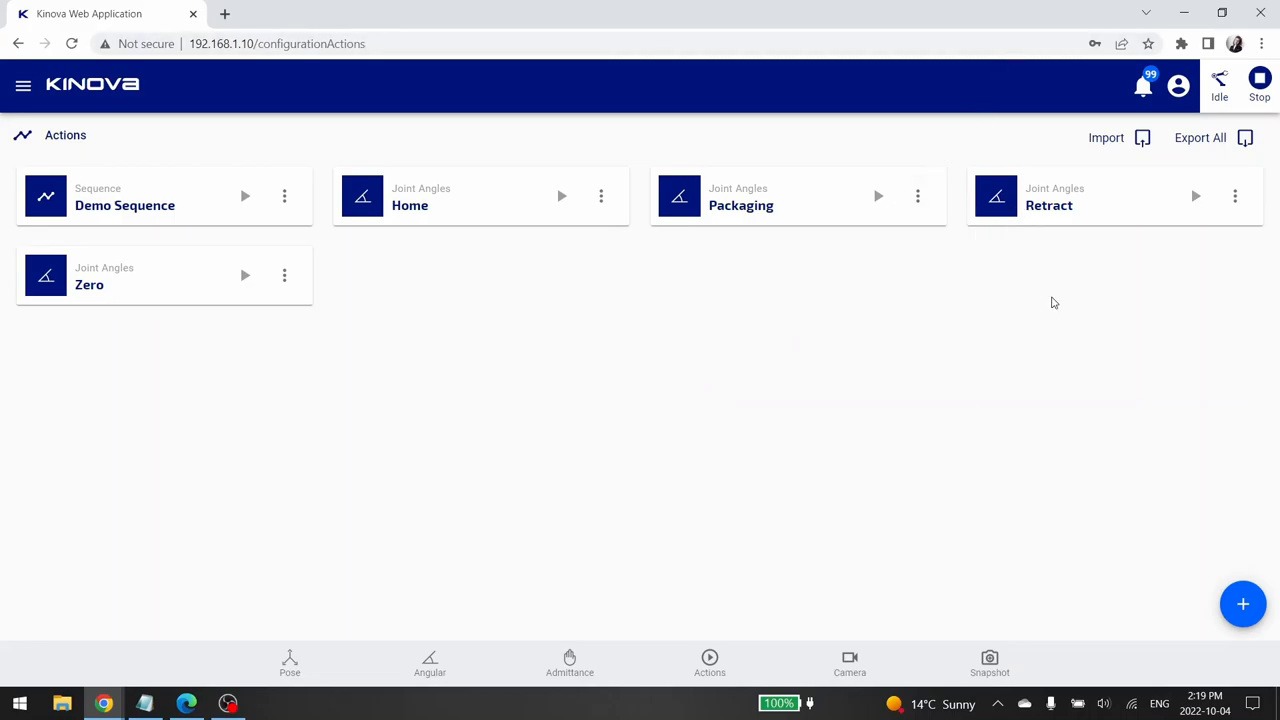
pyautogui.moveTo(1108, 160)
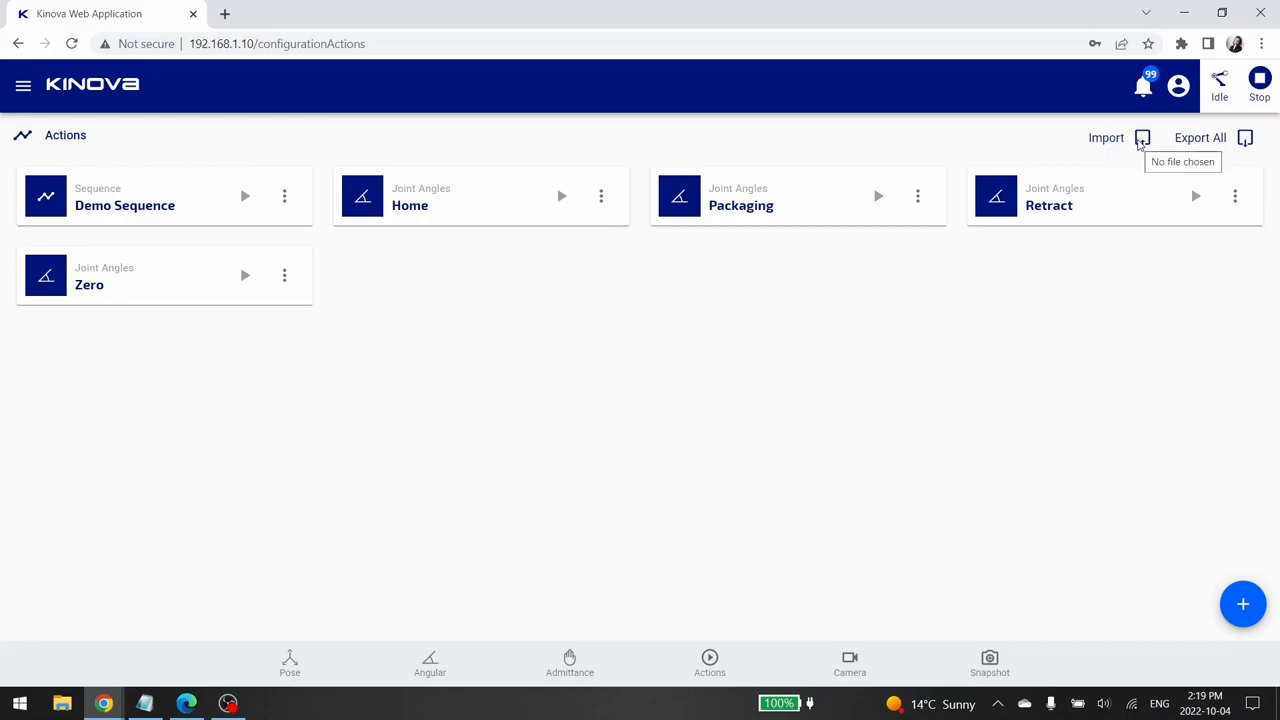
# Import the Angular Action JSON file so Angular Action heads the Actions list
pyautogui.click(1140, 138)
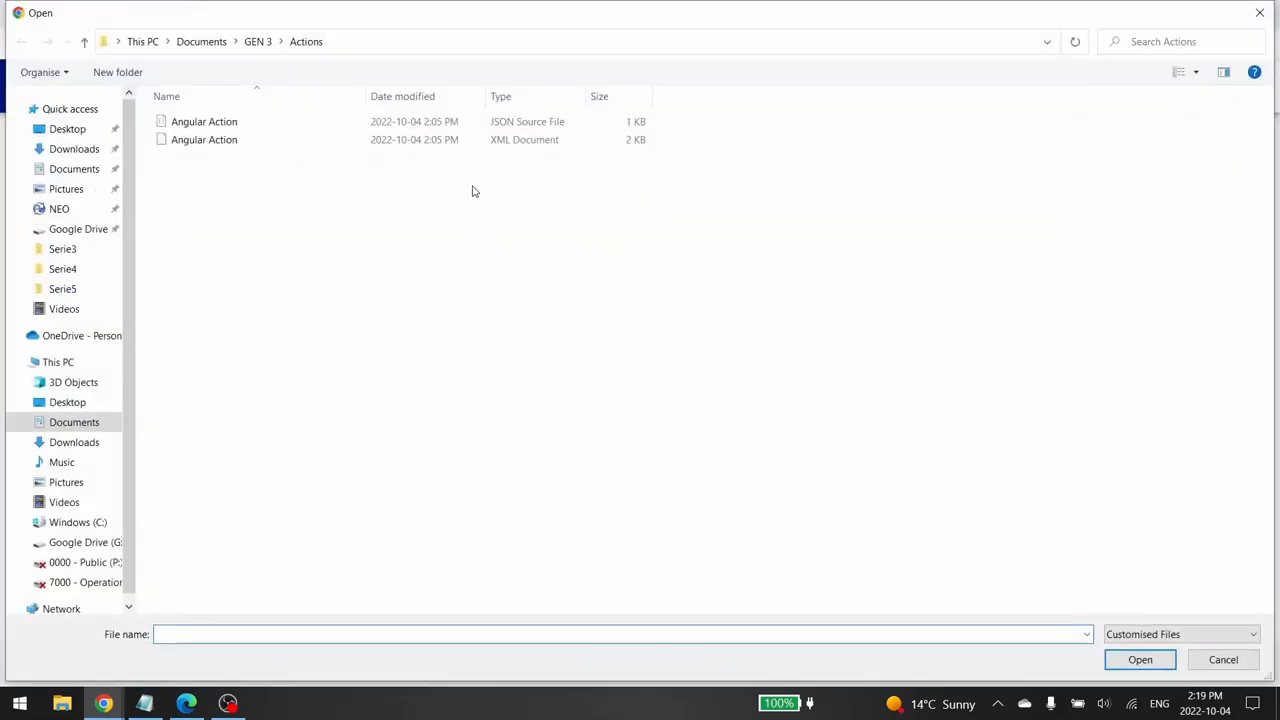
pyautogui.click(204, 122)
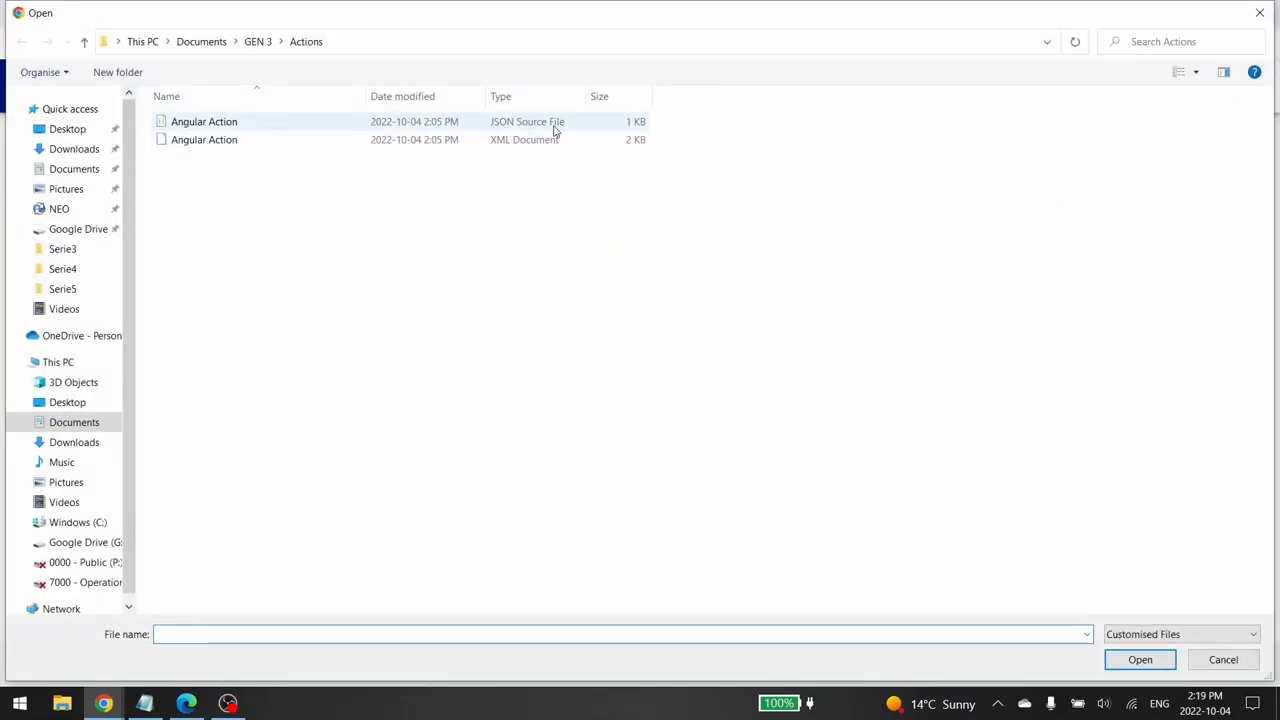
pyautogui.moveTo(520, 128)
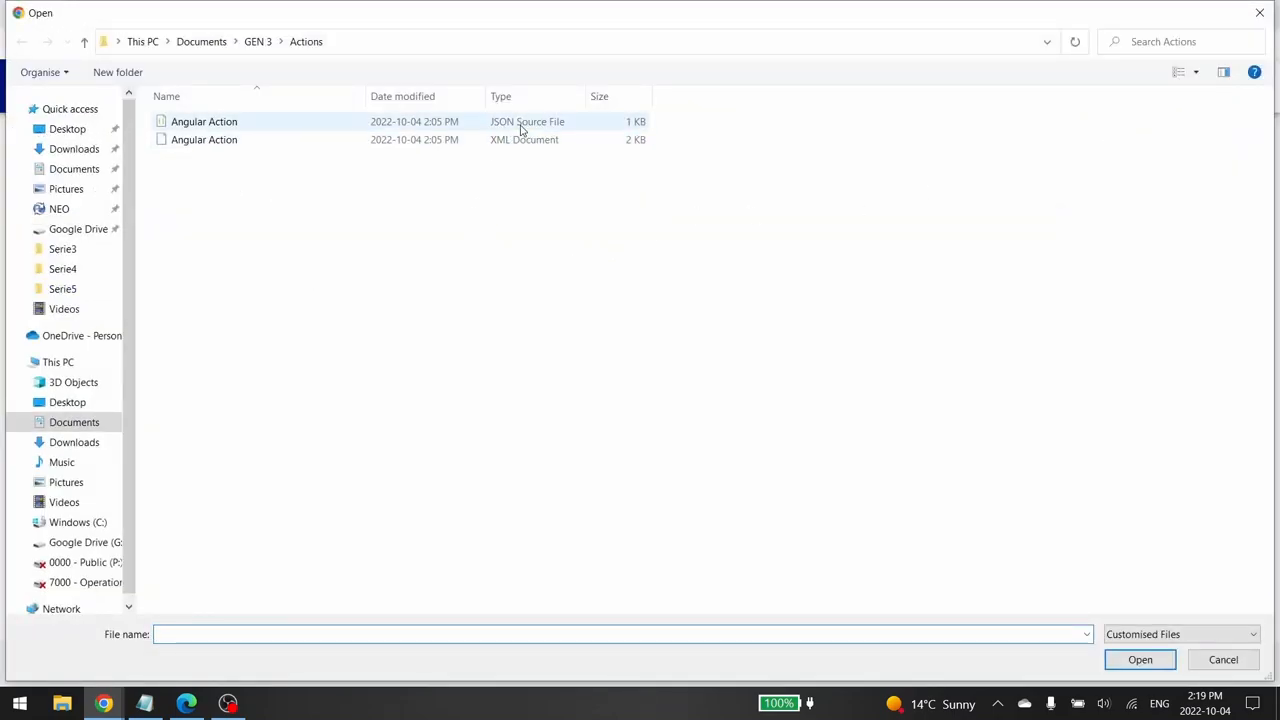
pyautogui.click(204, 122)
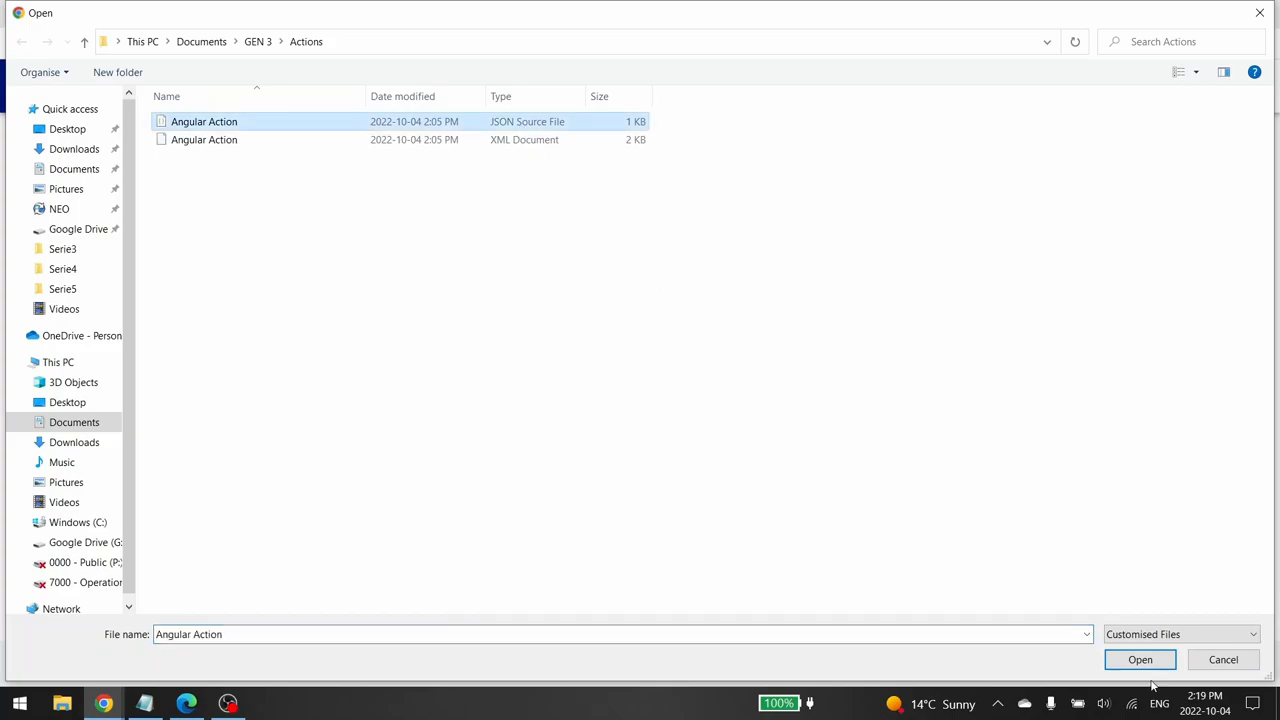
pyautogui.click(1140, 660)
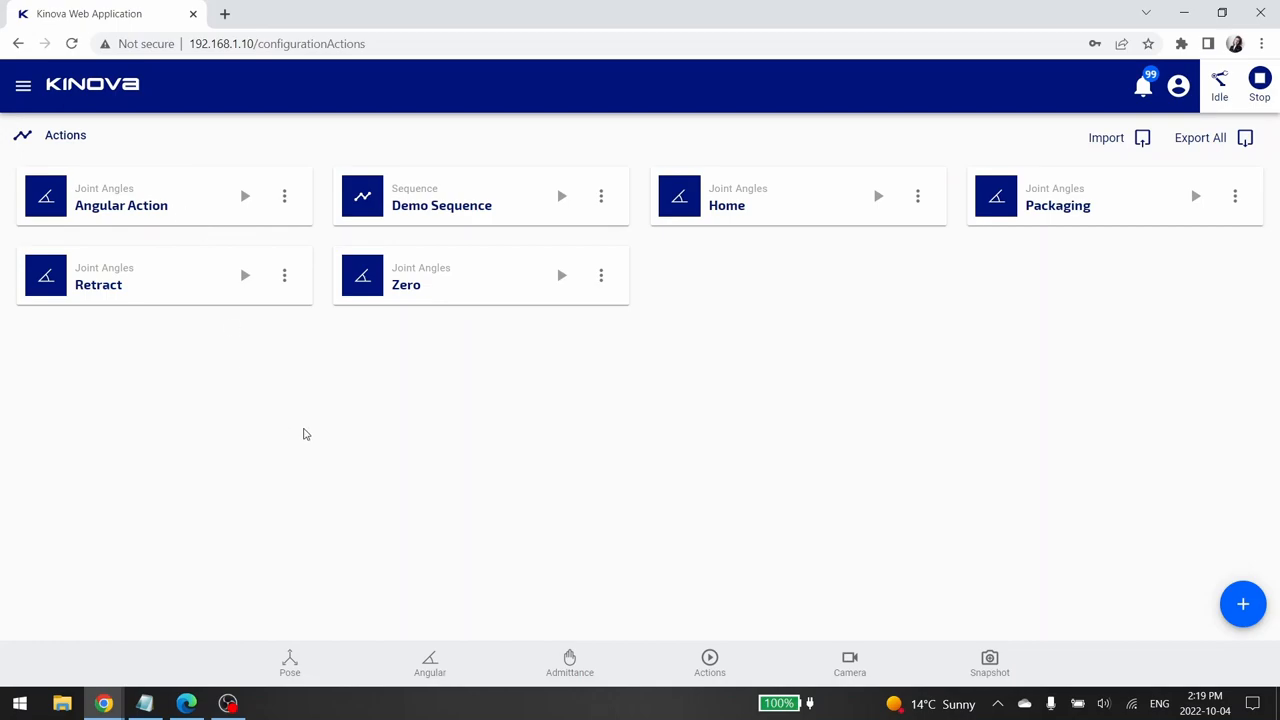
pyautogui.moveTo(392, 444)
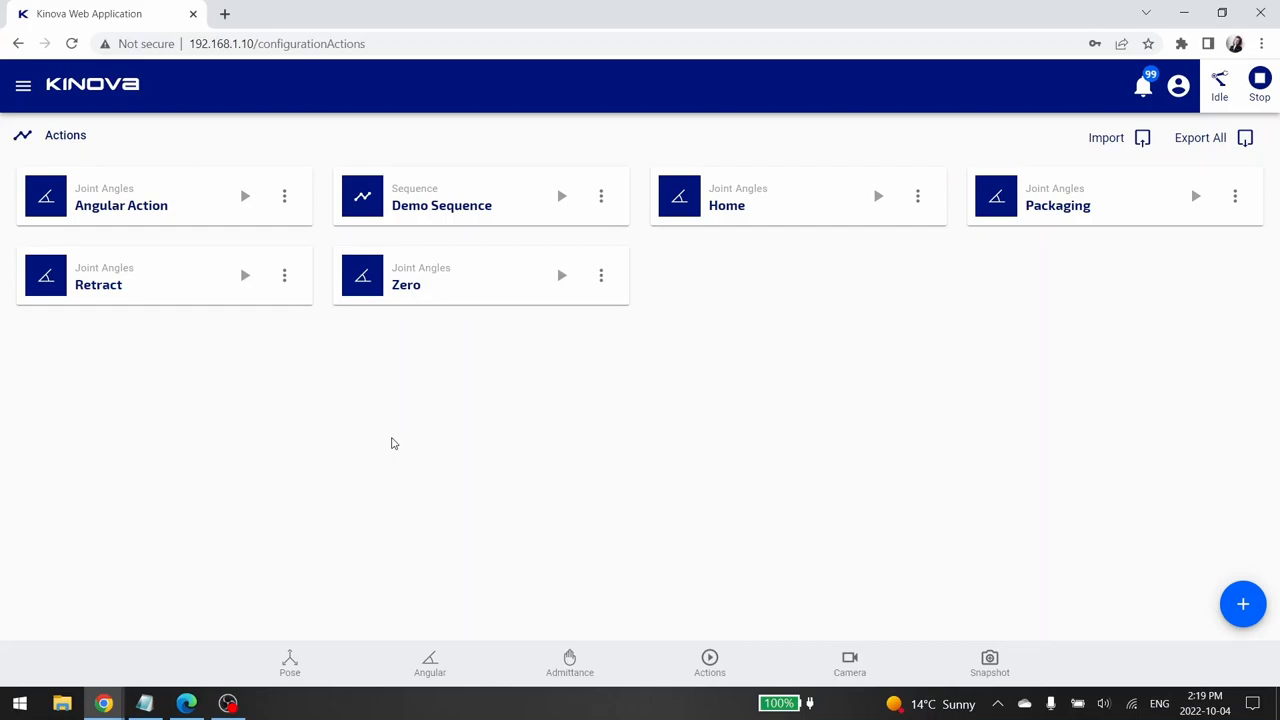
pyautogui.moveTo(712, 544)
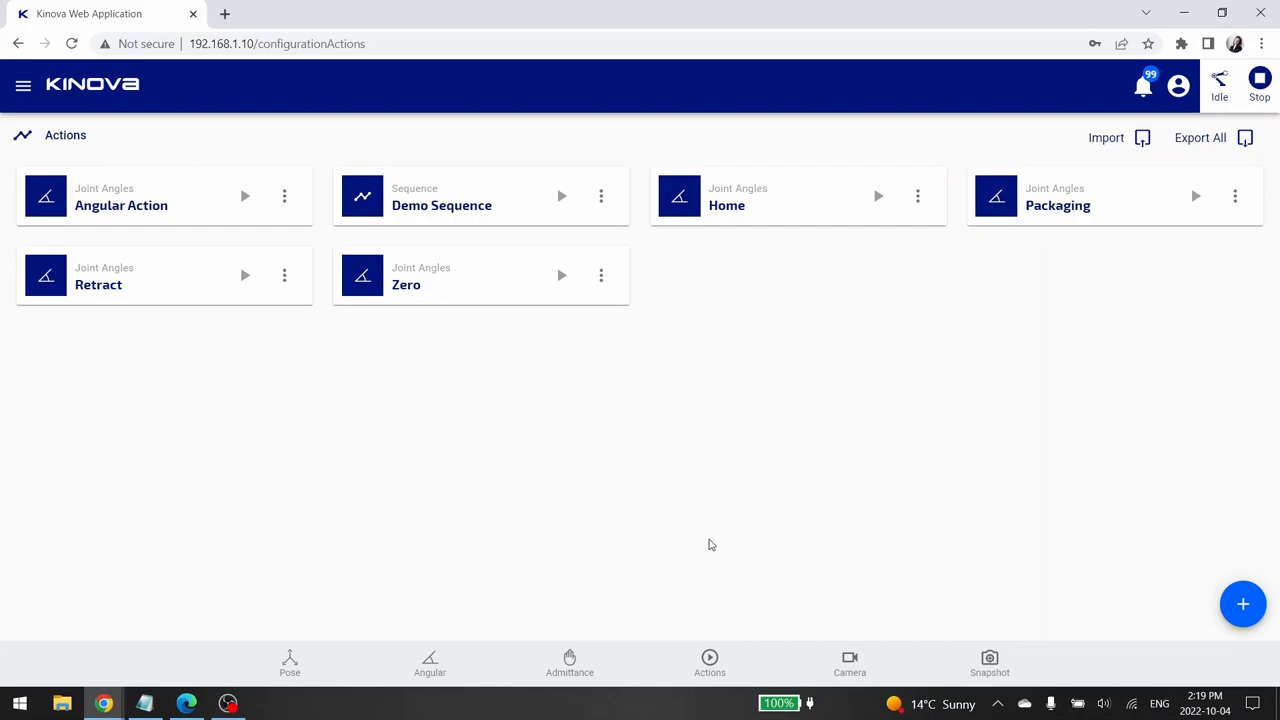
pyautogui.moveTo(758, 602)
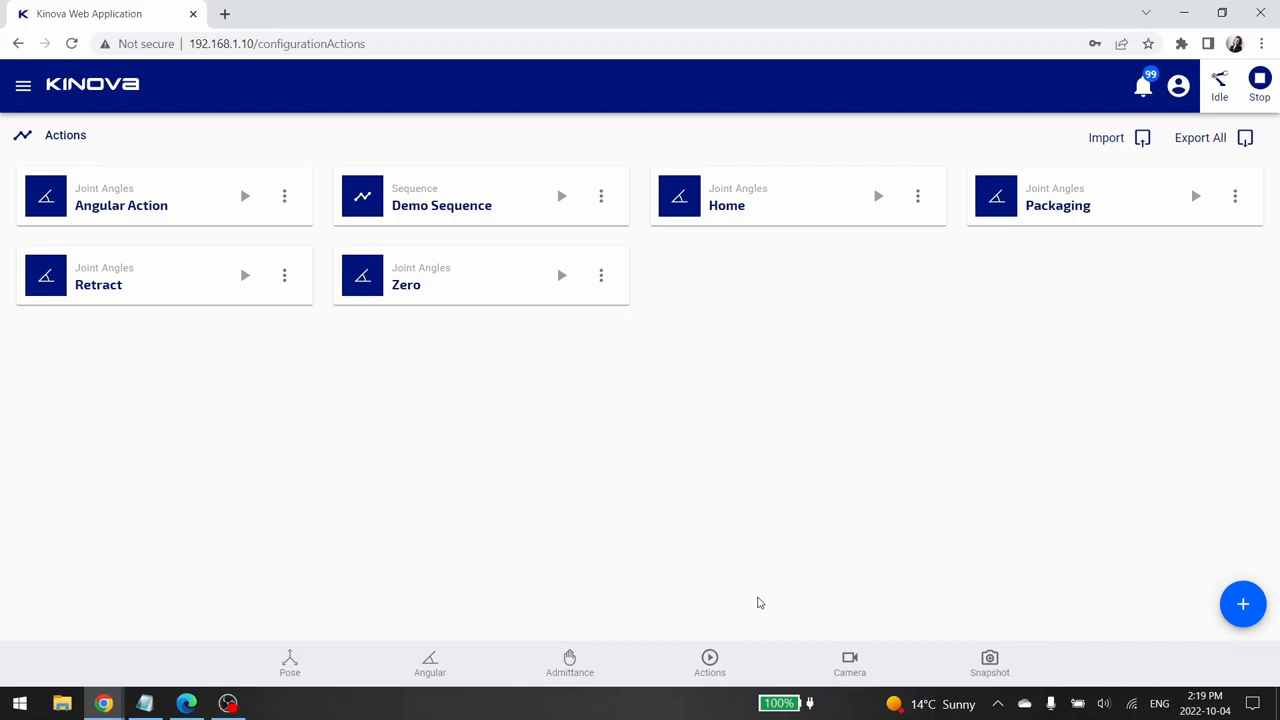
pyautogui.moveTo(970, 648)
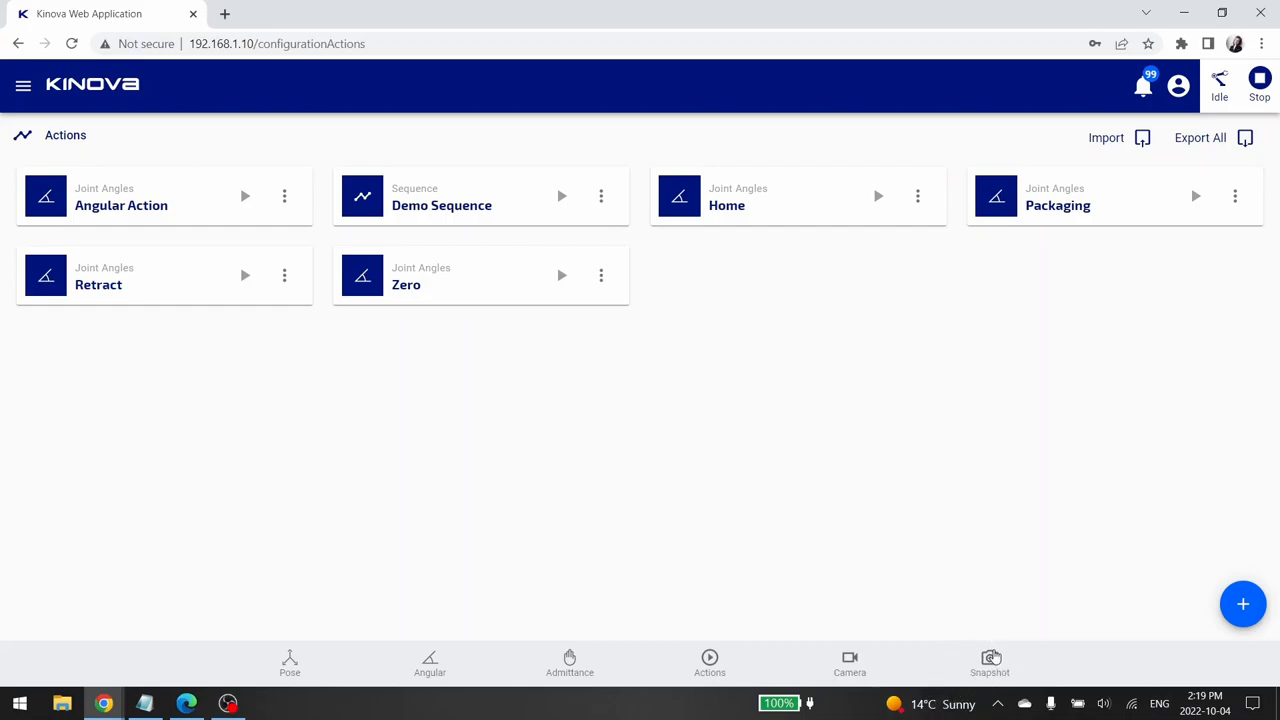
pyautogui.moveTo(990, 660)
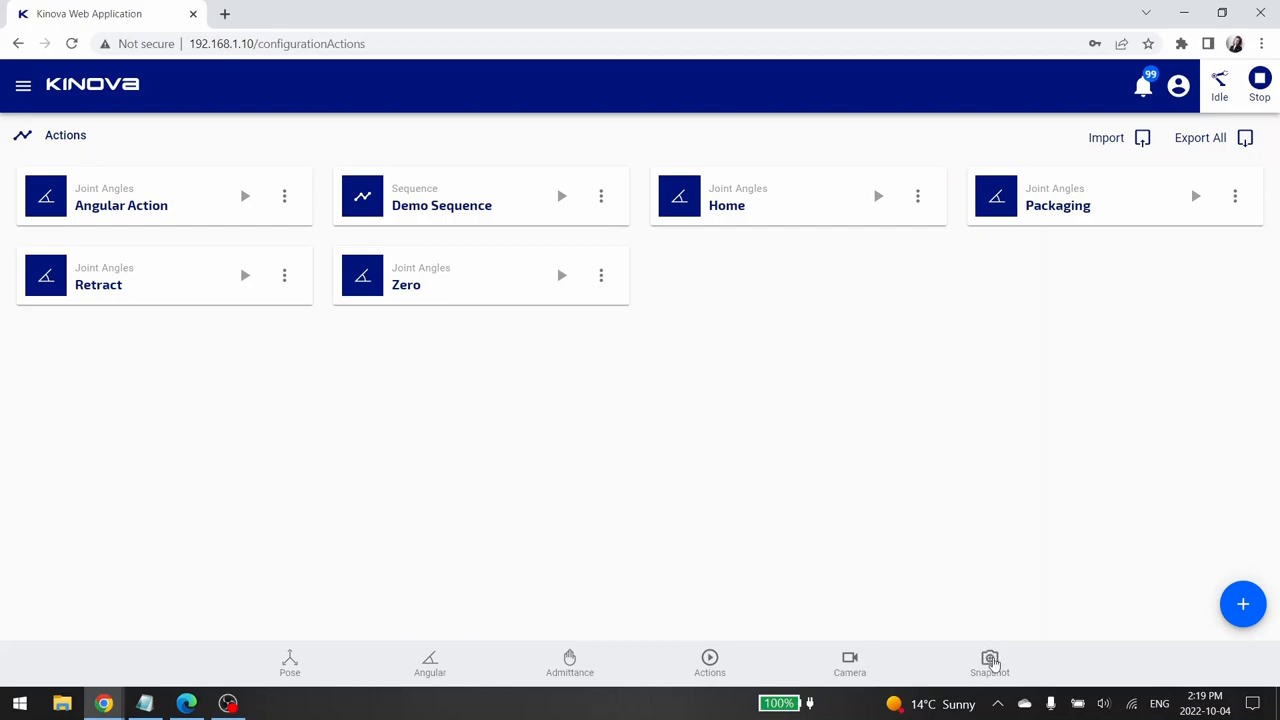
# Bring up the Snapshot capture options from the bottom navigation bar
pyautogui.click(988, 664)
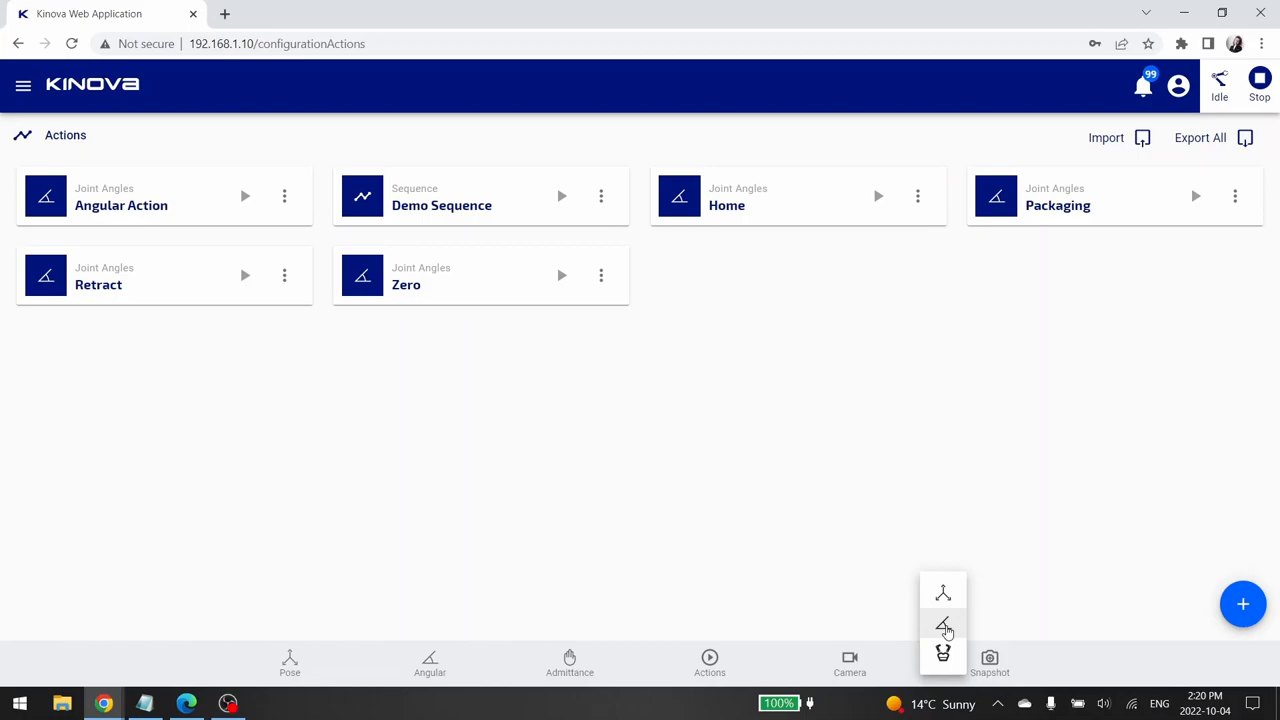
# Capture the current joint angles as a new dated Snapshot action
pyautogui.click(944, 624)
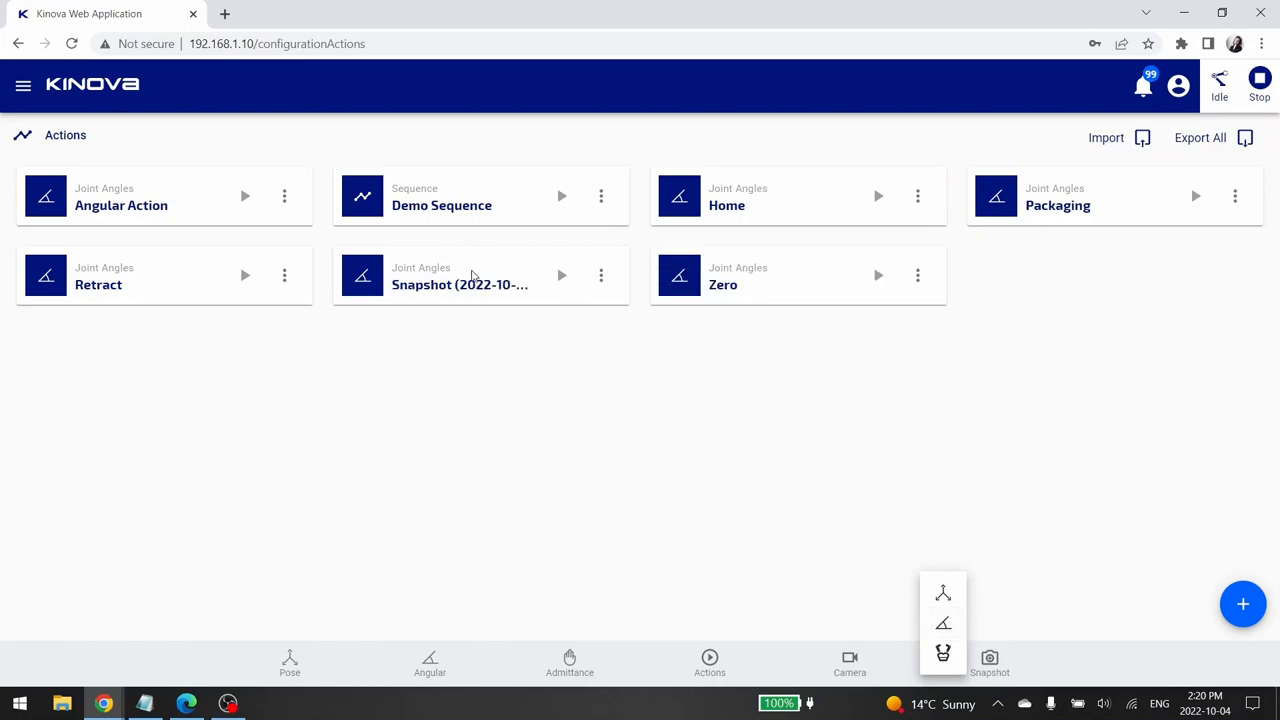
pyautogui.moveTo(492, 268)
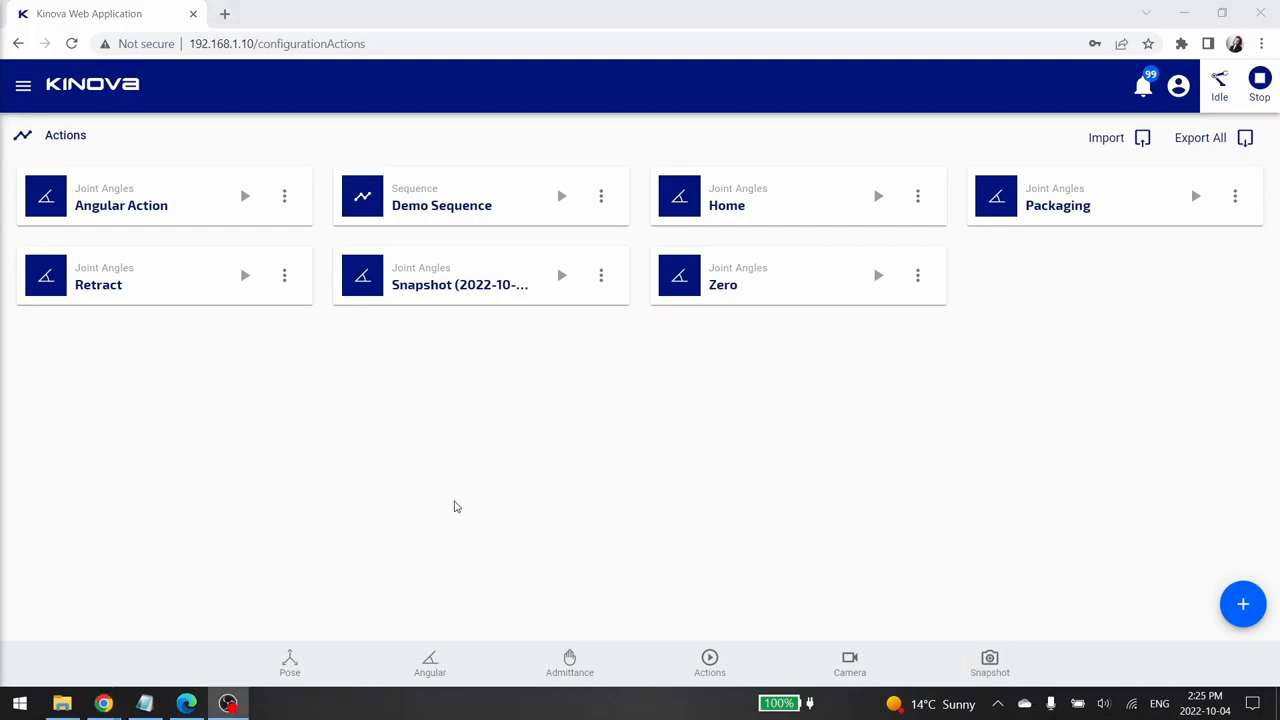
pyautogui.moveTo(700, 460)
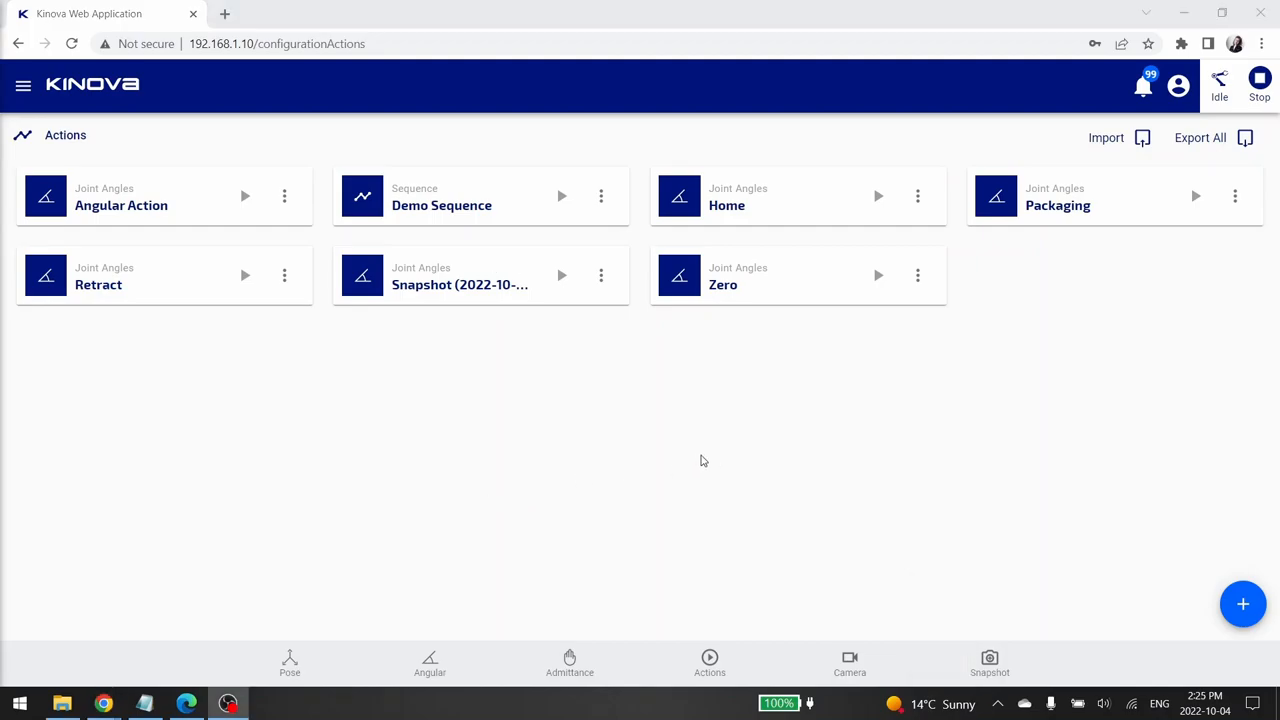
pyautogui.moveTo(1208, 528)
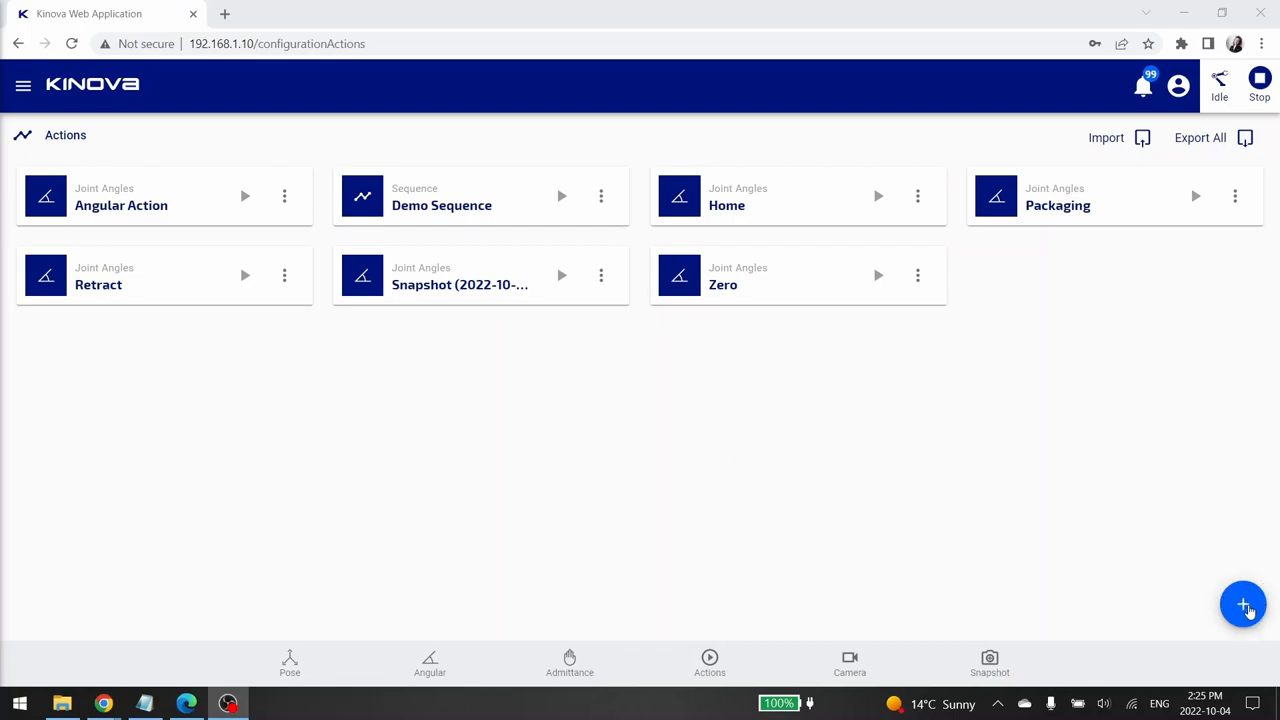
pyautogui.click(1244, 604)
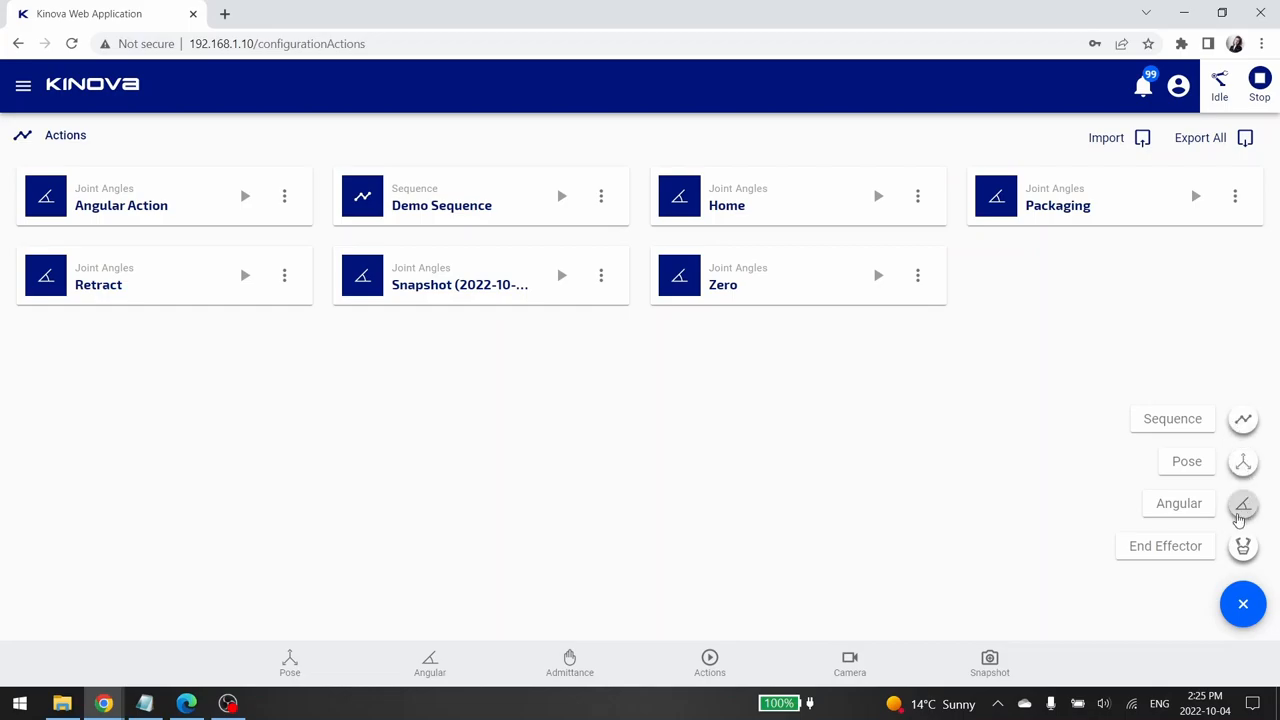
pyautogui.moveTo(1244, 546)
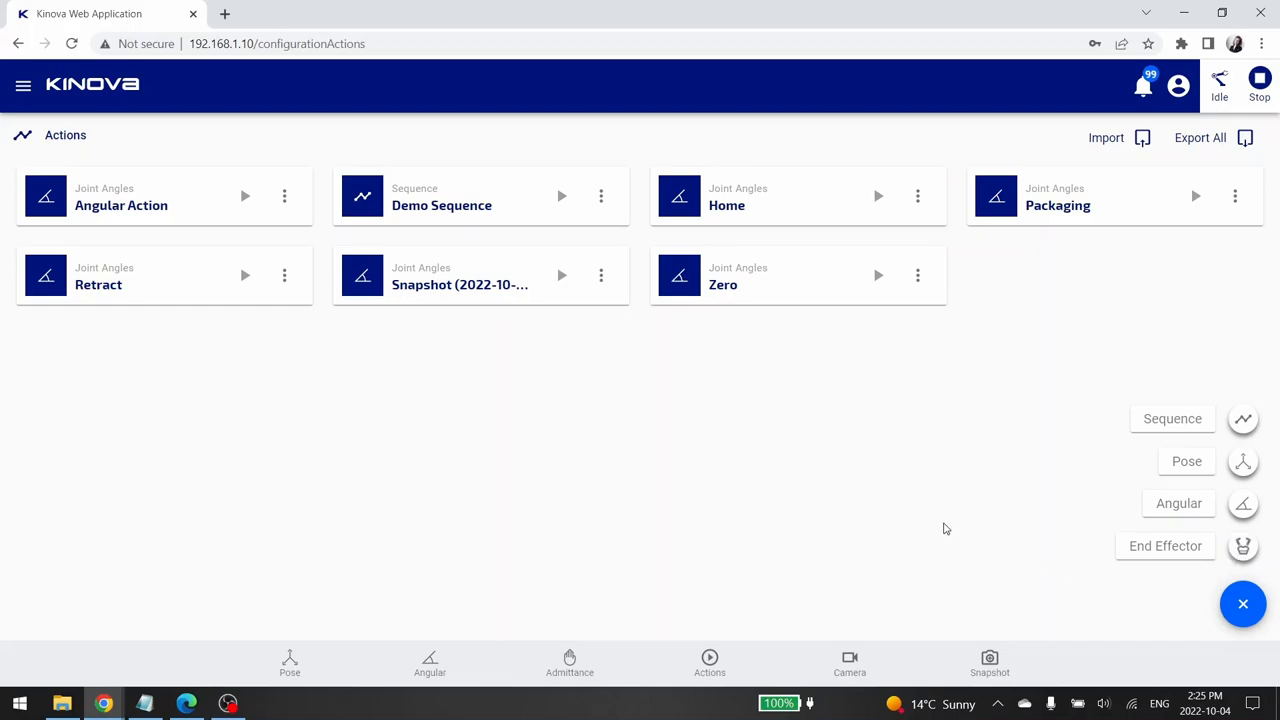
pyautogui.click(1244, 604)
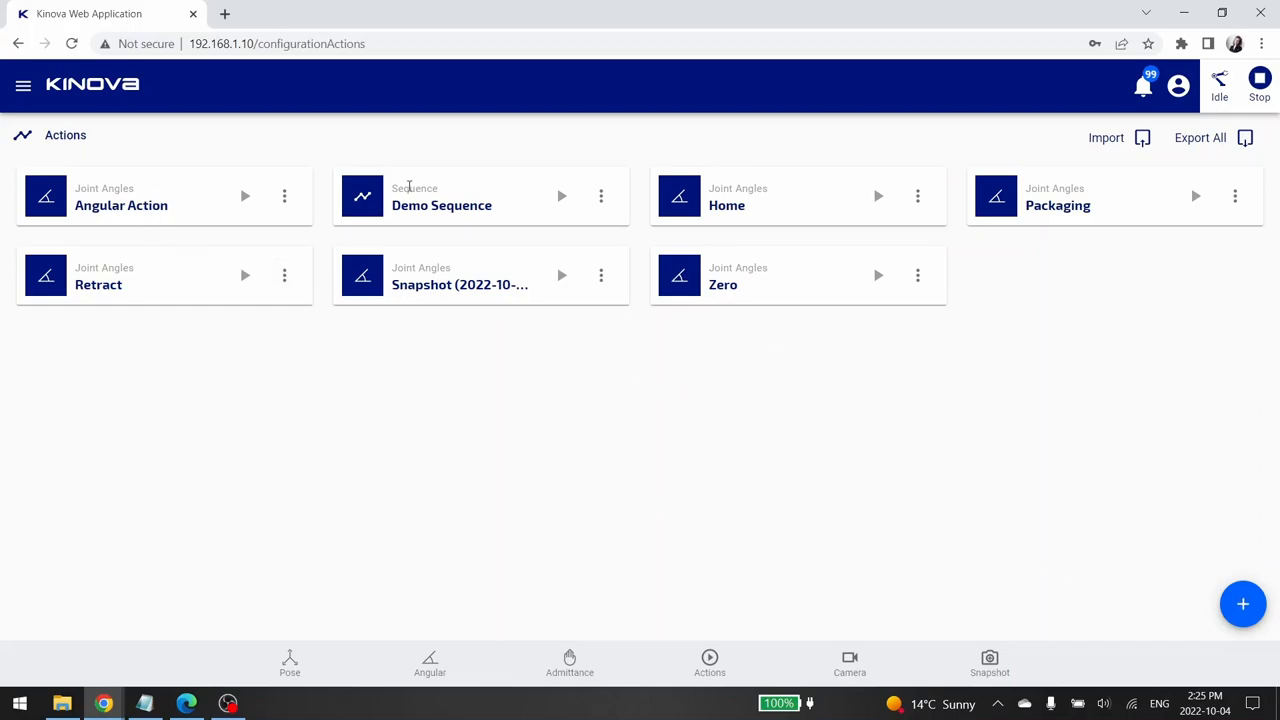
pyautogui.moveTo(712, 244)
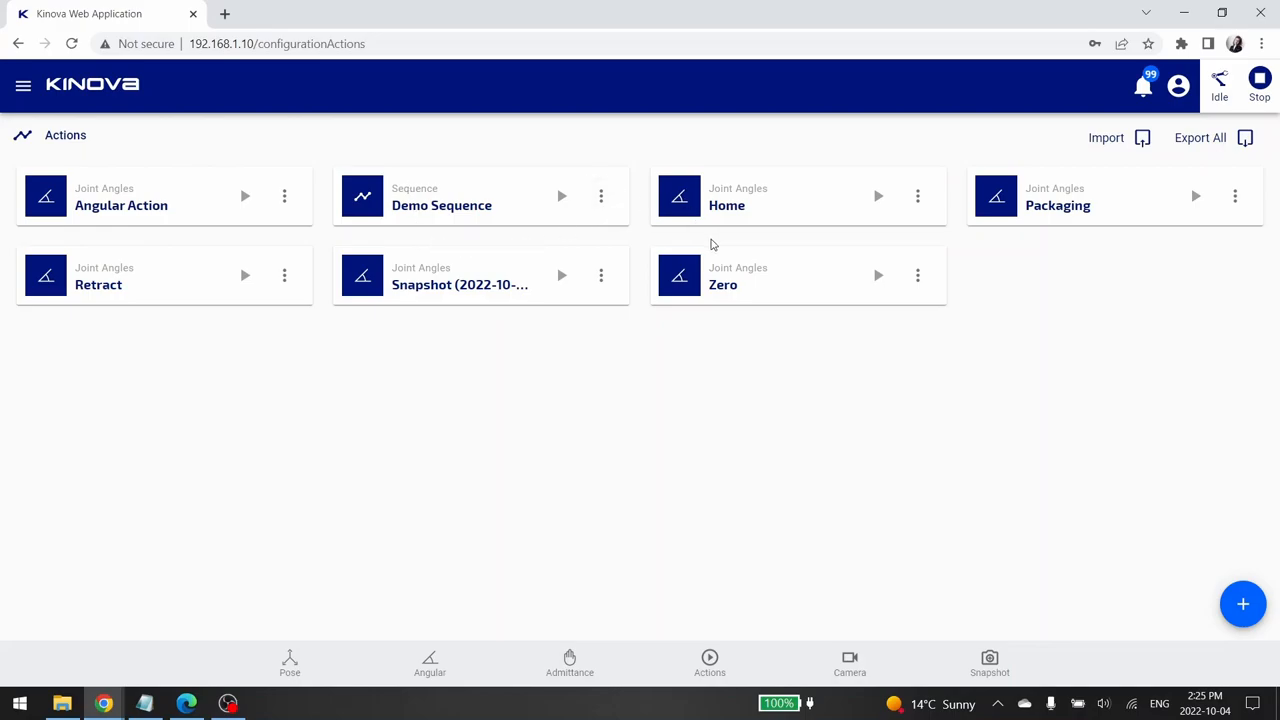
pyautogui.moveTo(404, 300)
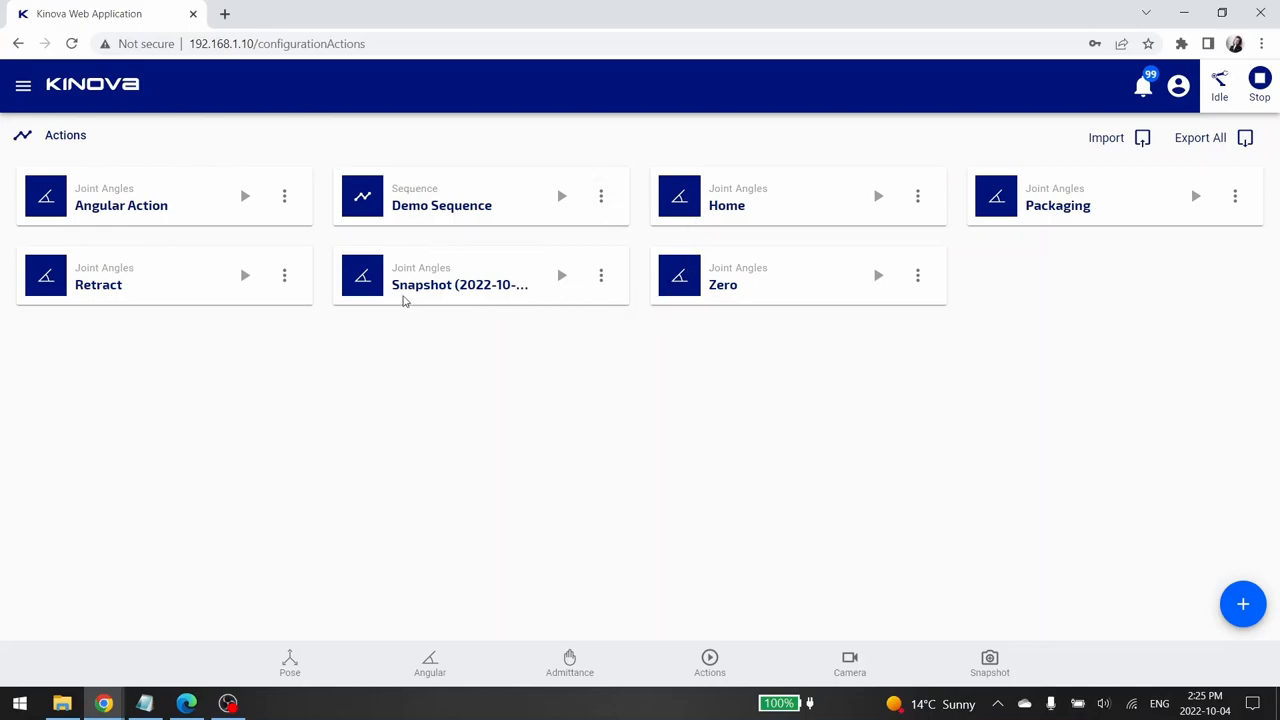
pyautogui.moveTo(264, 206)
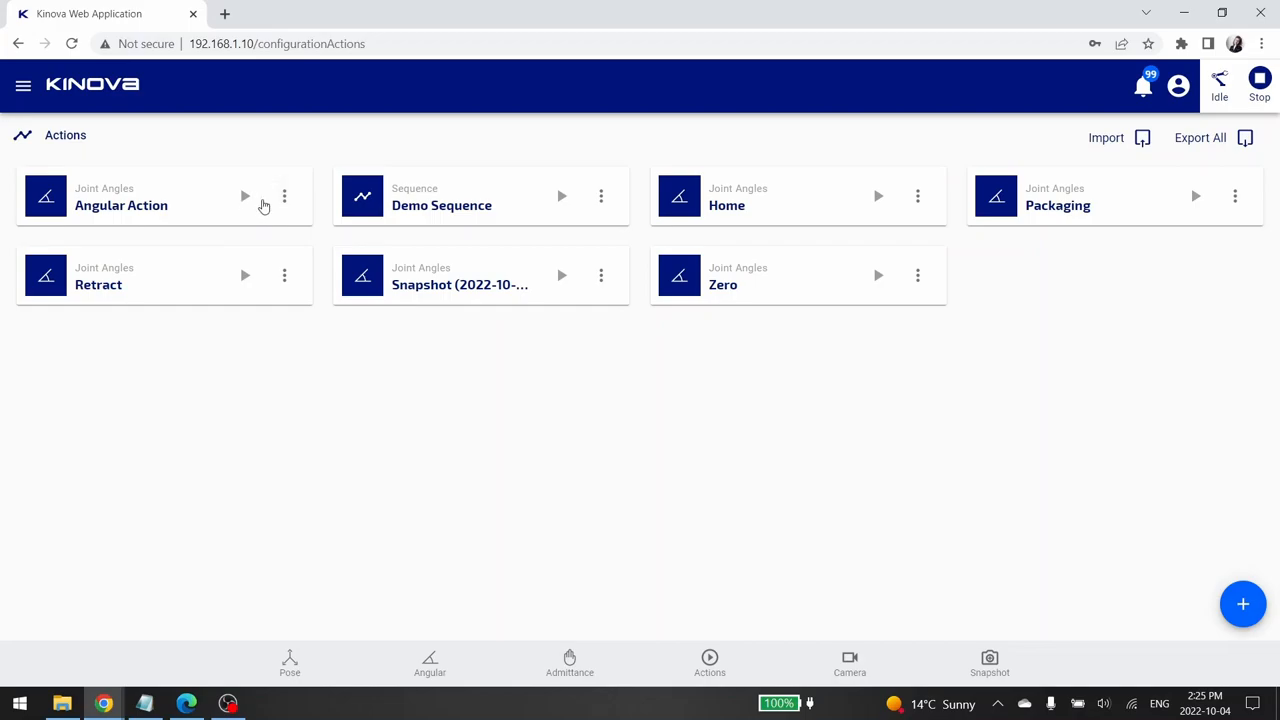
pyautogui.moveTo(250, 198)
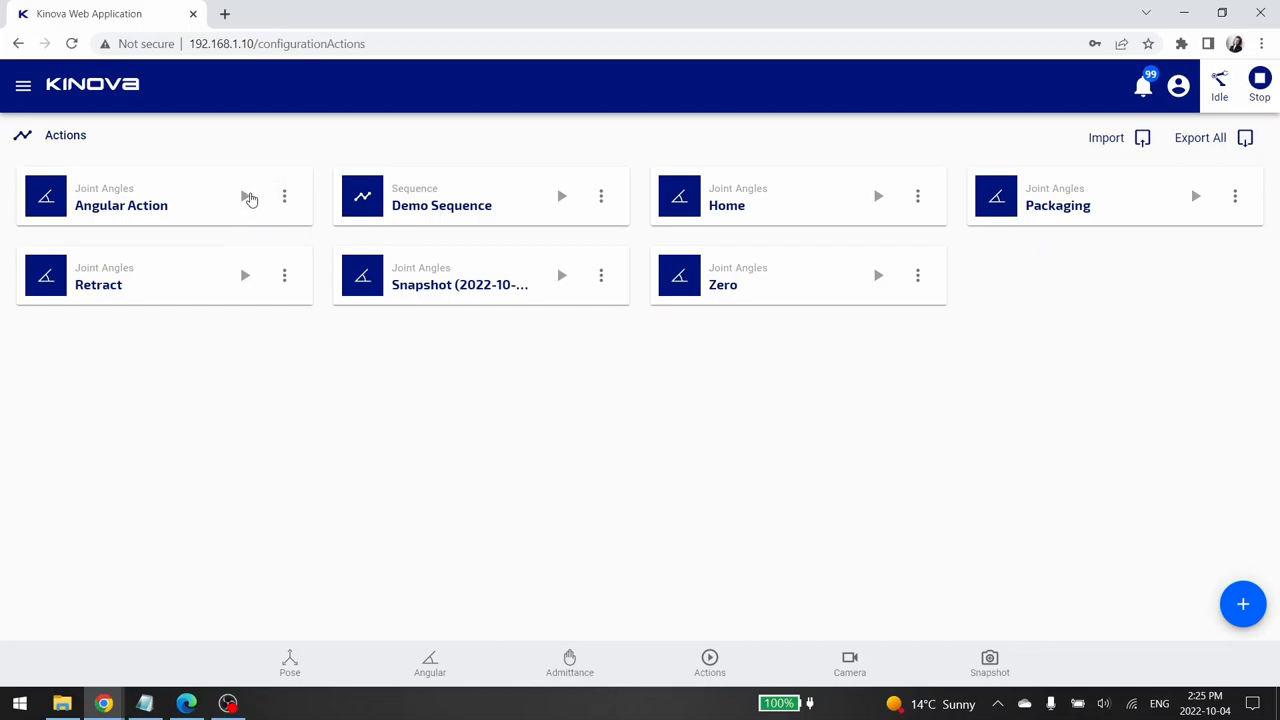
pyautogui.moveTo(284, 198)
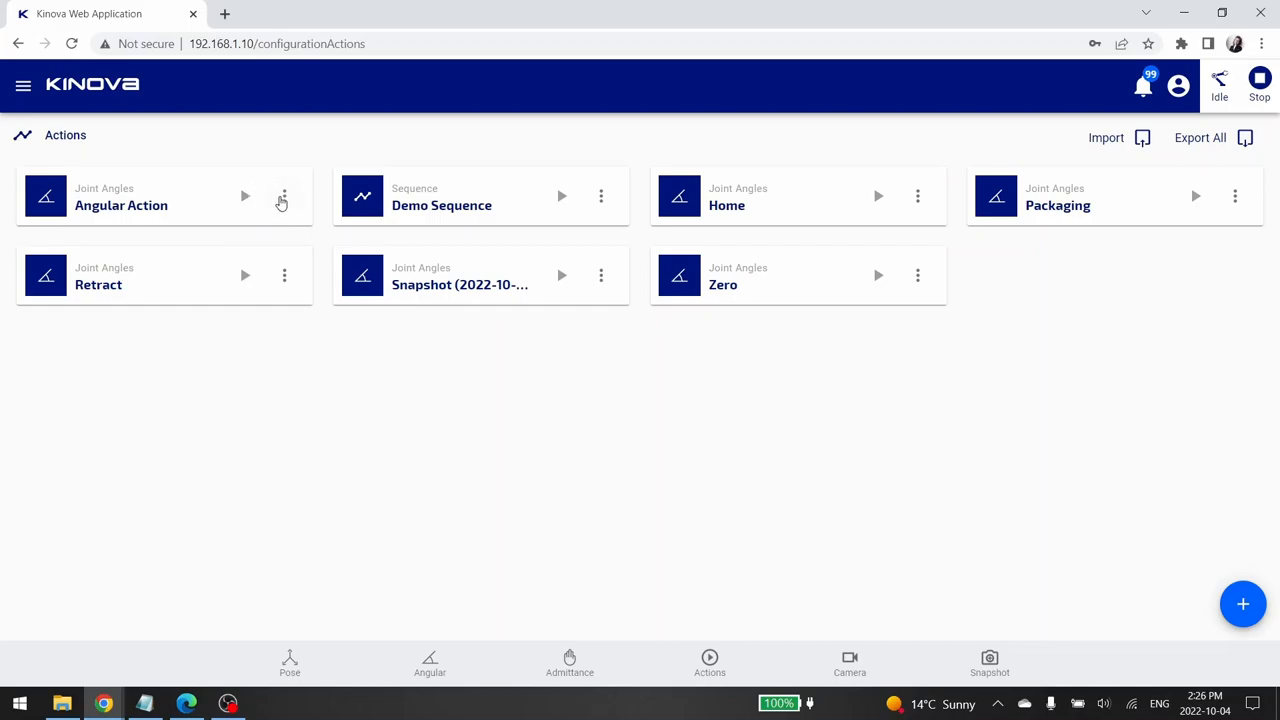
pyautogui.click(284, 196)
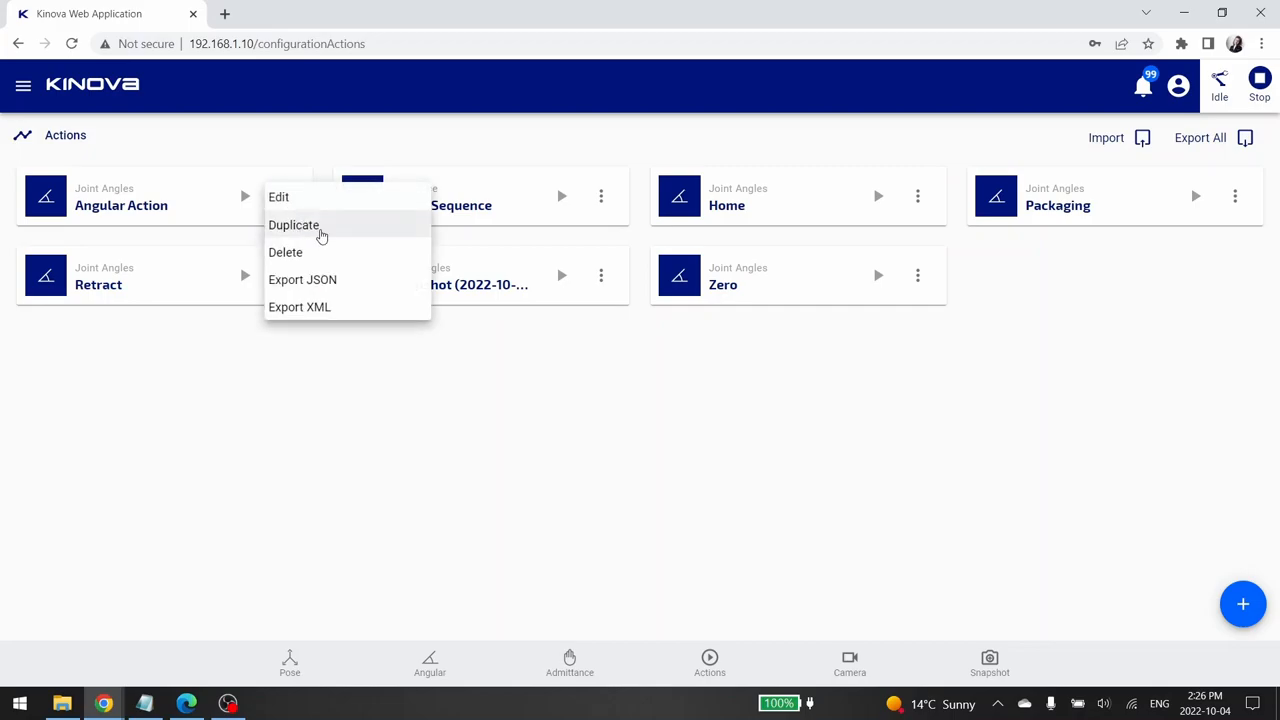
pyautogui.moveTo(302, 288)
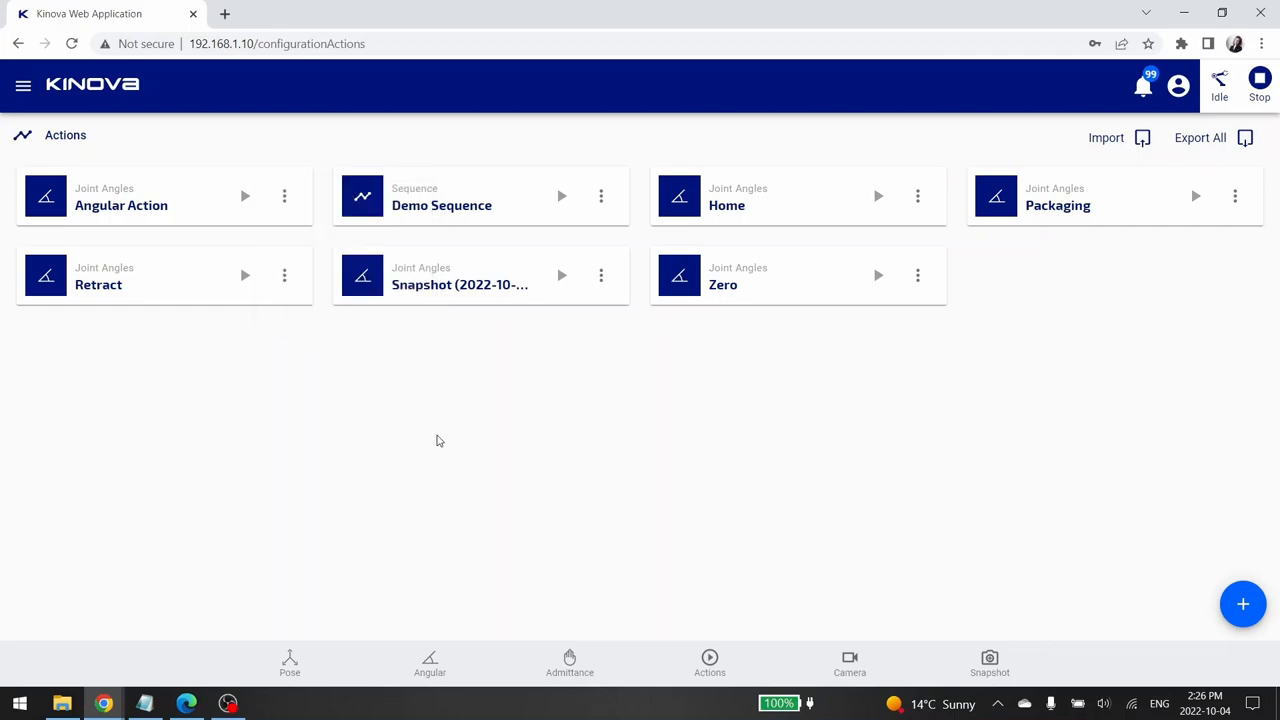
pyautogui.moveTo(456, 438)
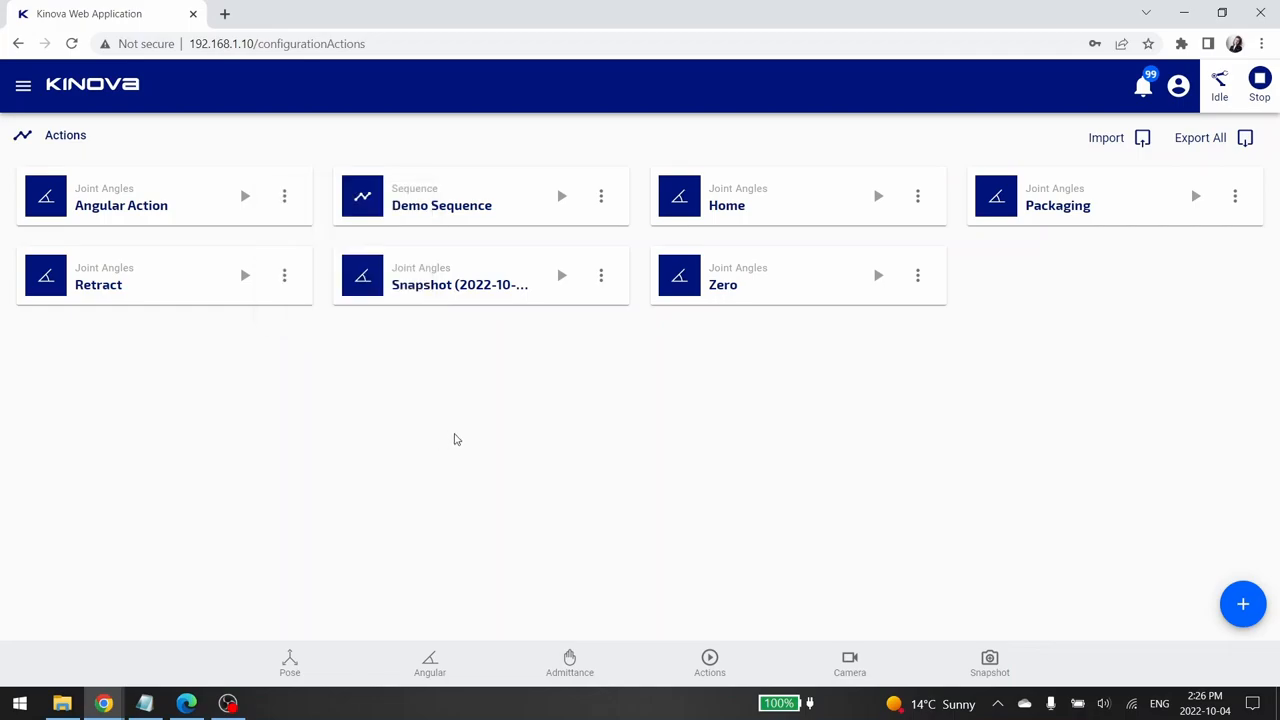
pyautogui.moveTo(556, 596)
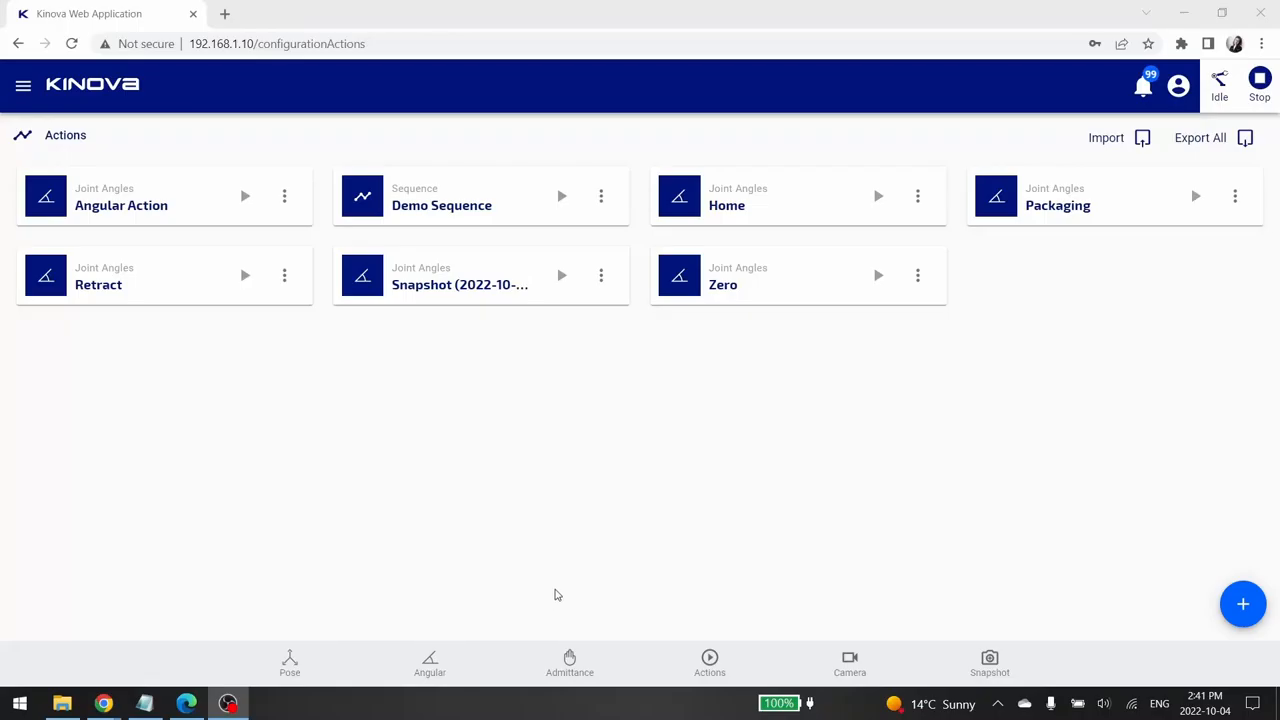
pyautogui.moveTo(1164, 512)
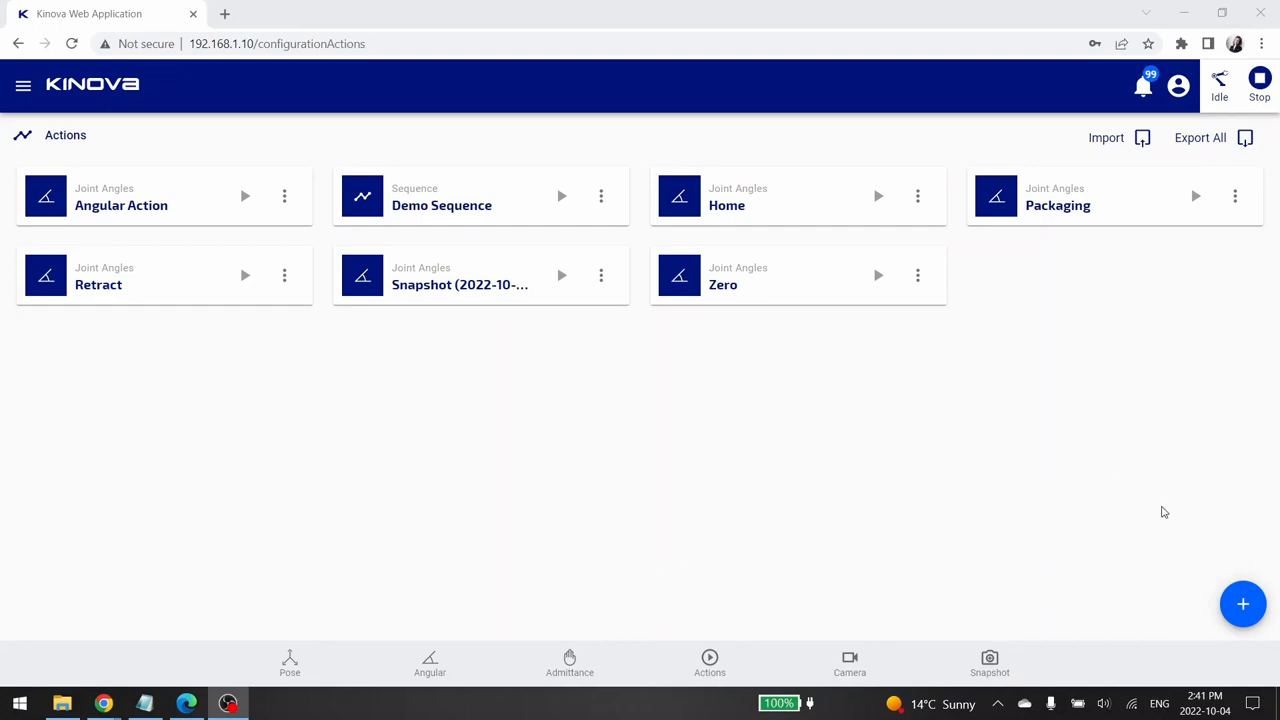
# Create a new End Effector action and rename it Test End Effector 1
pyautogui.click(1244, 604)
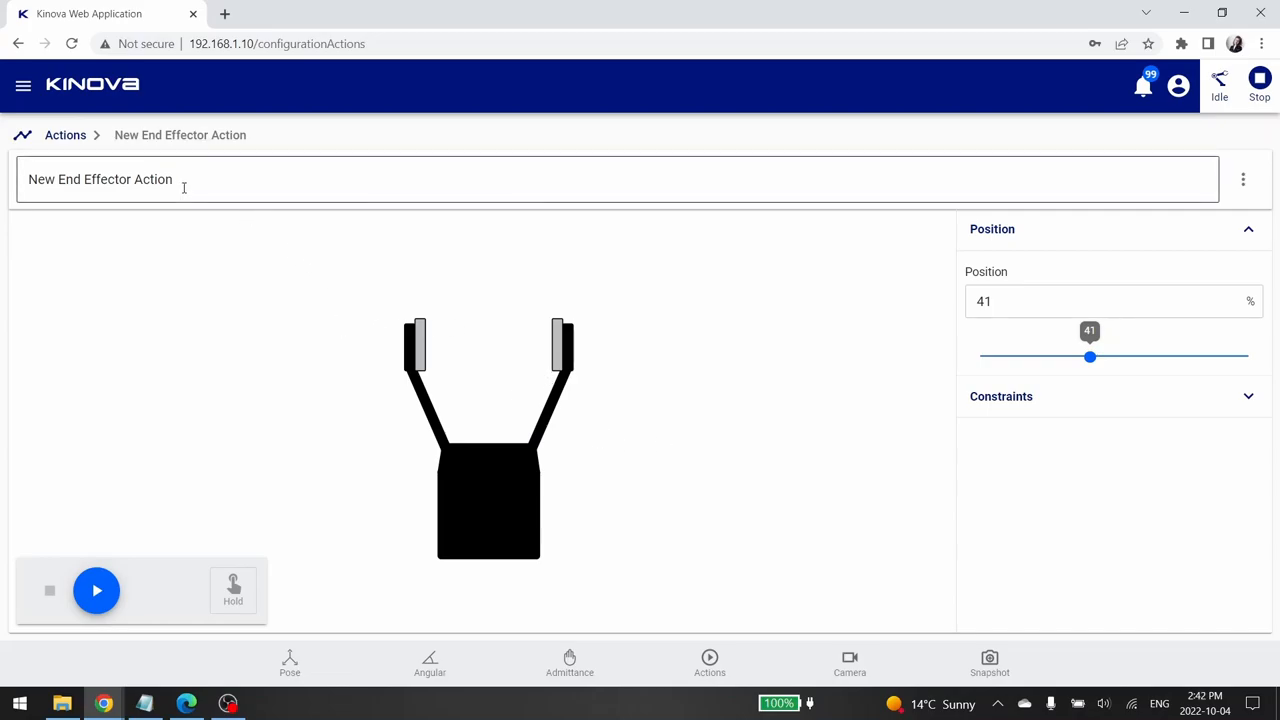
pyautogui.tripleClick(100, 180)
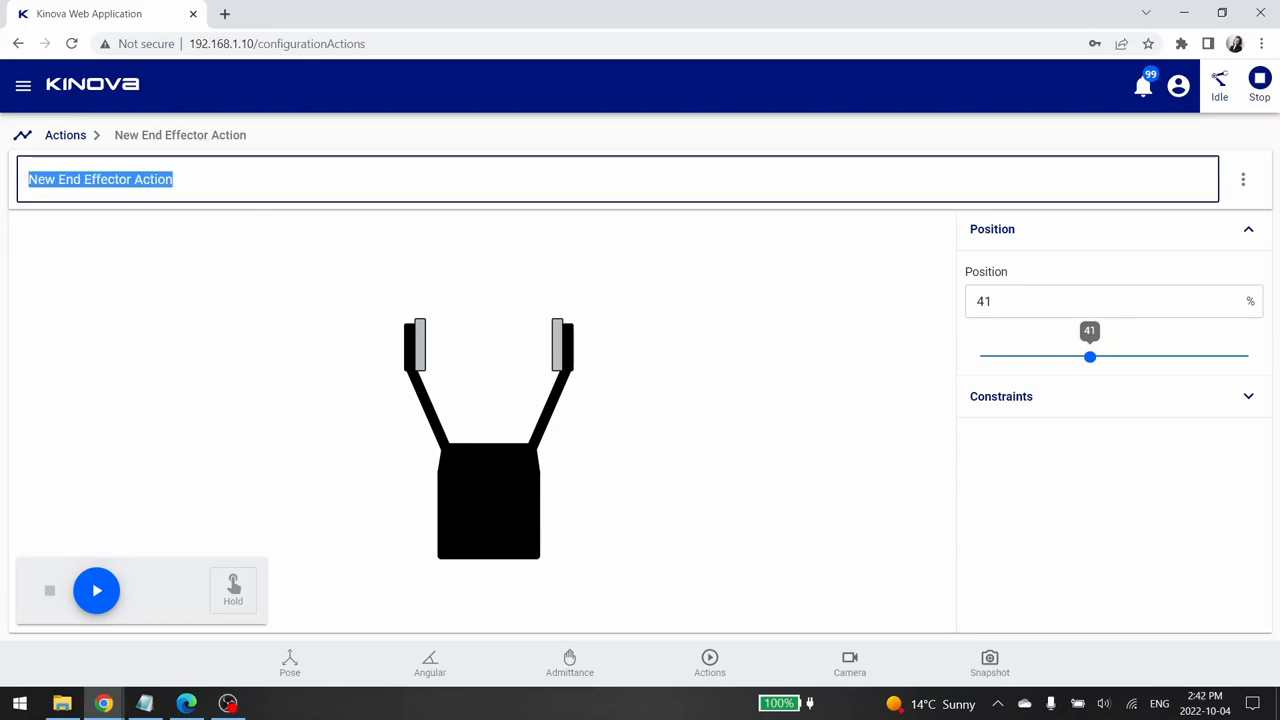
pyautogui.write('Test End Eff')
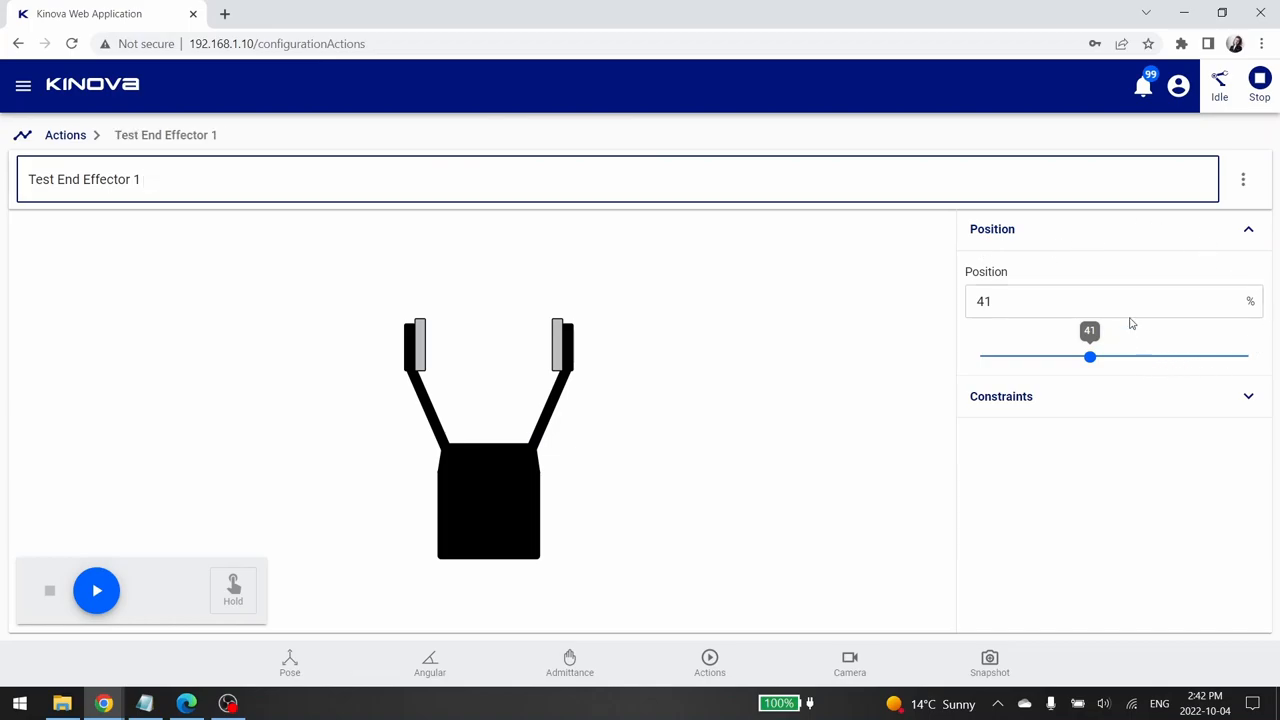
pyautogui.click(1112, 300)
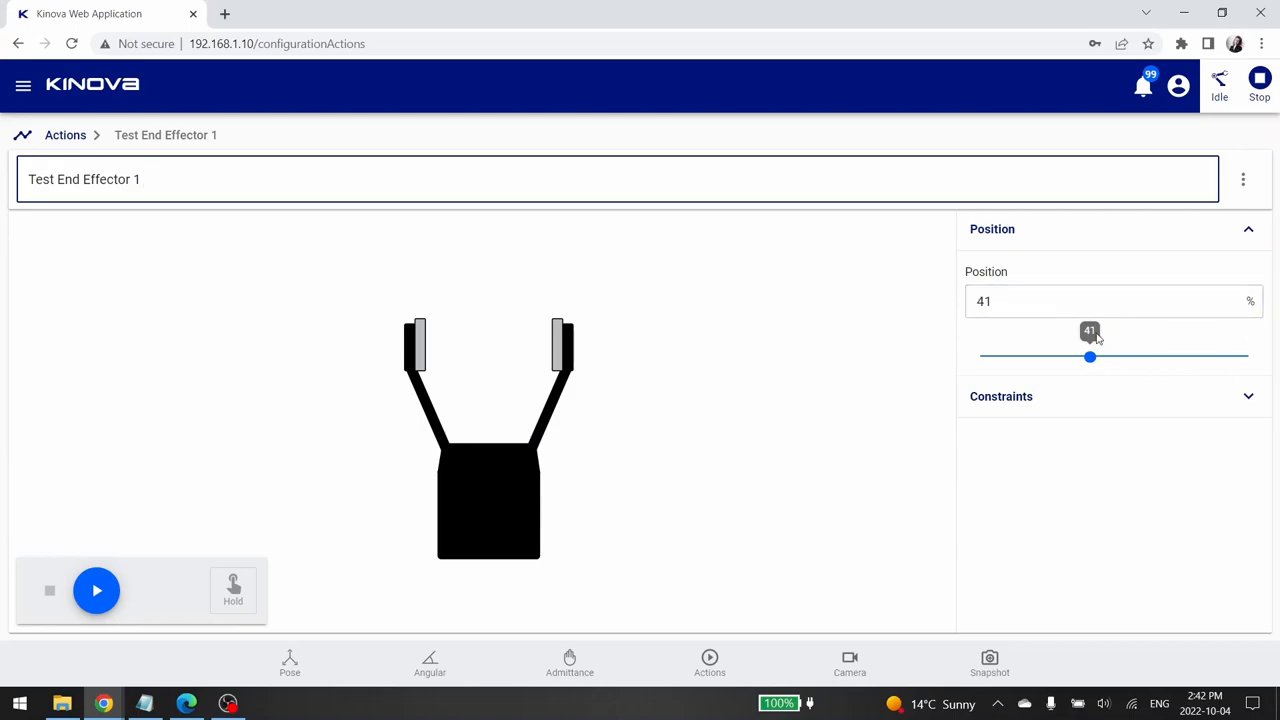
# Sweep the gripper Position slider through 100%, 7% and 1%, then set it to exactly 57
pyautogui.moveTo(1090, 356); pyautogui.dragTo(1252, 356)
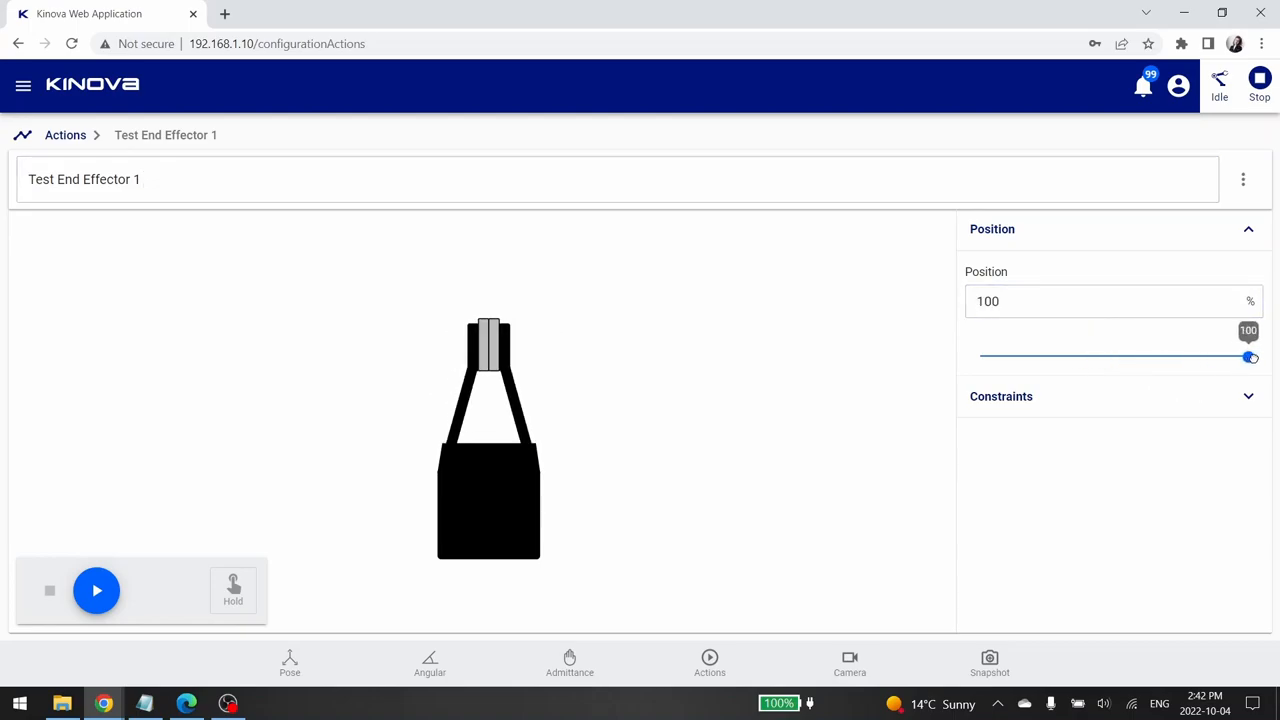
pyautogui.moveTo(1250, 356); pyautogui.dragTo(996, 356)
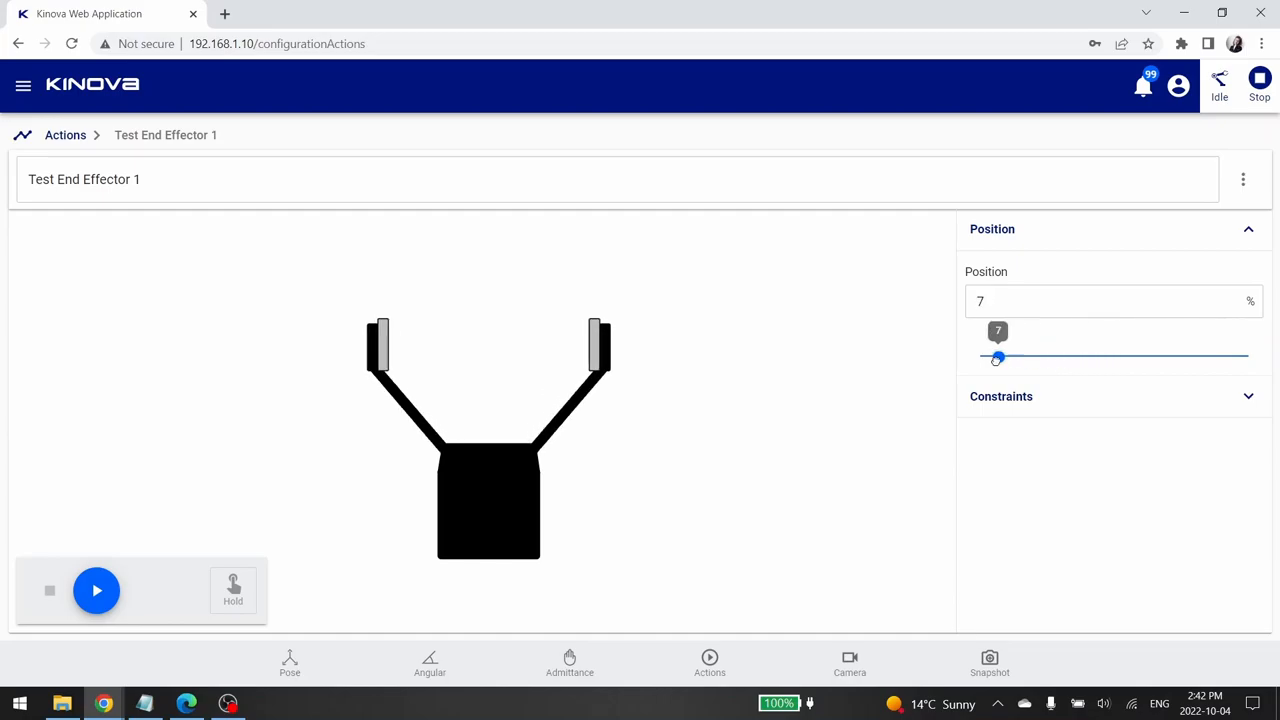
pyautogui.moveTo(996, 356); pyautogui.dragTo(982, 356)
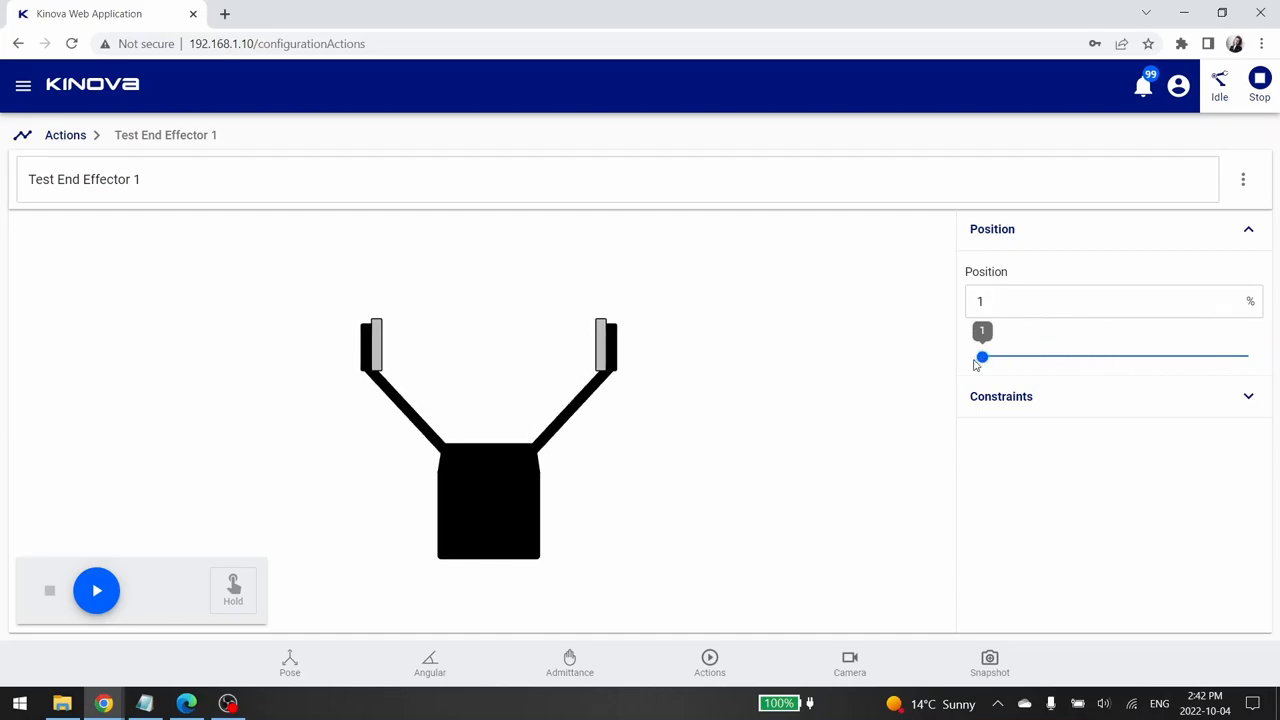
pyautogui.click(1112, 300)
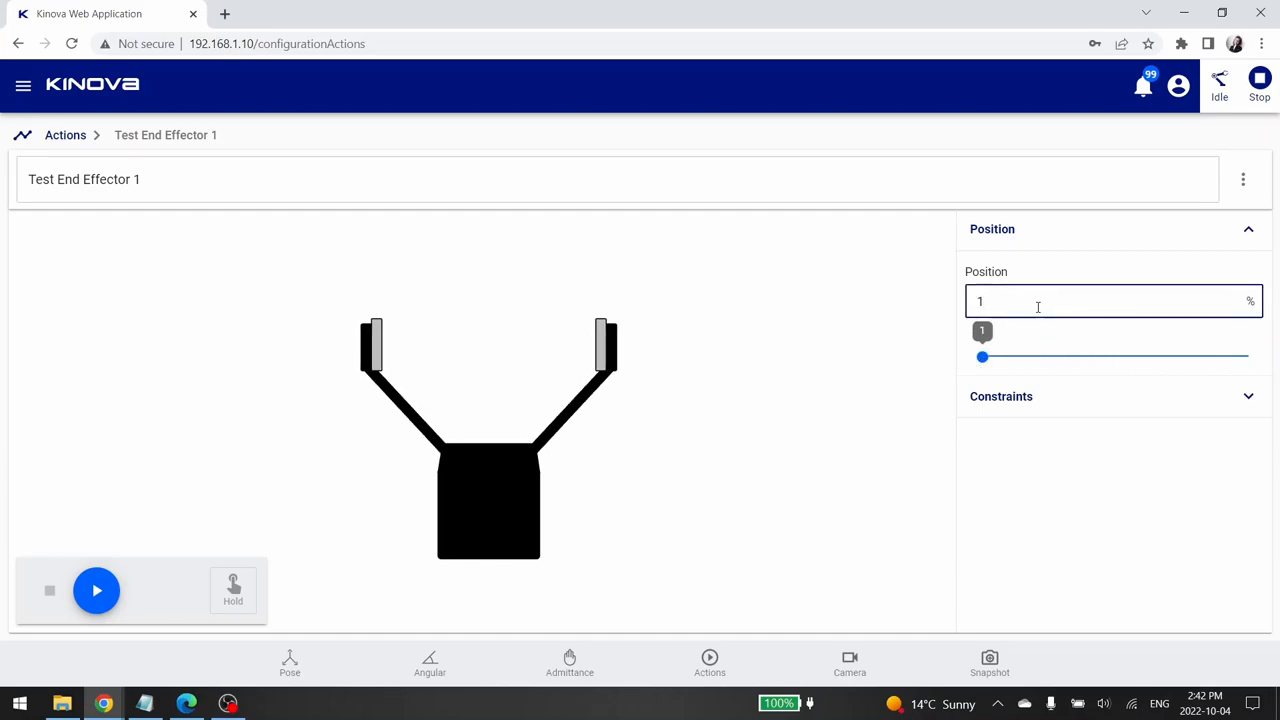
pyautogui.write('57')
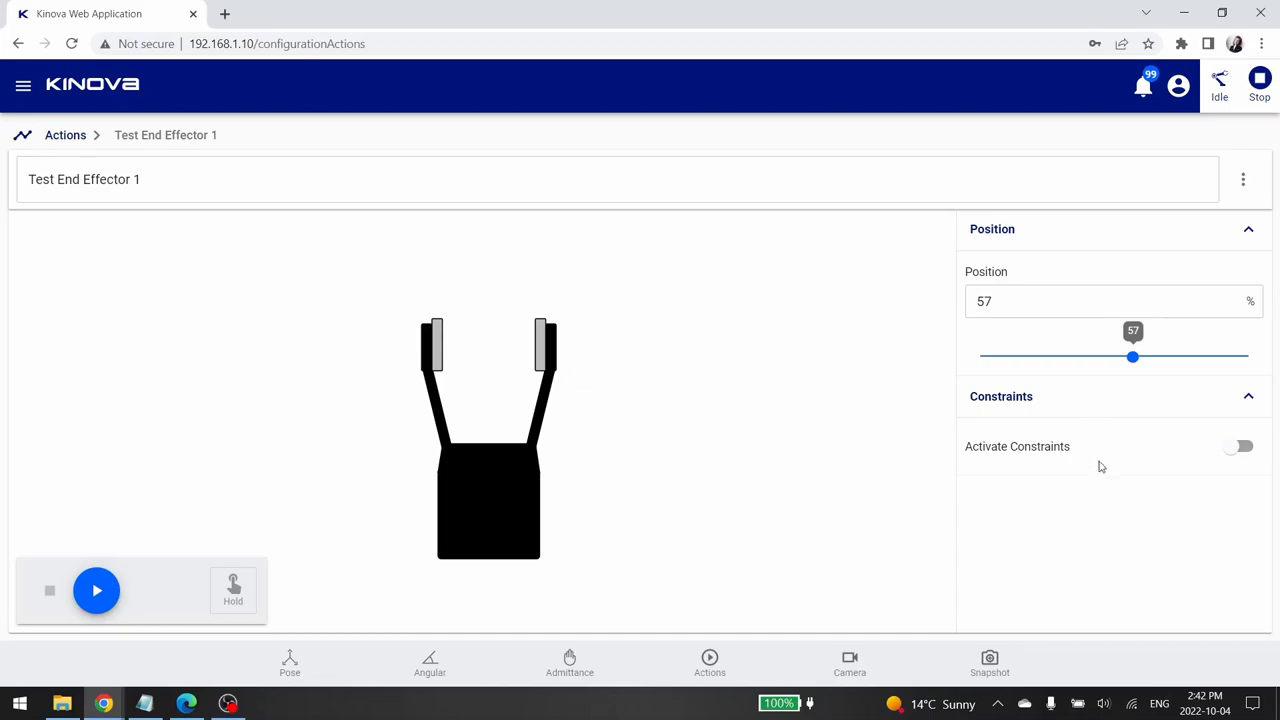
# Enable constraints on the gripper action with a Duration constraint of 300 ms
pyautogui.click(1240, 446)
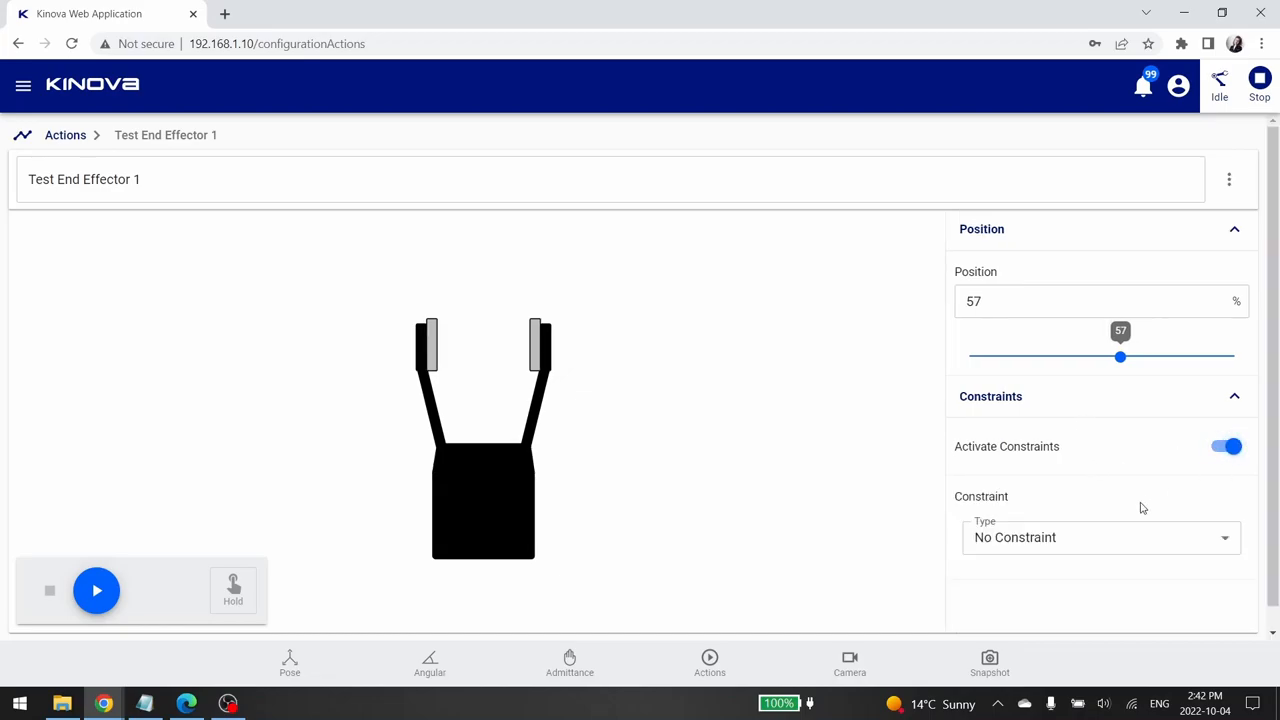
pyautogui.click(1100, 536)
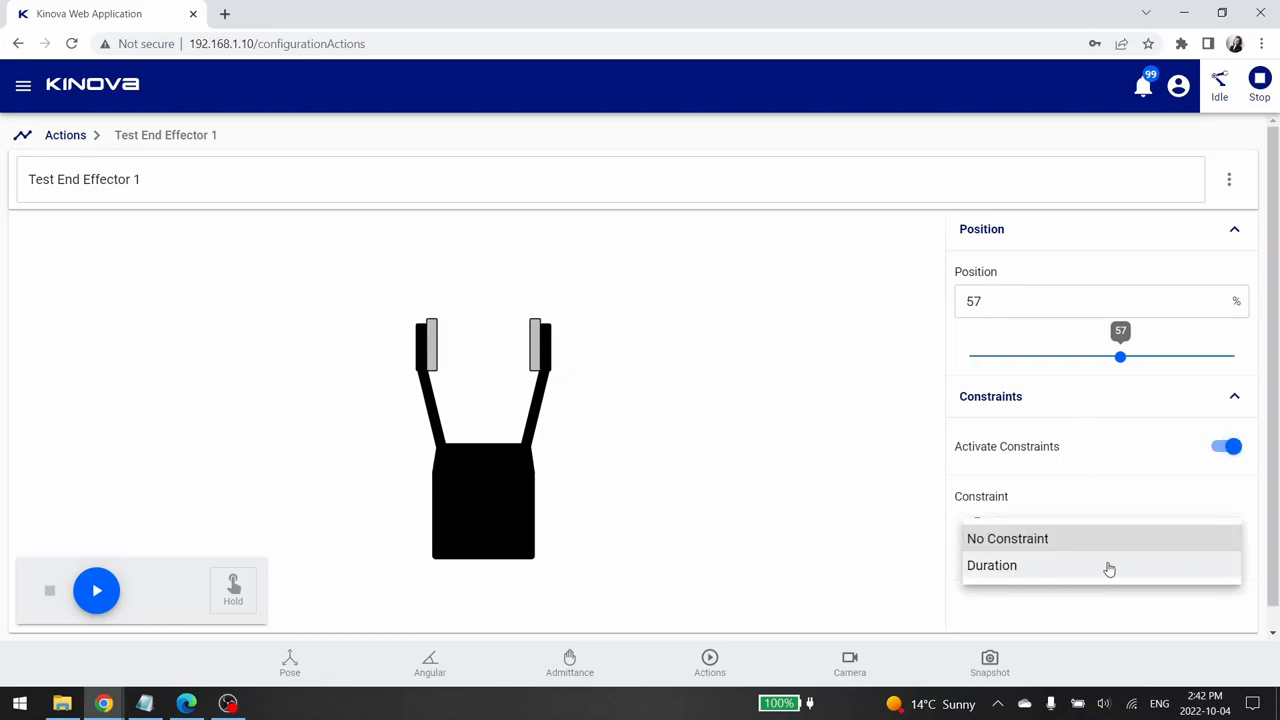
pyautogui.click(992, 564)
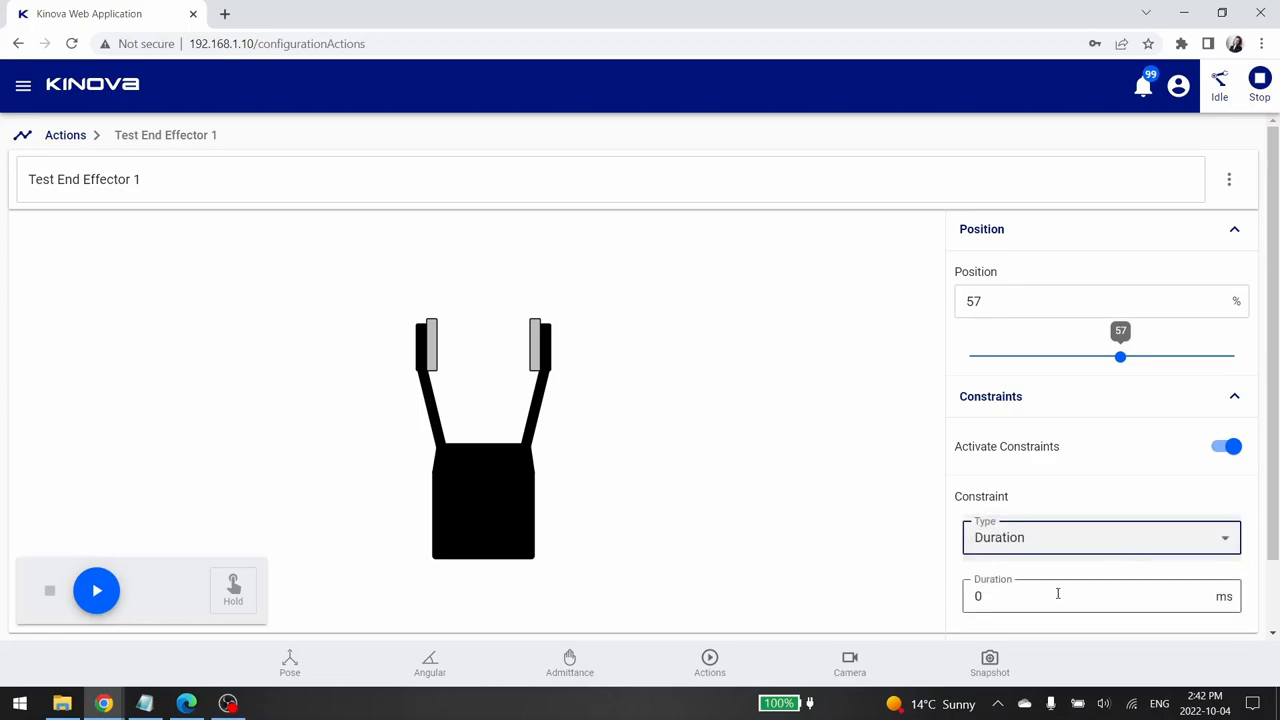
pyautogui.click(1100, 596)
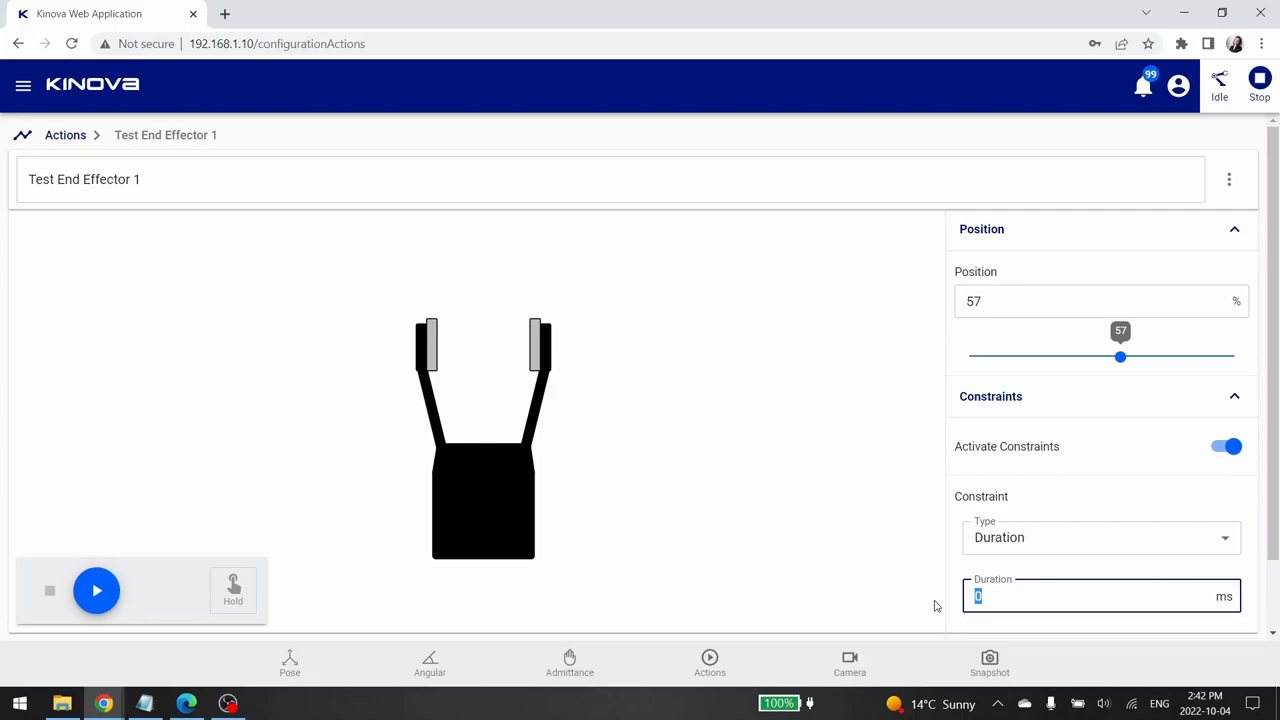
pyautogui.write('300')
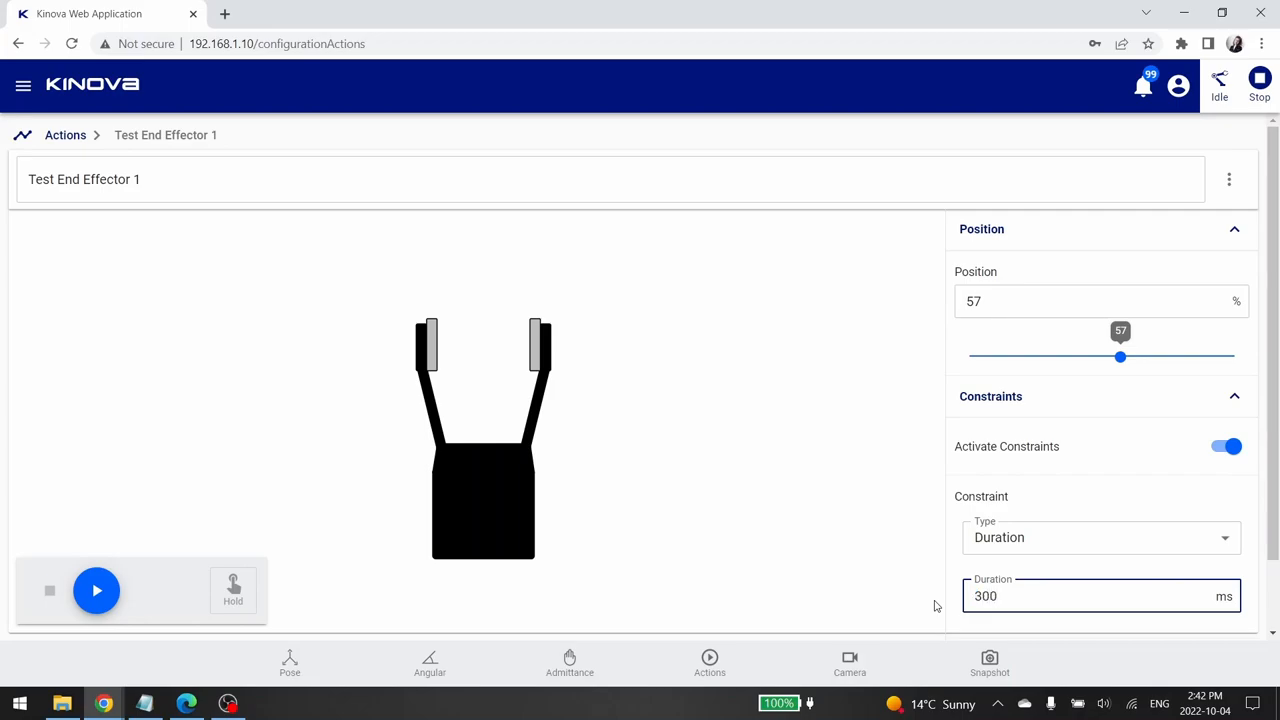
# Play Test End Effector 1 on the robot and return to the Actions list
pyautogui.click(96, 590)
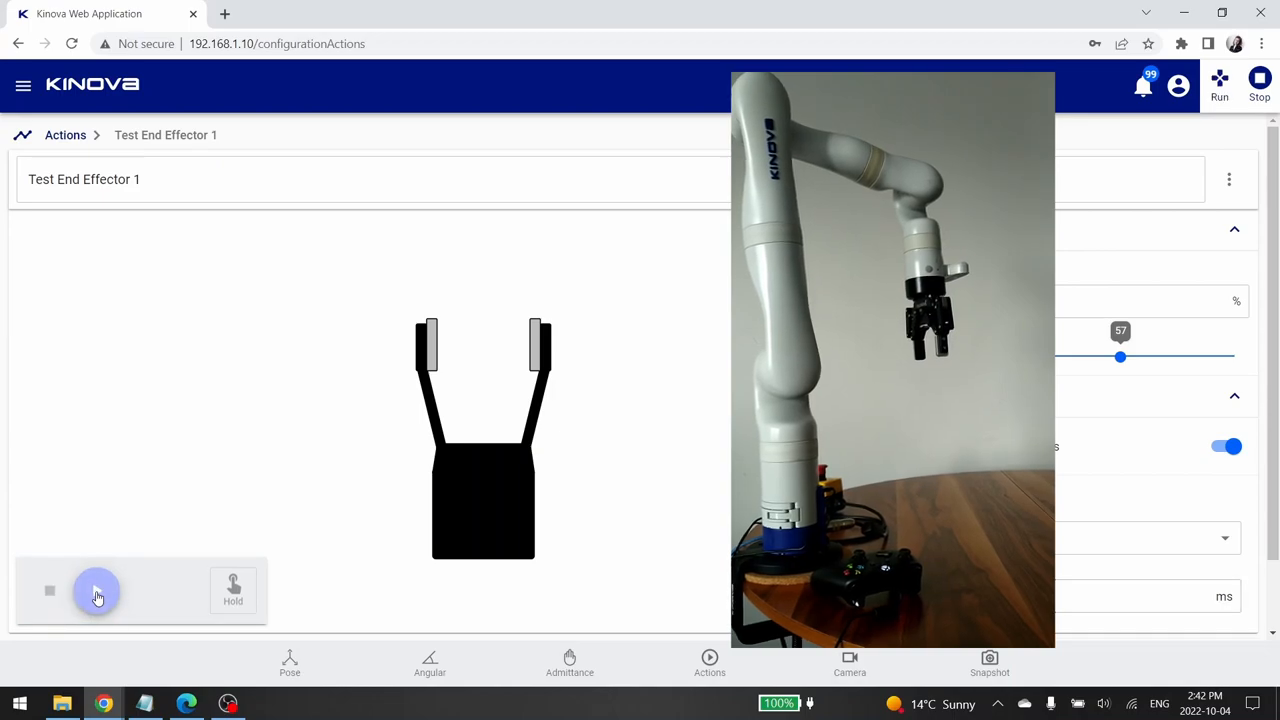
pyautogui.click(96, 590)
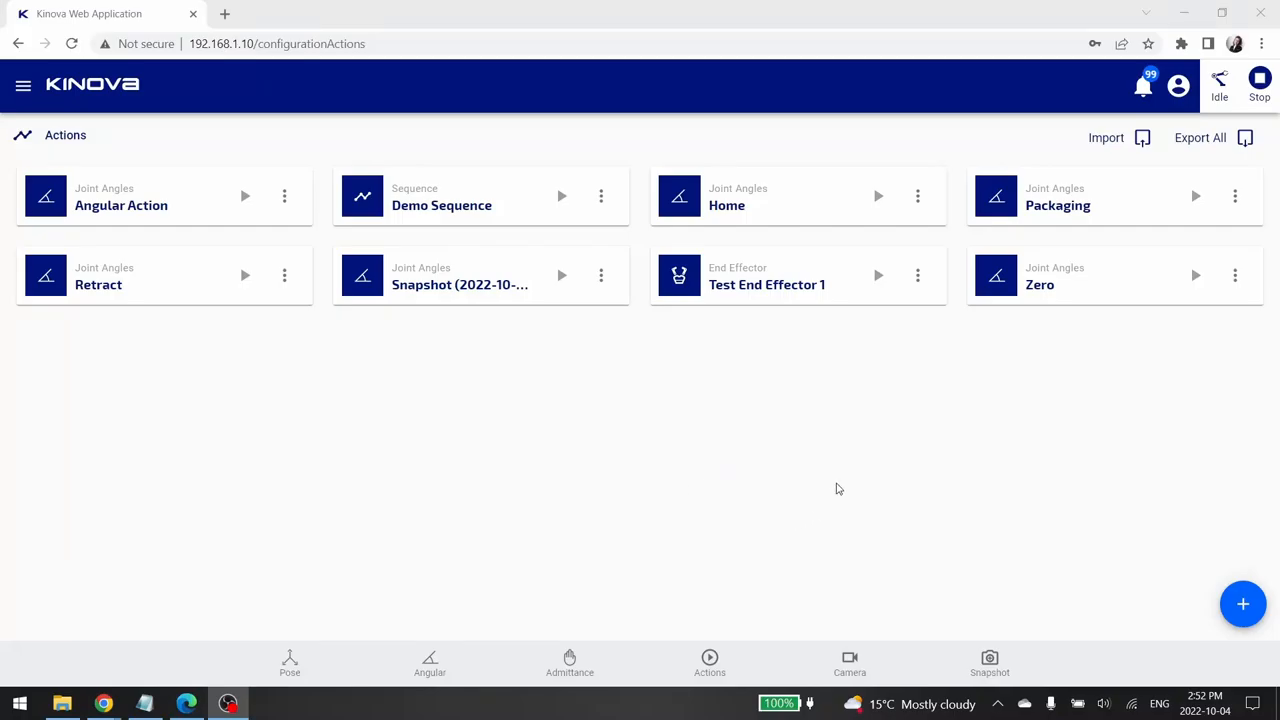
# Add a new Angular action from the + menu and rename it Test angular 1
pyautogui.click(1244, 604)
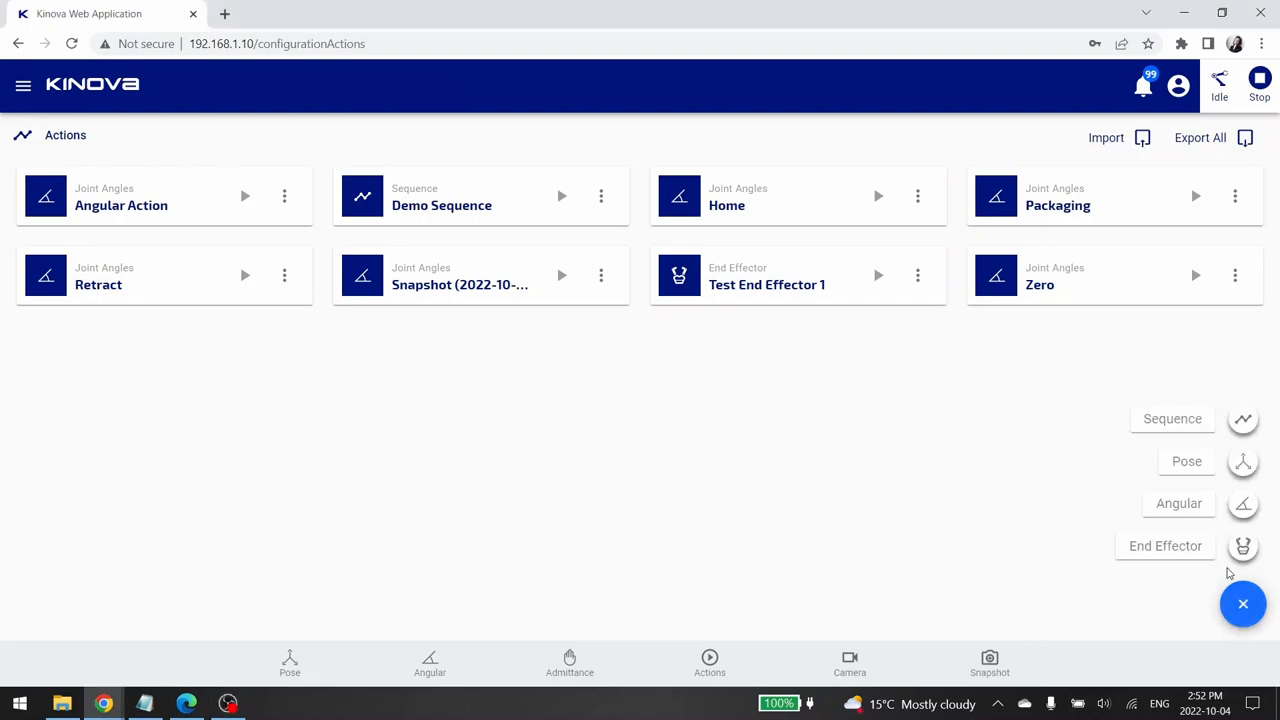
pyautogui.click(1178, 504)
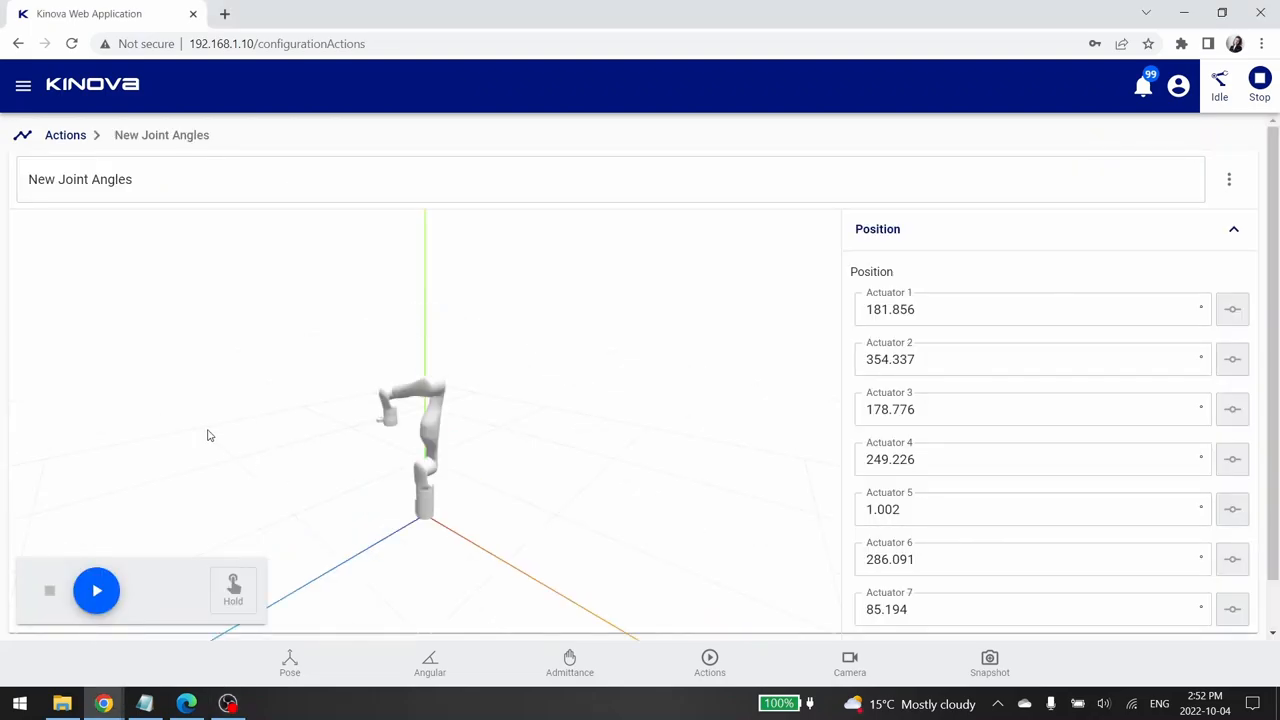
pyautogui.tripleClick(80, 180)
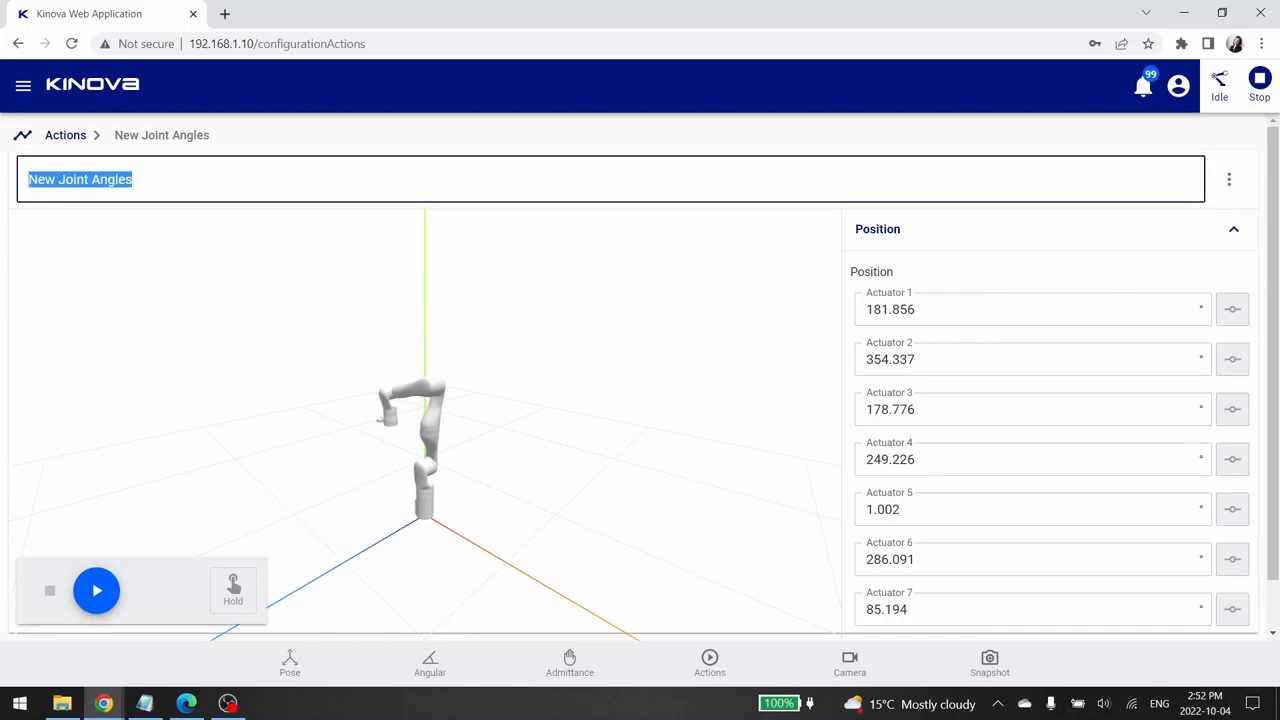
pyautogui.write('Test angular')
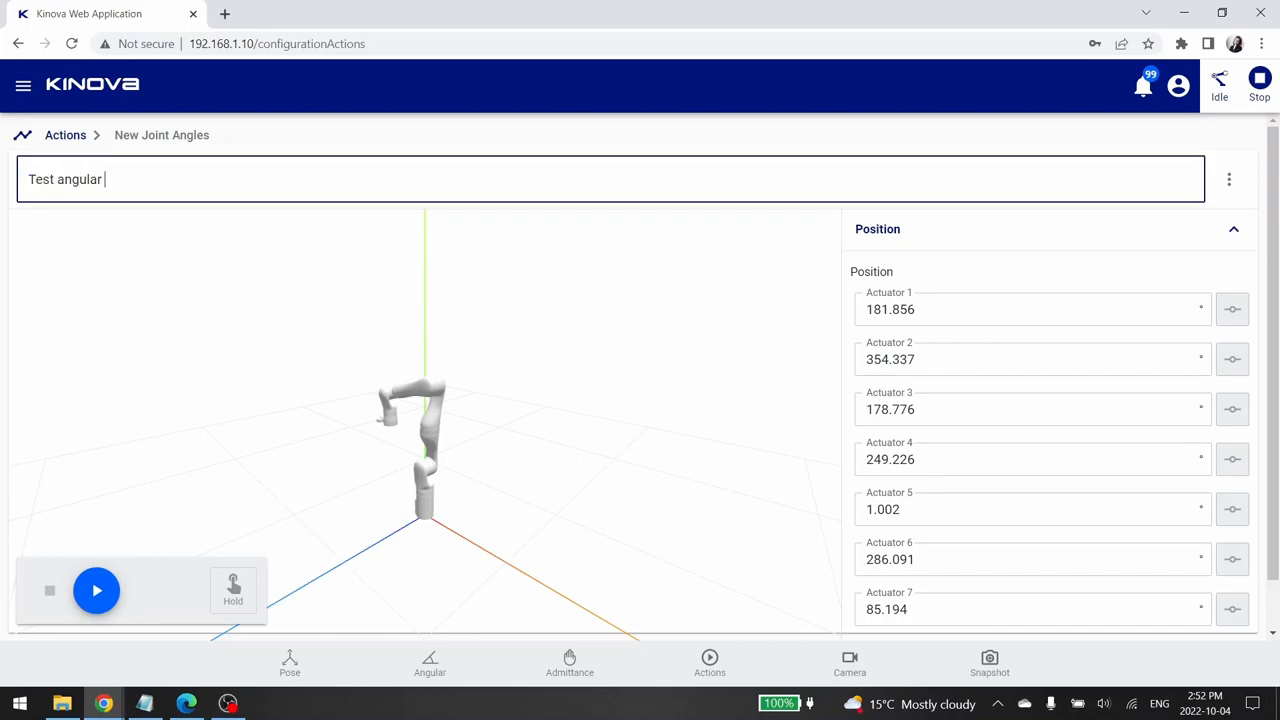
pyautogui.write('1')
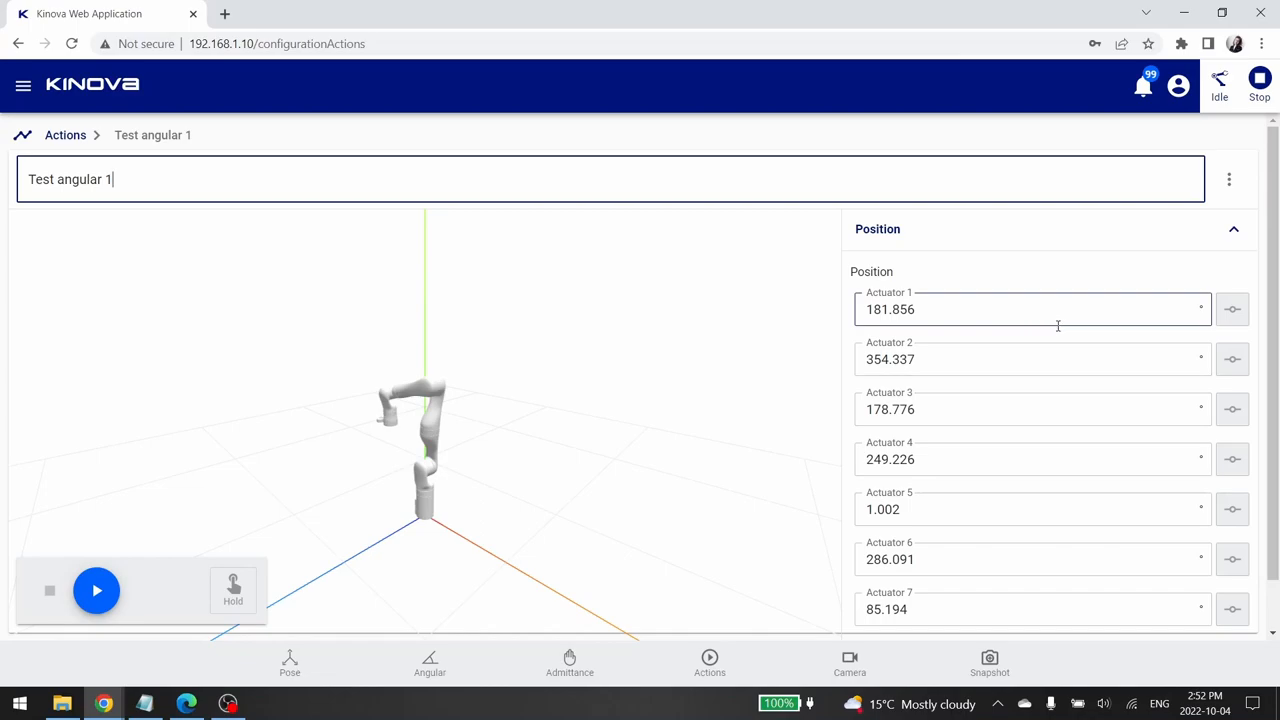
pyautogui.moveTo(1116, 312)
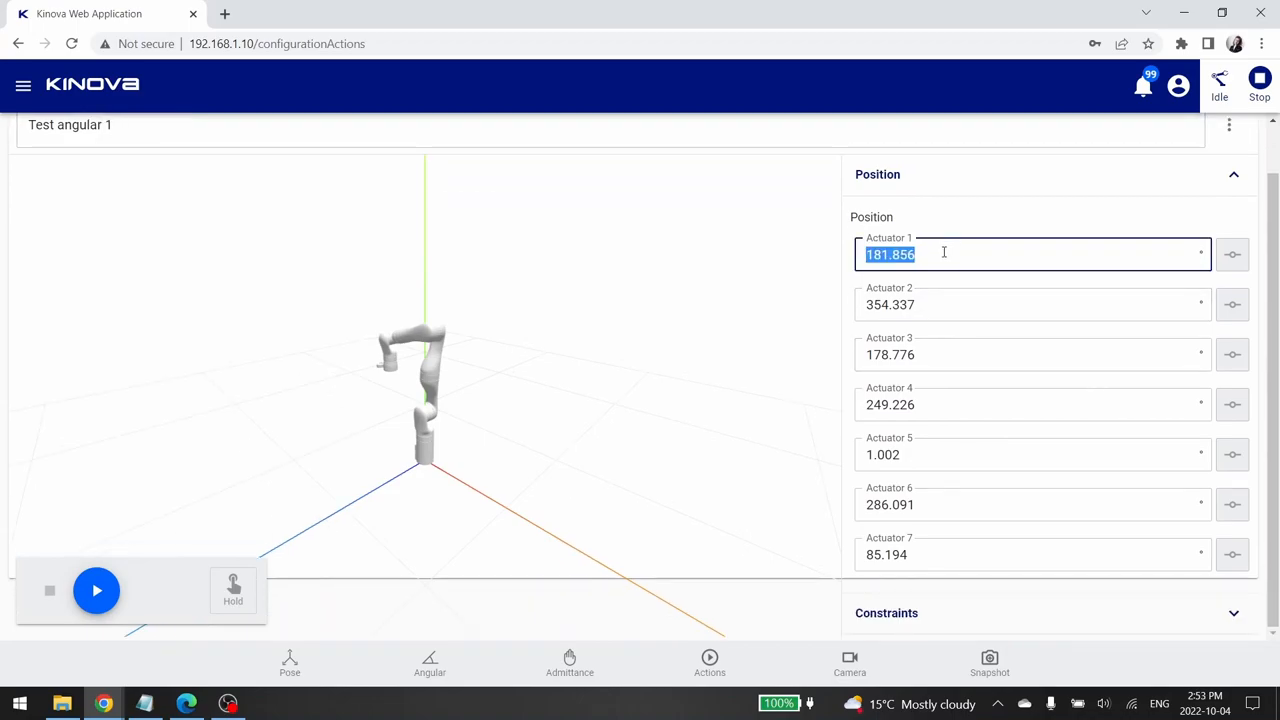
# Set actuator 1 to 180 and dial actuator 2 through 293°, 231° and 273° to about 344°
pyautogui.write('180')
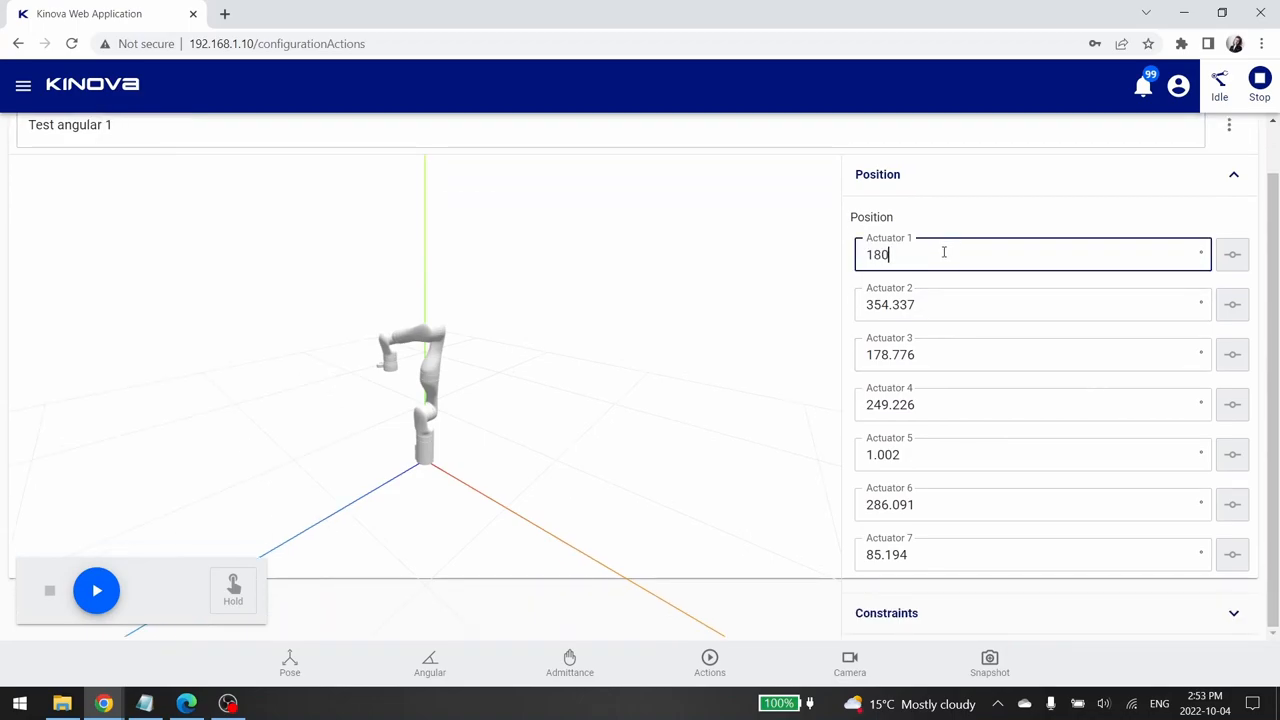
pyautogui.click(1030, 304)
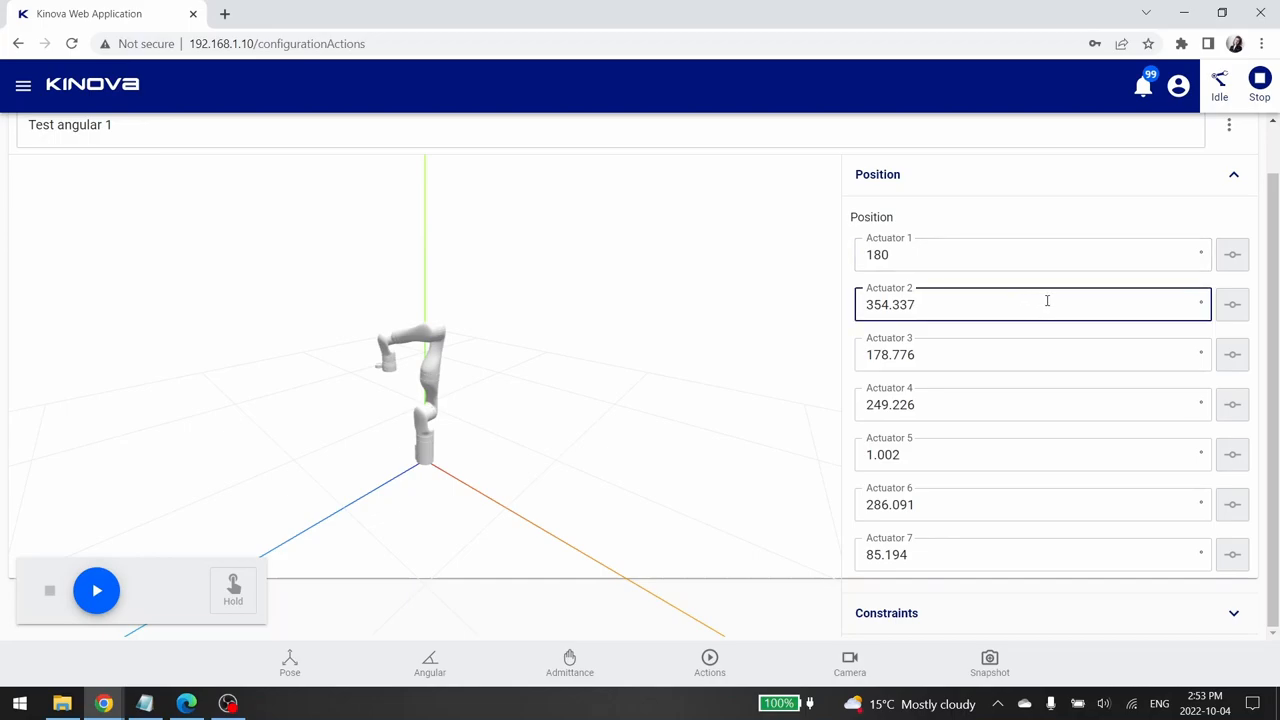
pyautogui.click(1232, 304)
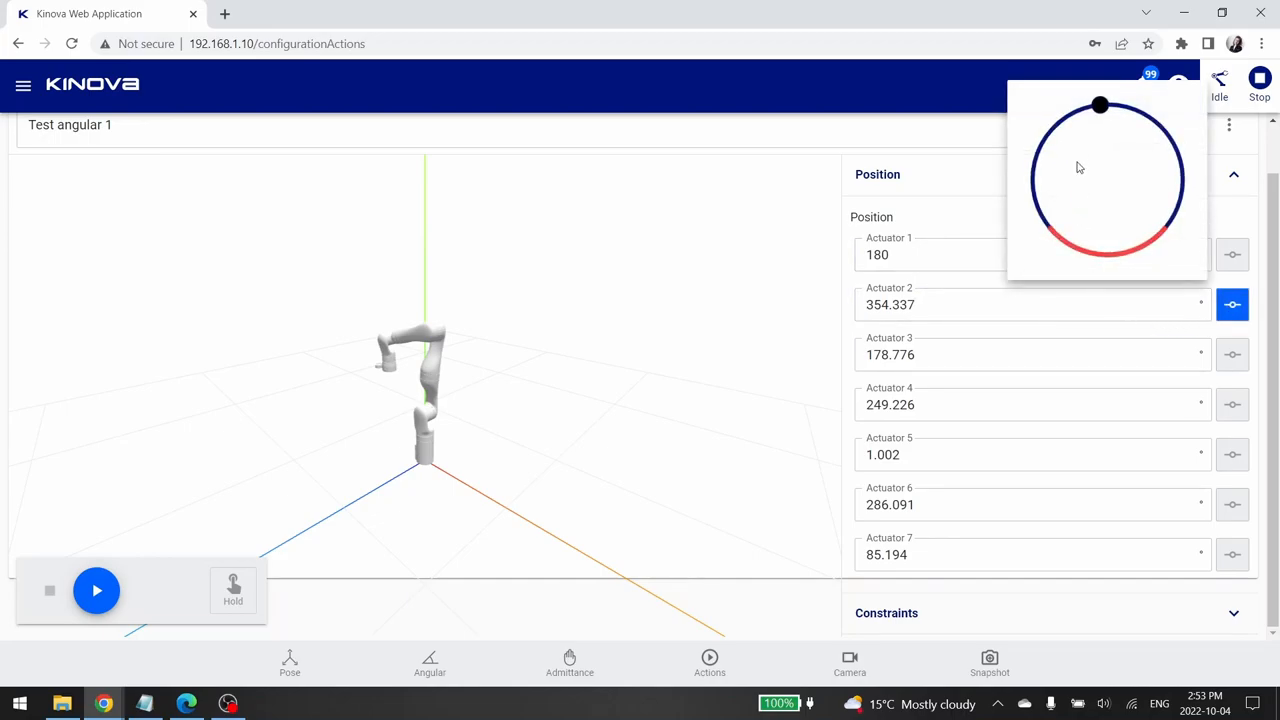
pyautogui.moveTo(1144, 284)
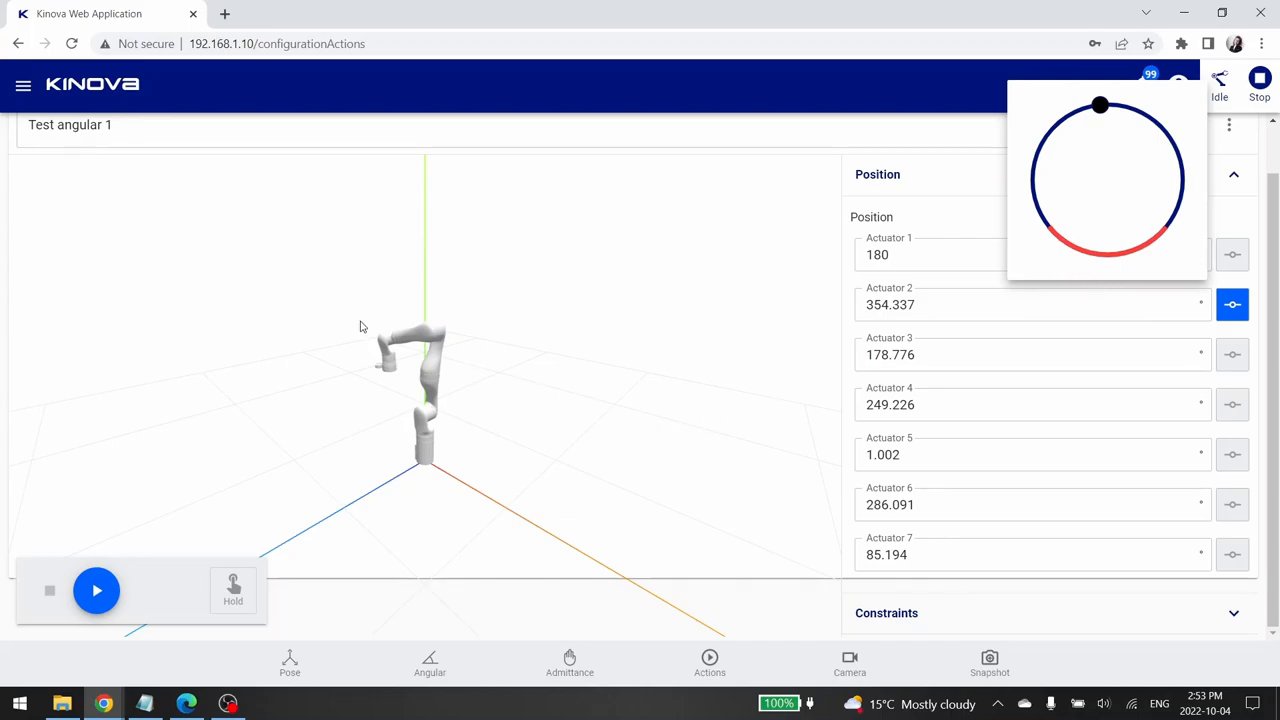
pyautogui.moveTo(532, 302)
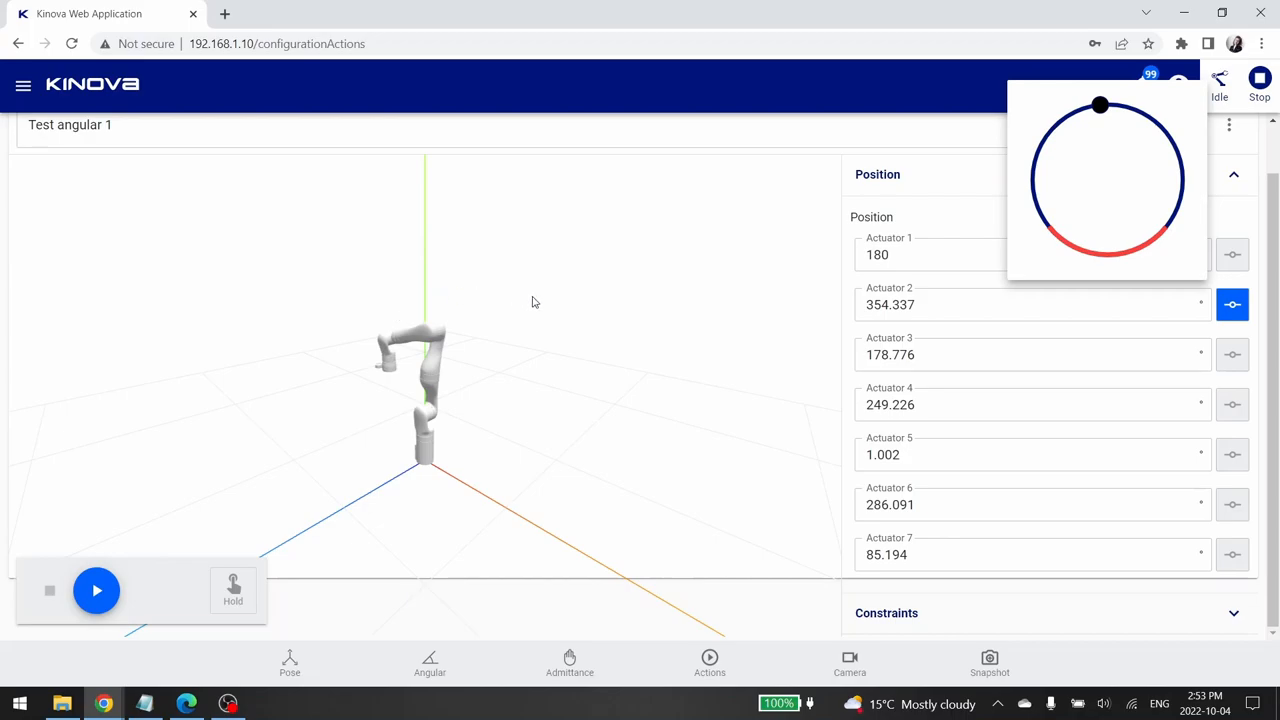
pyautogui.moveTo(578, 336)
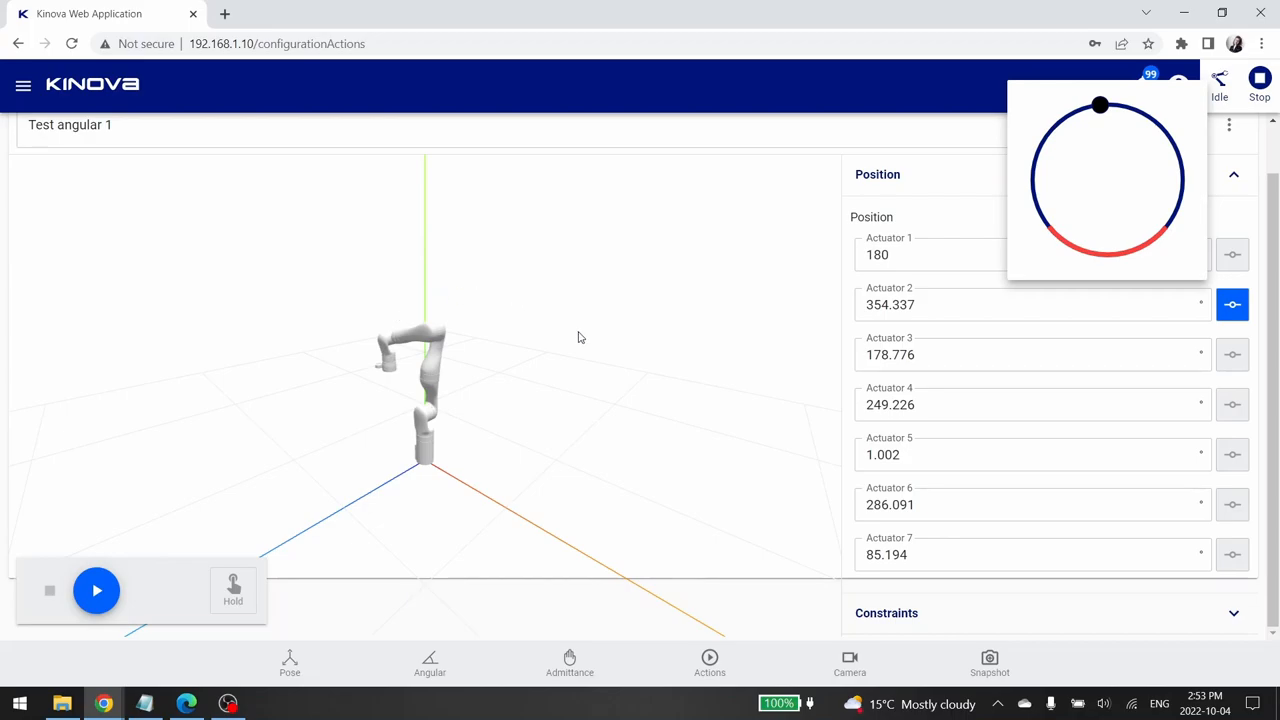
pyautogui.moveTo(1100, 104); pyautogui.dragTo(1036, 150)
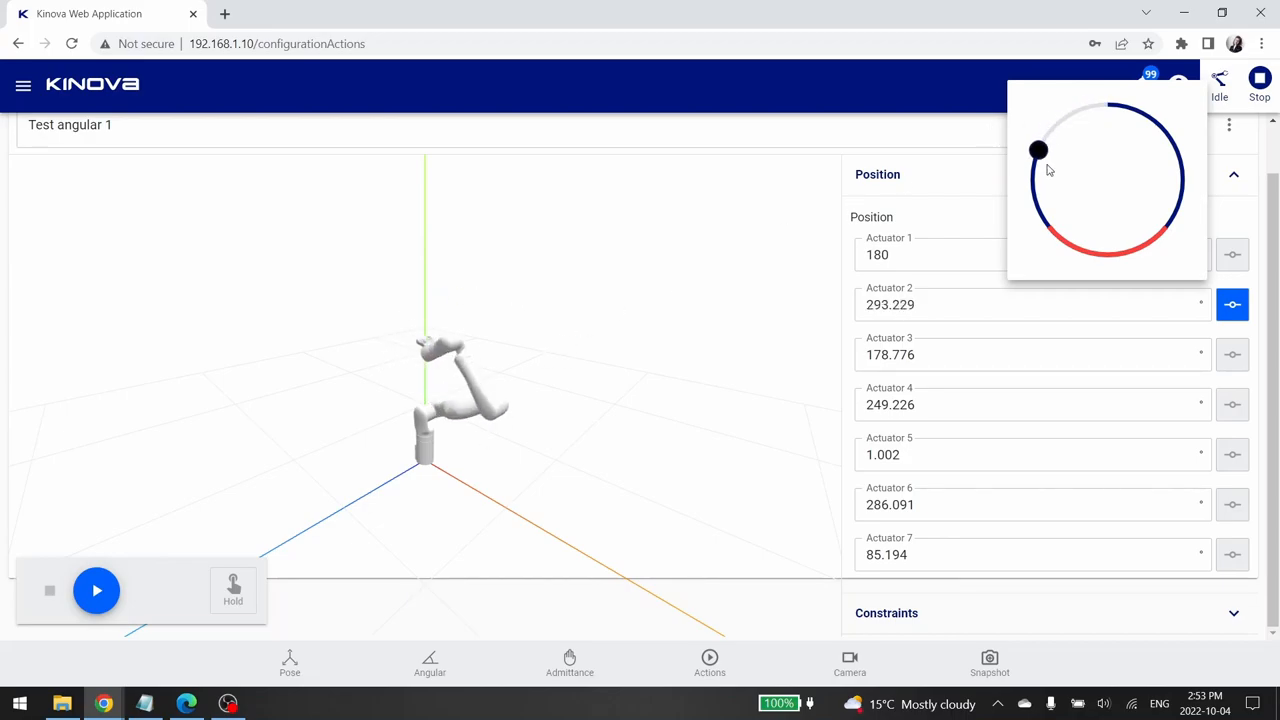
pyautogui.moveTo(1036, 150); pyautogui.dragTo(1048, 228)
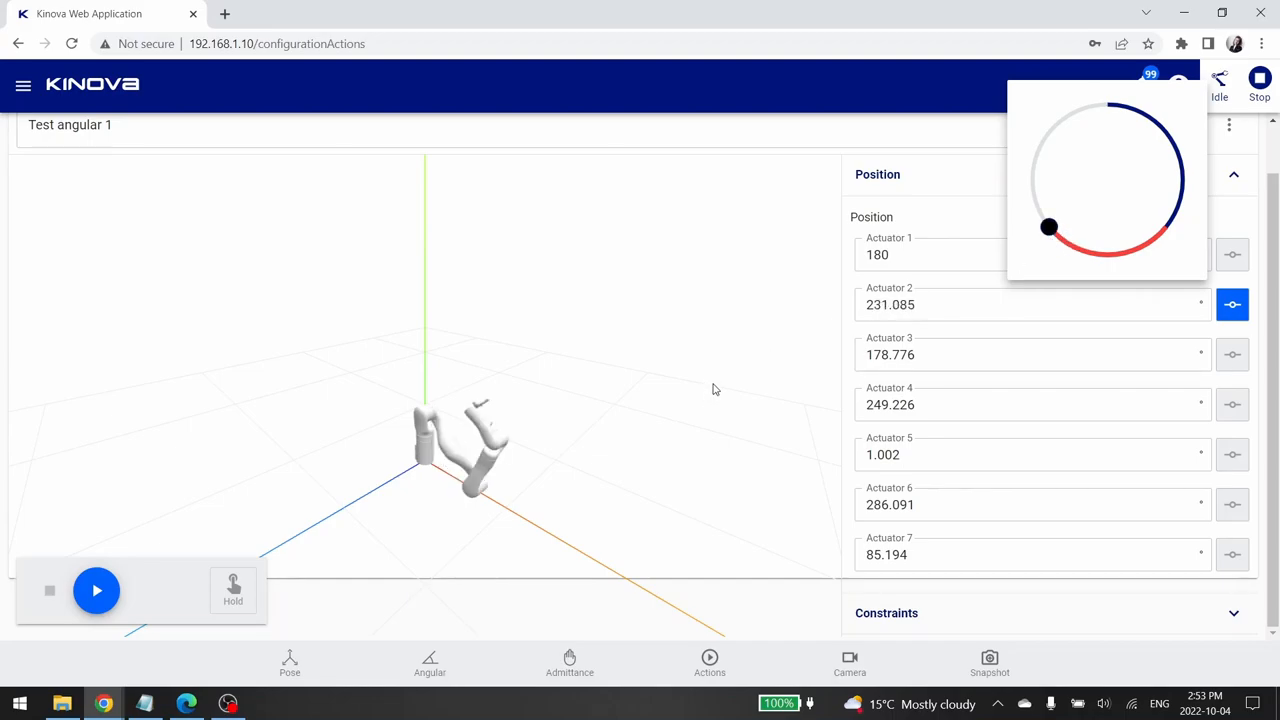
pyautogui.click(1232, 304)
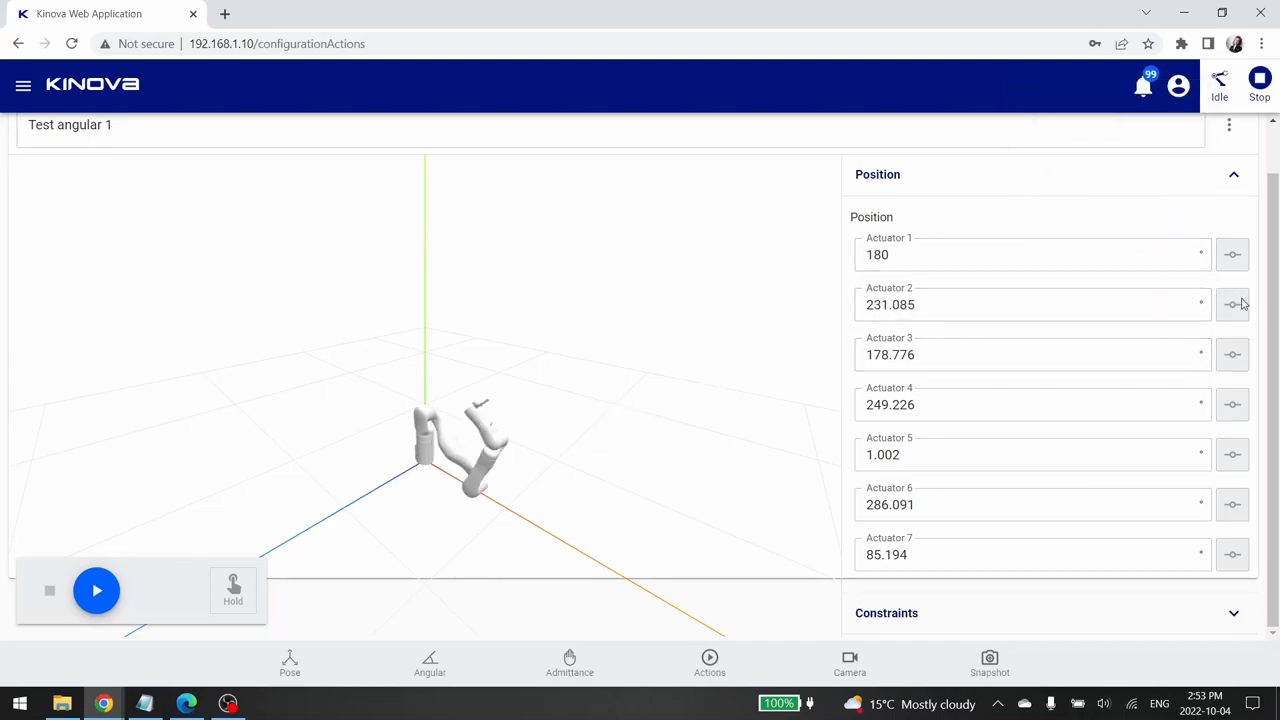
pyautogui.click(1232, 304)
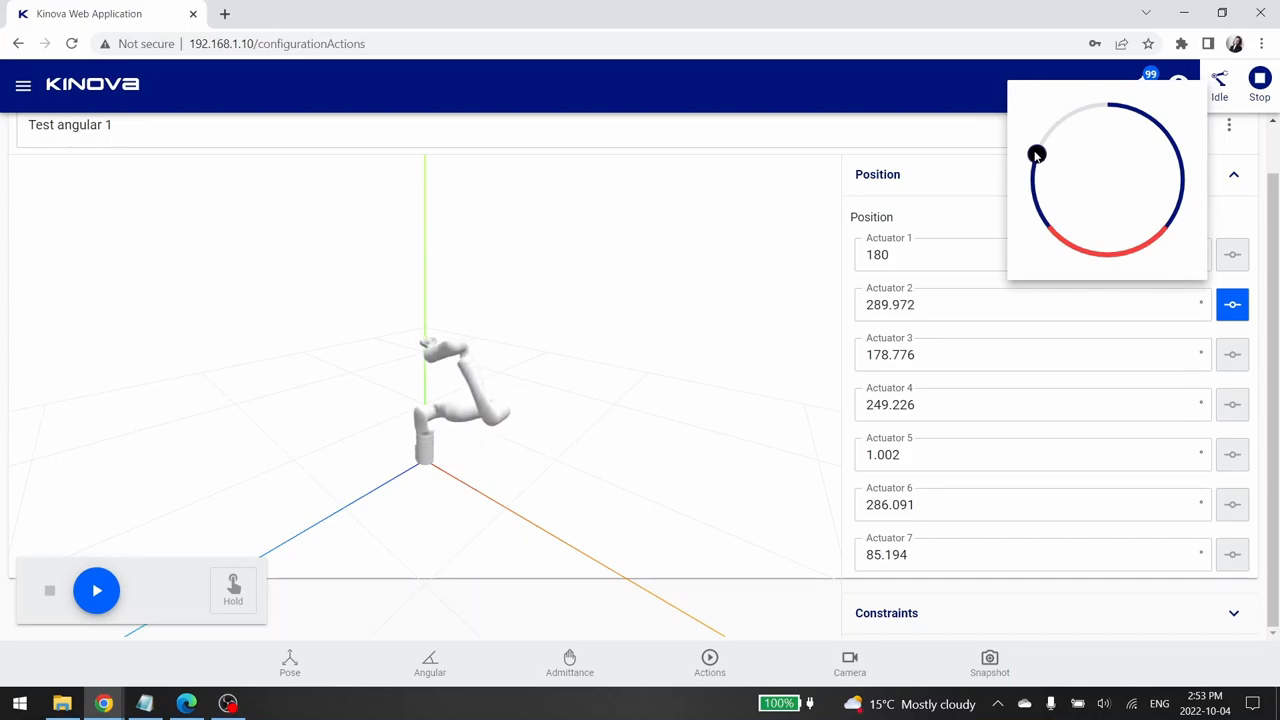
pyautogui.moveTo(1036, 154); pyautogui.dragTo(1032, 176)
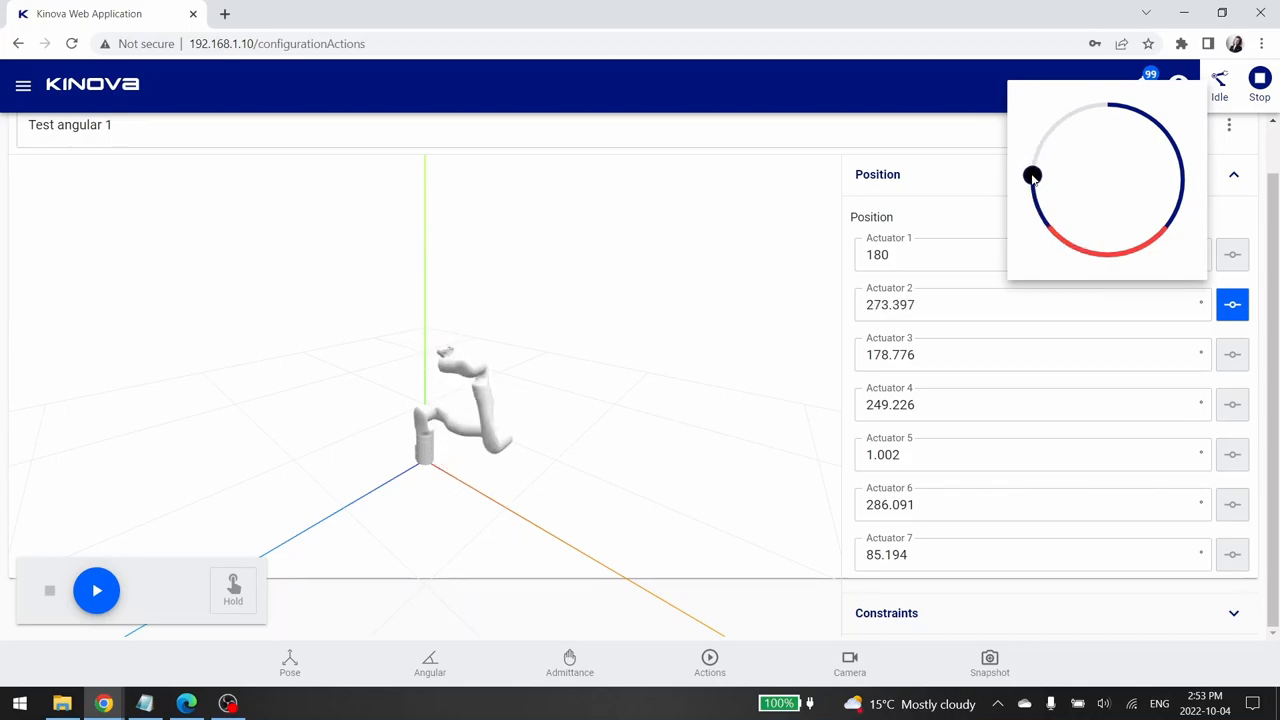
pyautogui.moveTo(1032, 176); pyautogui.dragTo(1084, 108)
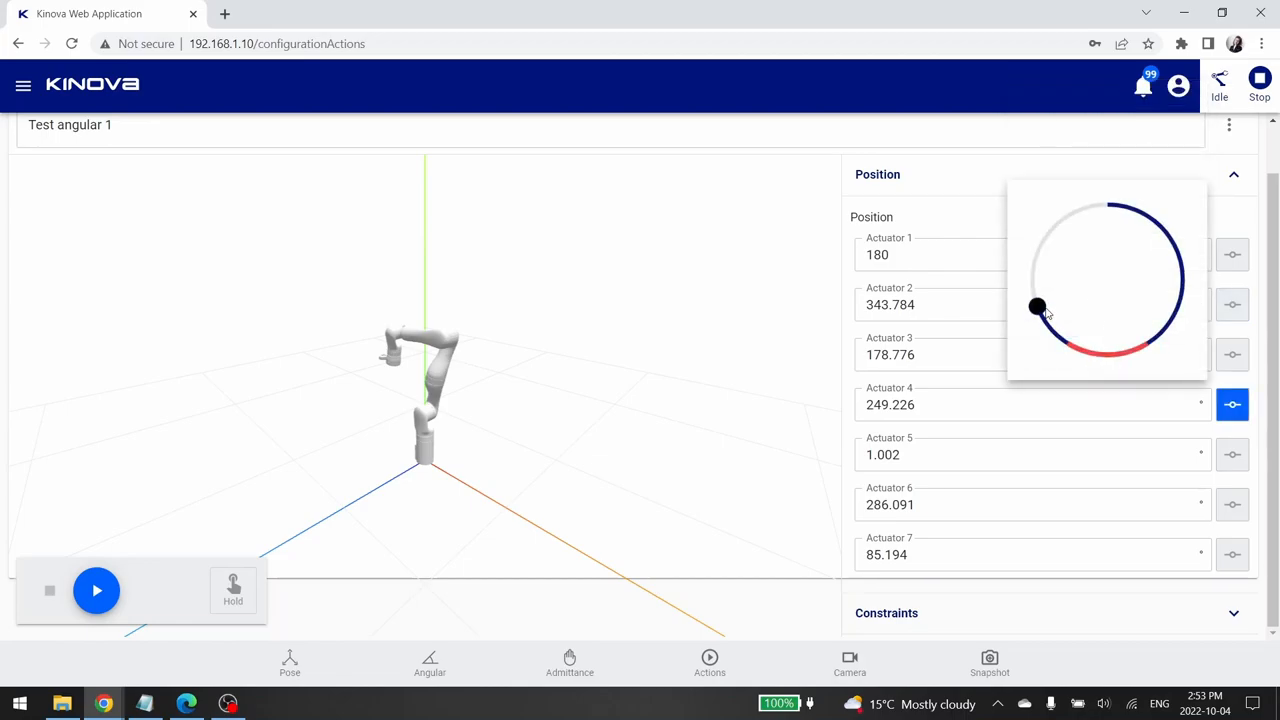
# Dial actuators 4, 5 and 6 to about 278°, 307° and 269°
pyautogui.moveTo(1036, 308); pyautogui.dragTo(1032, 268)
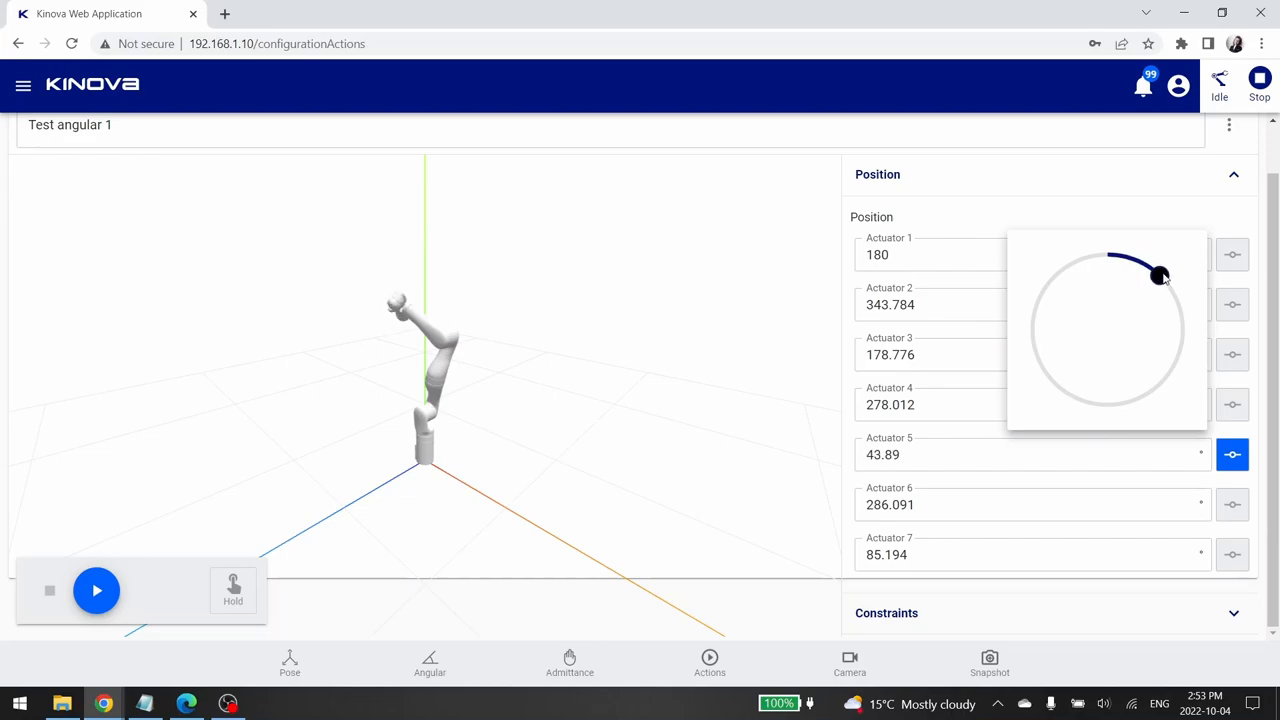
pyautogui.moveTo(1160, 276); pyautogui.dragTo(1044, 284)
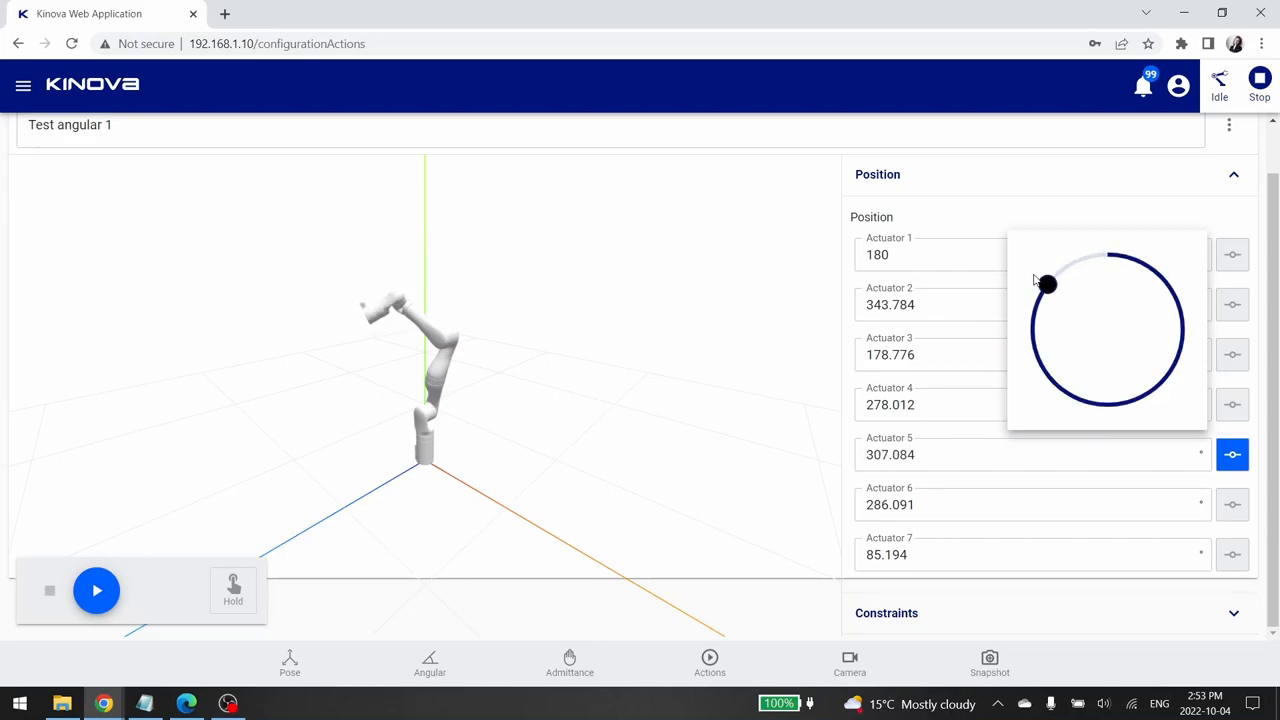
pyautogui.moveTo(1044, 284); pyautogui.dragTo(1036, 358)
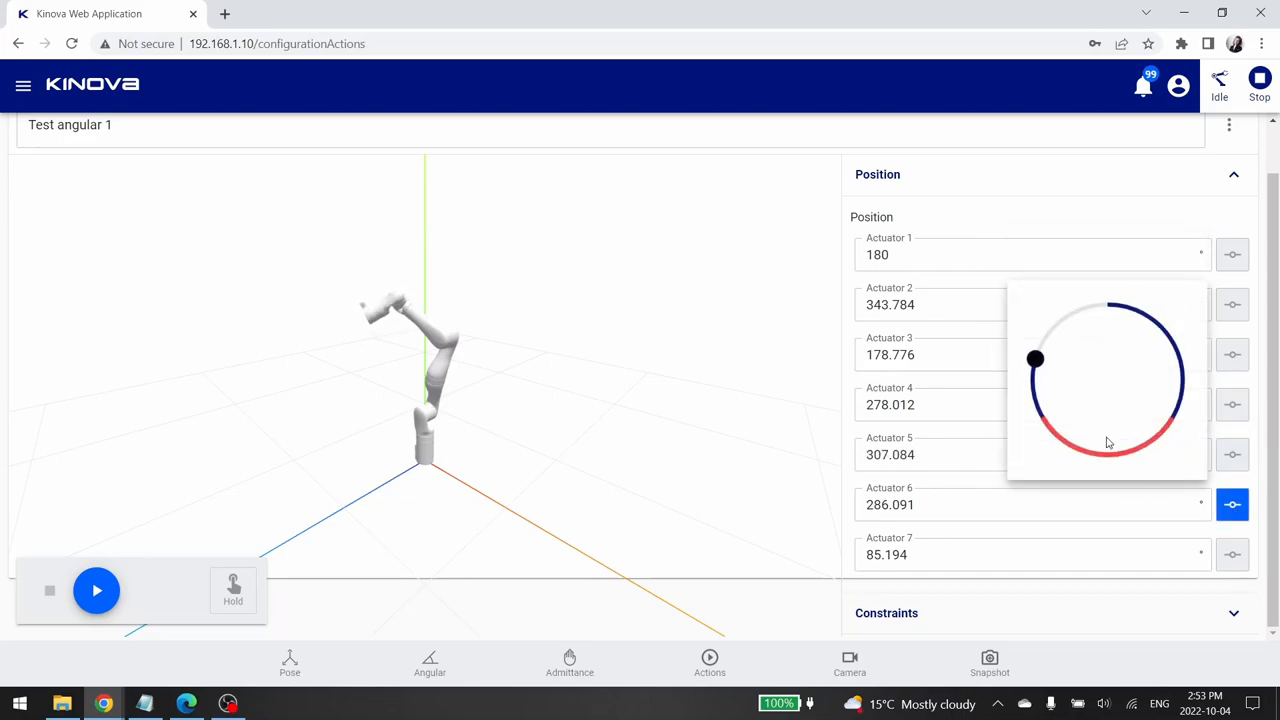
pyautogui.moveTo(1036, 358); pyautogui.dragTo(1032, 380)
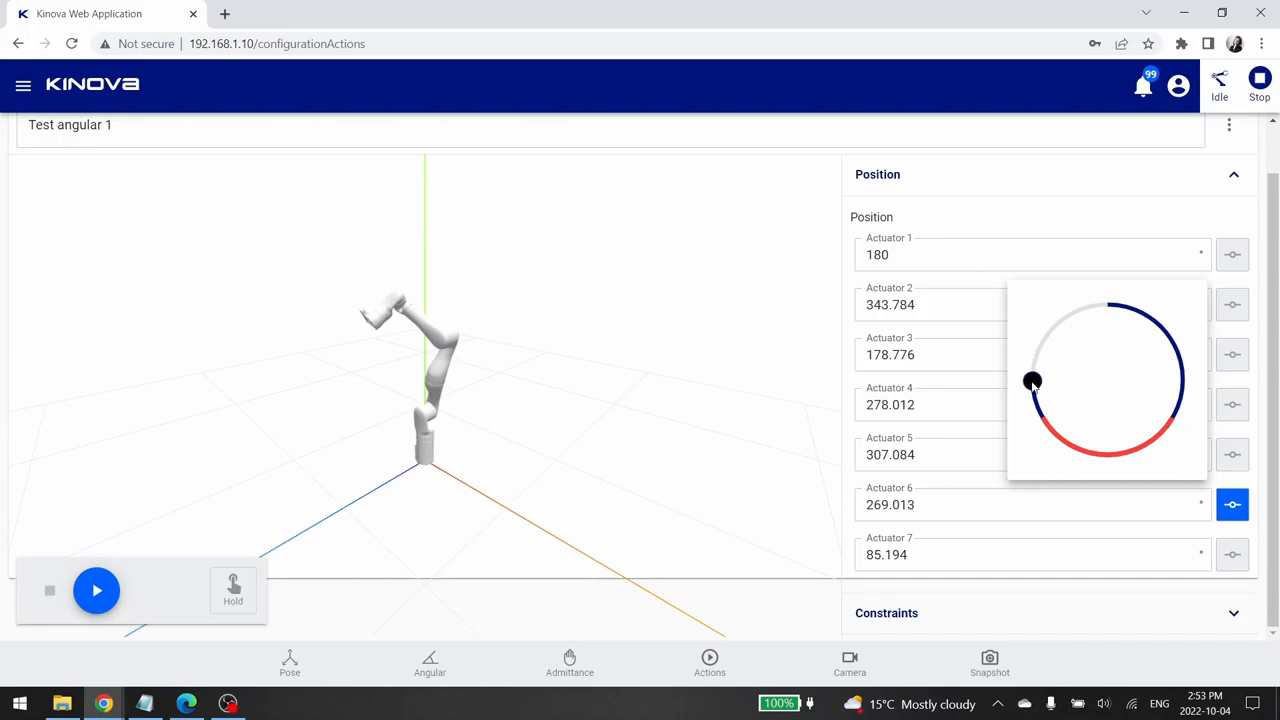
pyautogui.click(1232, 504)
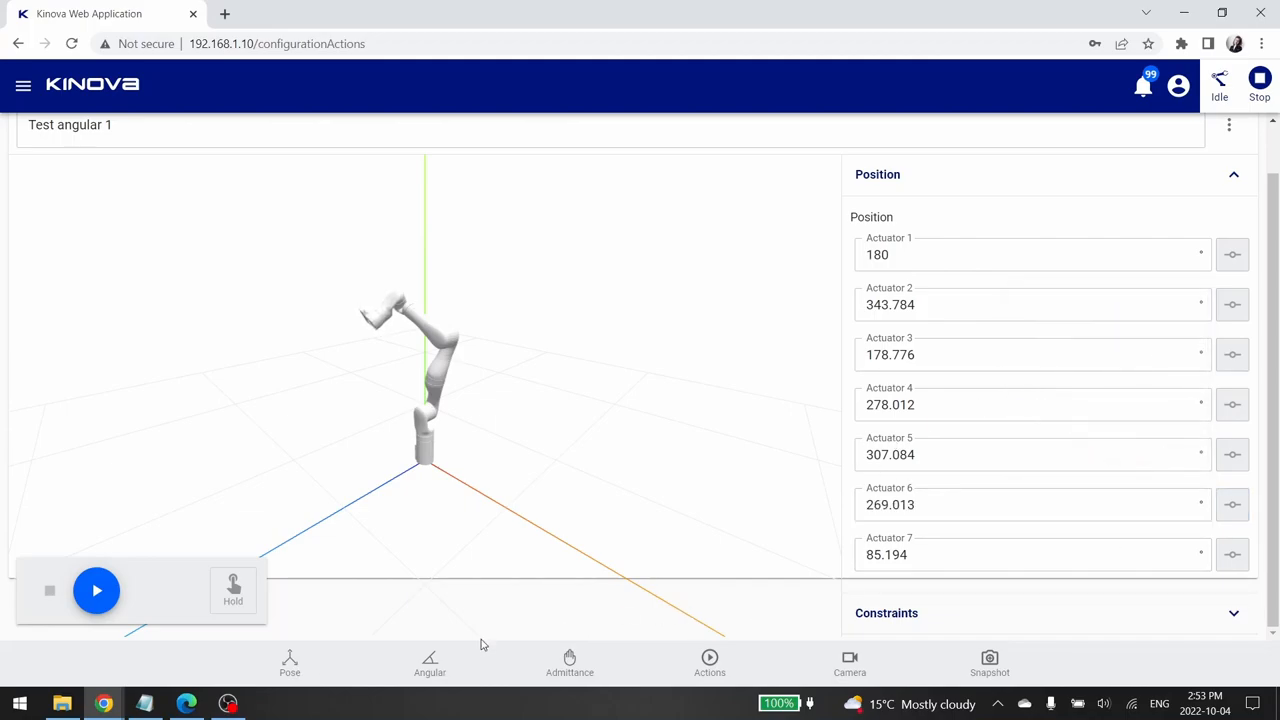
pyautogui.click(1030, 554)
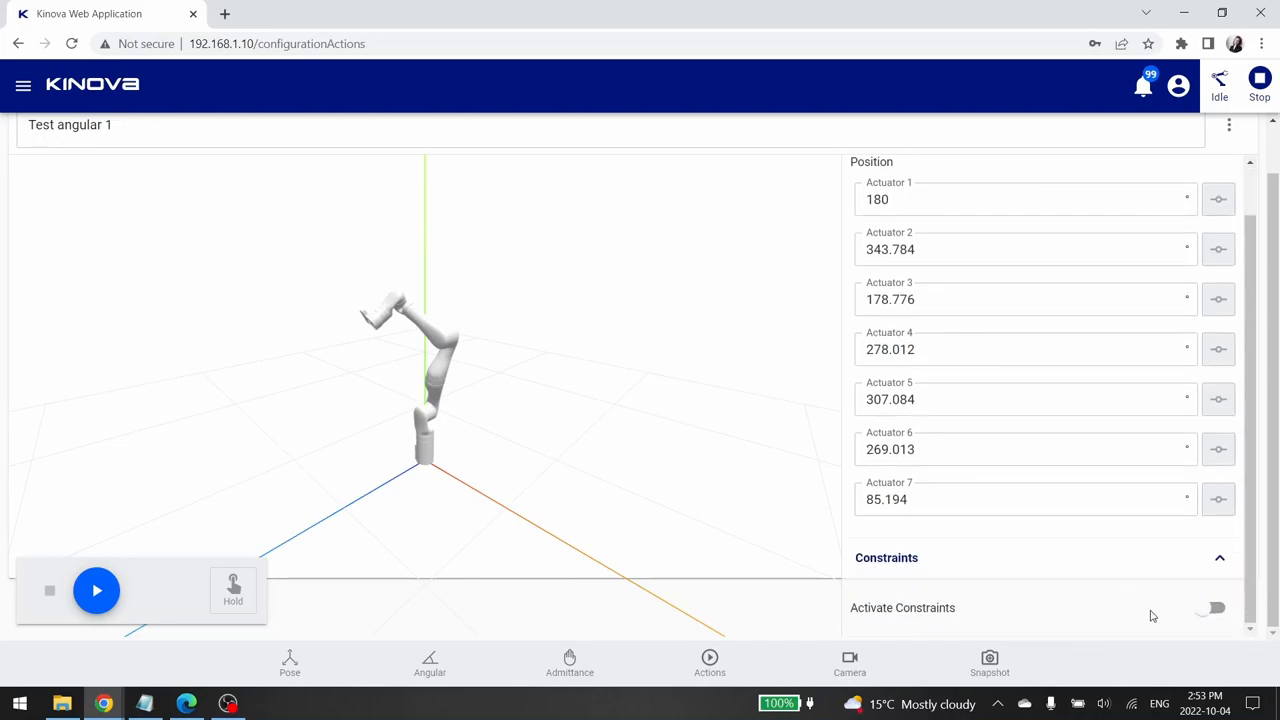
# Enable constraints on Test angular 1 with a 10 s duration limit
pyautogui.click(1212, 608)
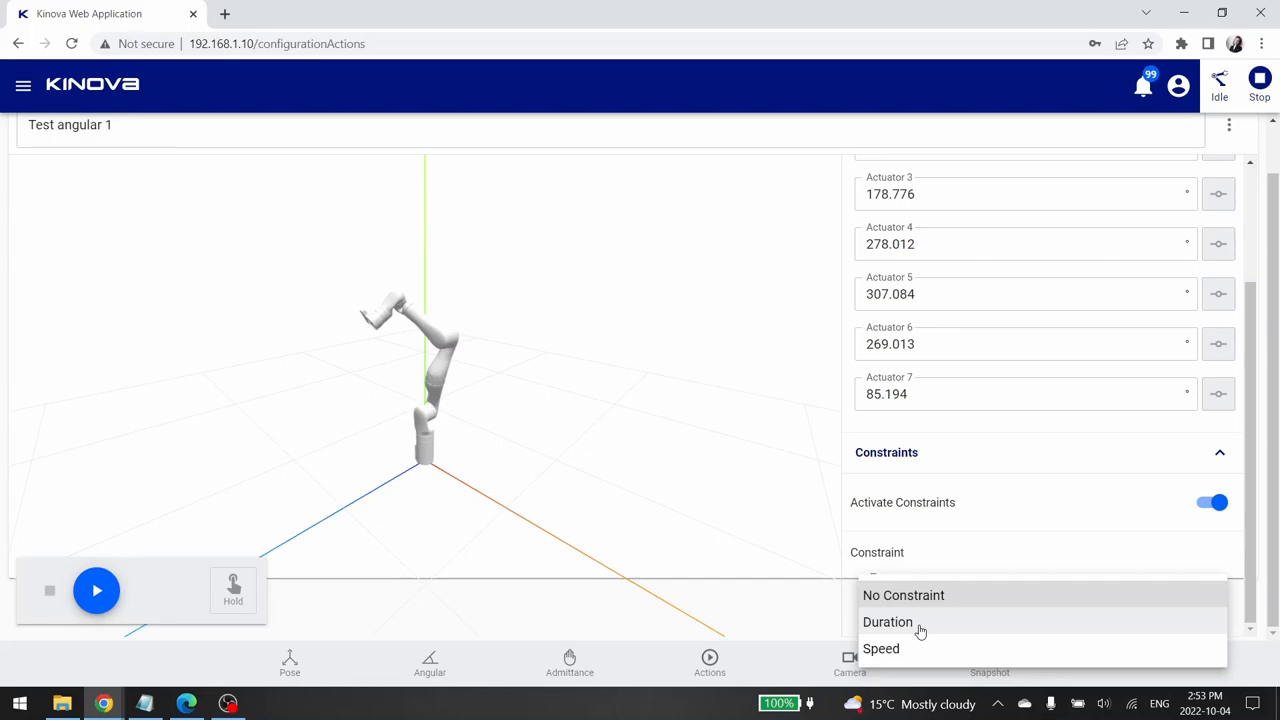
pyautogui.click(888, 620)
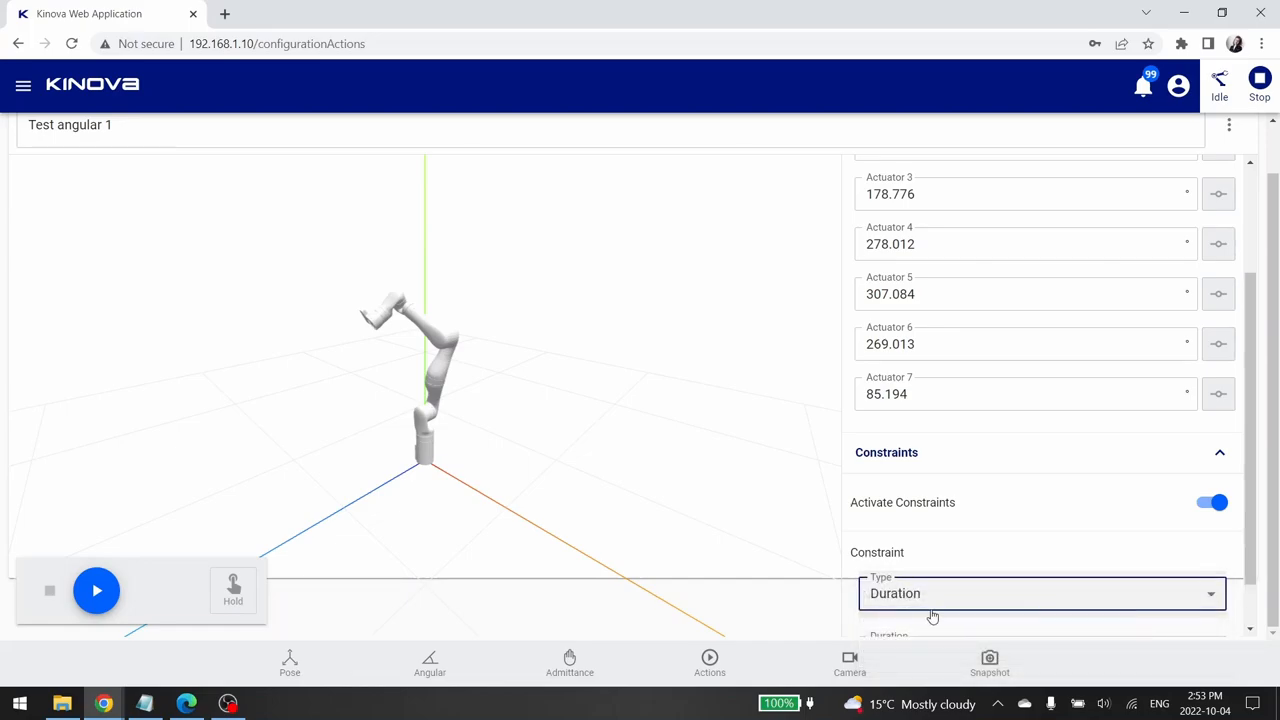
pyautogui.write('10')
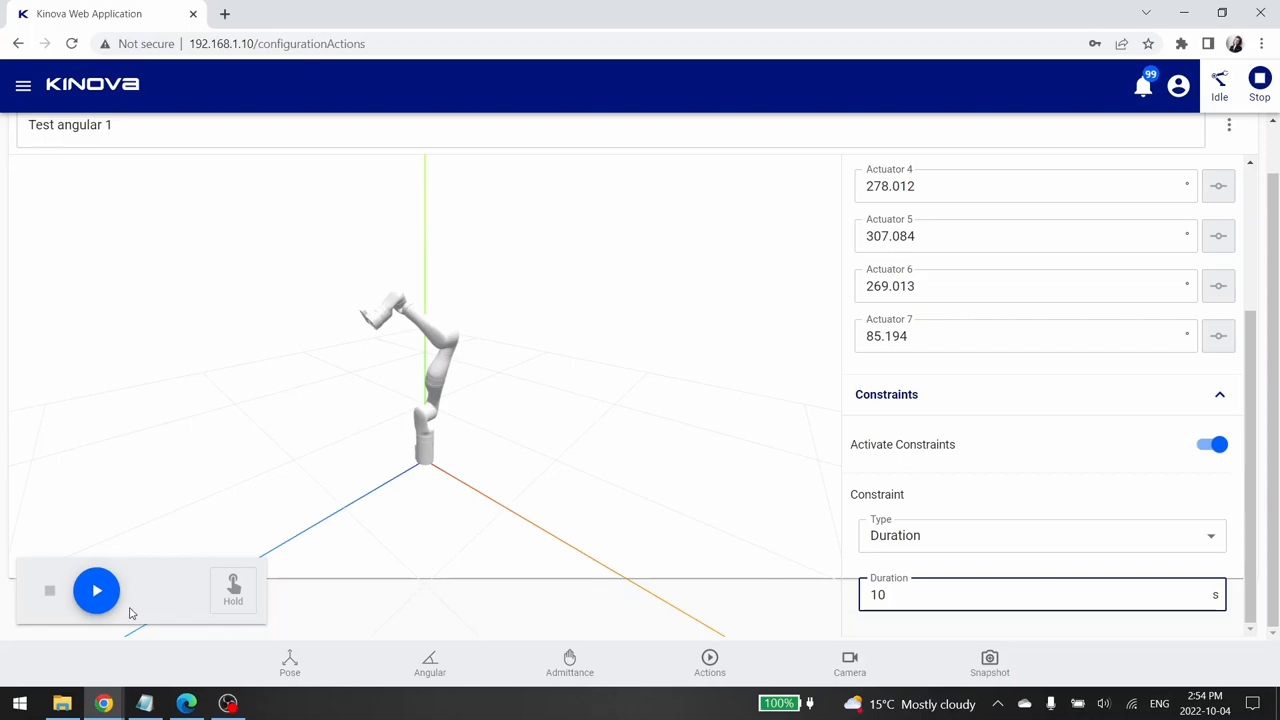
# Play Test angular 1 on the arm, then return to the Actions list
pyautogui.click(96, 590)
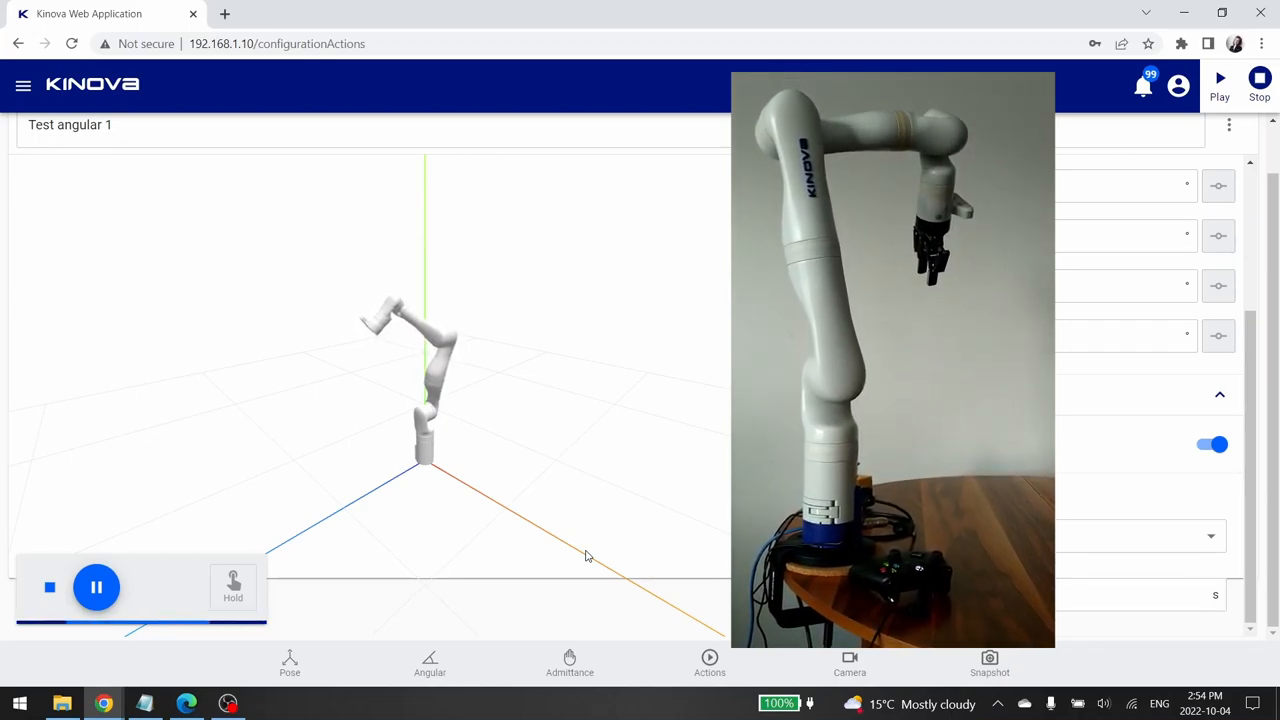
pyautogui.click(96, 588)
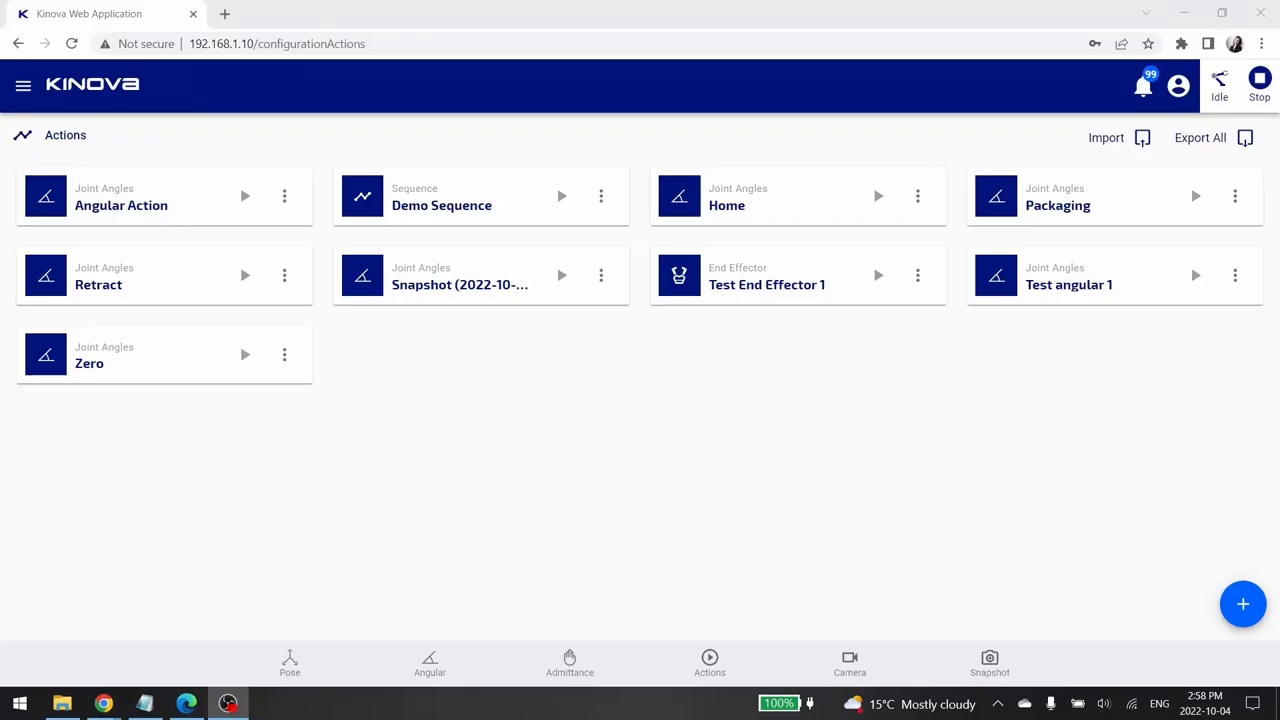
pyautogui.moveTo(892, 548)
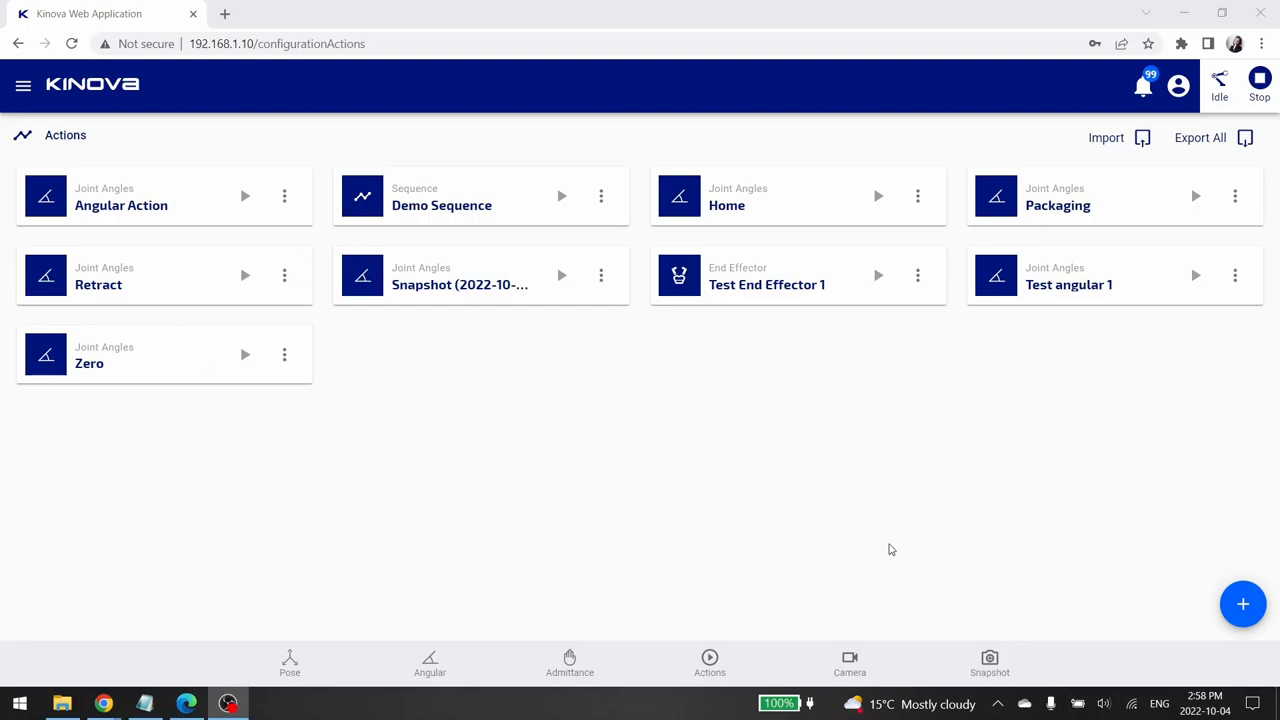
pyautogui.moveTo(1052, 660)
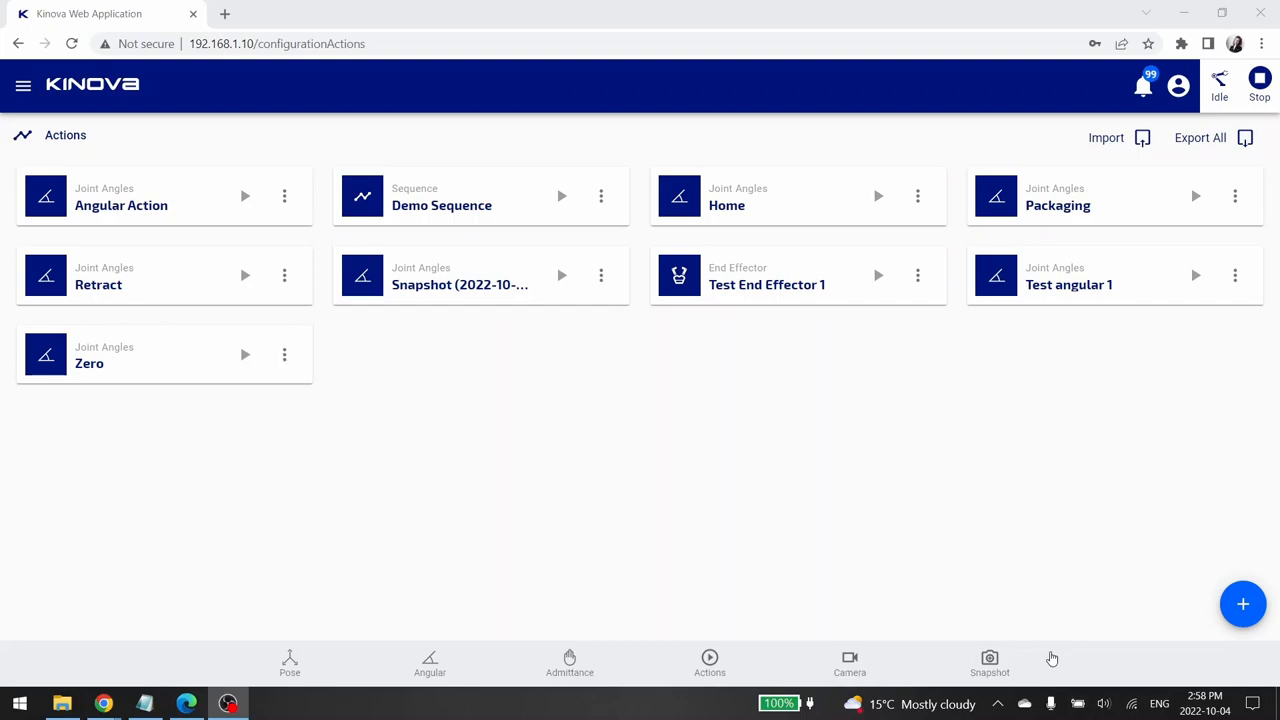
# Create a new Pose action and rename it 'Pose test 1'
pyautogui.click(1244, 604)
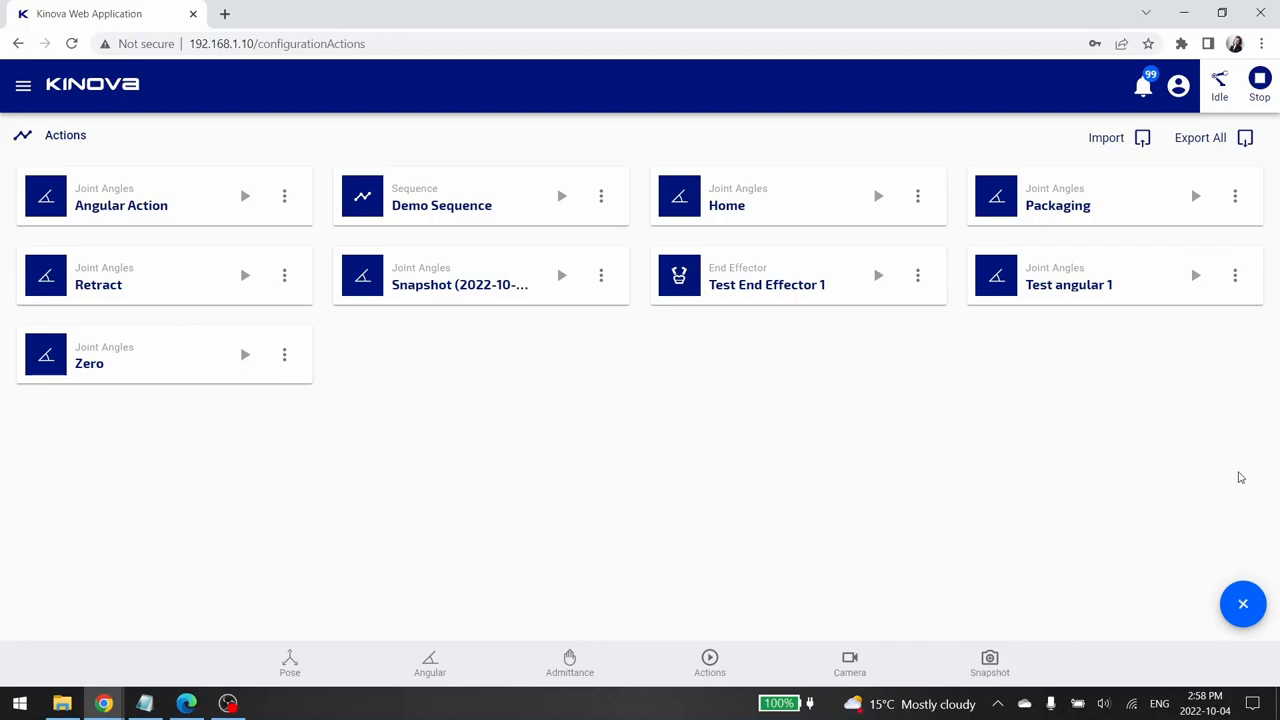
pyautogui.click(1244, 604)
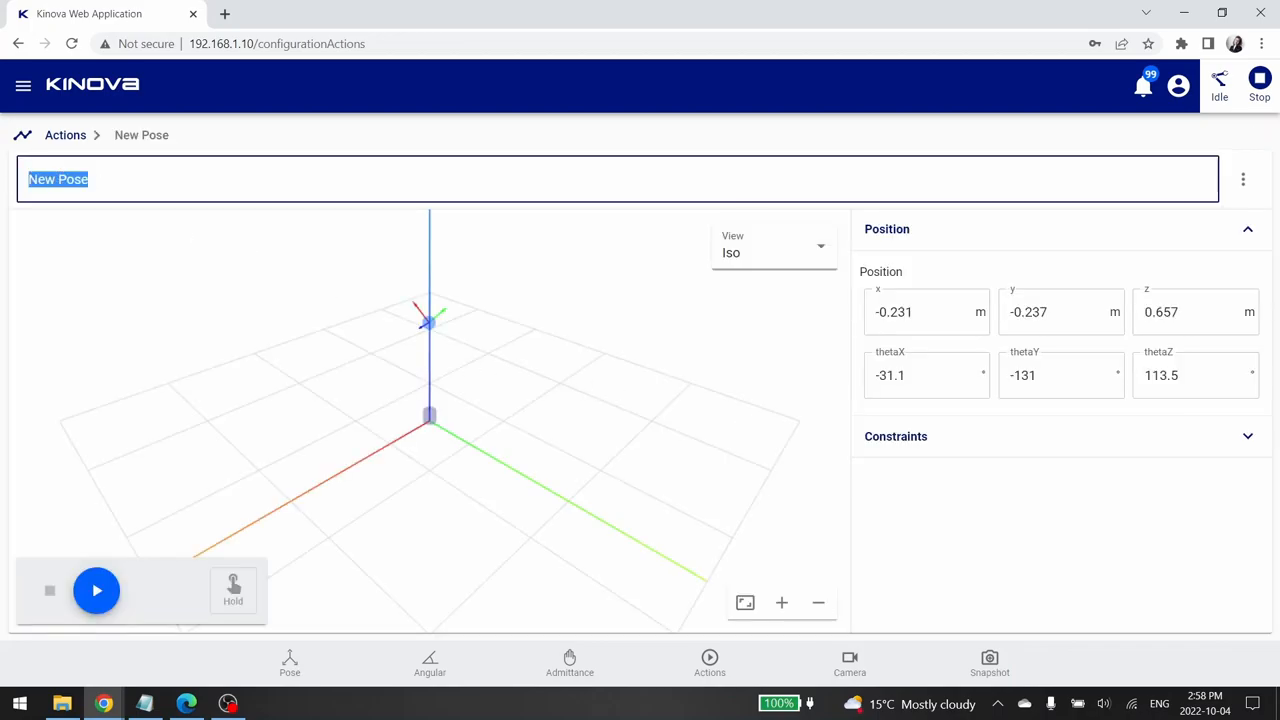
pyautogui.write('Pose test 1')
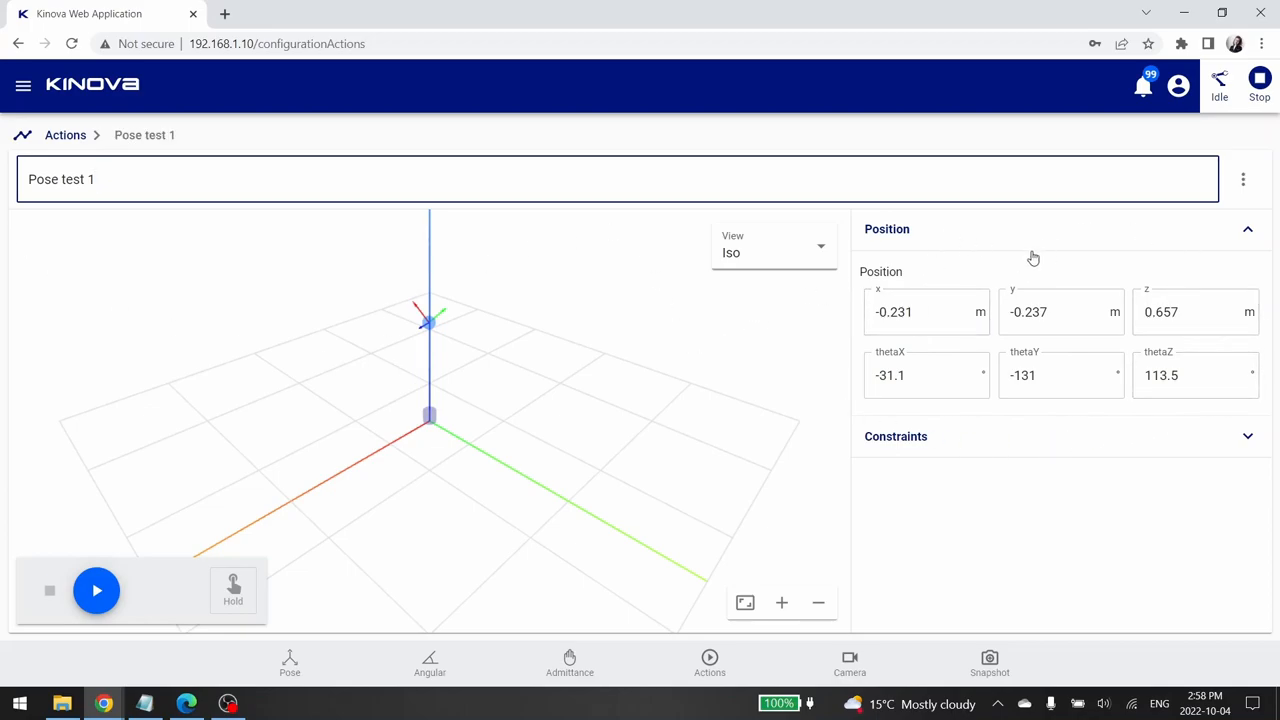
pyautogui.click(924, 312)
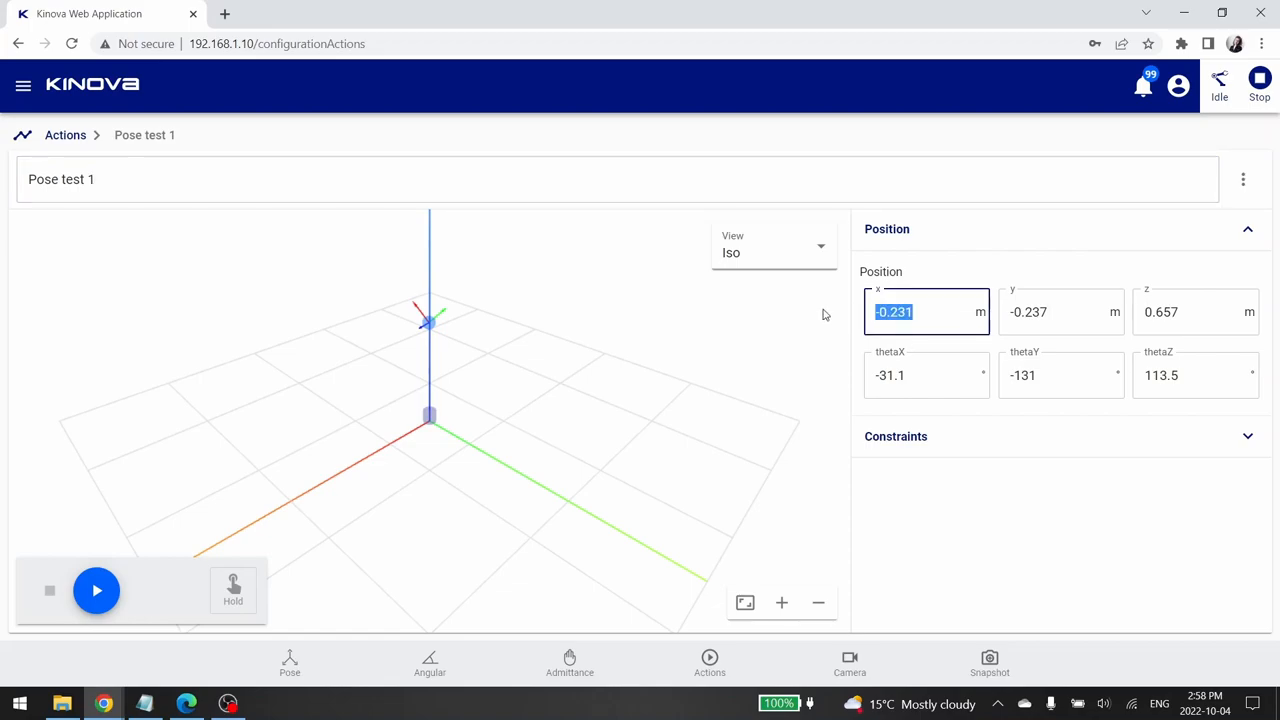
# Set Pose test 1 to x -0.1, y 0, z 0.5 m and orientation 0, -180, 120°, revealing constraints
pyautogui.write('-0.1')
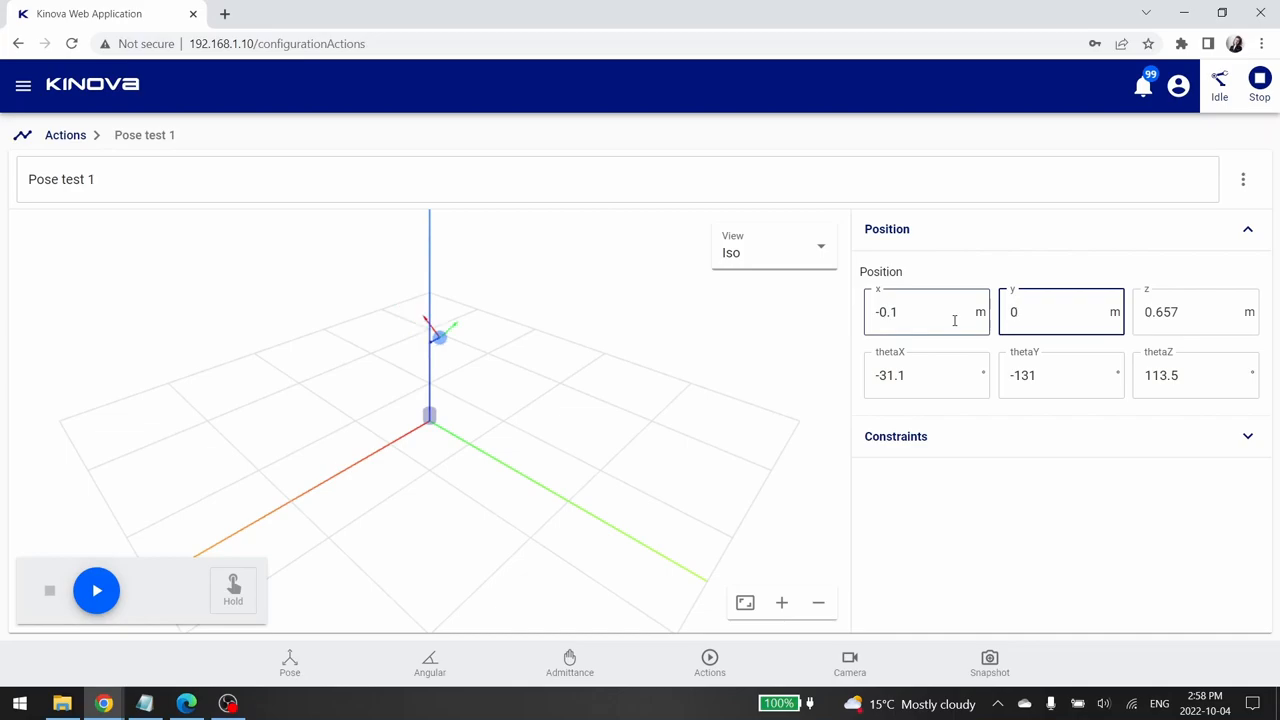
pyautogui.write('0.5')
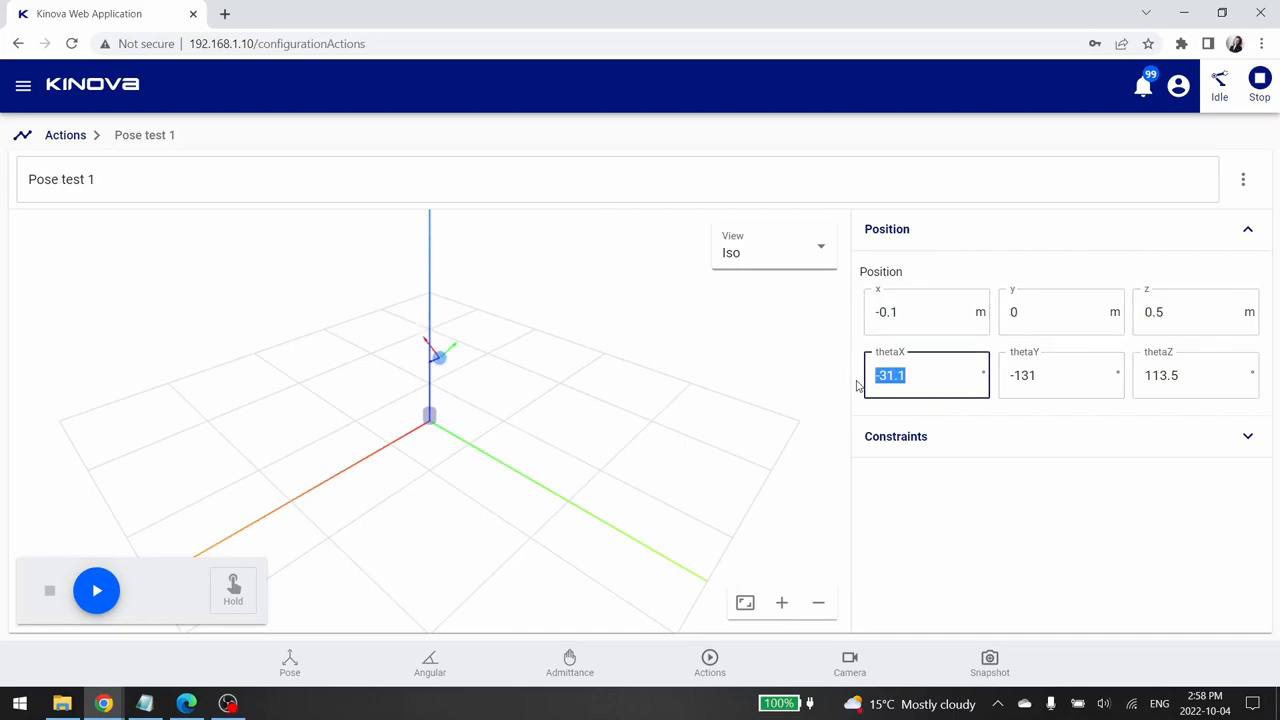
pyautogui.click(1060, 376)
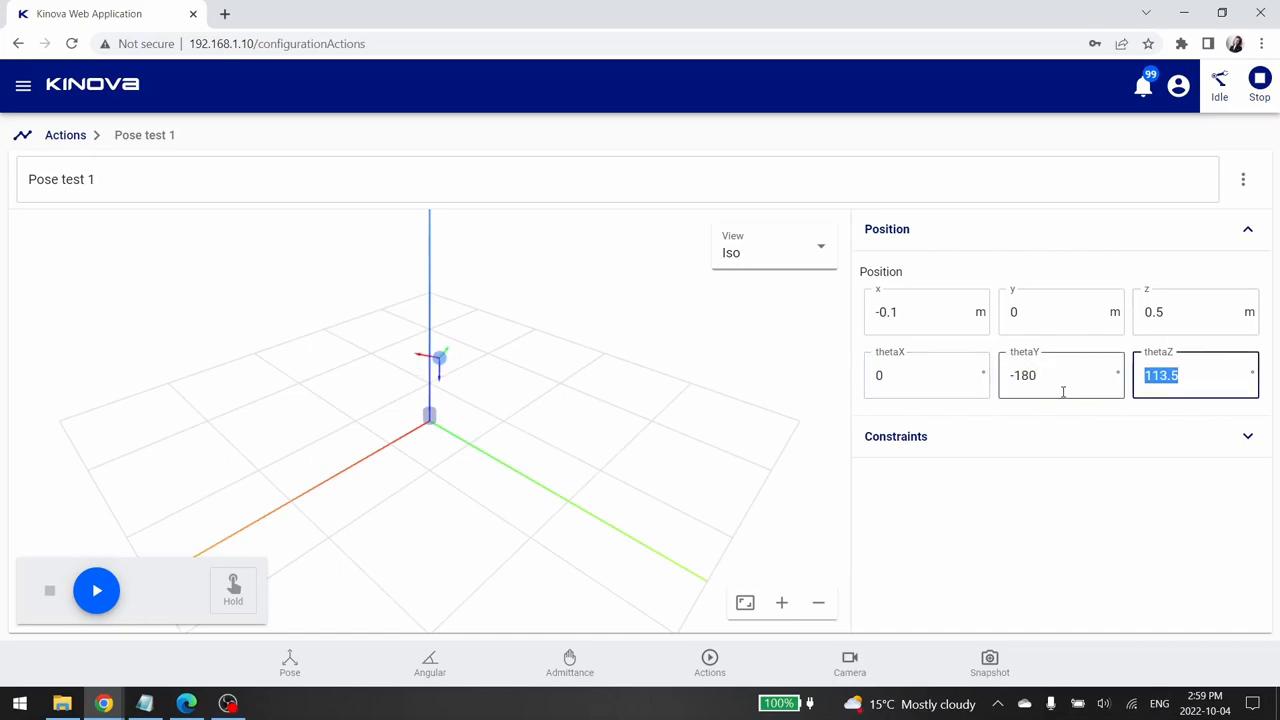
pyautogui.write('120')
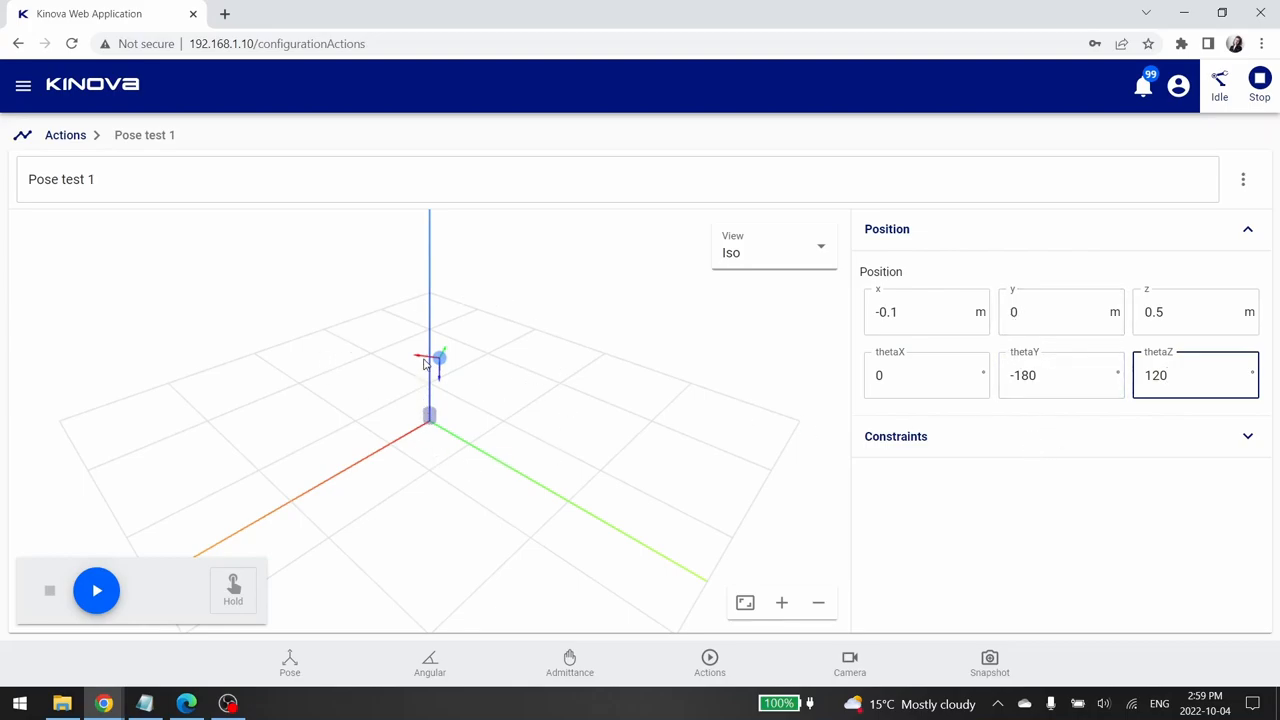
pyautogui.moveTo(436, 376)
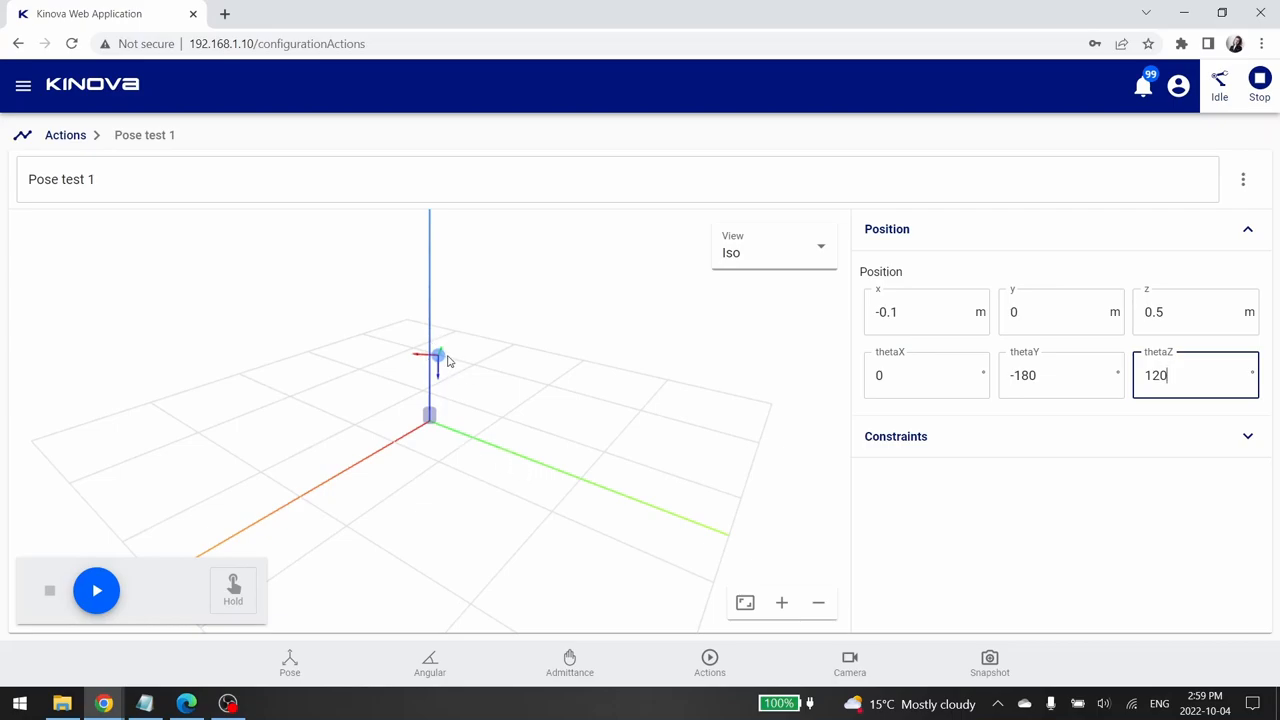
pyautogui.moveTo(428, 364)
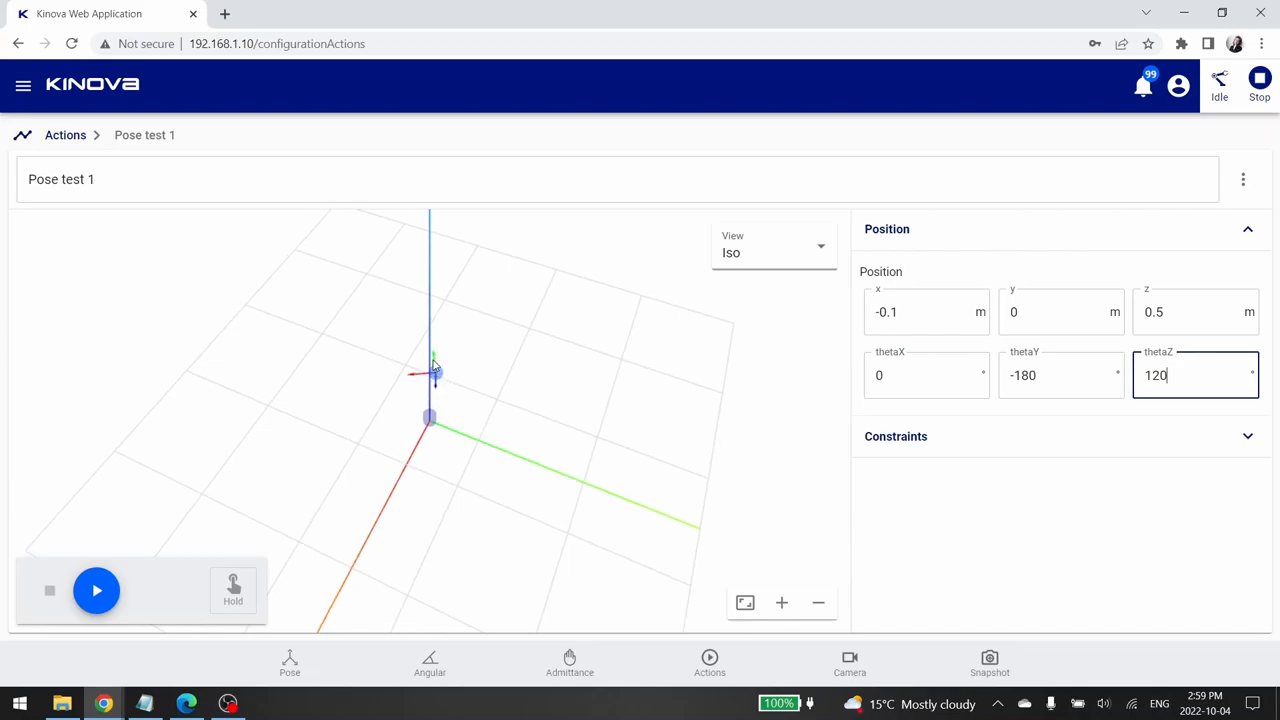
pyautogui.click(896, 436)
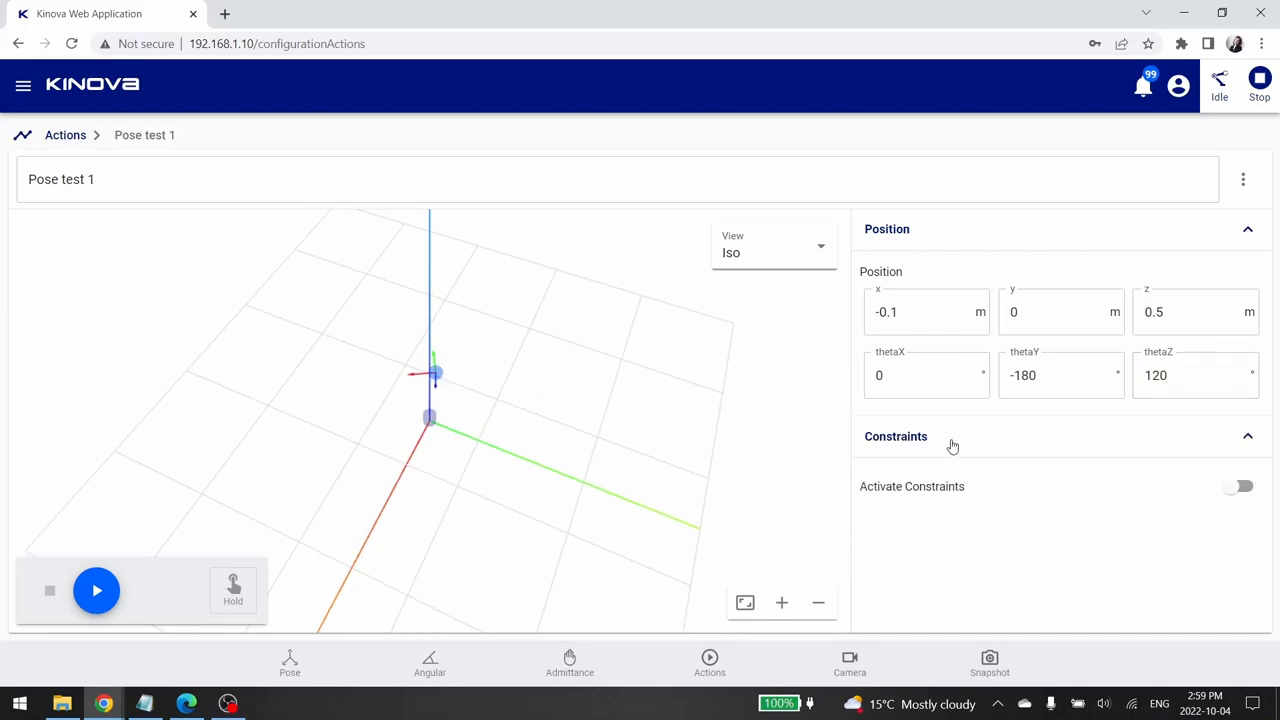
# Activate constraints with a 0.1 m/s translation speed and play Pose test 1
pyautogui.click(1238, 486)
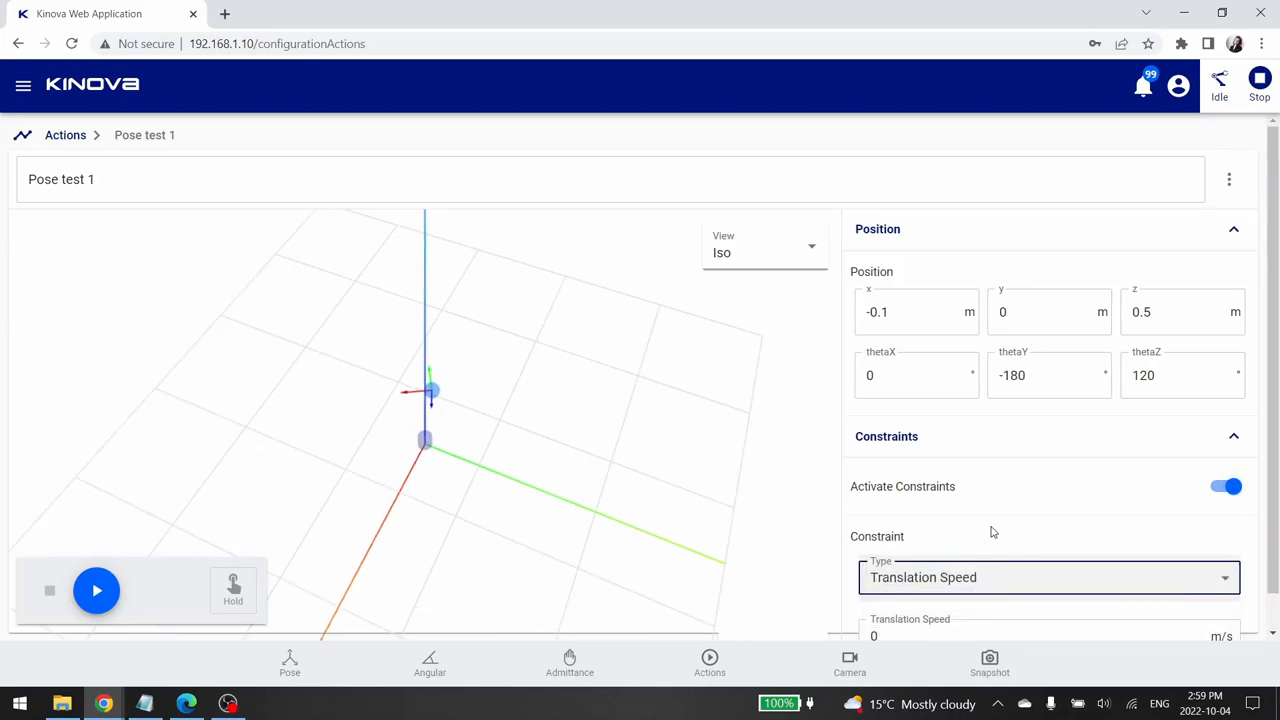
pyautogui.scroll(-3)
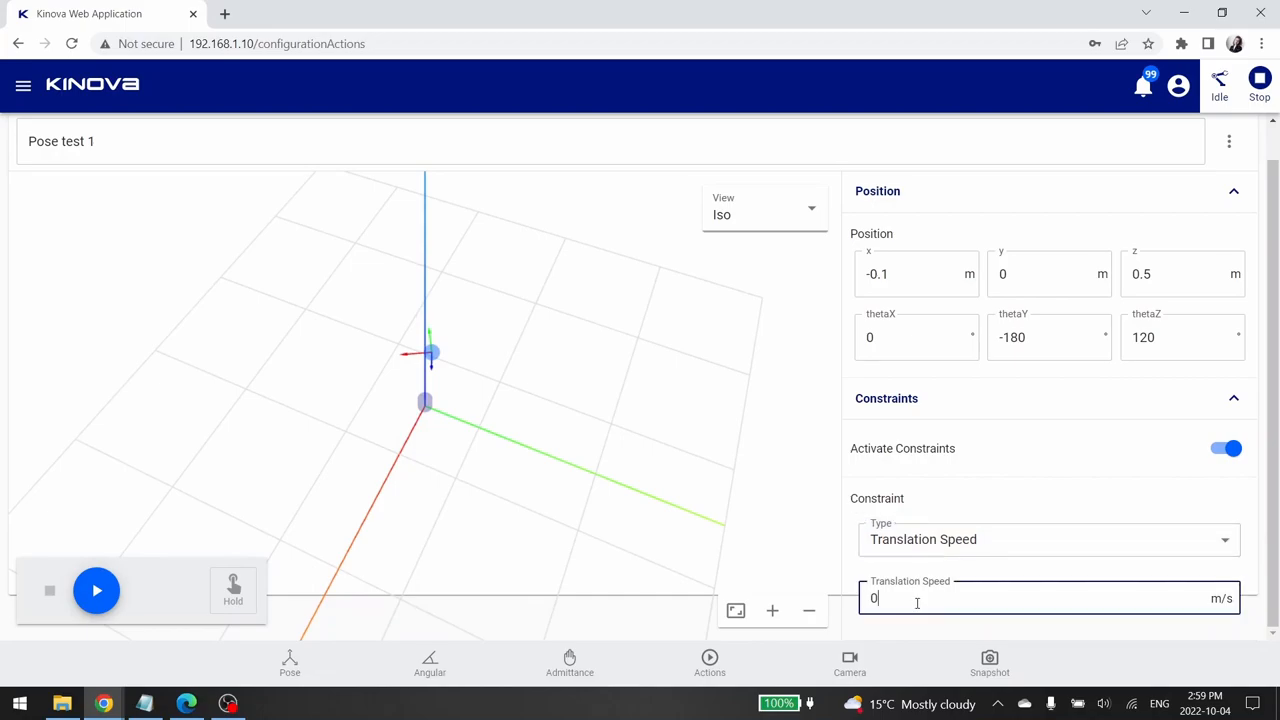
pyautogui.write('.1')
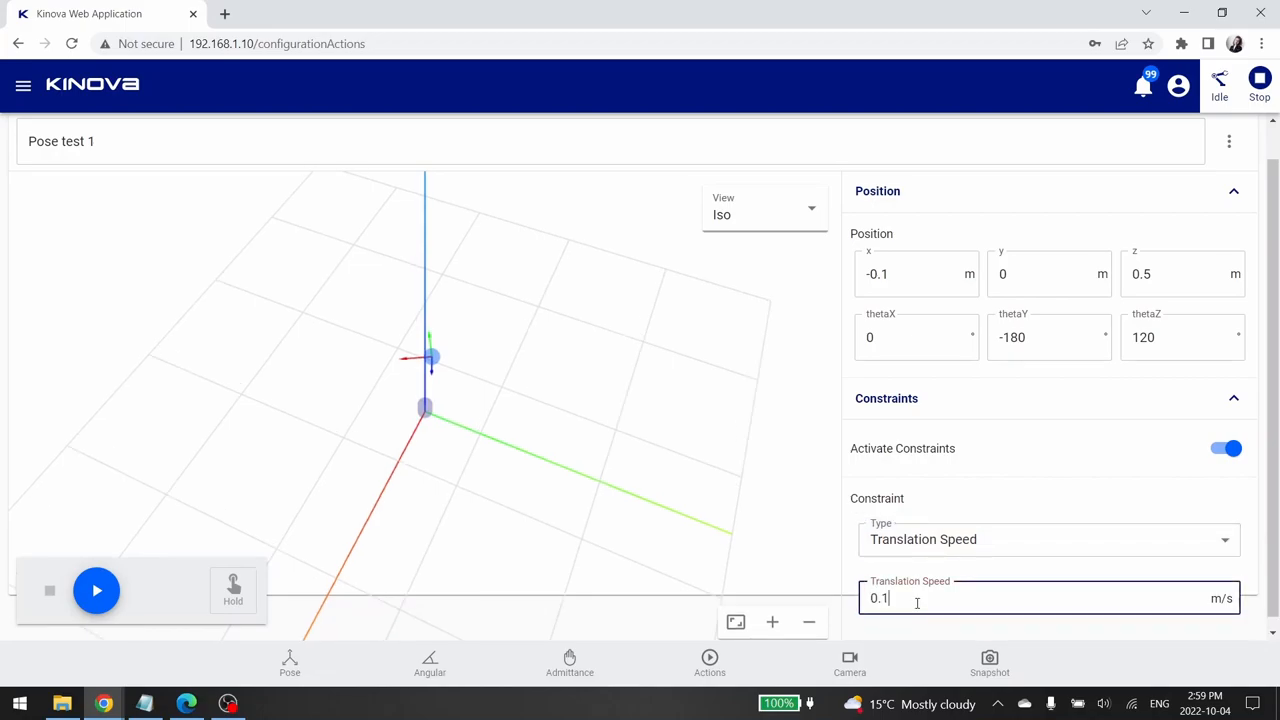
pyautogui.click(96, 590)
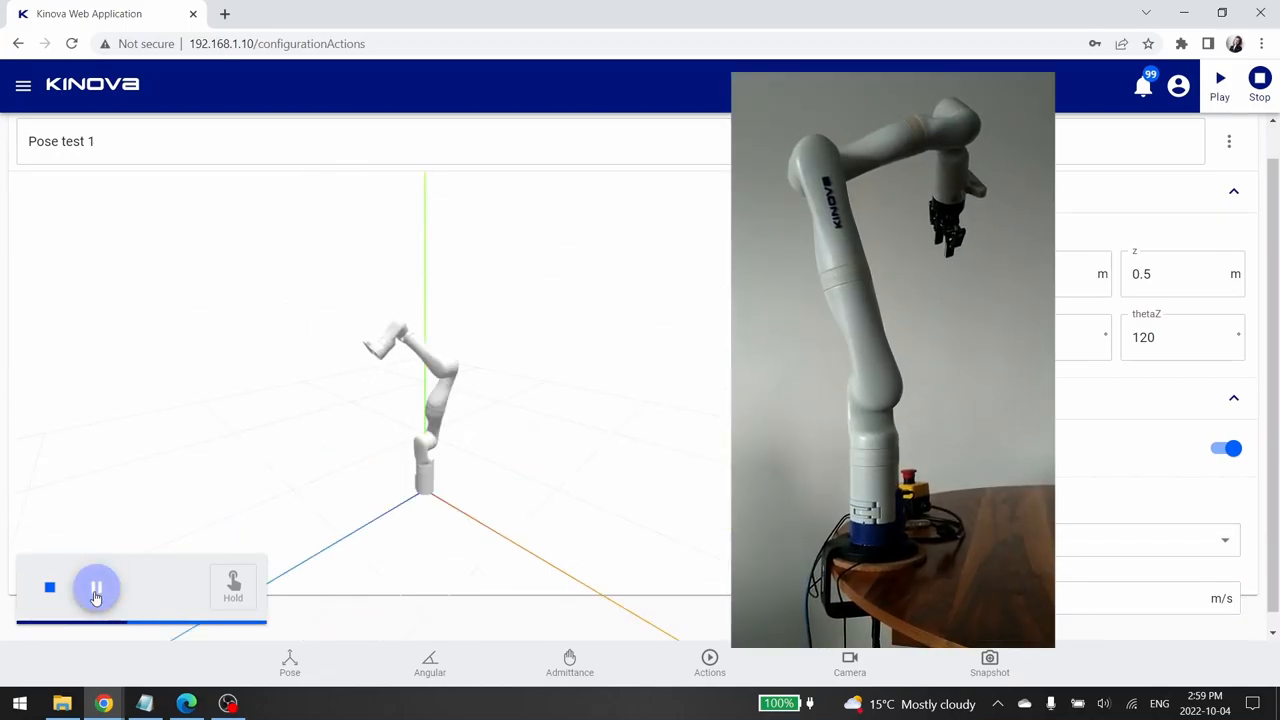
# Let Pose test 1 finish and return to the Actions list showing it
pyautogui.click(96, 588)
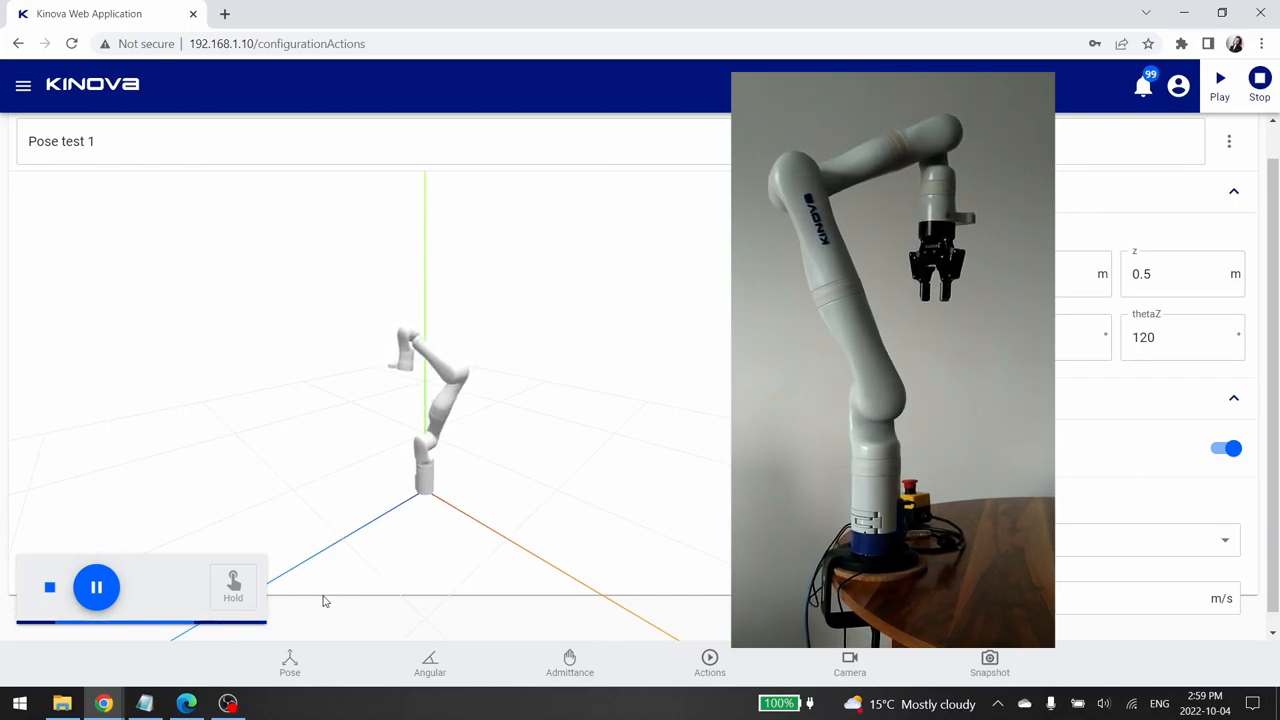
pyautogui.click(708, 664)
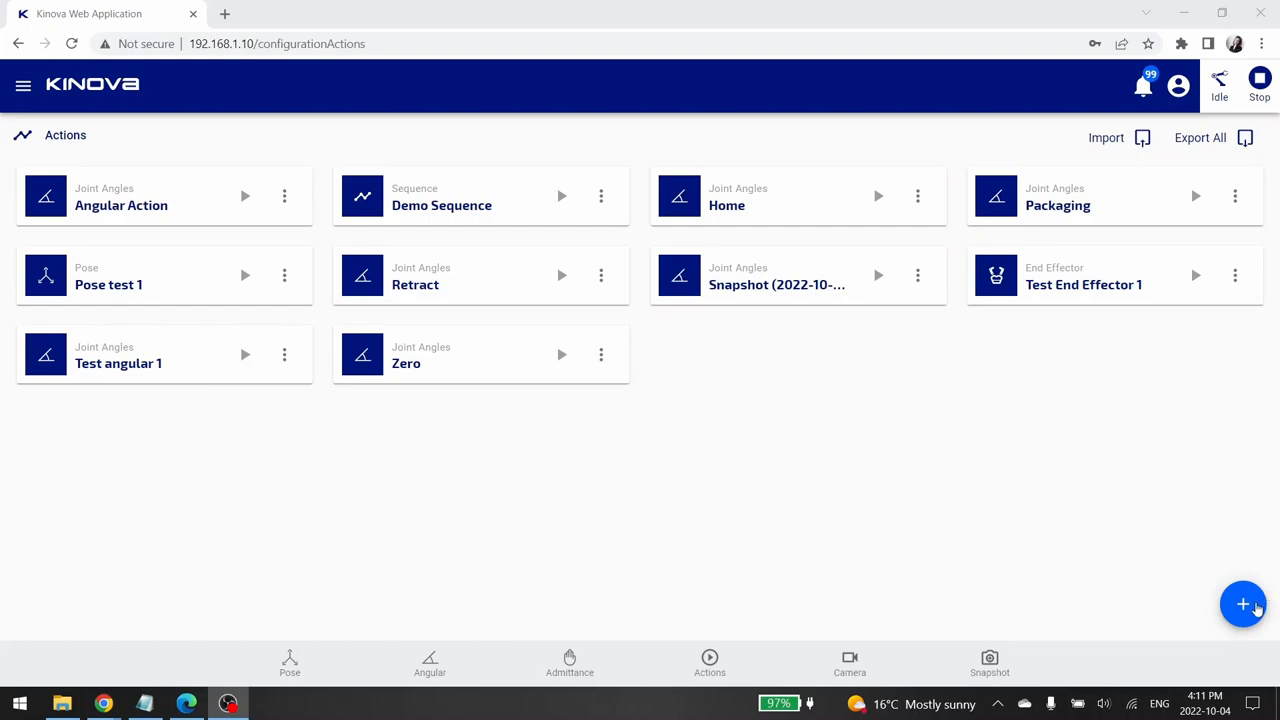
# Create a New Sequence whose first step is an End Effector gripper action
pyautogui.click(1244, 604)
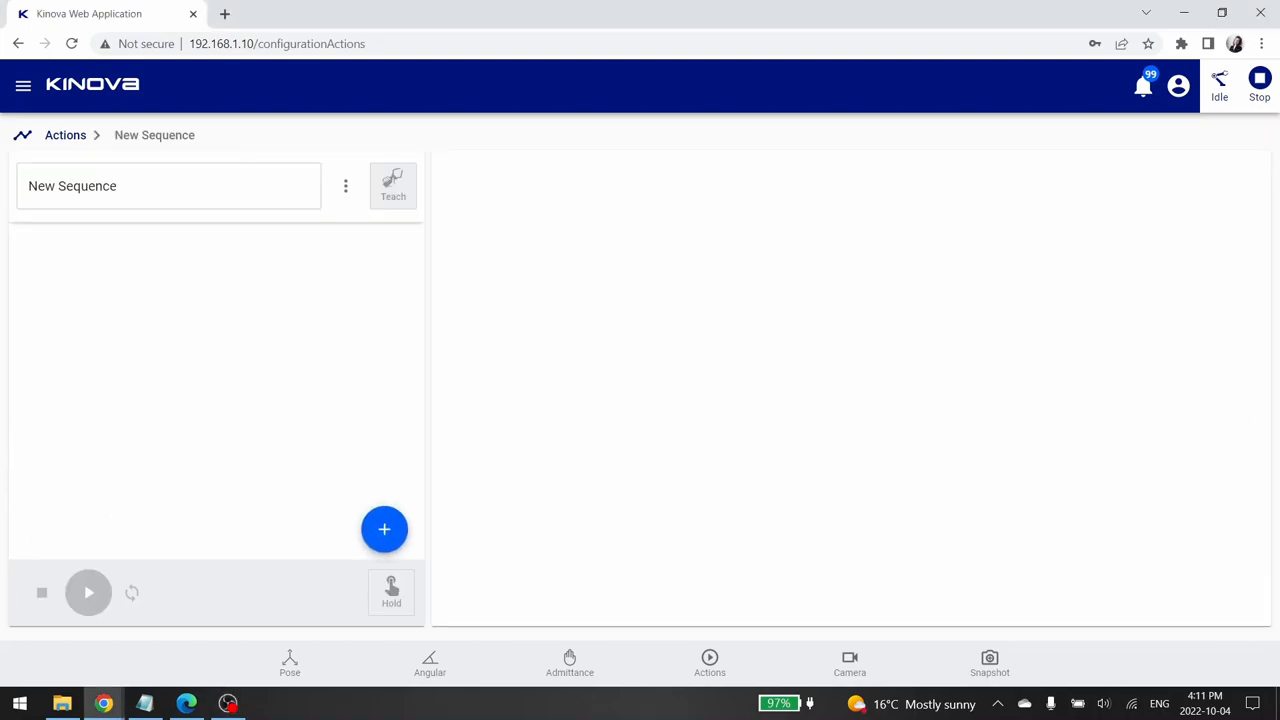
pyautogui.moveTo(384, 528)
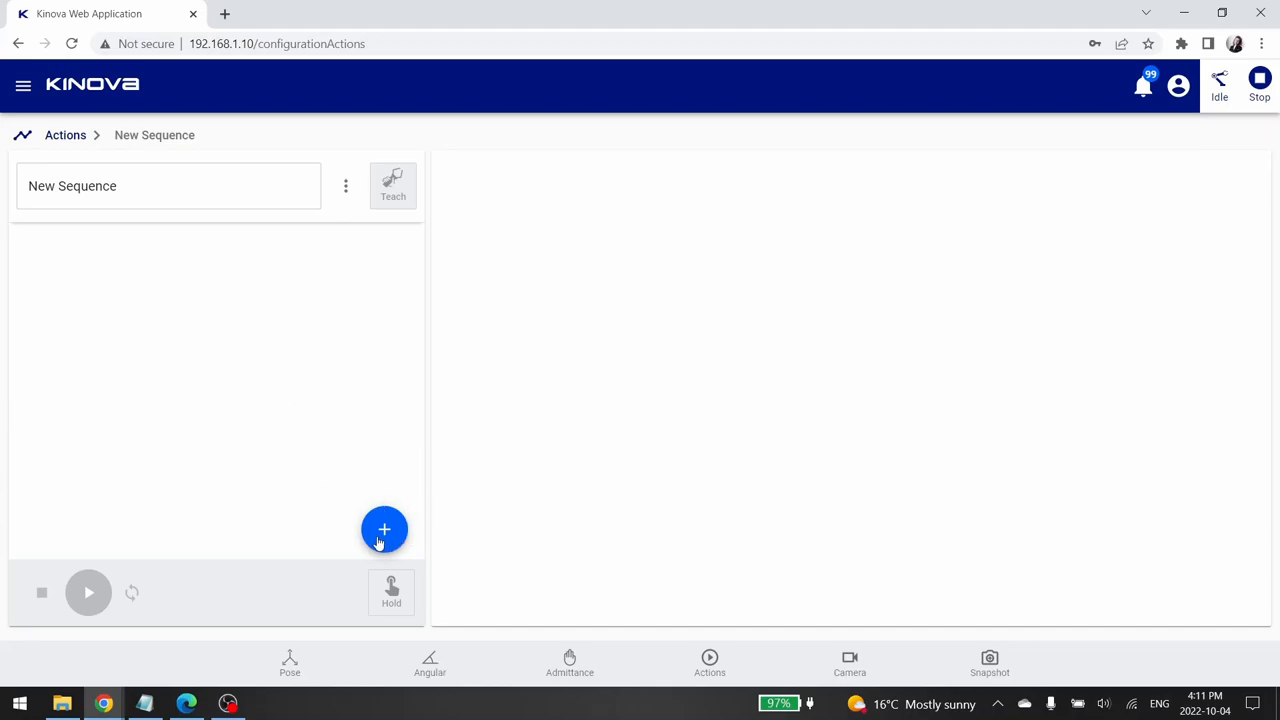
pyautogui.click(384, 528)
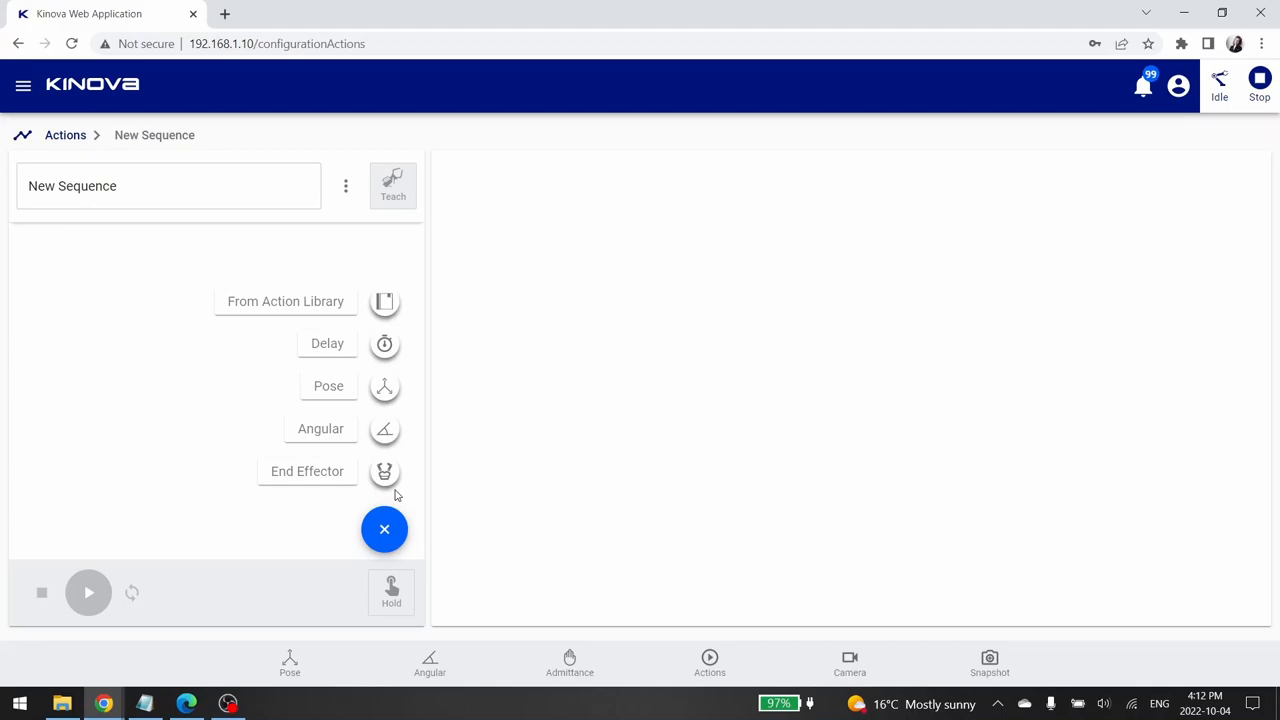
pyautogui.moveTo(400, 418)
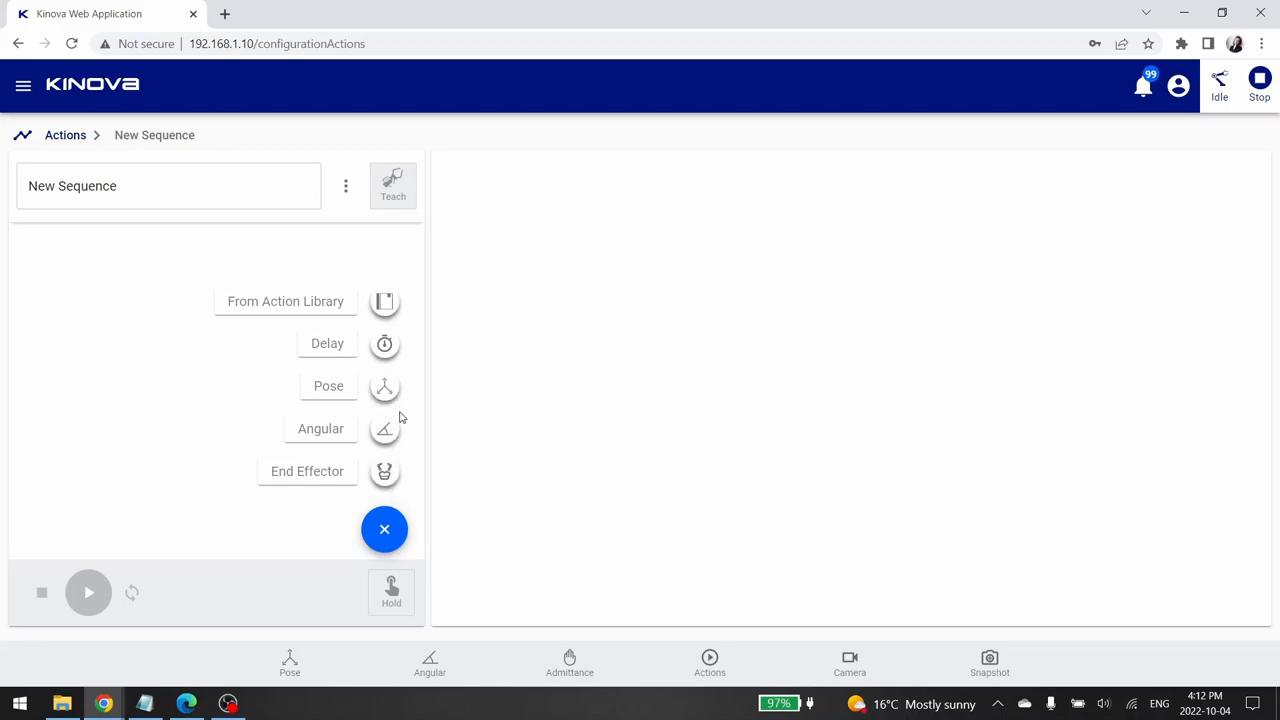
pyautogui.moveTo(390, 500)
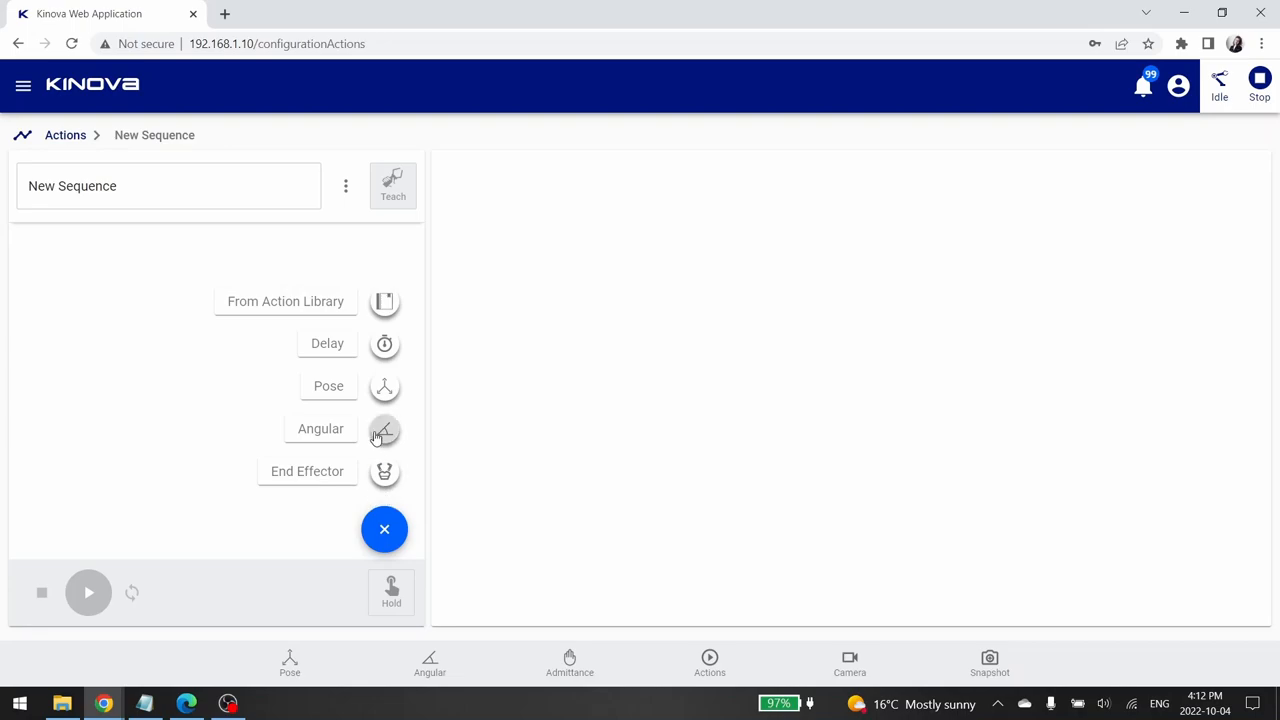
pyautogui.moveTo(384, 344)
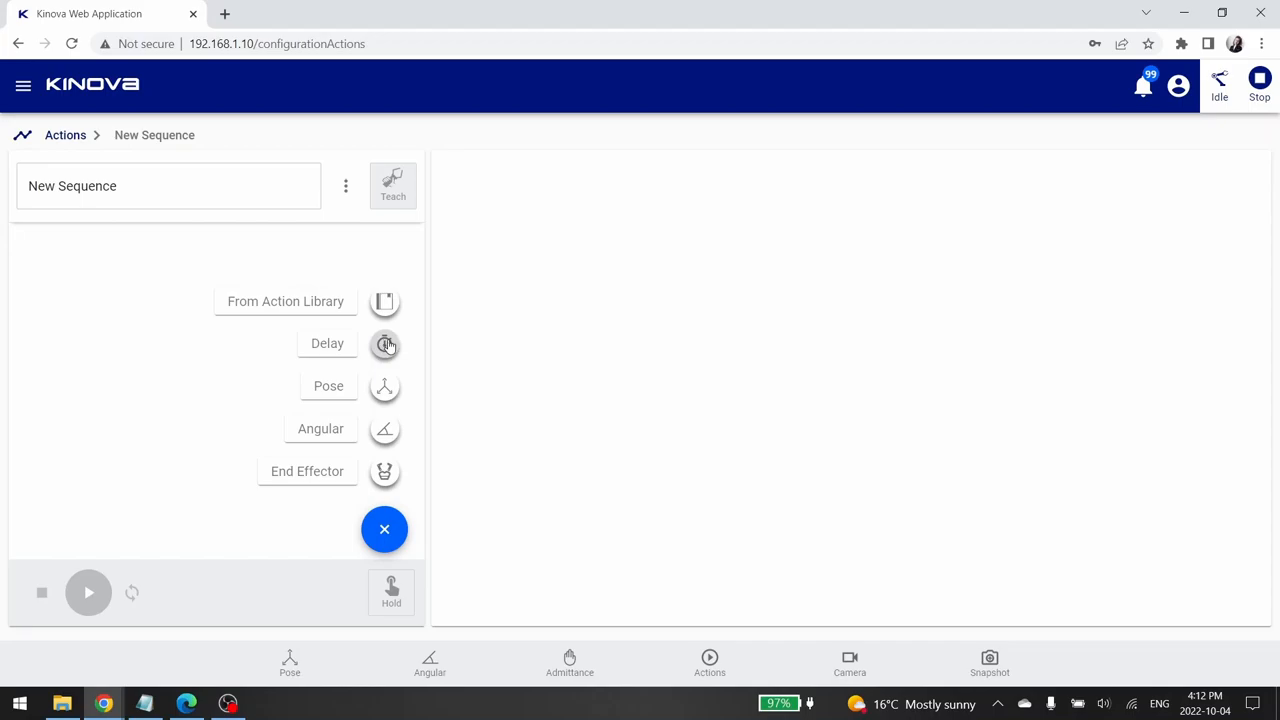
pyautogui.moveTo(392, 322)
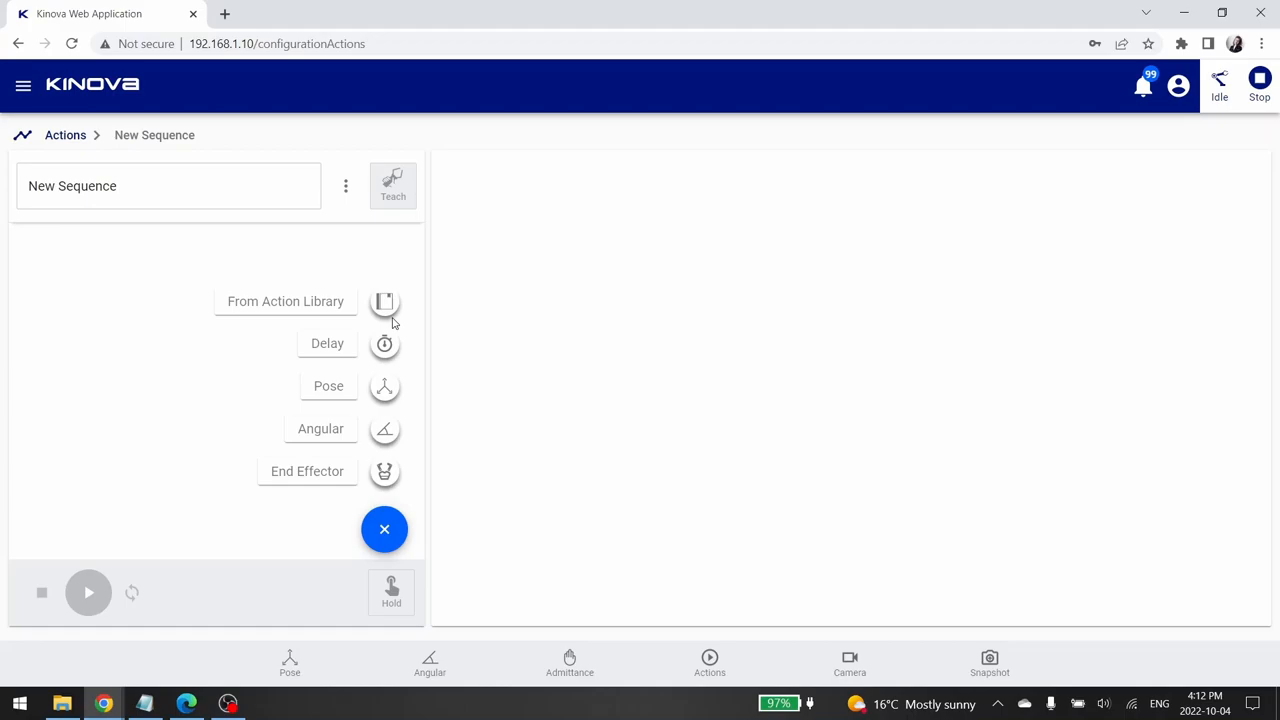
pyautogui.moveTo(380, 492)
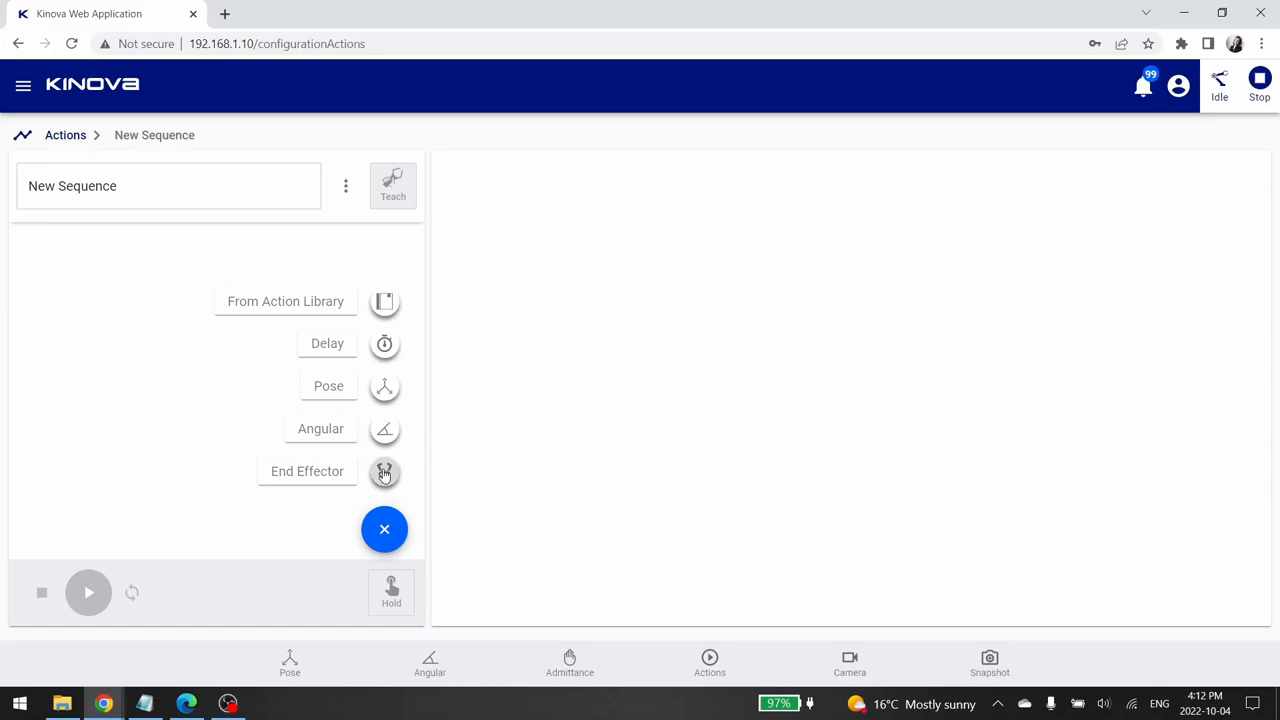
pyautogui.click(384, 472)
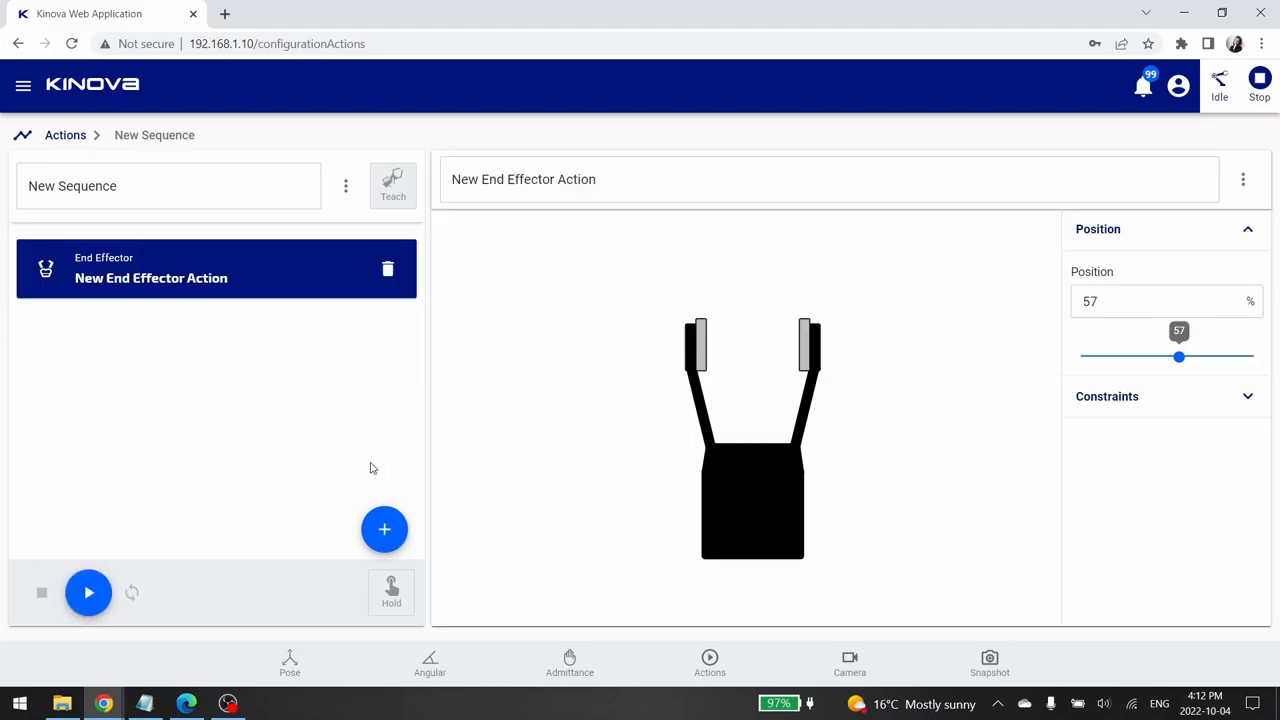
pyautogui.moveTo(936, 300)
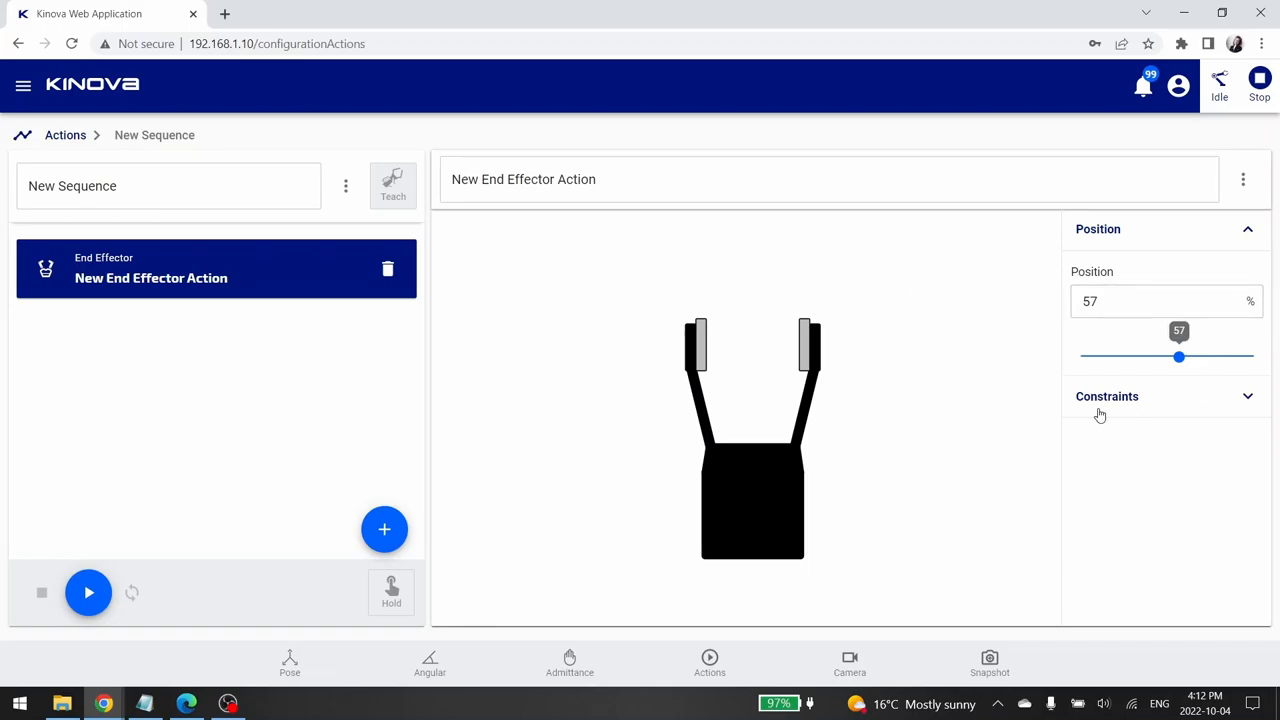
# Rename the gripper step to 'gripper action 1'
pyautogui.doubleClick(578, 180)
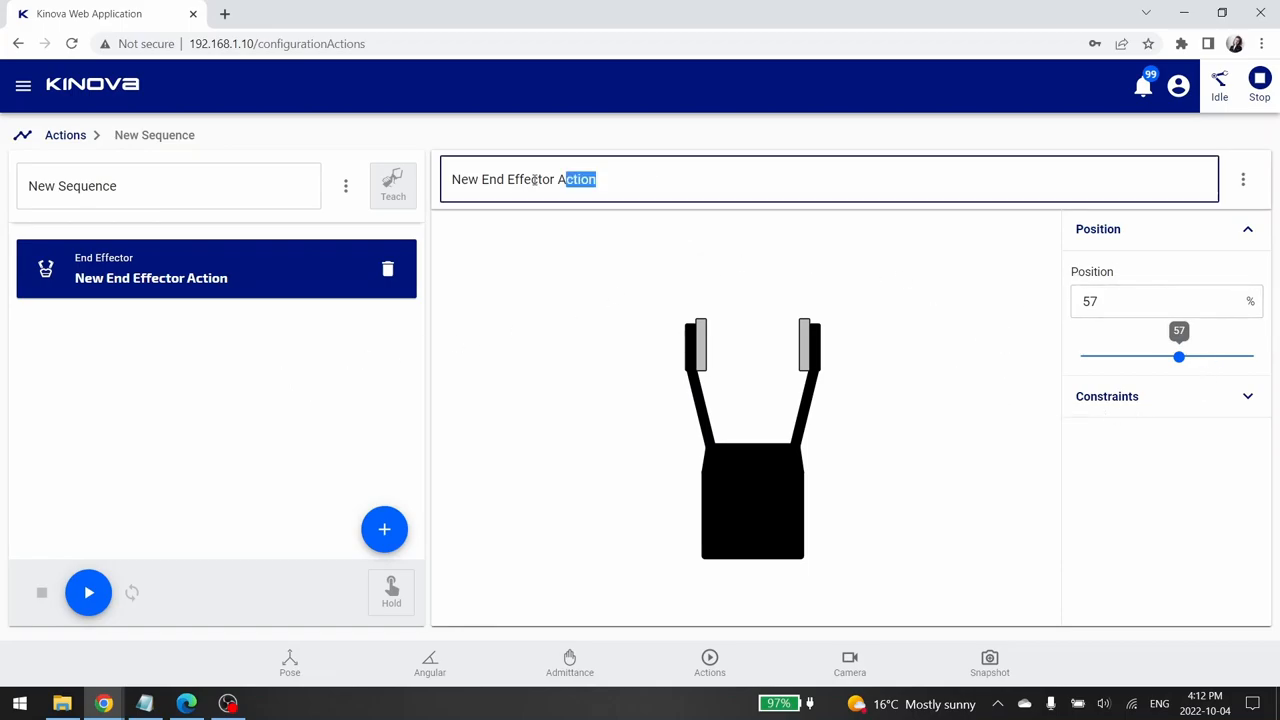
pyautogui.write('gripper a')
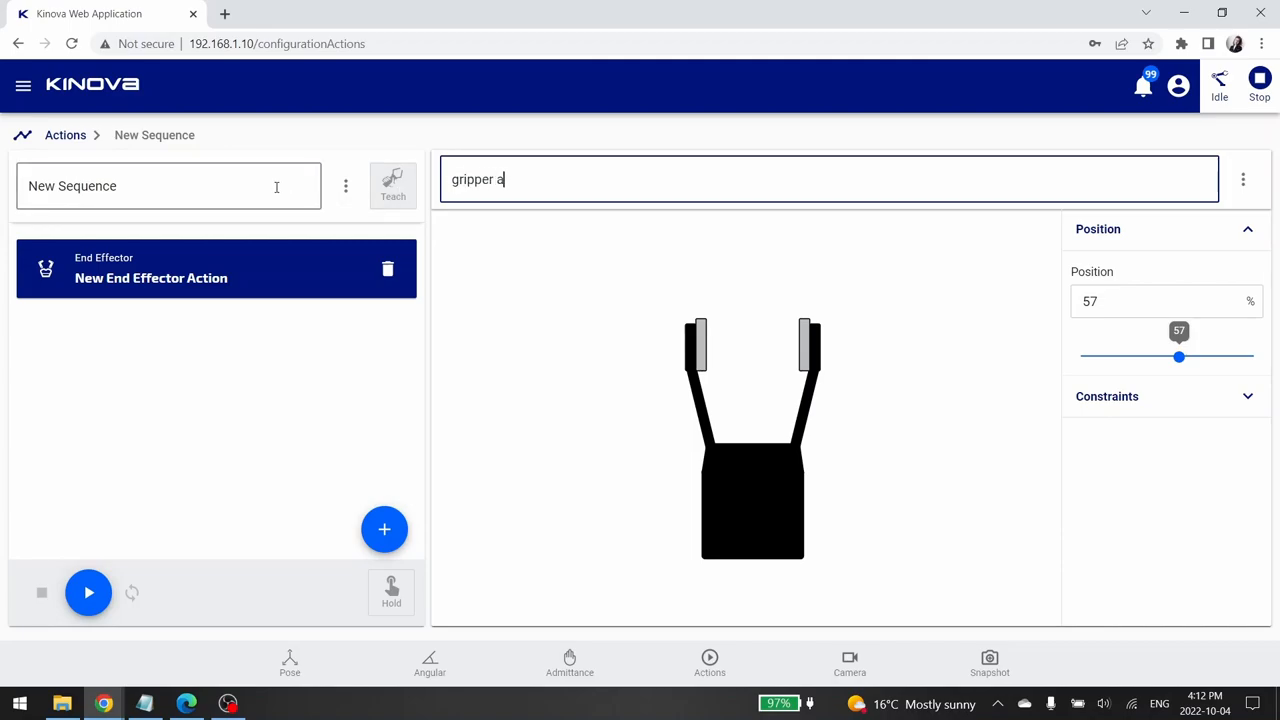
pyautogui.write('ction 1')
pyautogui.click(1168, 300)
pyautogui.write('30')
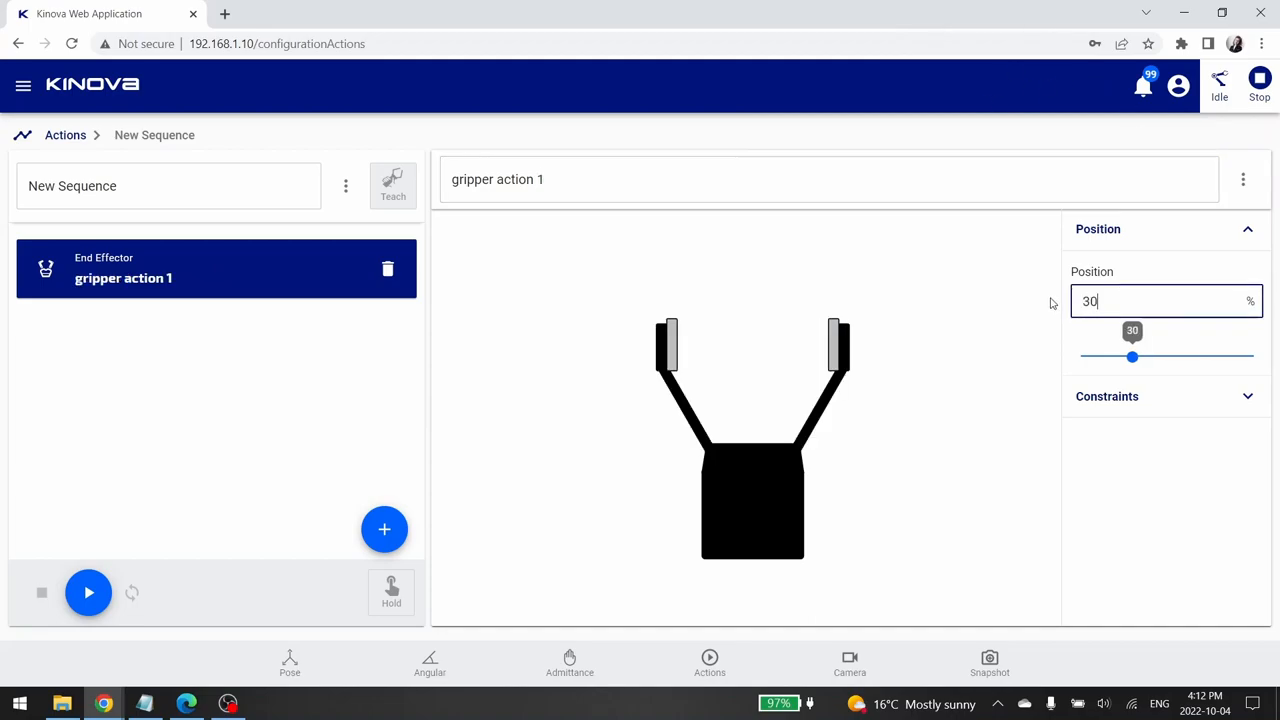
# Give gripper action 1 a 300 ms duration constraint
pyautogui.click(1108, 396)
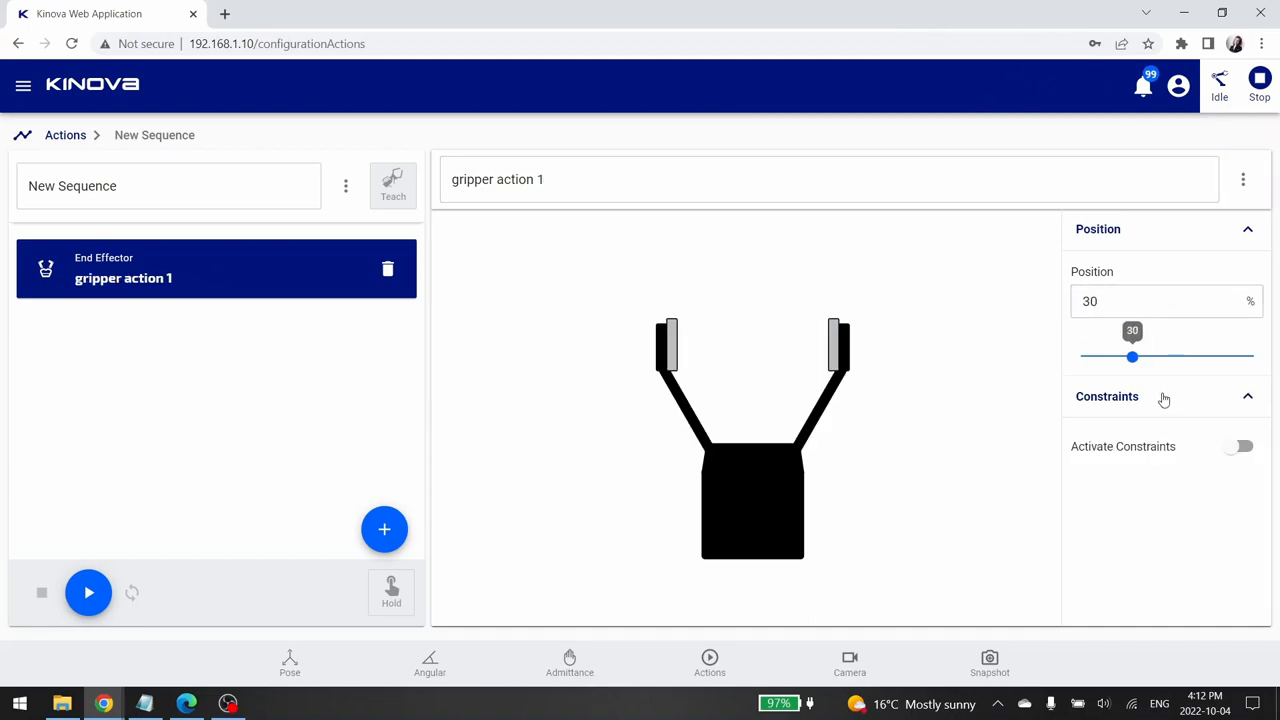
pyautogui.click(1238, 446)
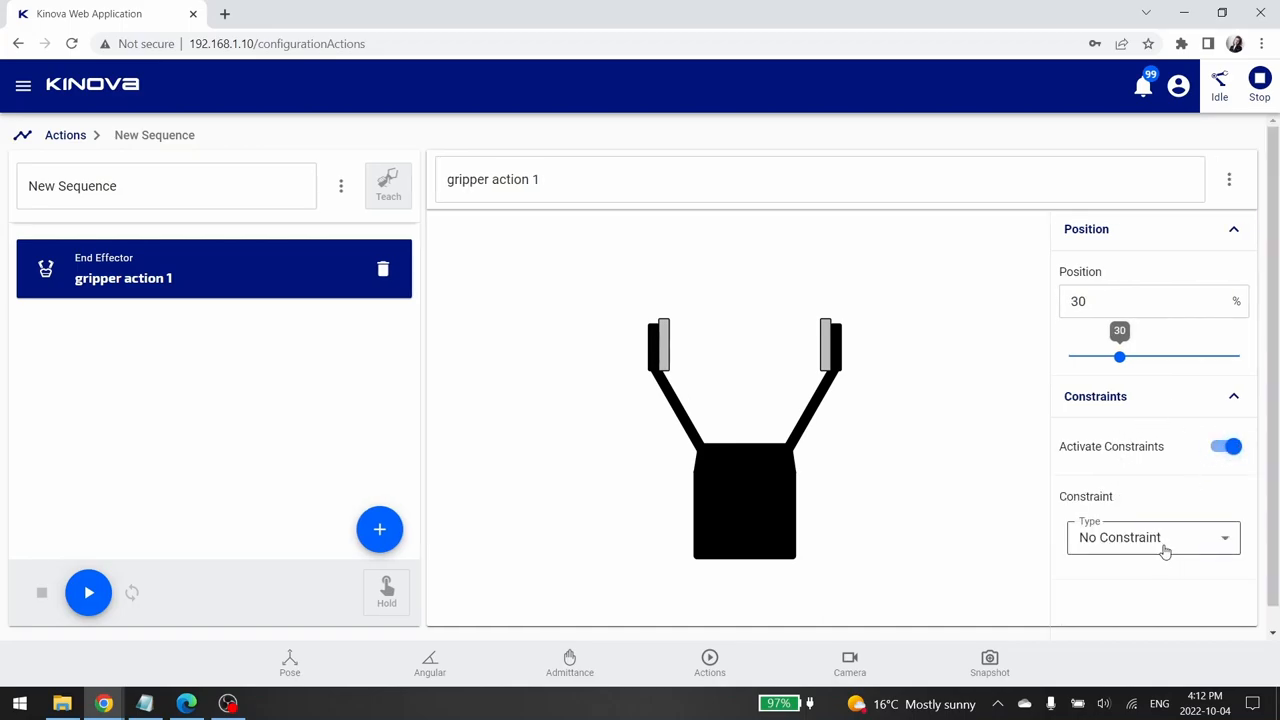
pyautogui.click(1152, 536)
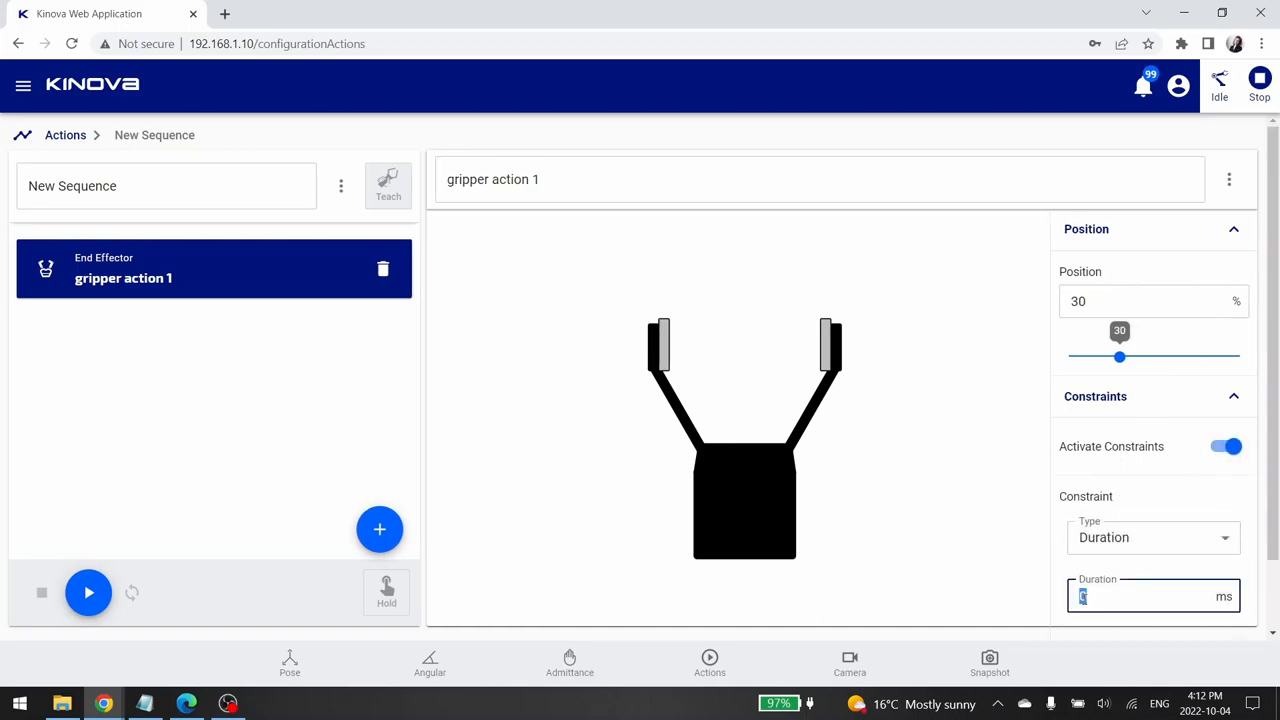
pyautogui.write('300')
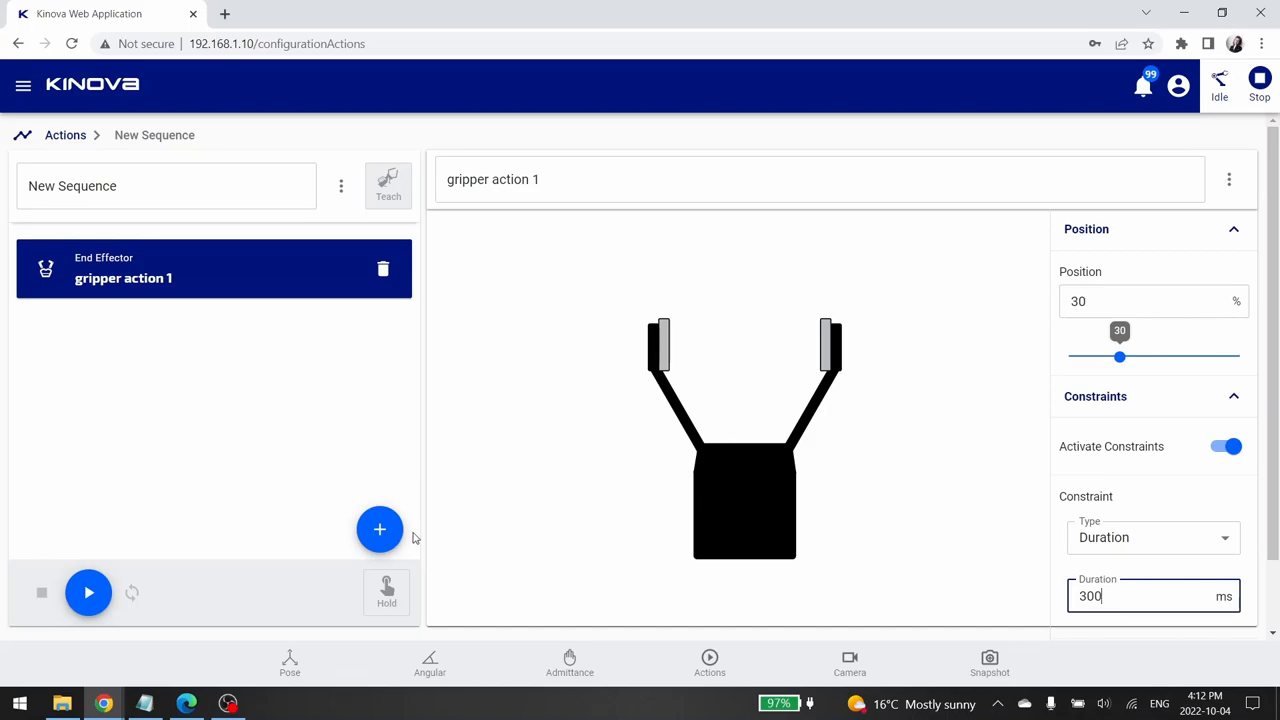
pyautogui.click(380, 528)
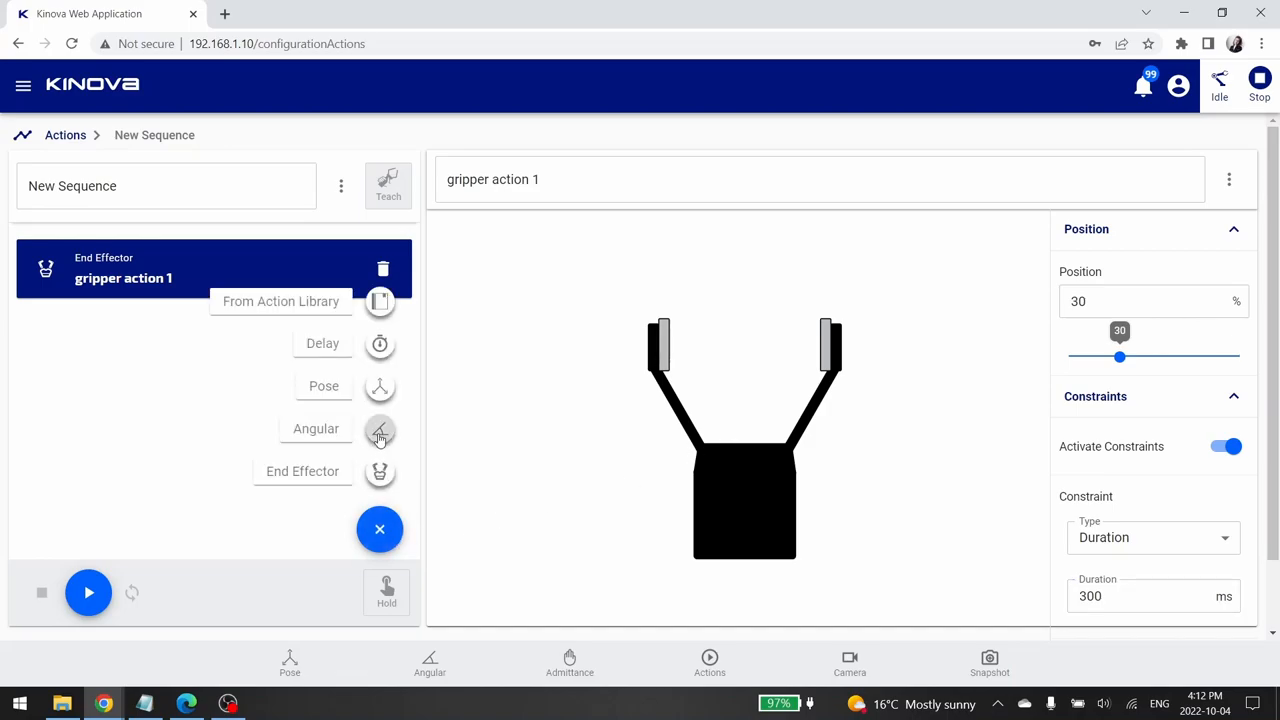
# Add an Angular joint-angles step and rename it 'joint position 1'
pyautogui.click(316, 428)
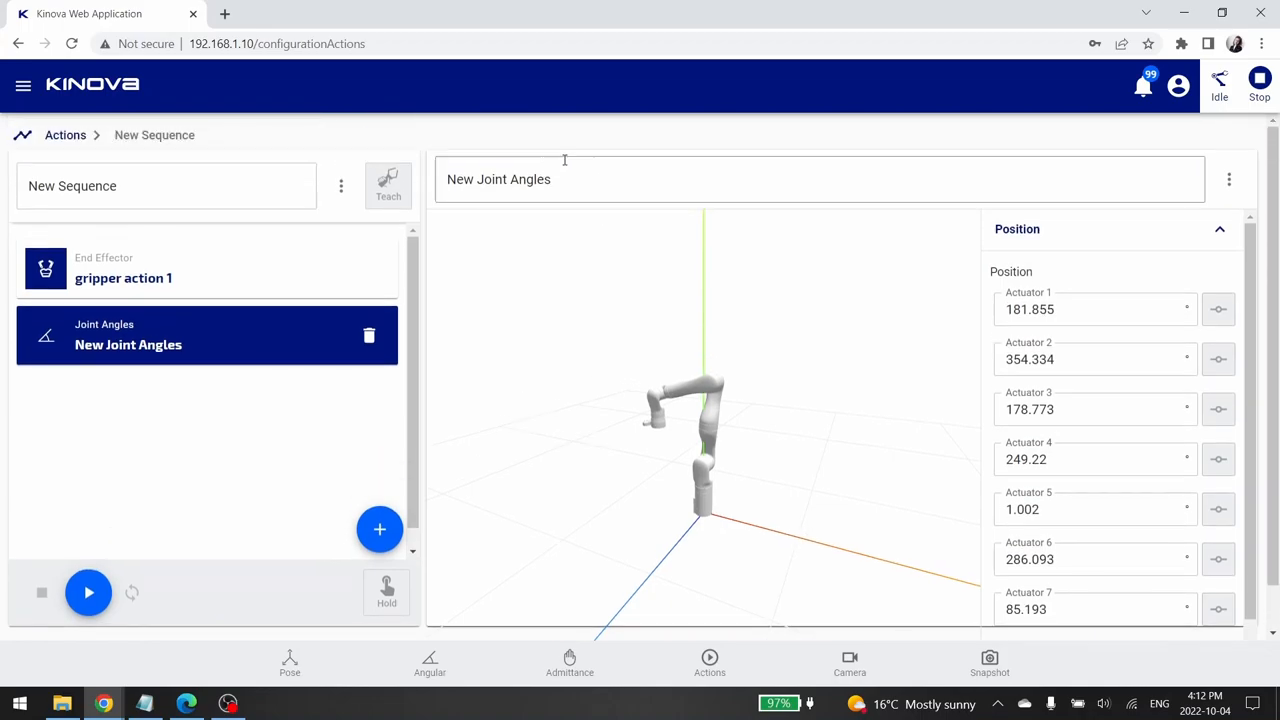
pyautogui.tripleClick(498, 180)
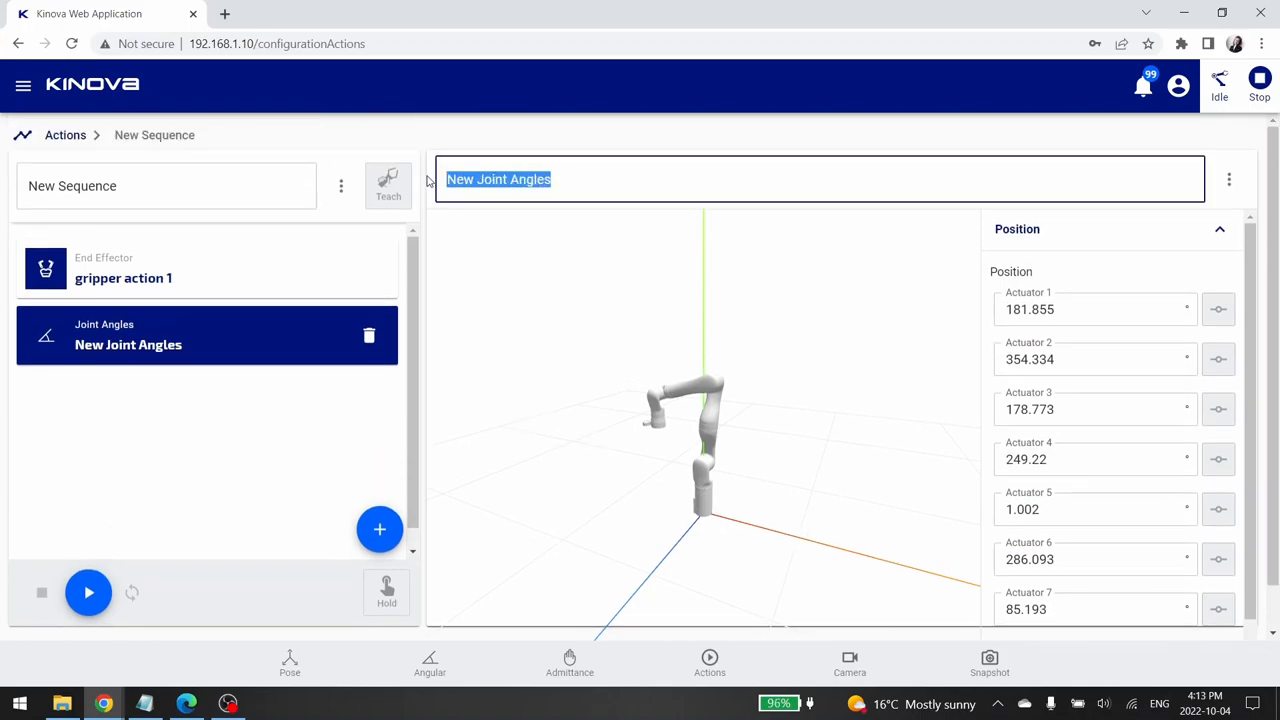
pyautogui.write('joint position 12')
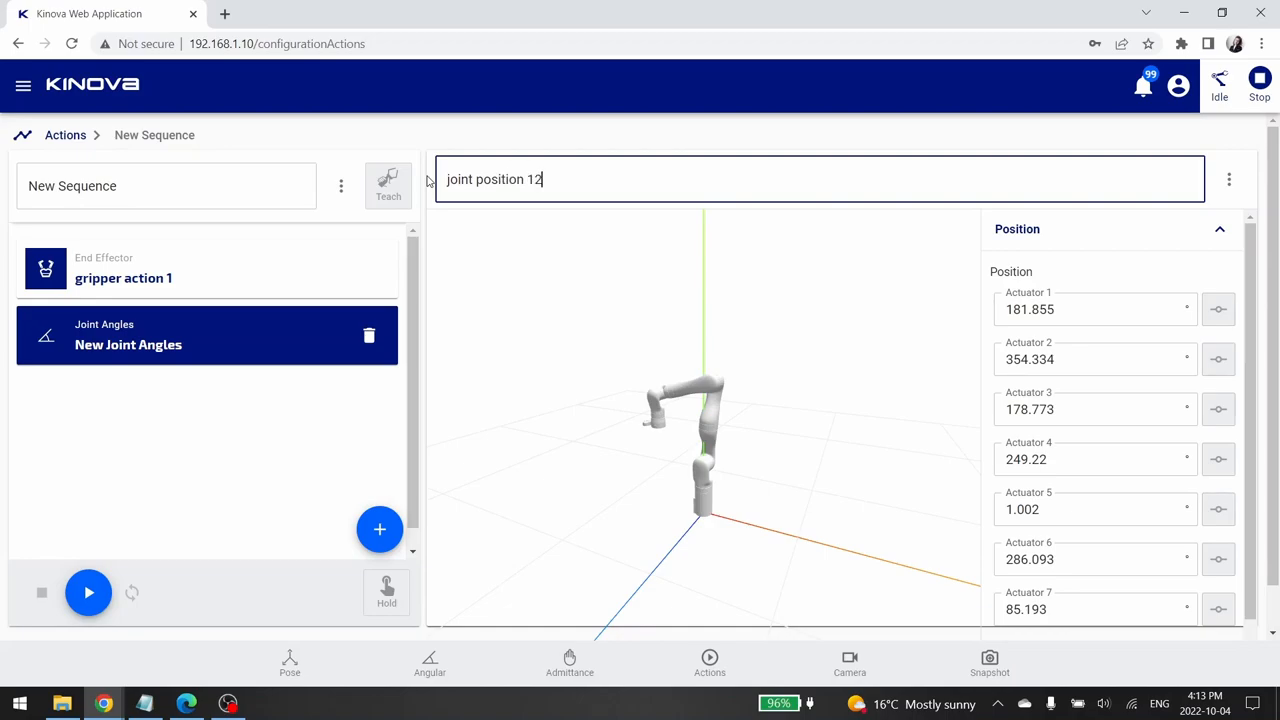
pyautogui.press('Backspace')
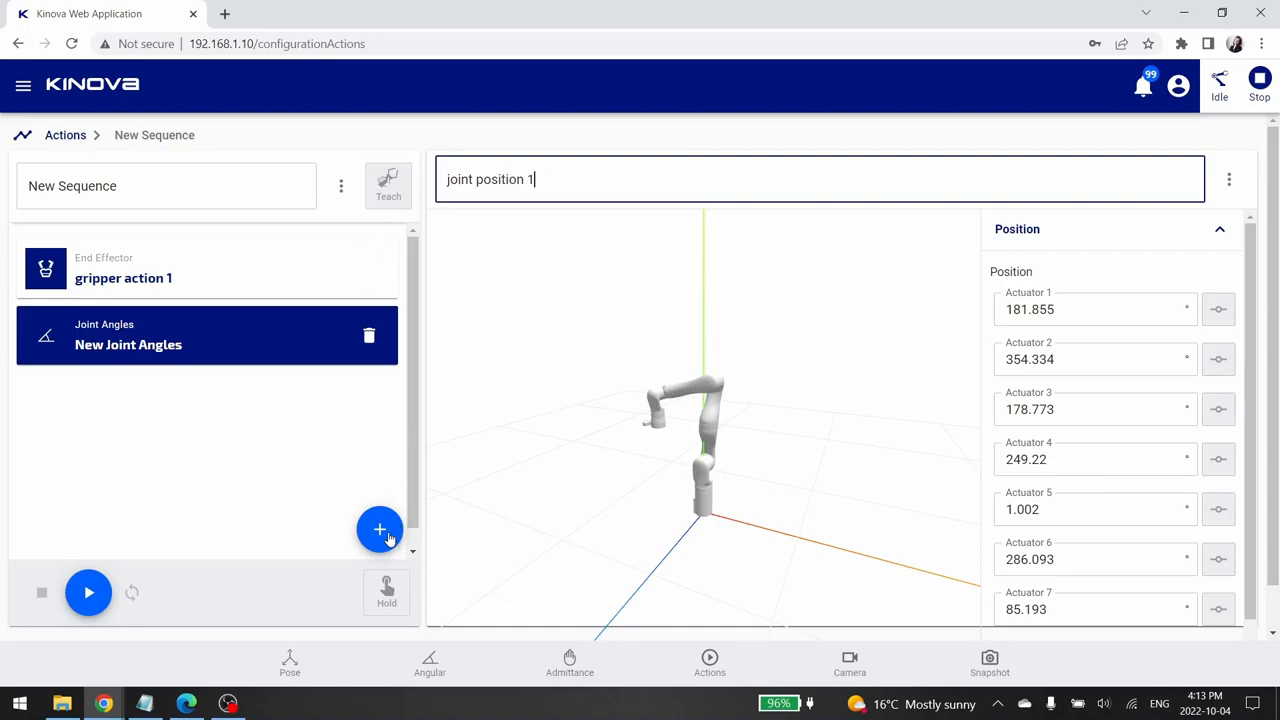
pyautogui.click(380, 528)
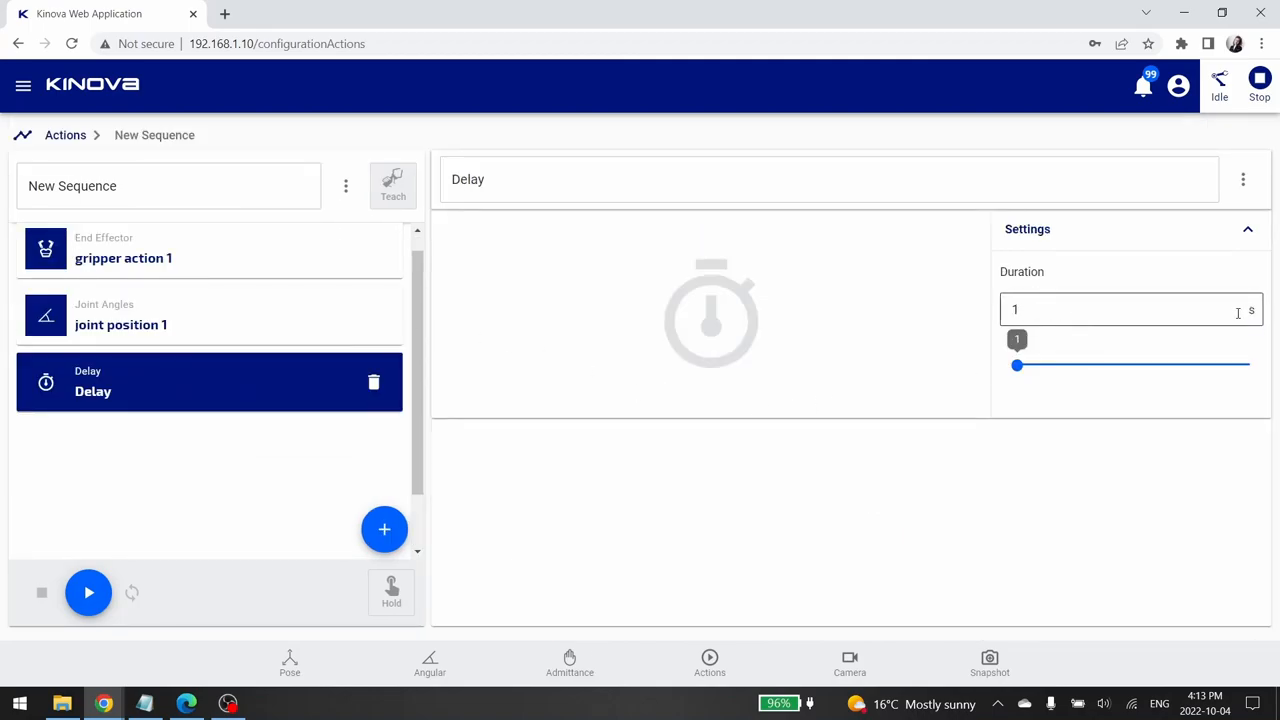
# Add a Delay step named Delay 1 with a 3-second duration
pyautogui.click(1130, 308)
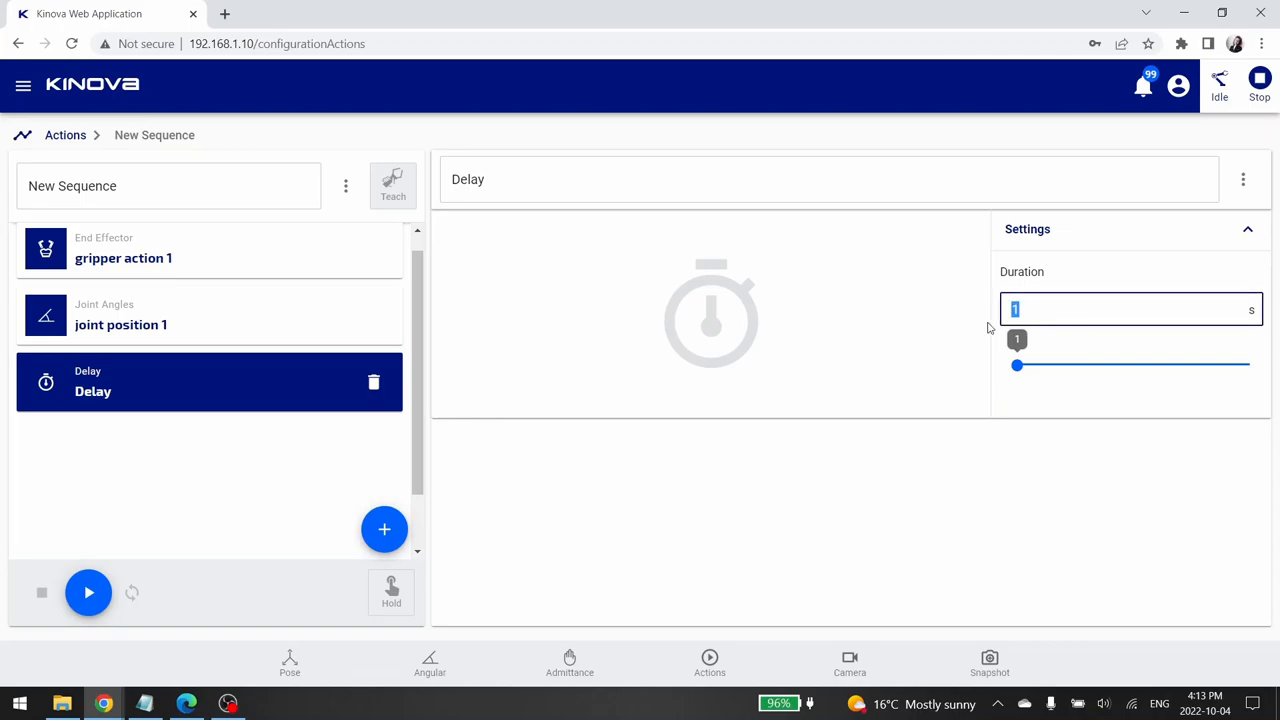
pyautogui.write('3')
pyautogui.click(830, 178)
pyautogui.write(' 1')
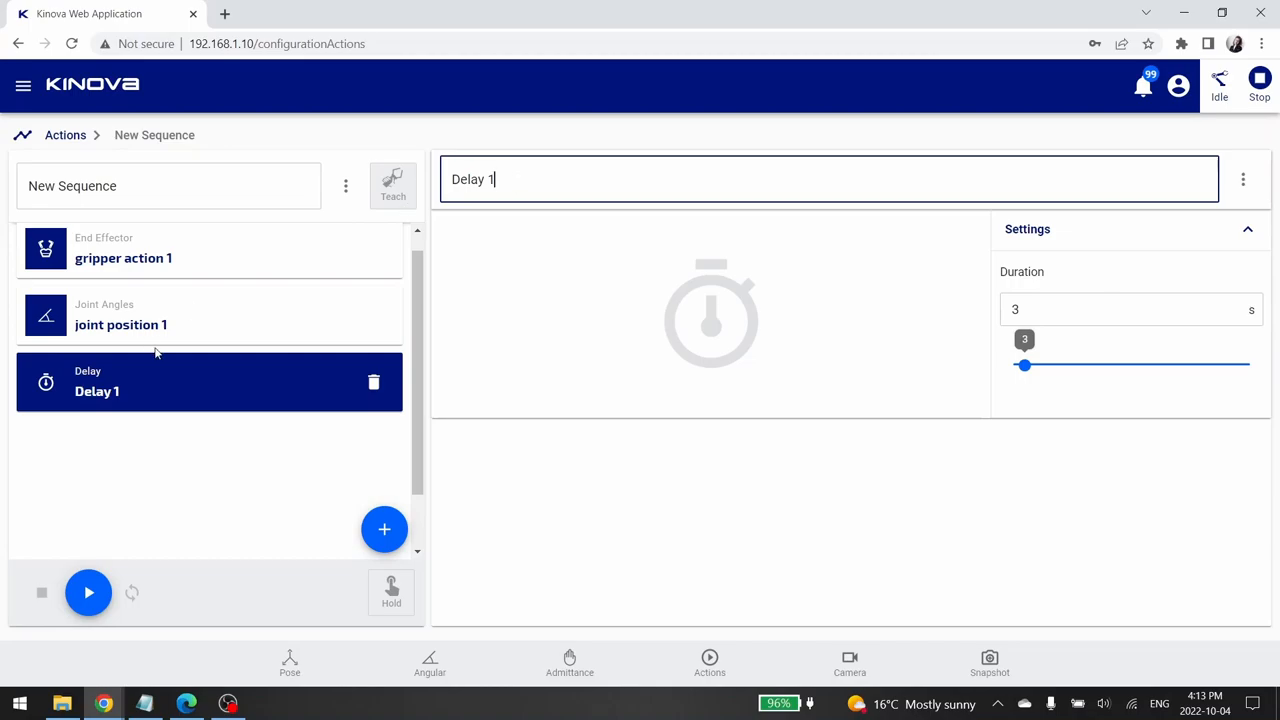
pyautogui.click(384, 528)
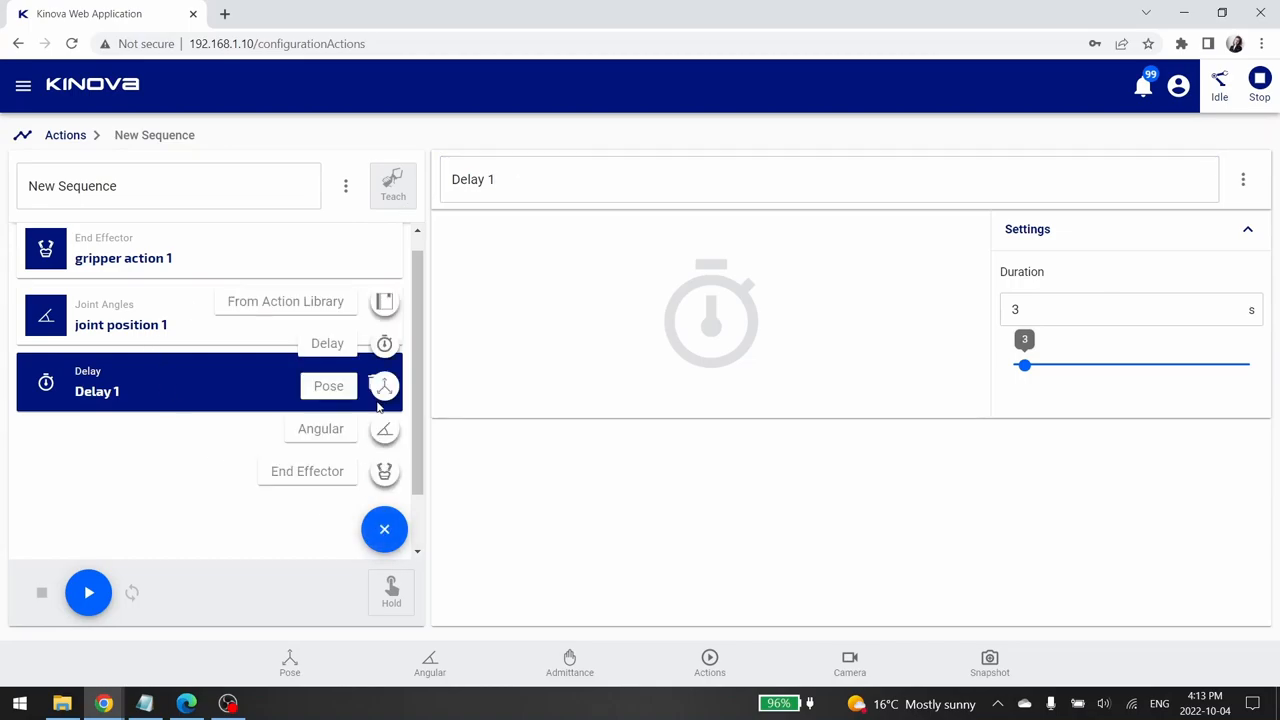
# Add a Pose step to the sequence and view it from the top
pyautogui.click(328, 386)
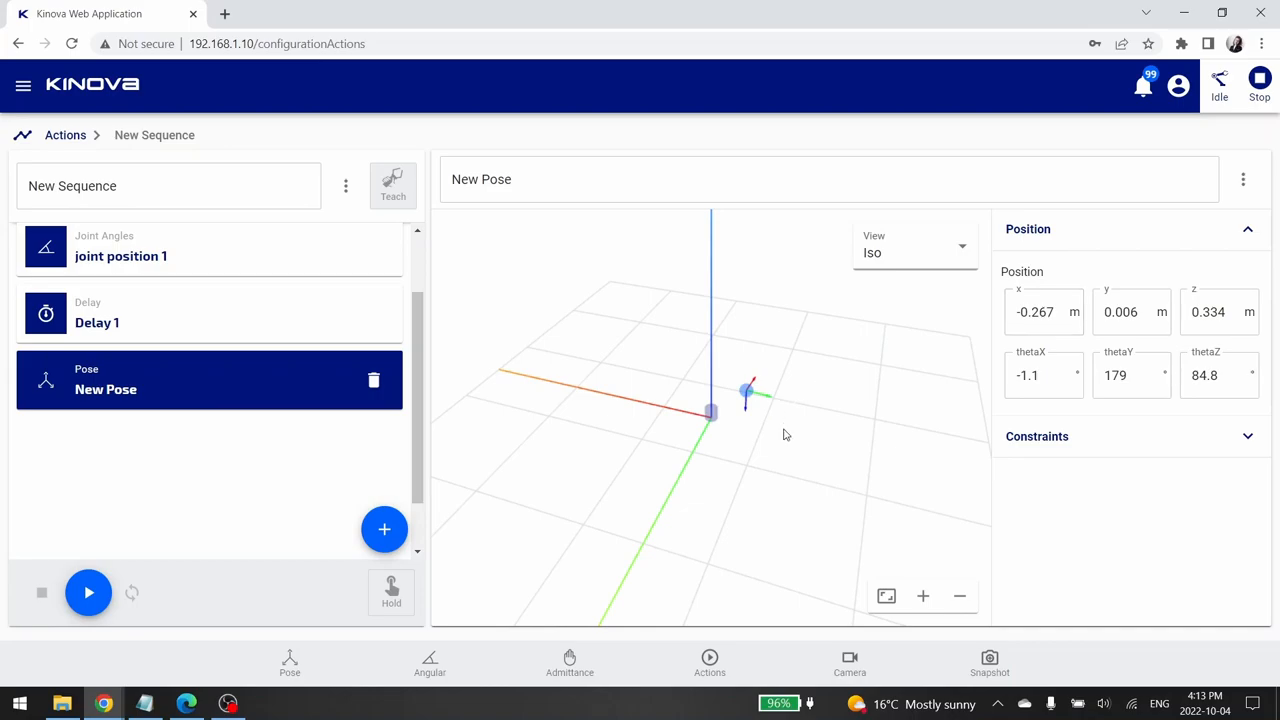
pyautogui.click(912, 248)
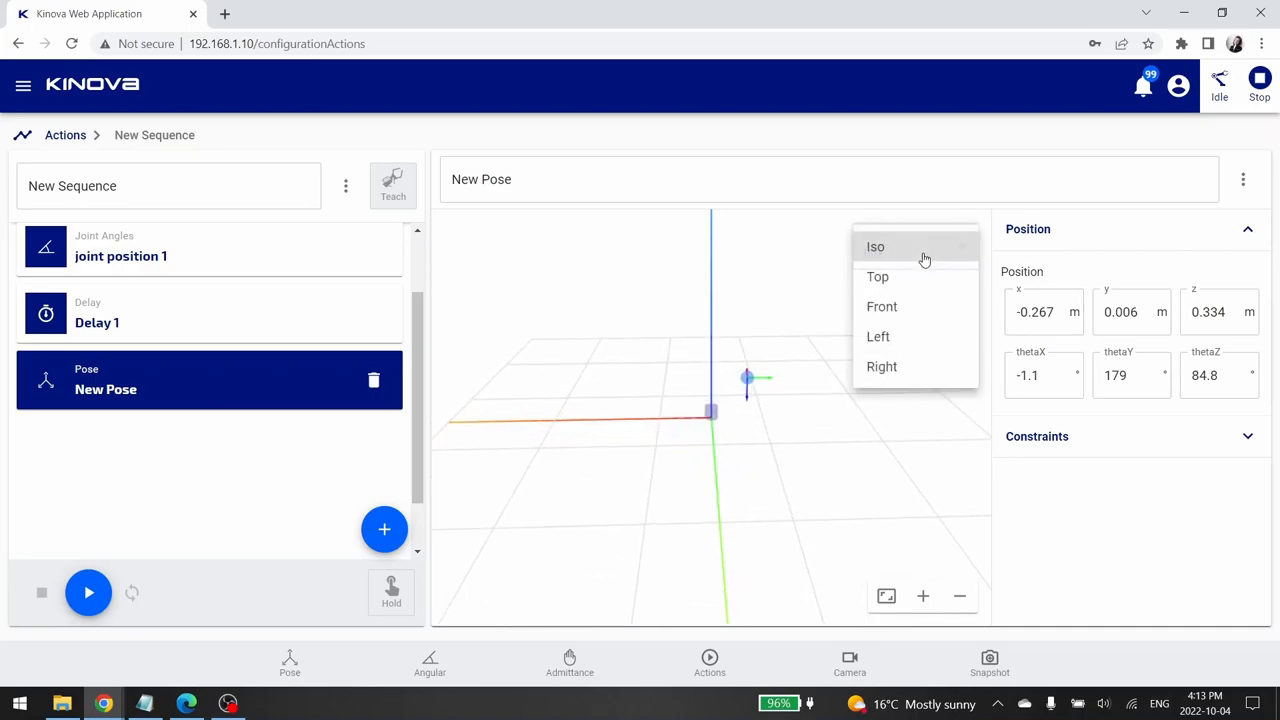
pyautogui.click(876, 276)
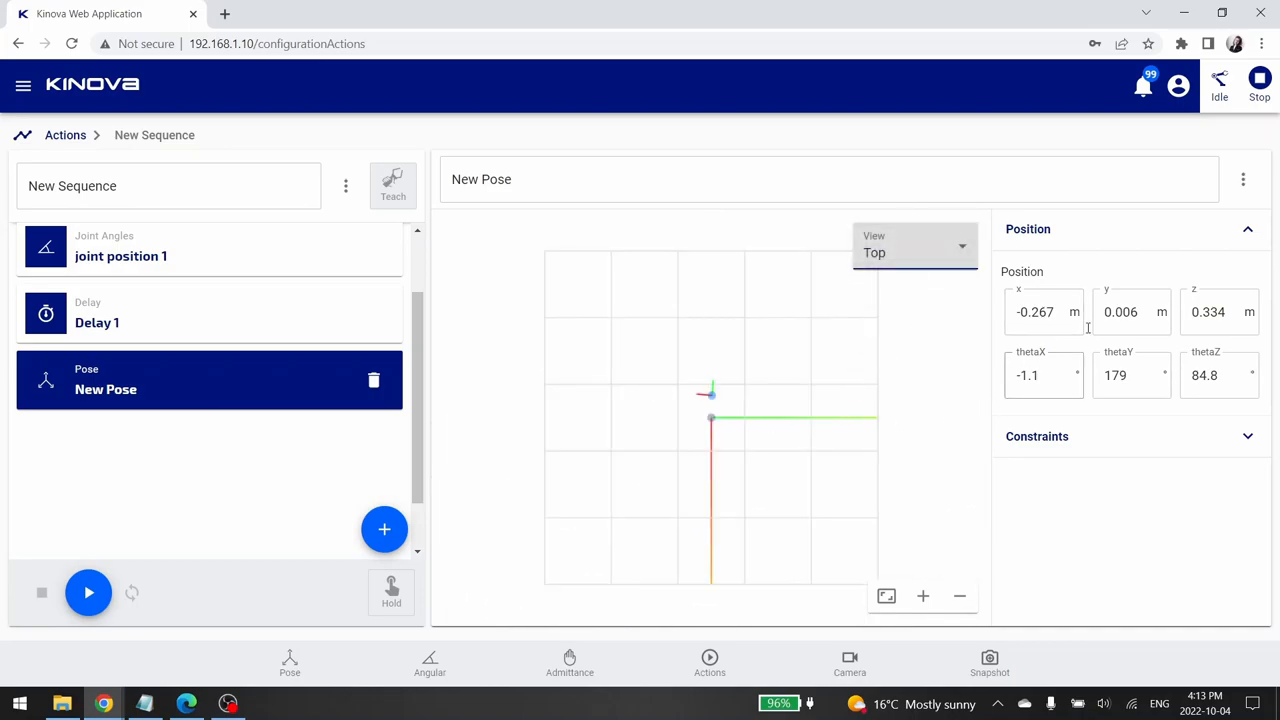
# Set the pose to x -0.35, y 0.1, z 0.4 m and rename it 'Pose 1'
pyautogui.click(1040, 312)
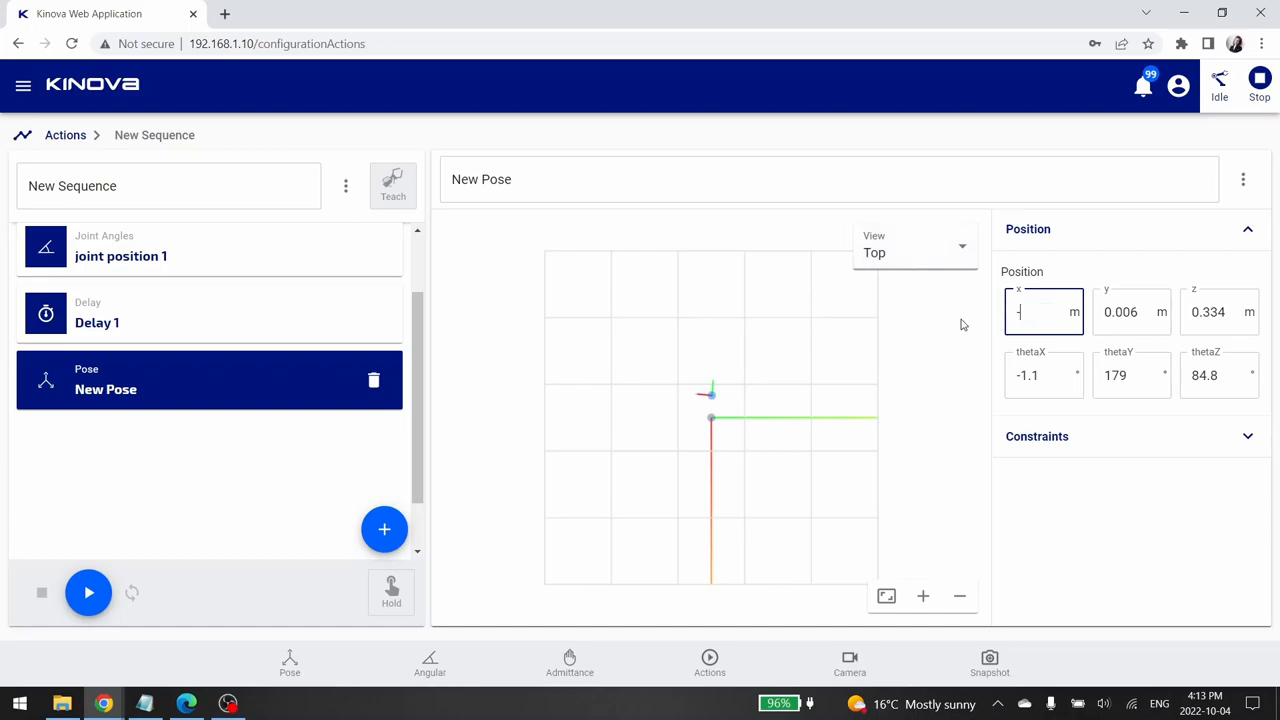
pyautogui.write('03')
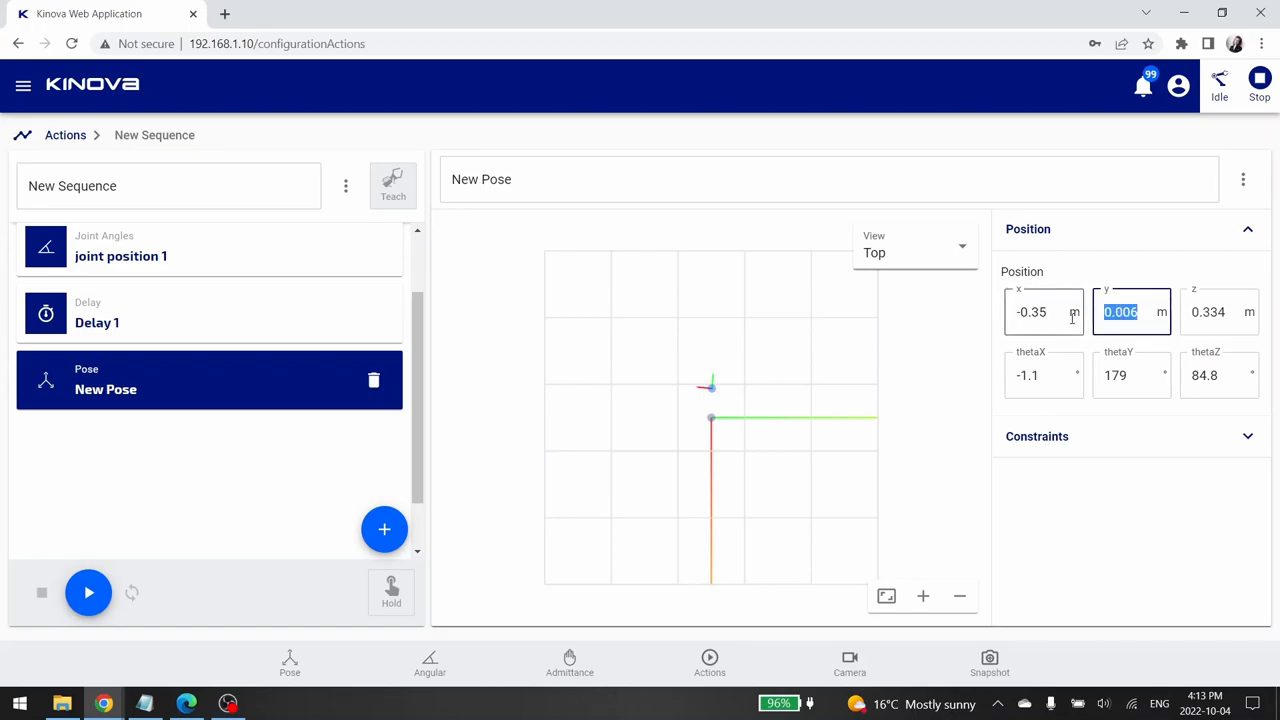
pyautogui.write('0.1')
pyautogui.click(1220, 312)
pyautogui.write('0.4')
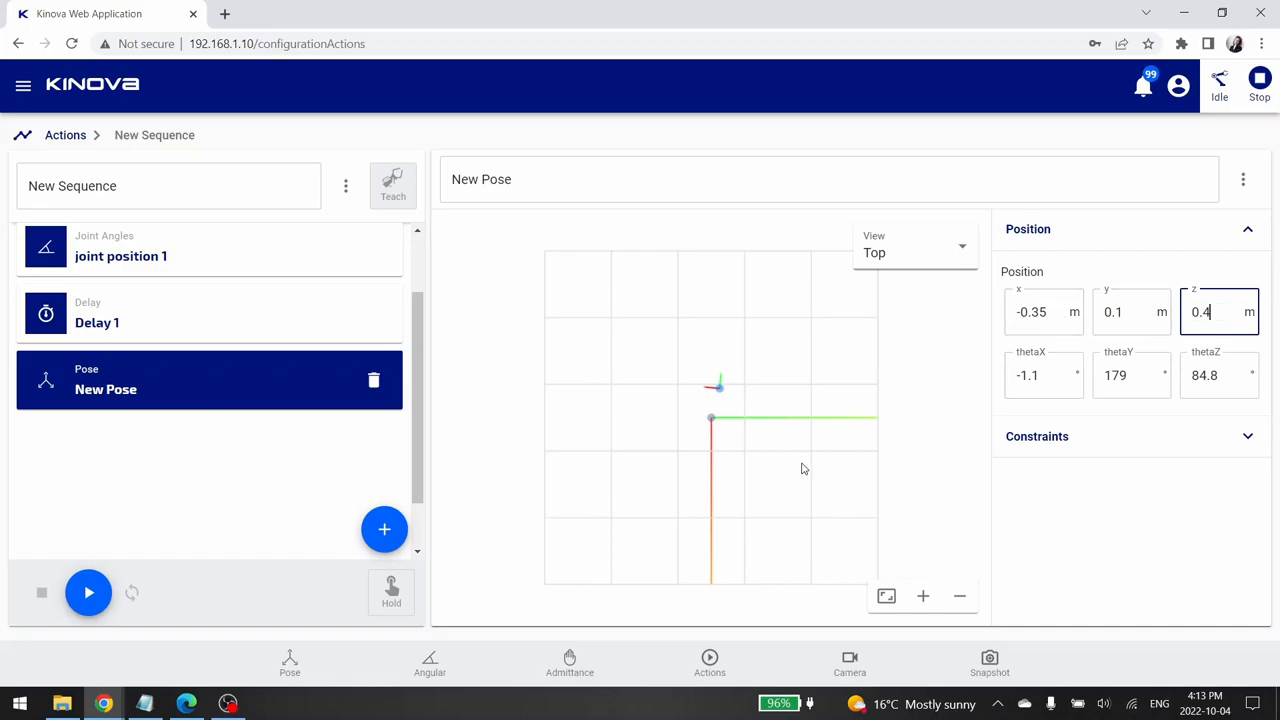
pyautogui.click(912, 252)
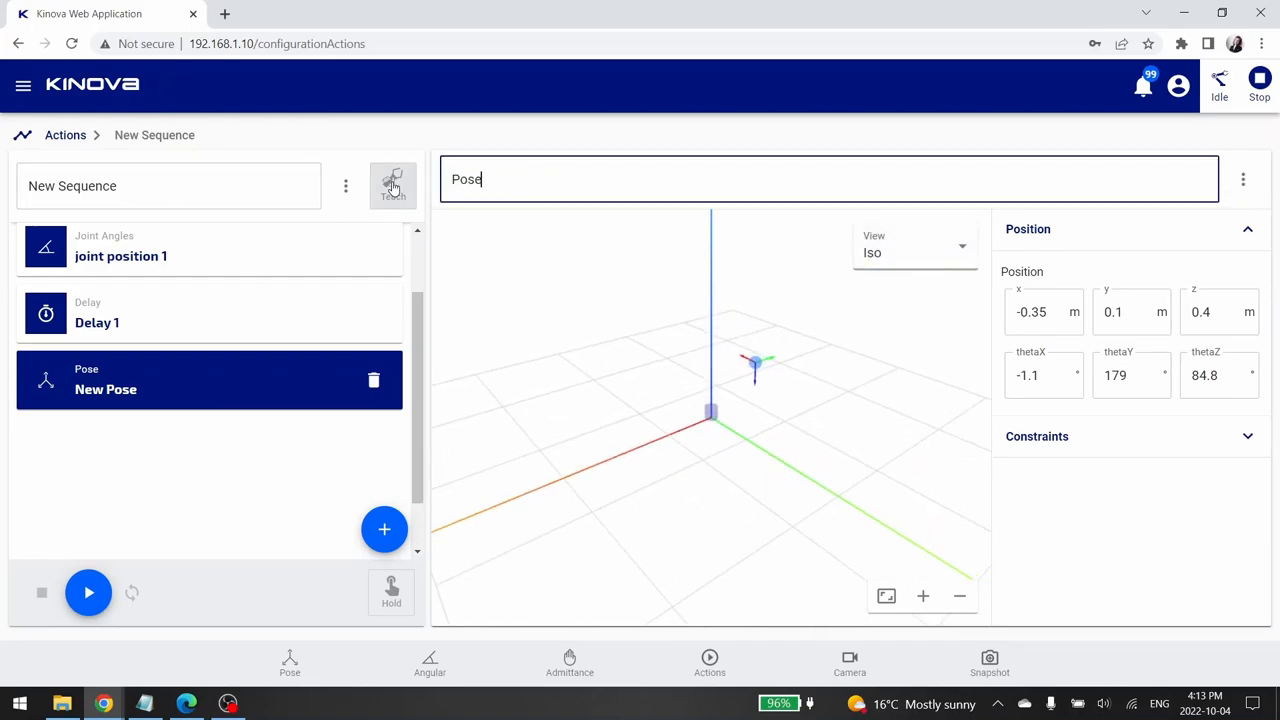
pyautogui.write('1')
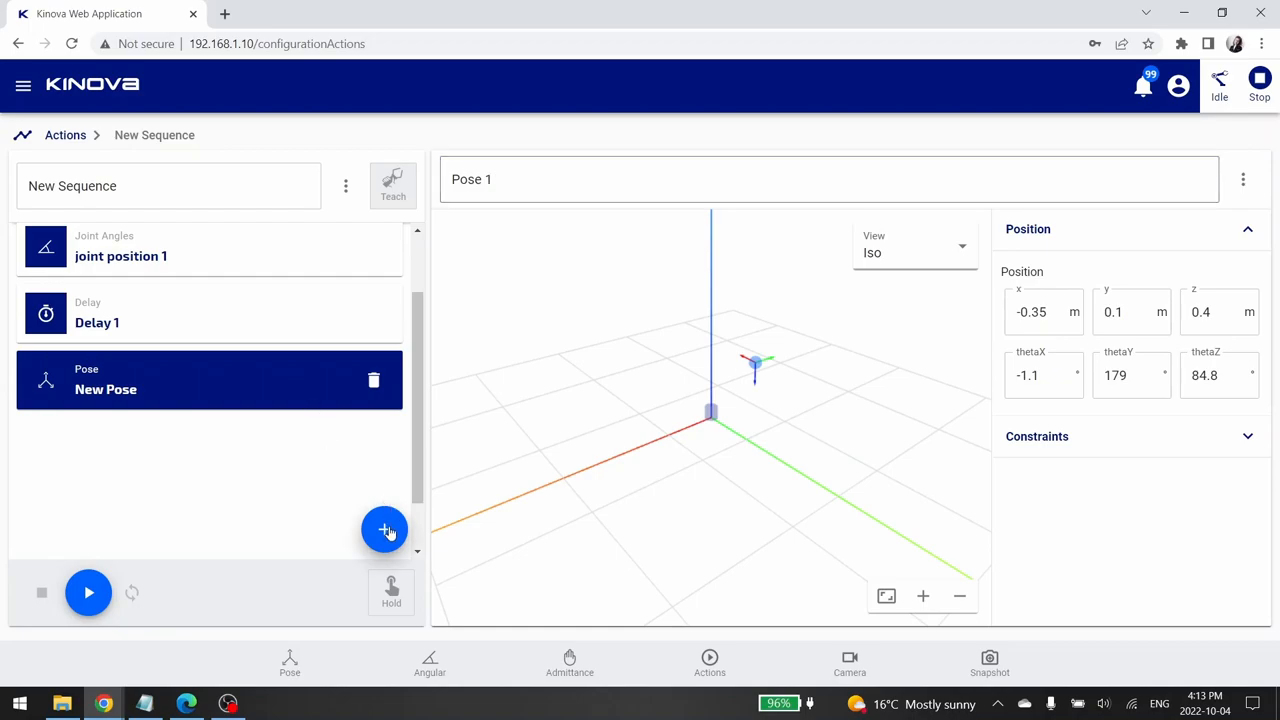
# Add Delay 2 after Pose 1 with duration 3 and reopen the add-step choices
pyautogui.click(384, 528)
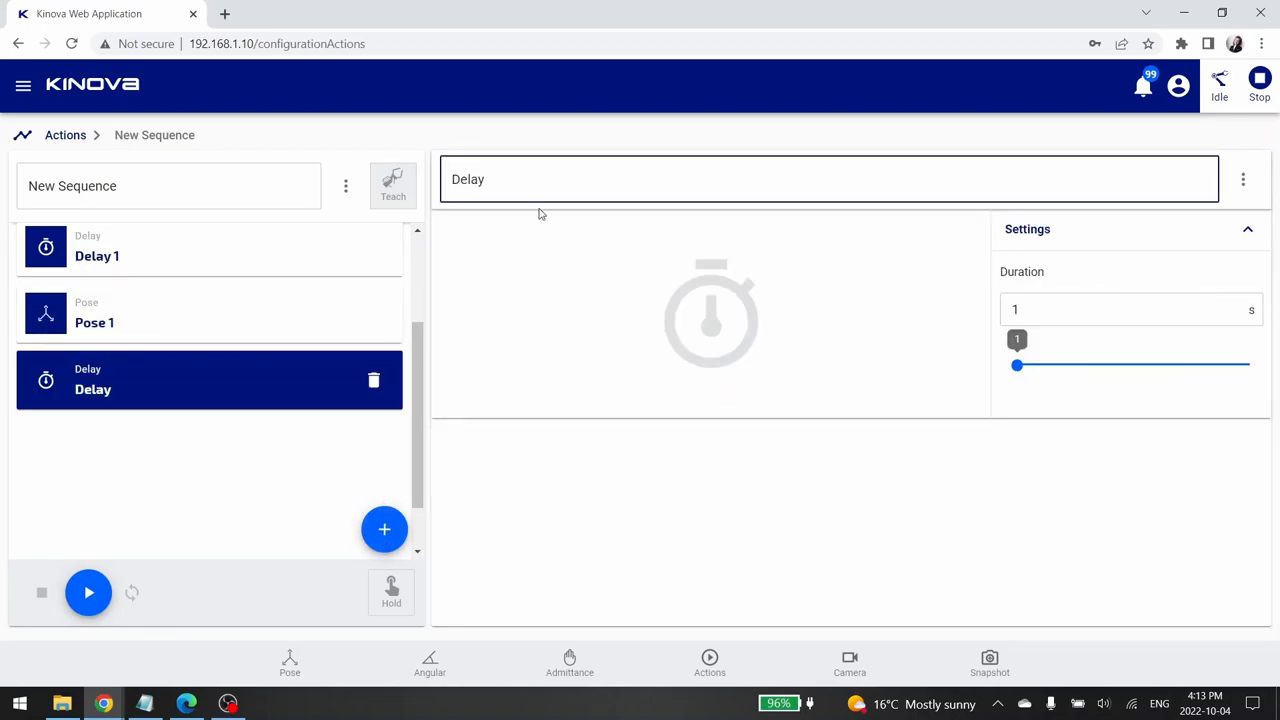
pyautogui.click(1130, 308)
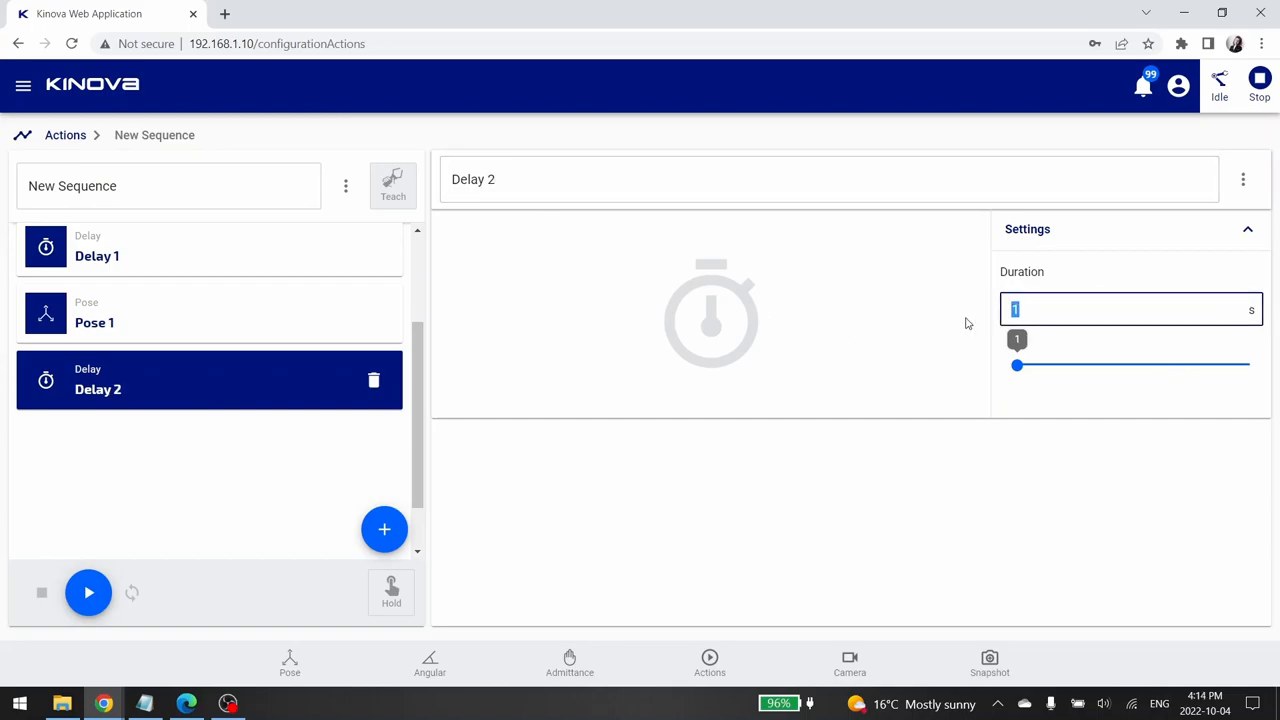
pyautogui.write('3')
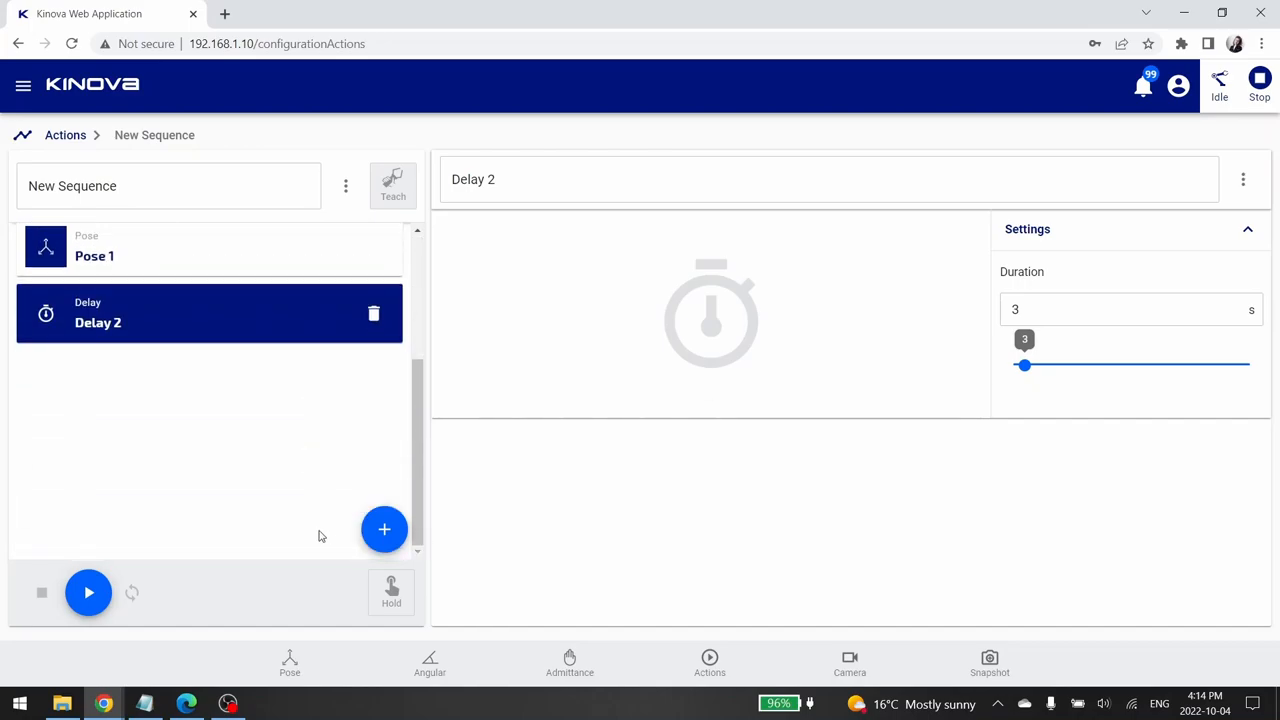
pyautogui.moveTo(324, 532)
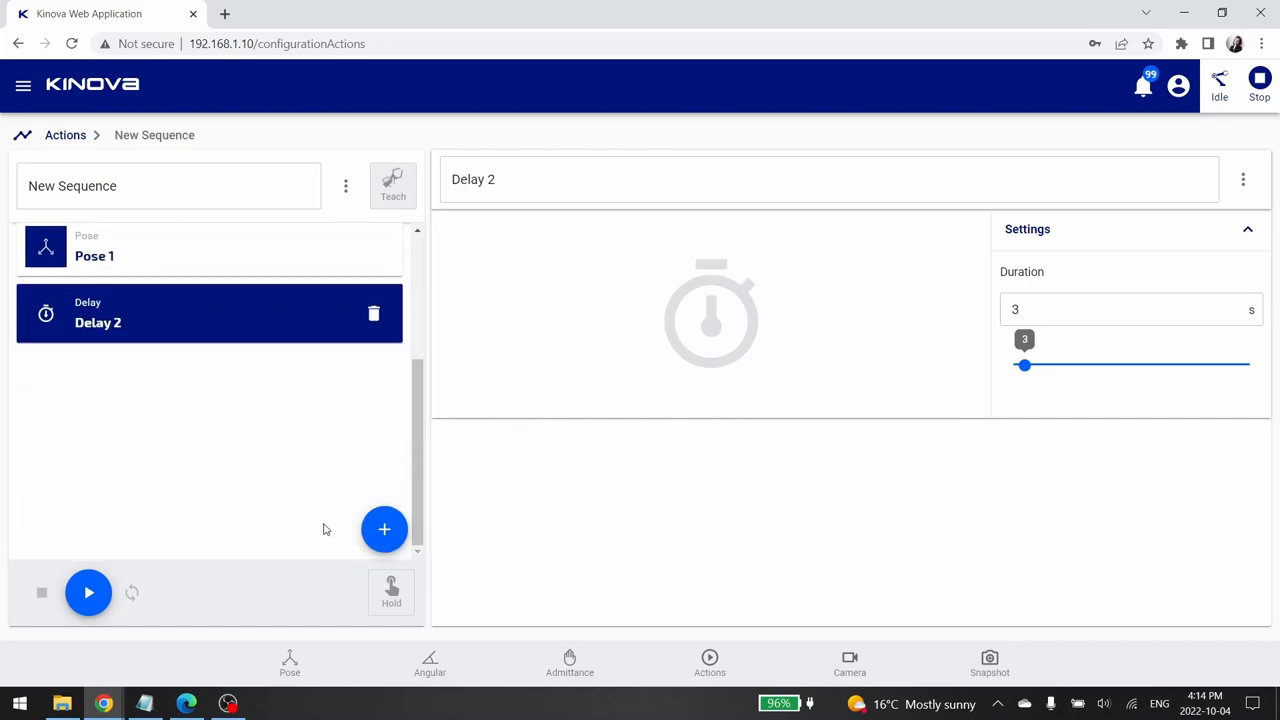
pyautogui.moveTo(350, 530)
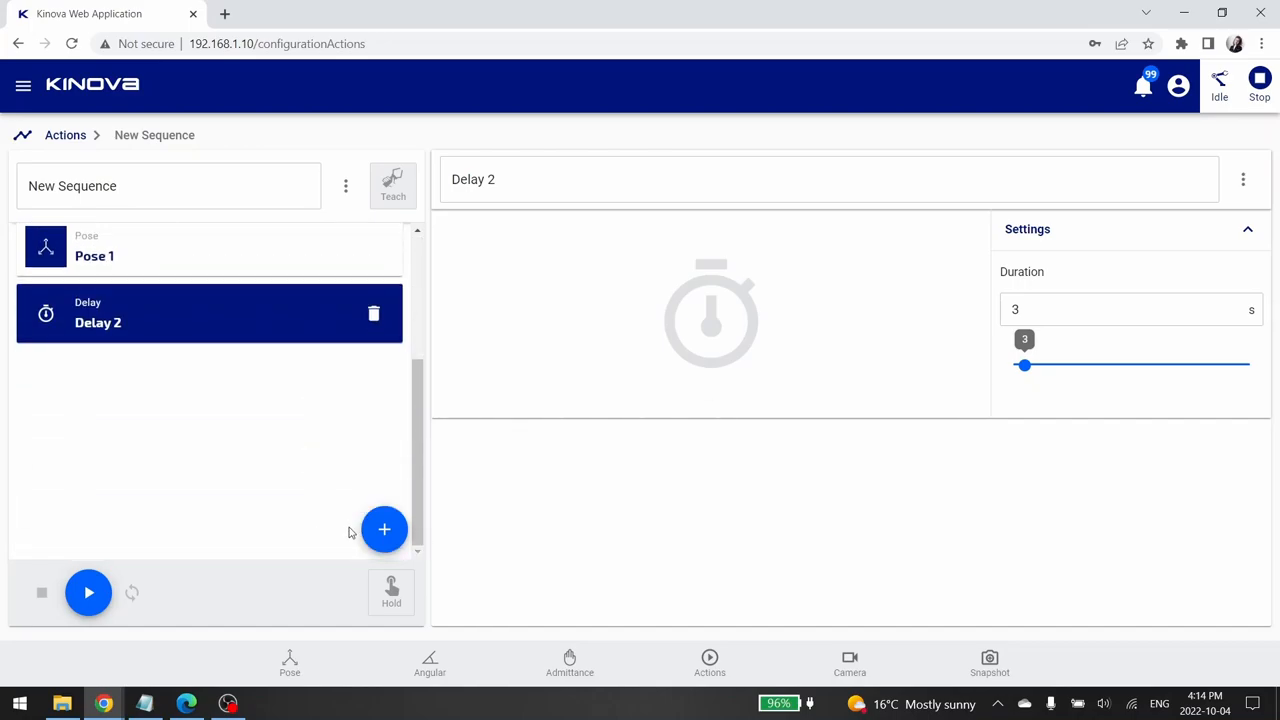
pyautogui.click(384, 528)
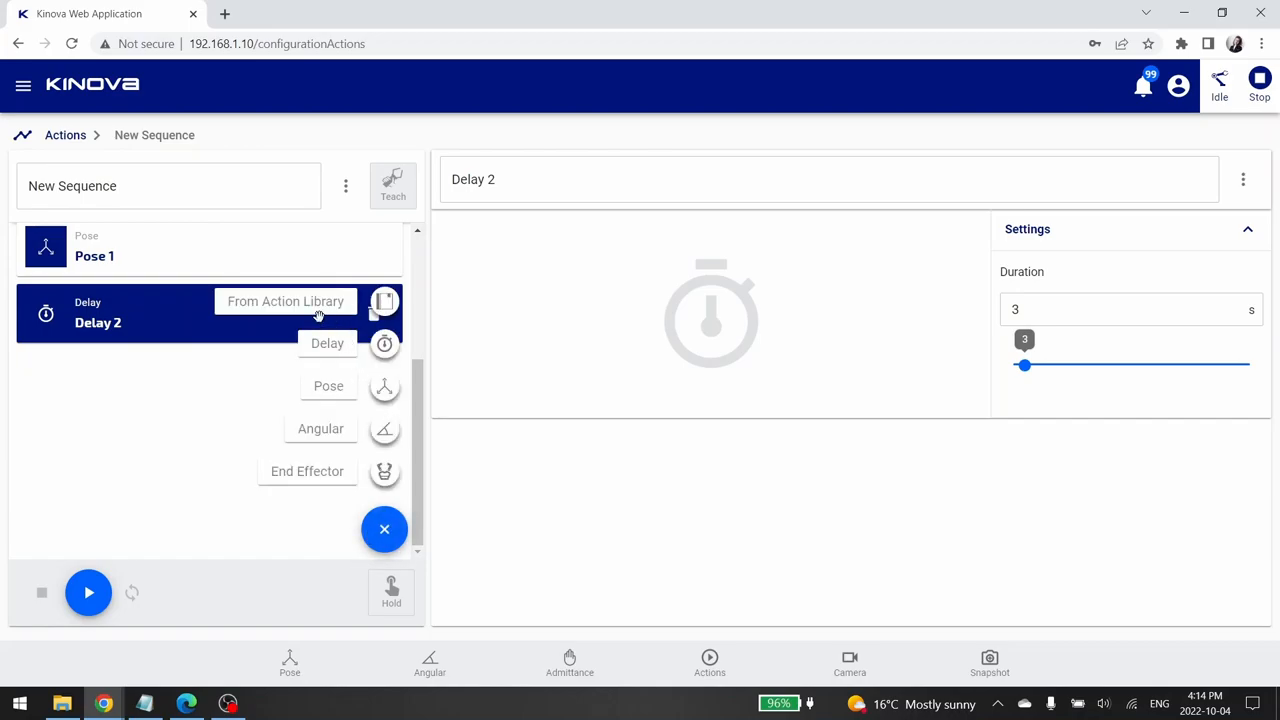
# From the Angular library category, add the saved Zero joint-angle action to the sequence
pyautogui.click(286, 300)
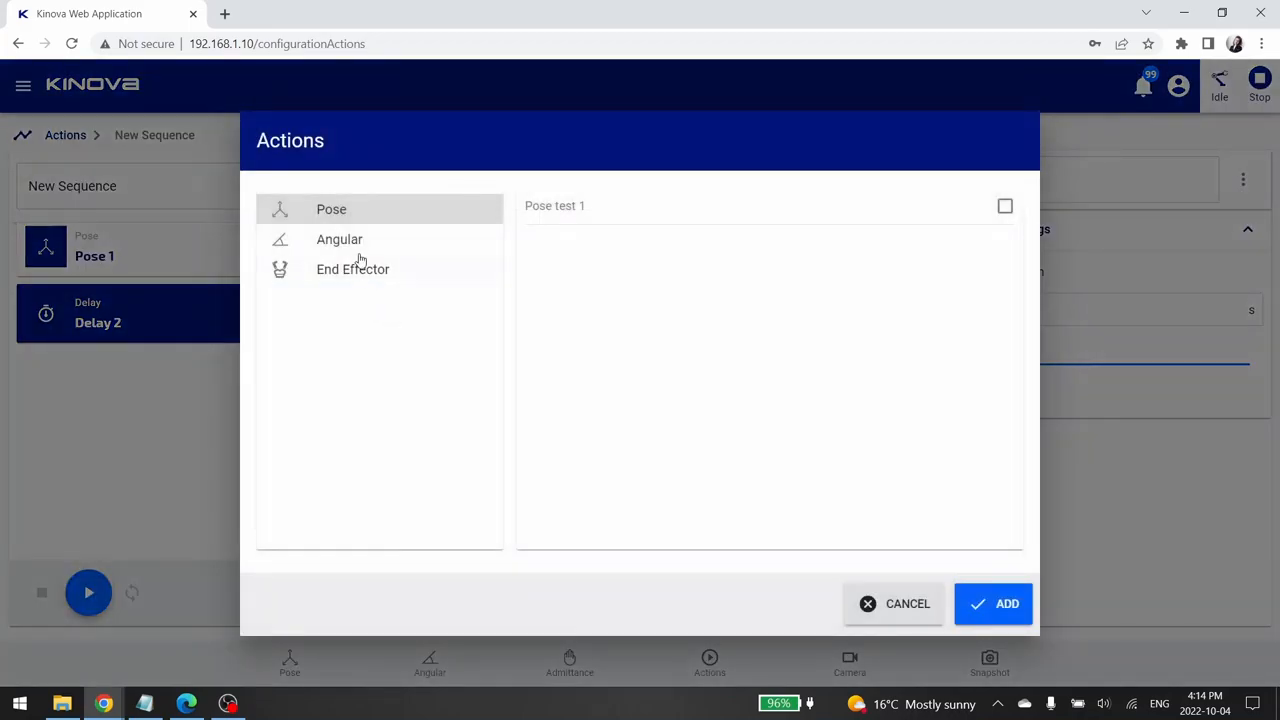
pyautogui.click(340, 240)
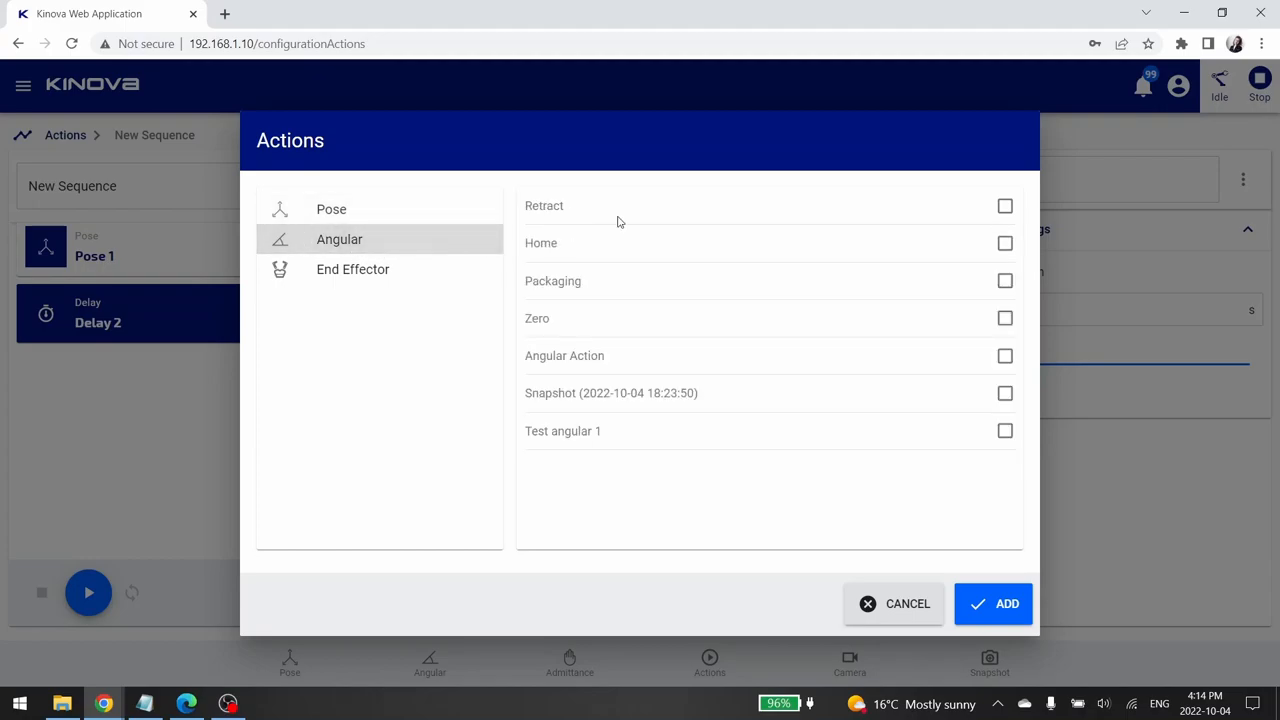
pyautogui.click(1004, 318)
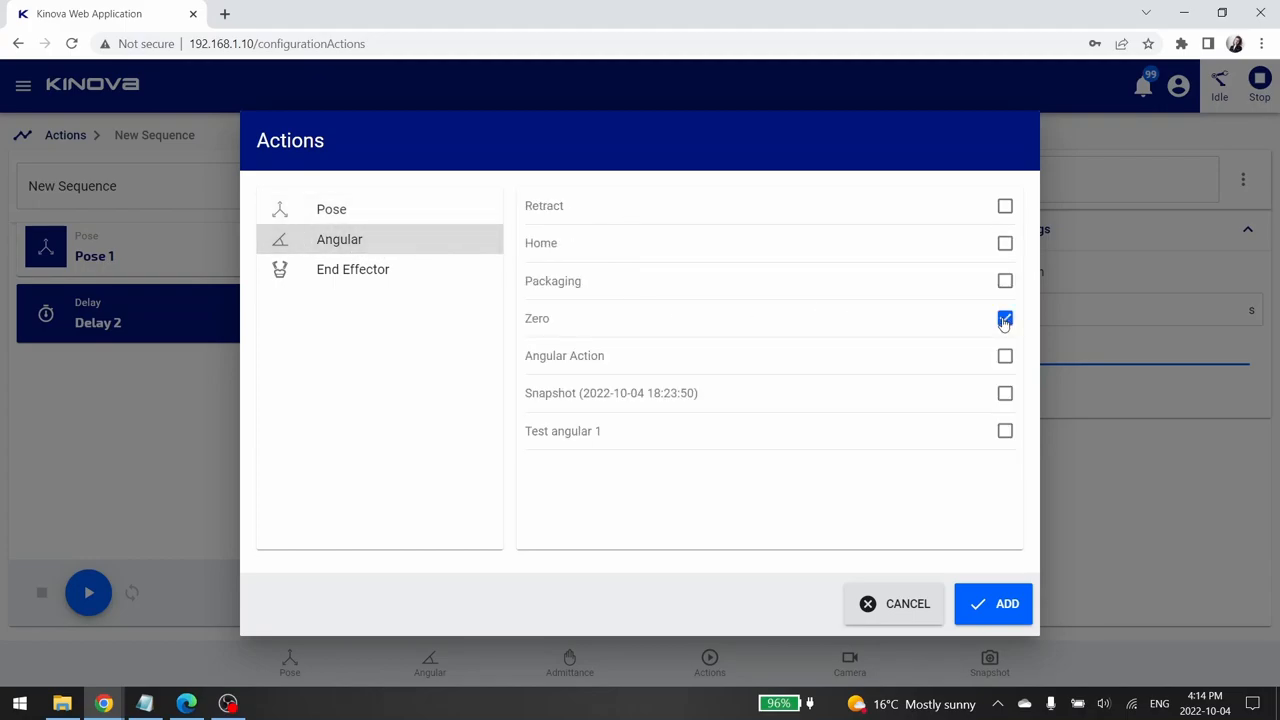
pyautogui.click(992, 604)
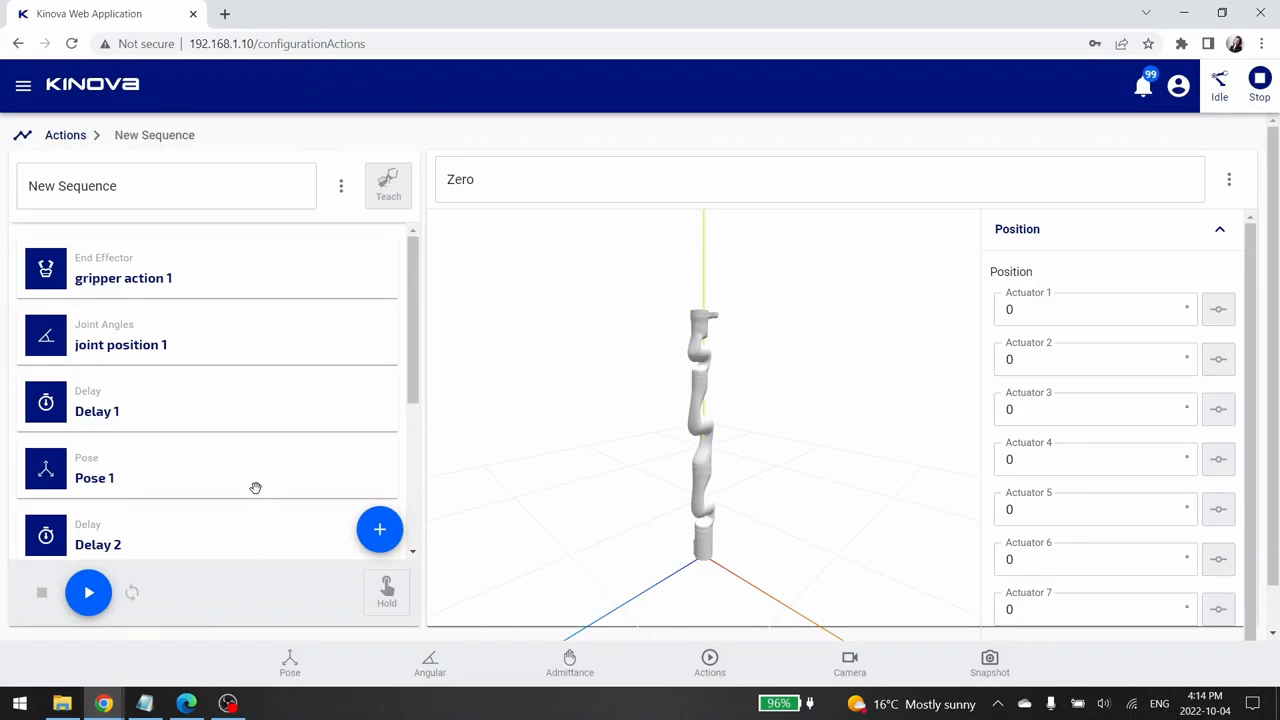
# Insert Delay 3 between Pose 1 and Zero and arrange the steps in their final order
pyautogui.scroll(-3)
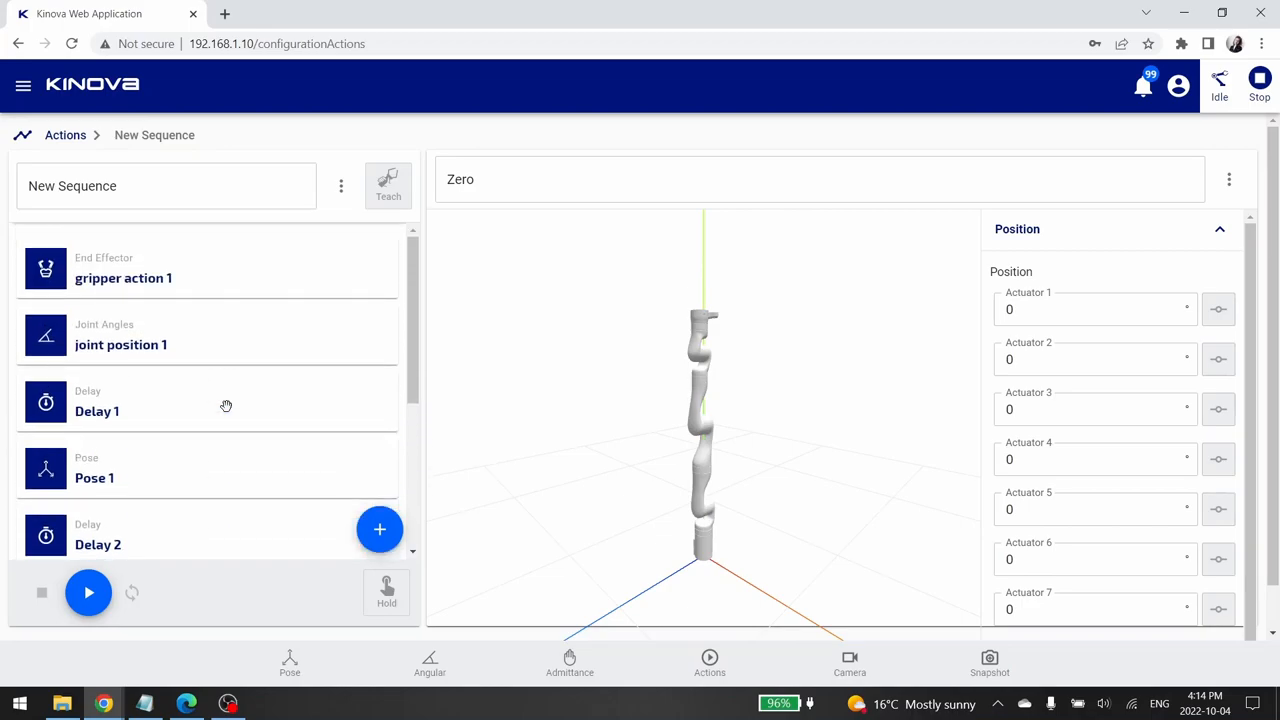
pyautogui.moveTo(192, 344)
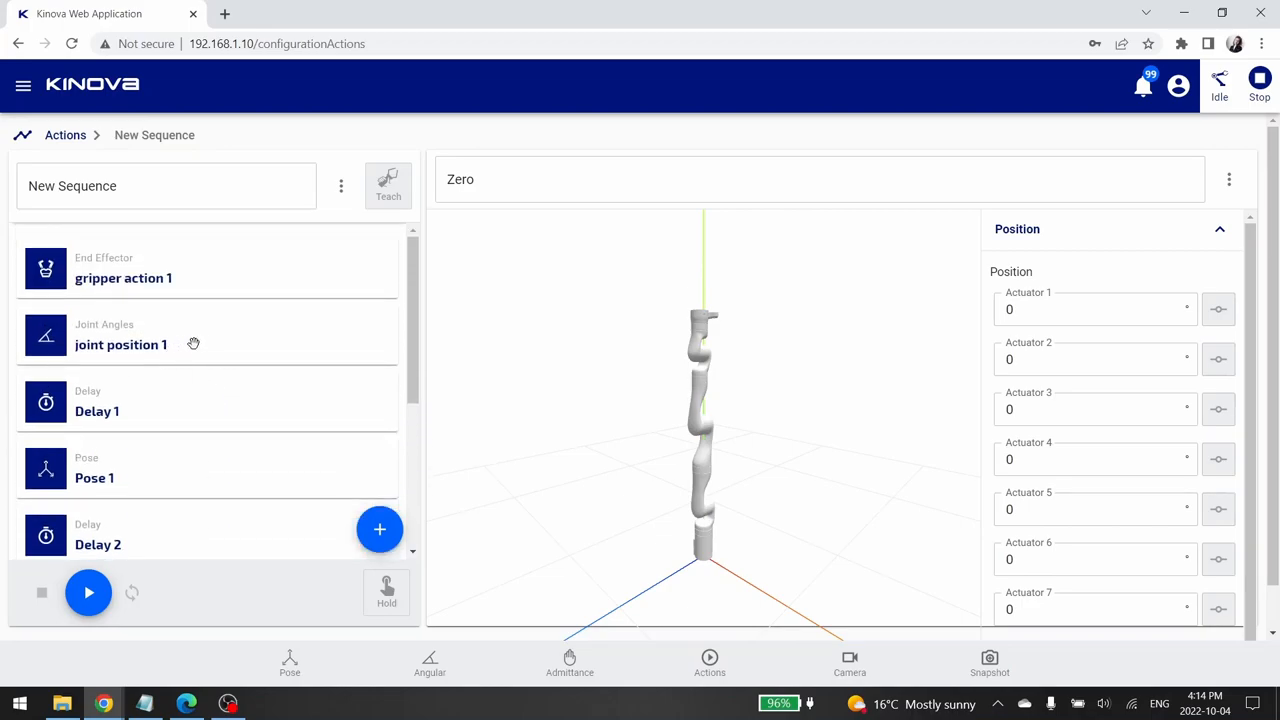
pyautogui.moveTo(210, 340)
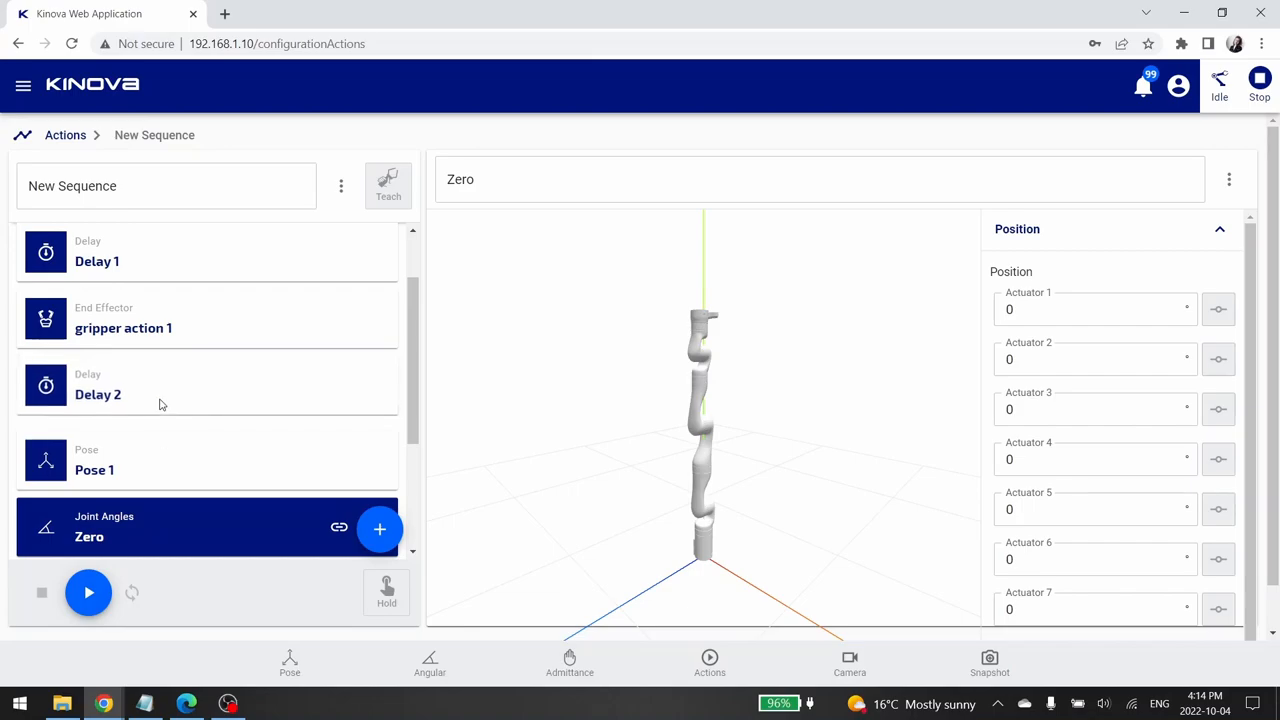
pyautogui.click(380, 528)
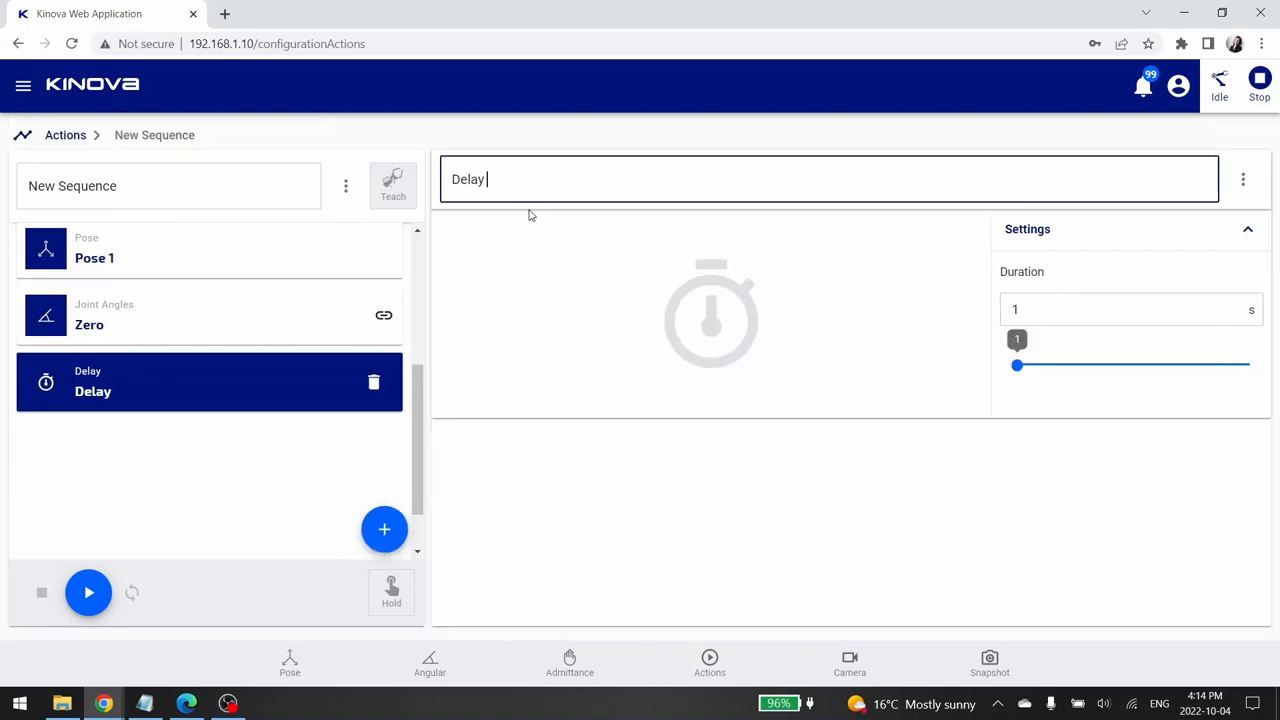
pyautogui.write('3')
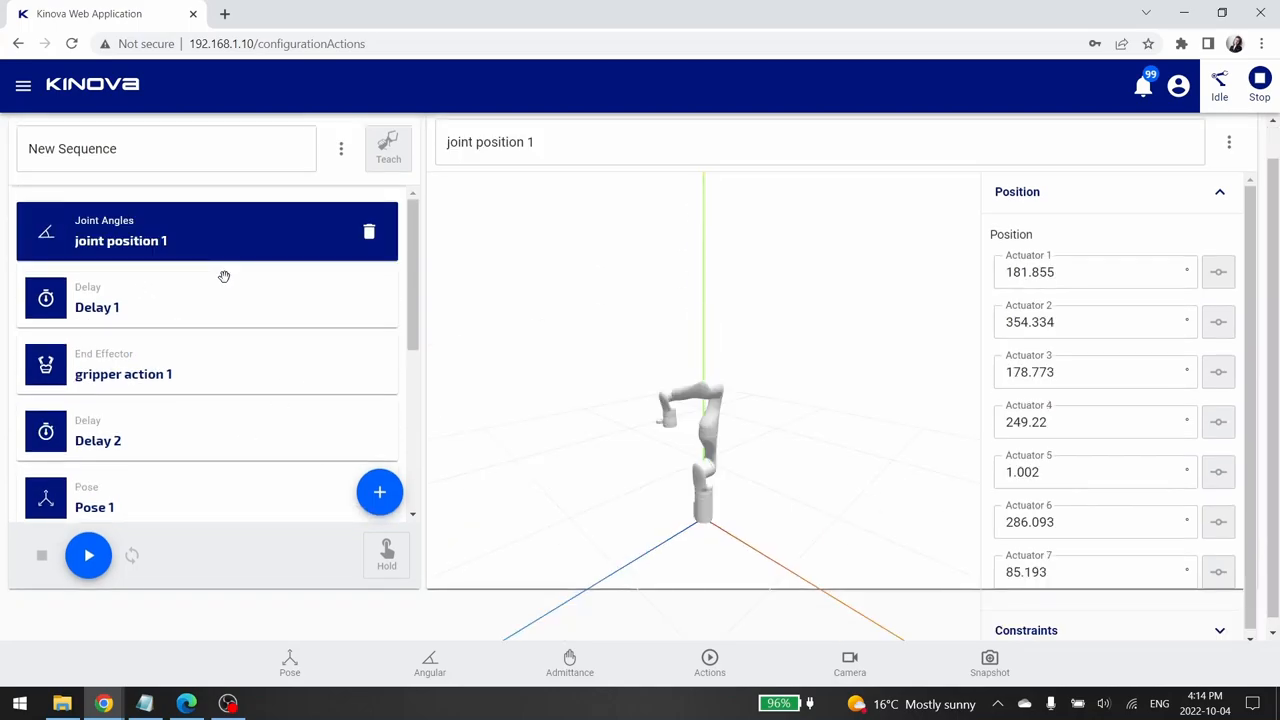
pyautogui.click(120, 308)
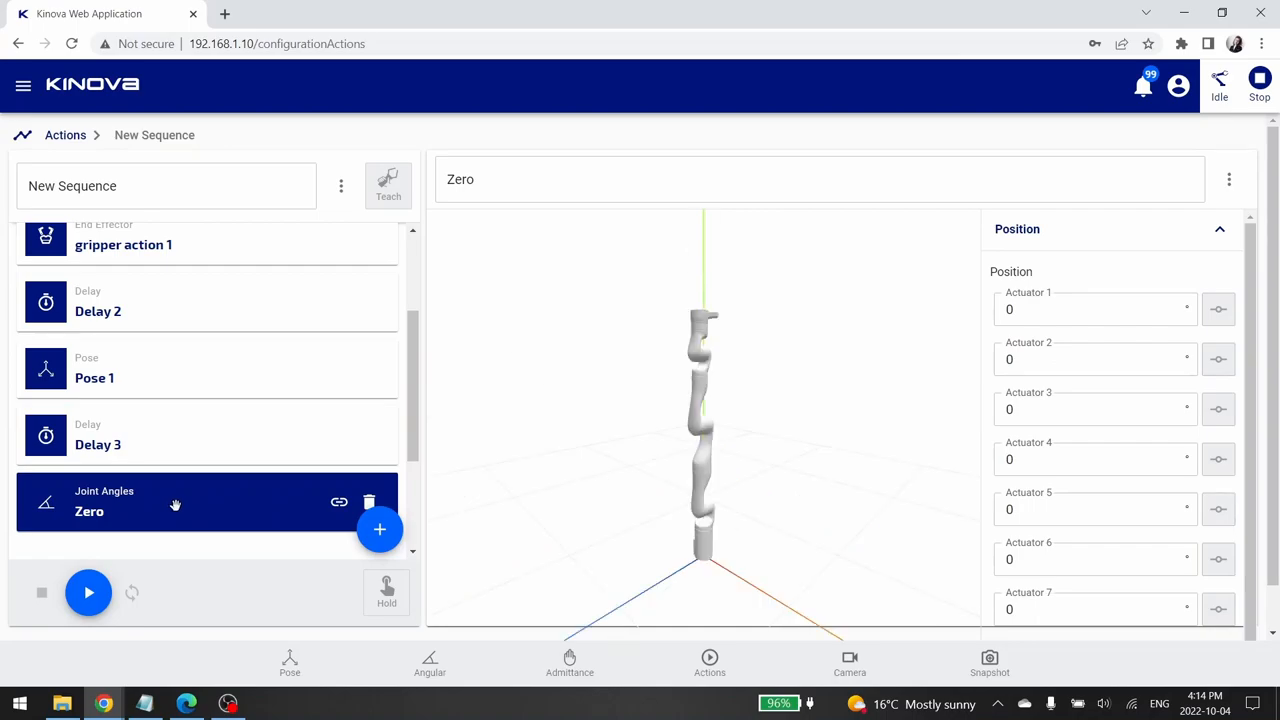
pyautogui.moveTo(156, 552)
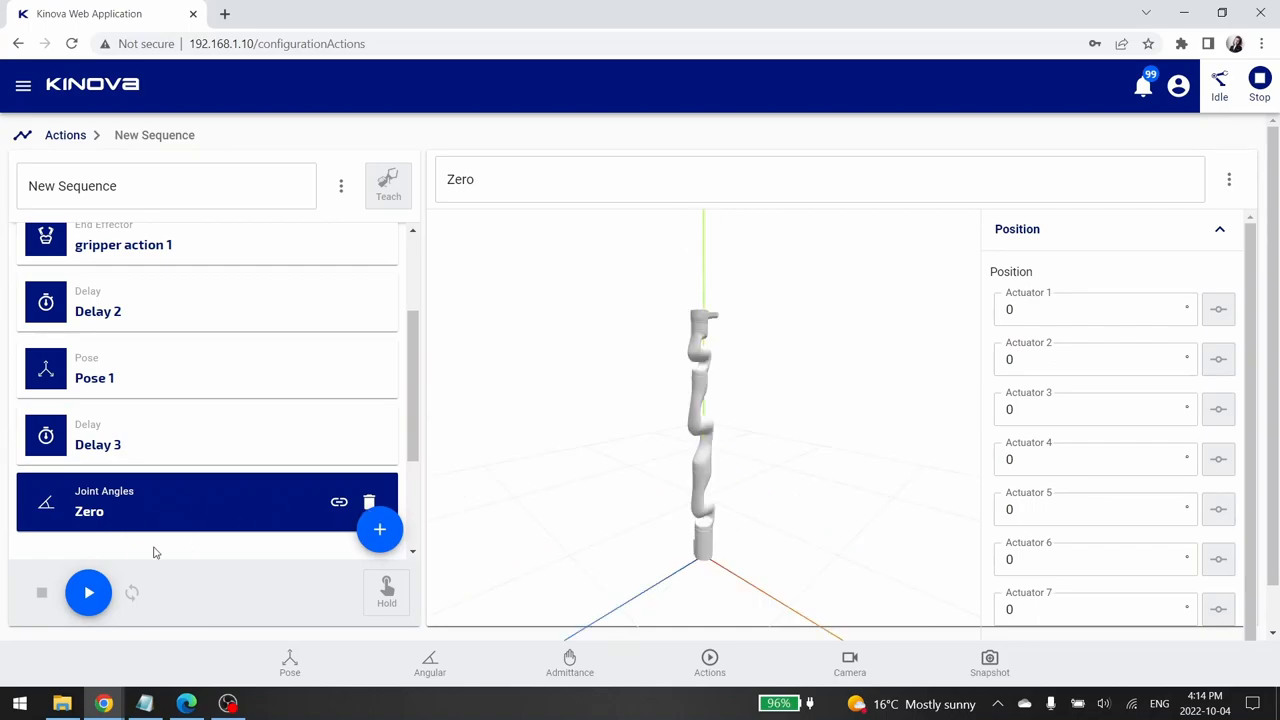
pyautogui.click(88, 592)
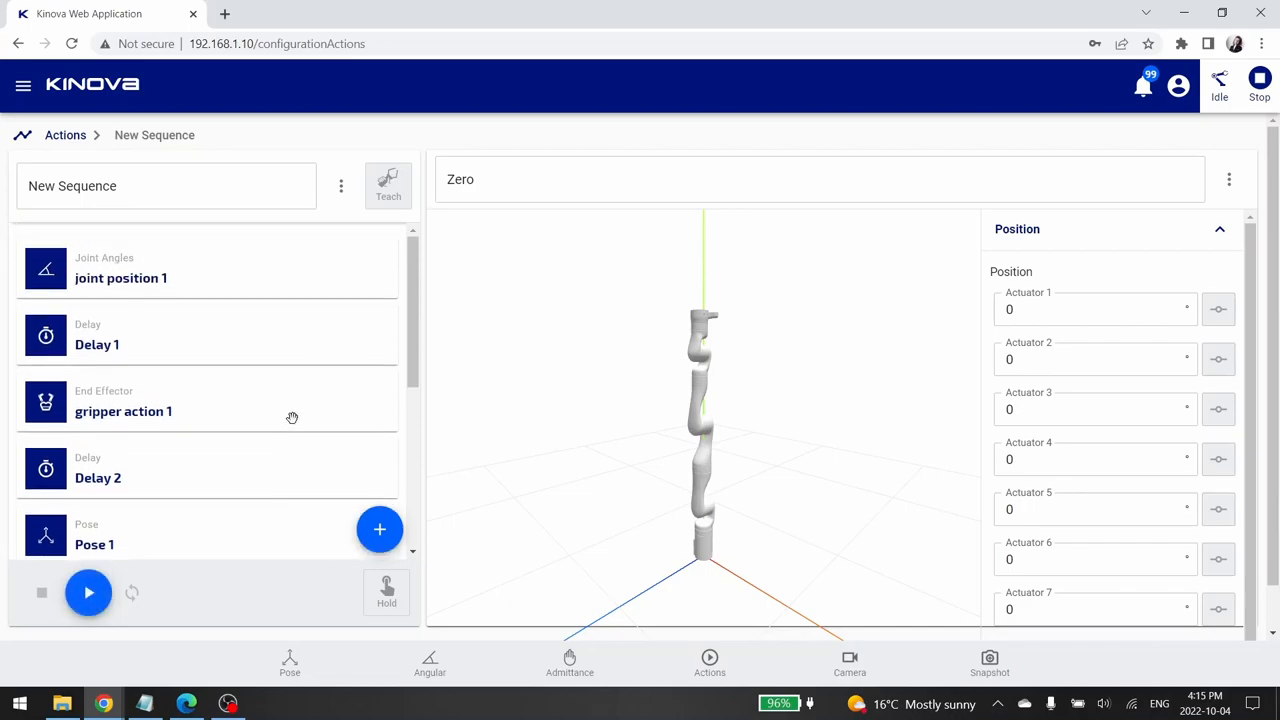
# Play the New Sequence so the arm runs every step through to Zero
pyautogui.click(88, 592)
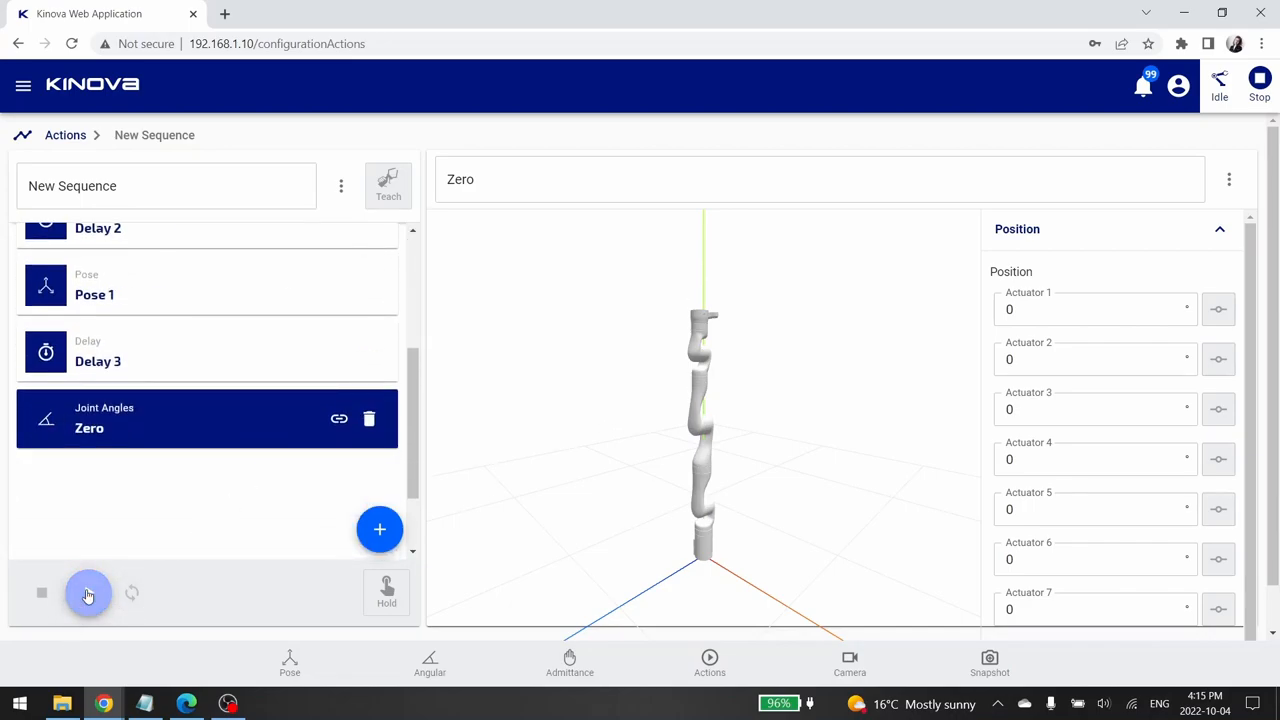
pyautogui.click(88, 592)
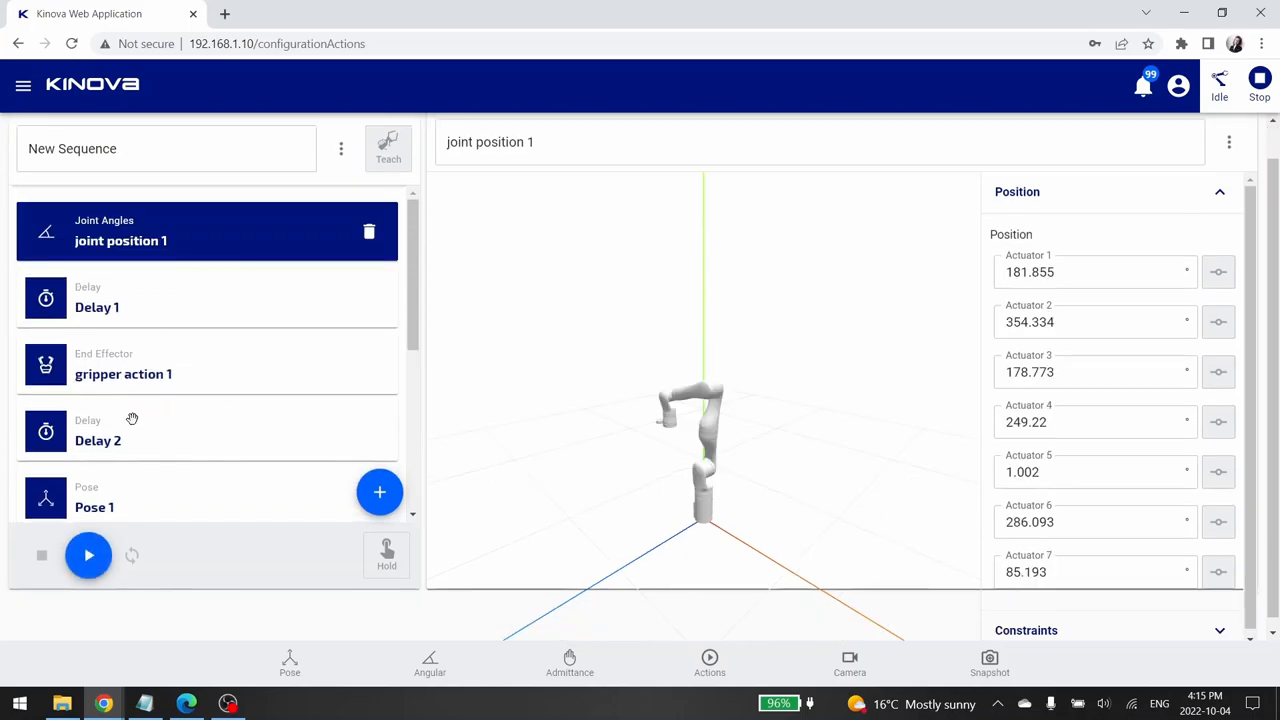
pyautogui.click(88, 556)
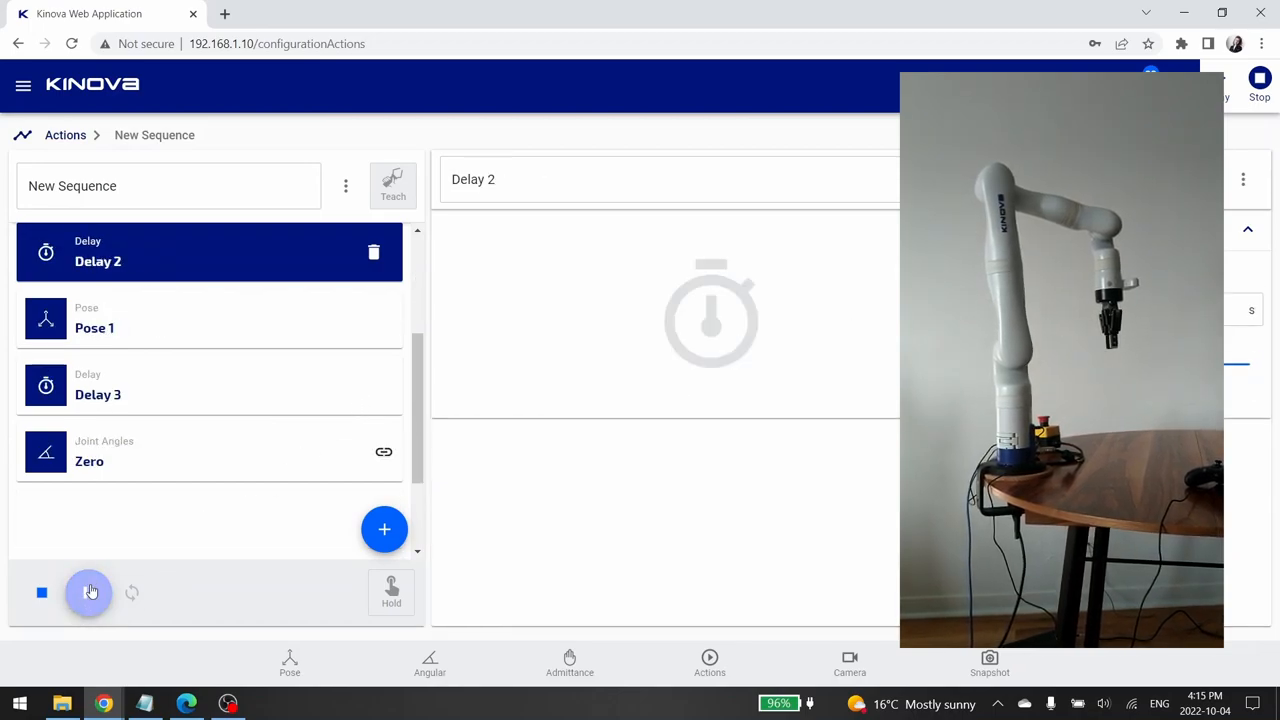
pyautogui.click(88, 592)
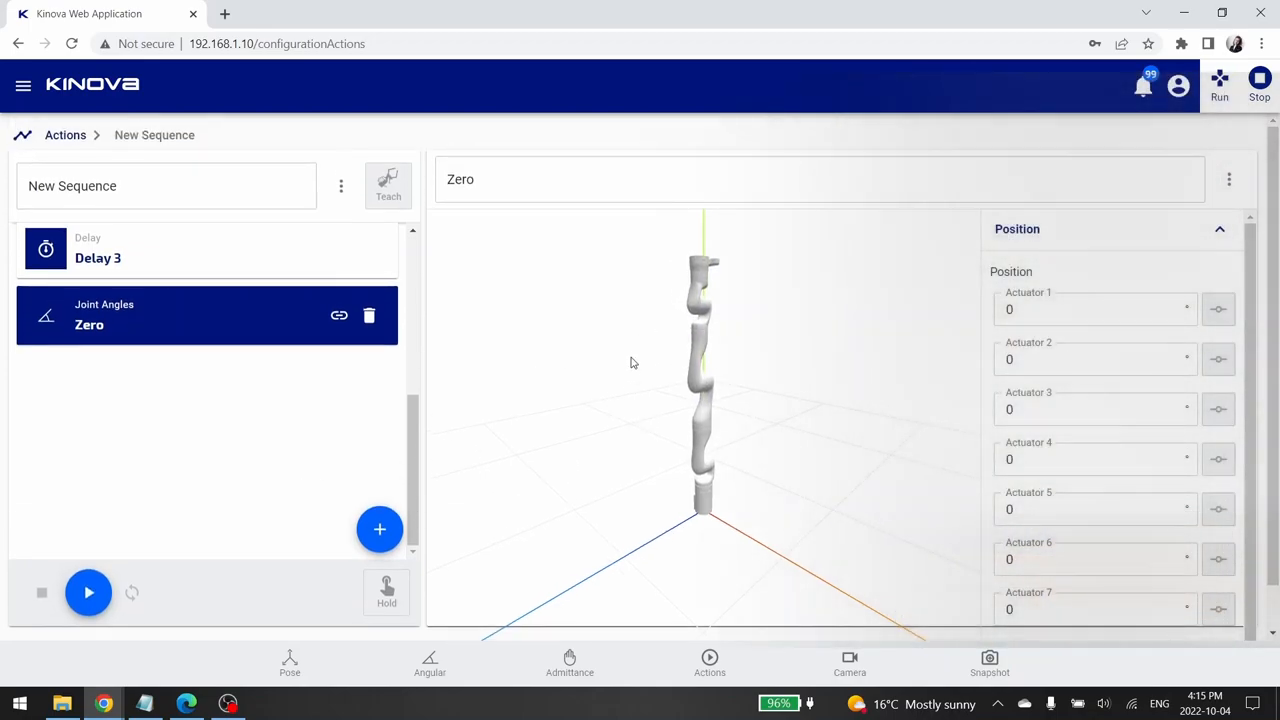
pyautogui.moveTo(524, 508)
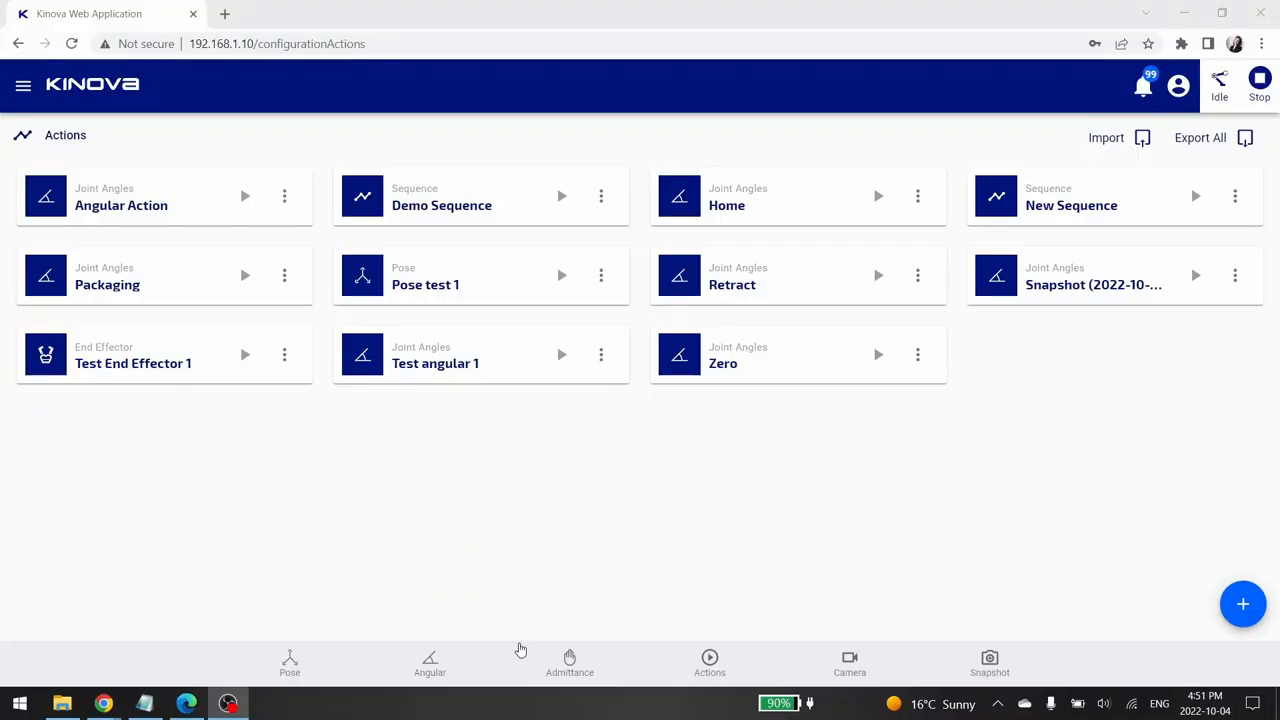
pyautogui.moveTo(940, 564)
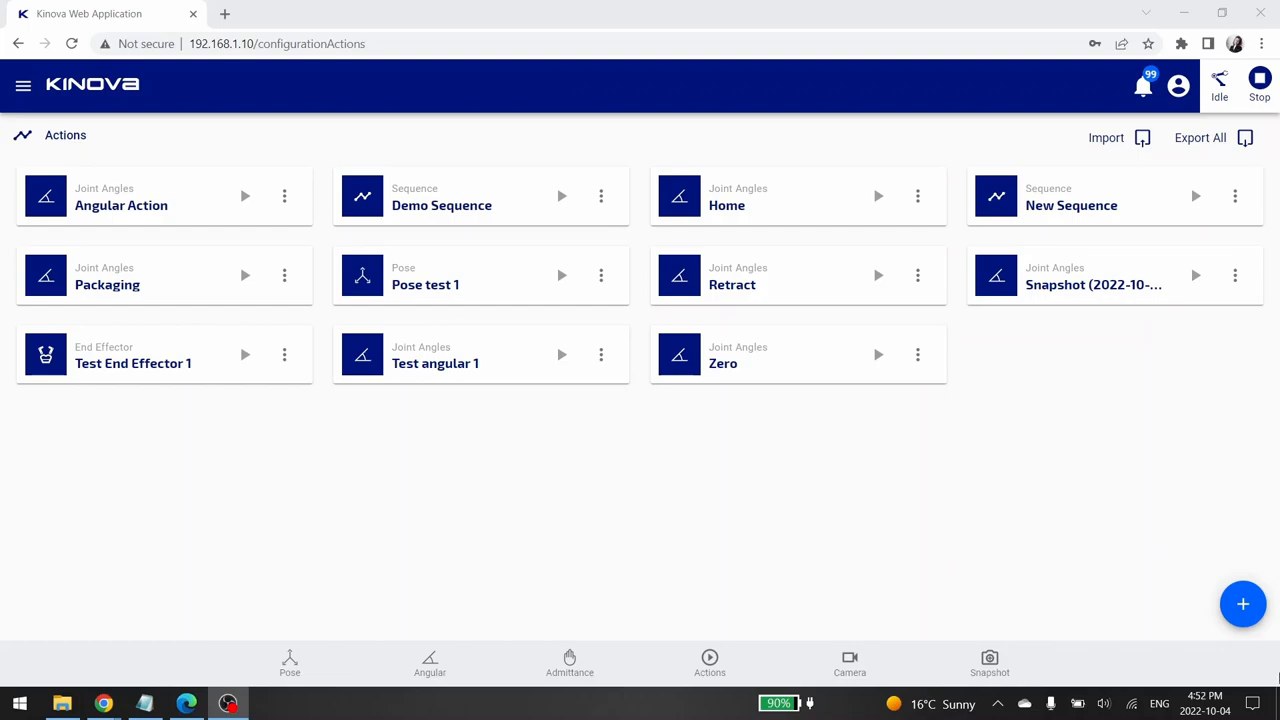
# Create a new Sequence action and rename it teaching sequence
pyautogui.click(1242, 604)
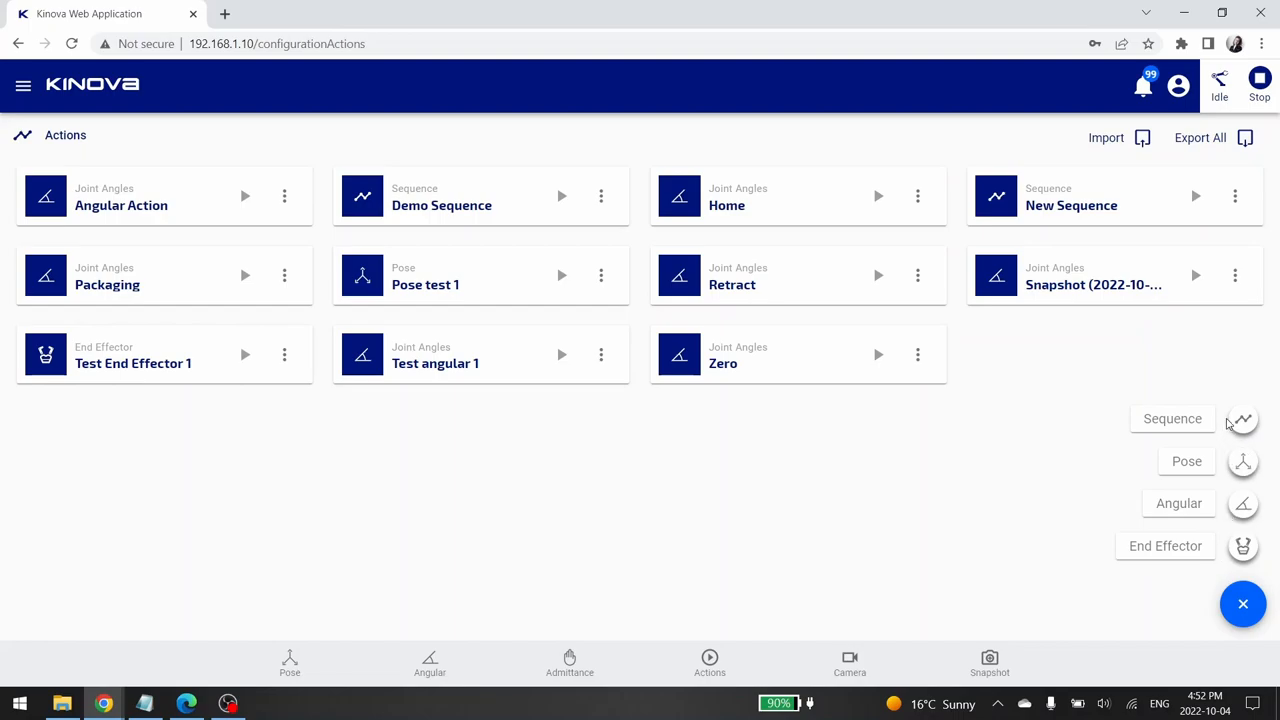
pyautogui.click(1172, 418)
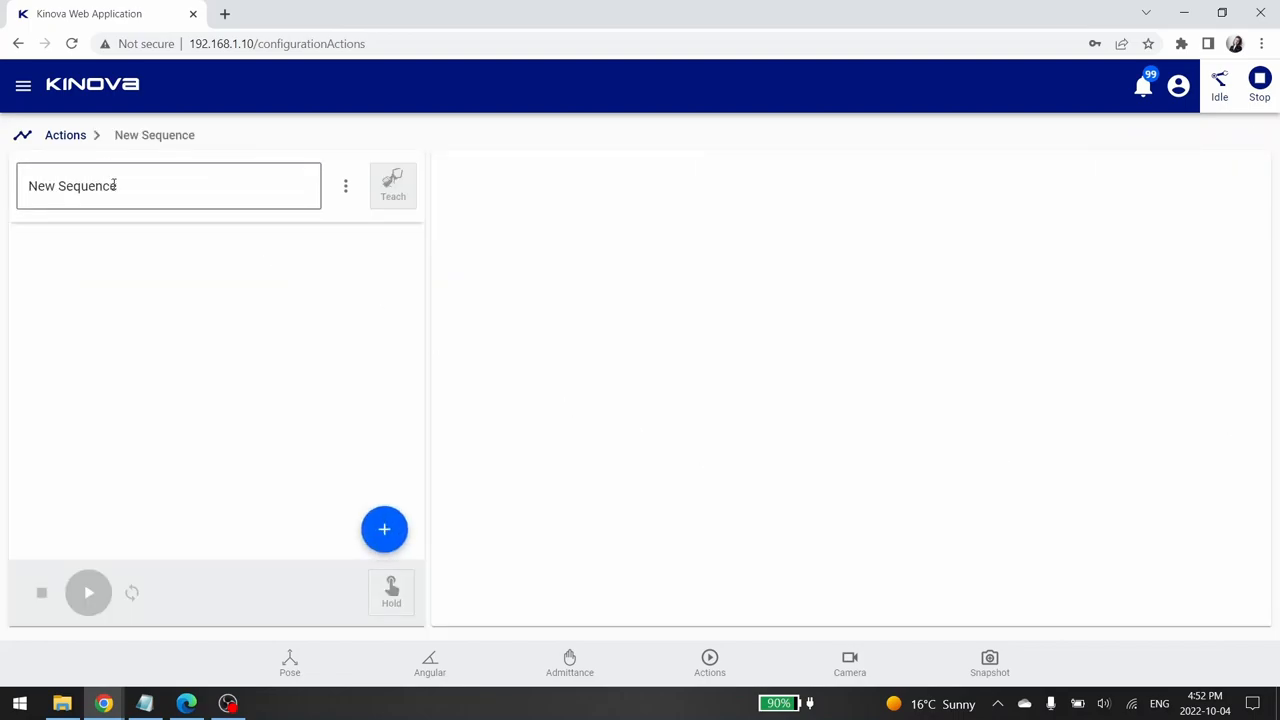
pyautogui.write('teaching')
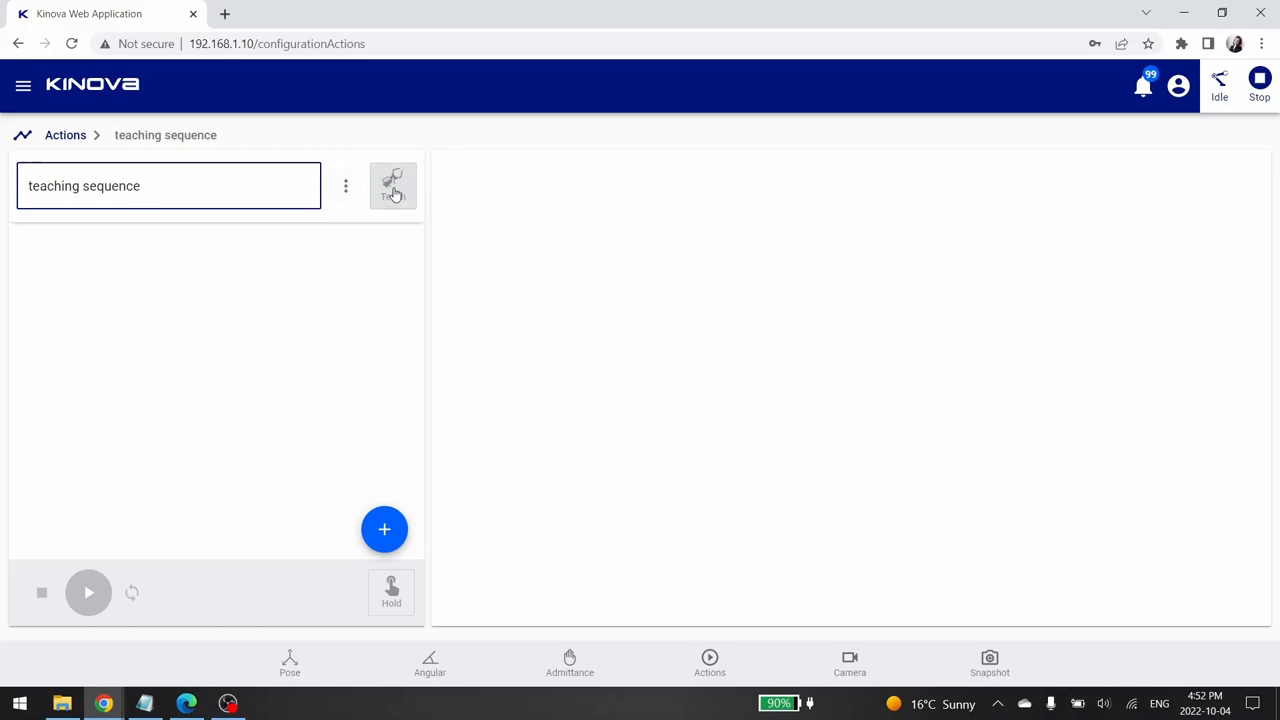
# Turn on Teach with Joint guidance and capture the arm's current position
pyautogui.click(392, 184)
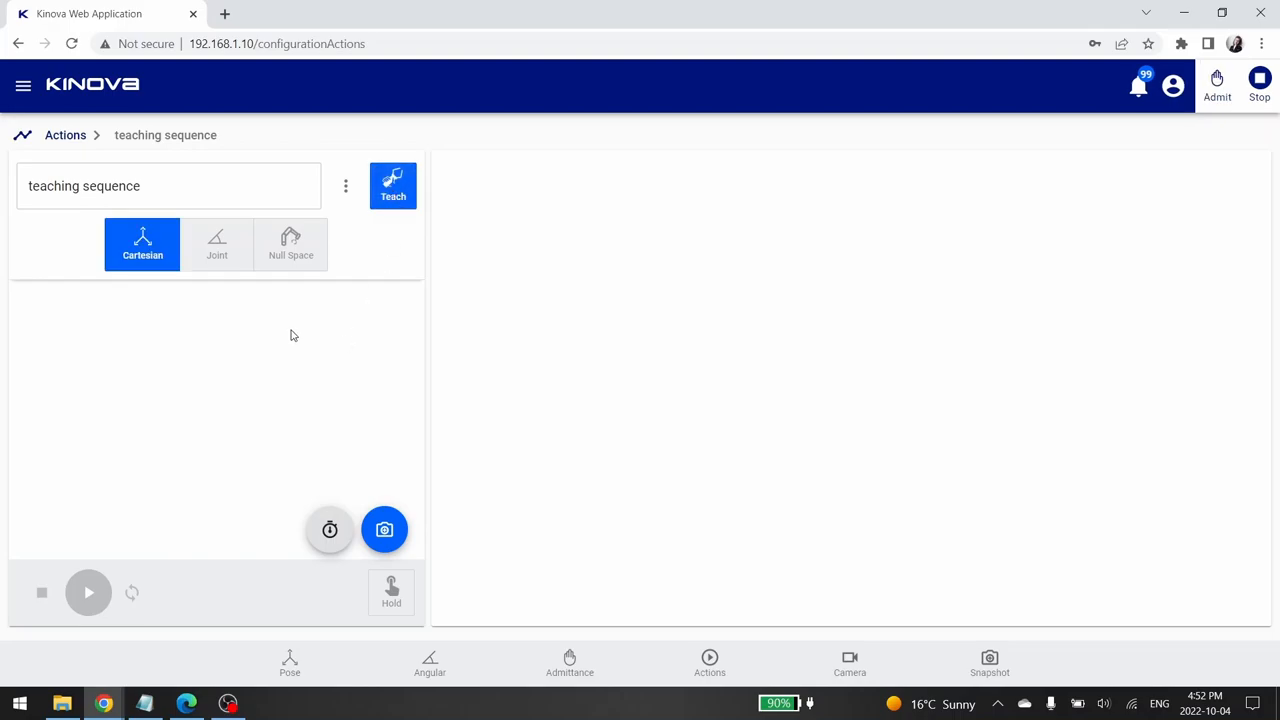
pyautogui.click(216, 244)
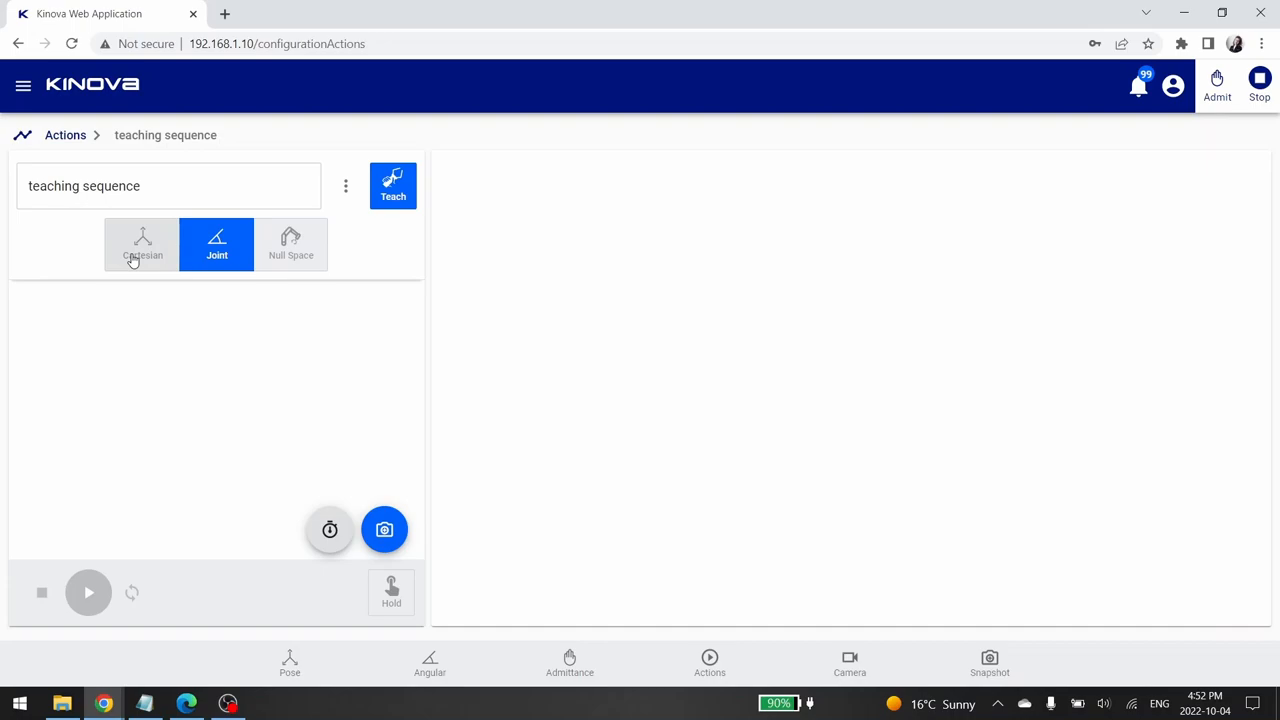
pyautogui.moveTo(310, 250)
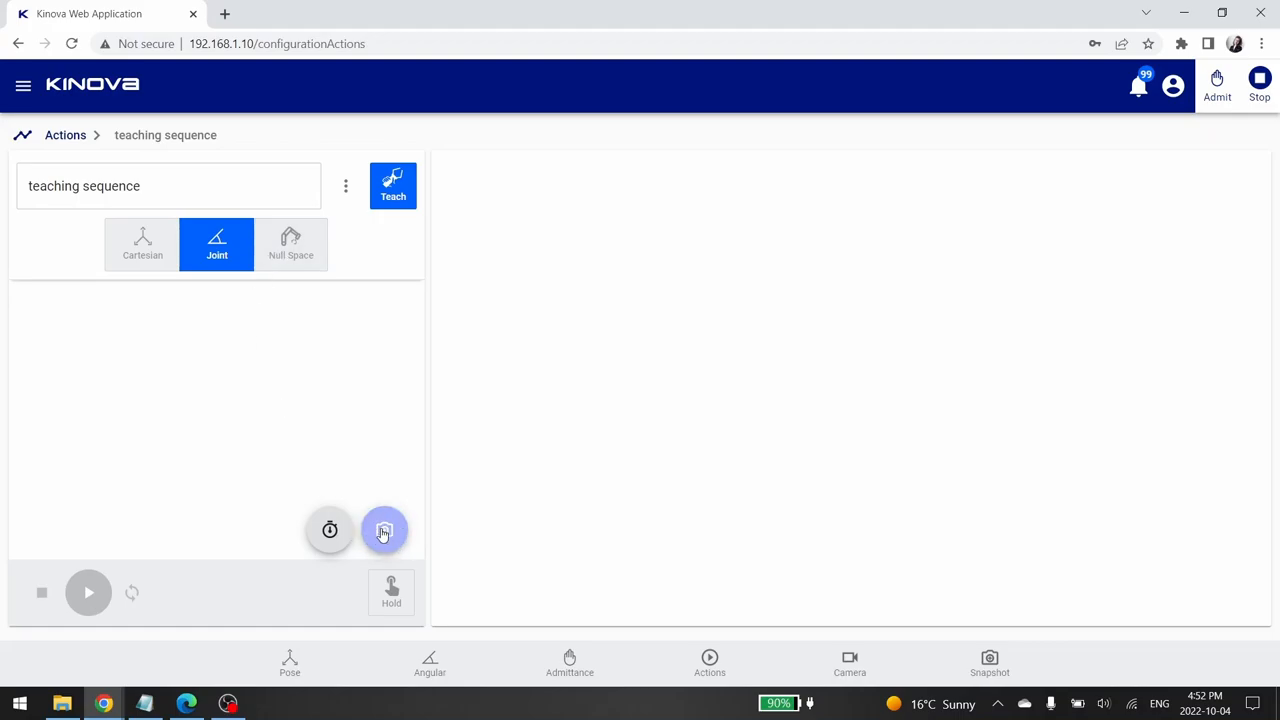
pyautogui.click(384, 530)
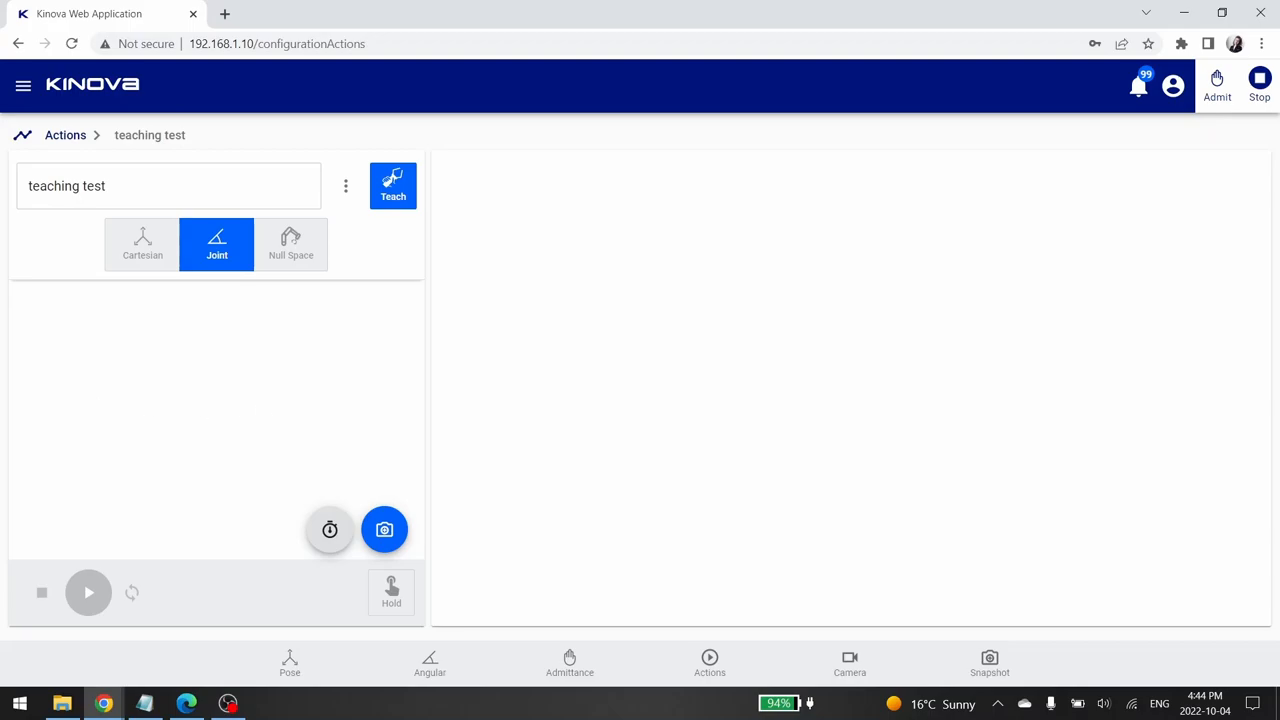
# Keep Joint guidance and snapshot two joint-angle poses plus a gripper state
pyautogui.click(292, 244)
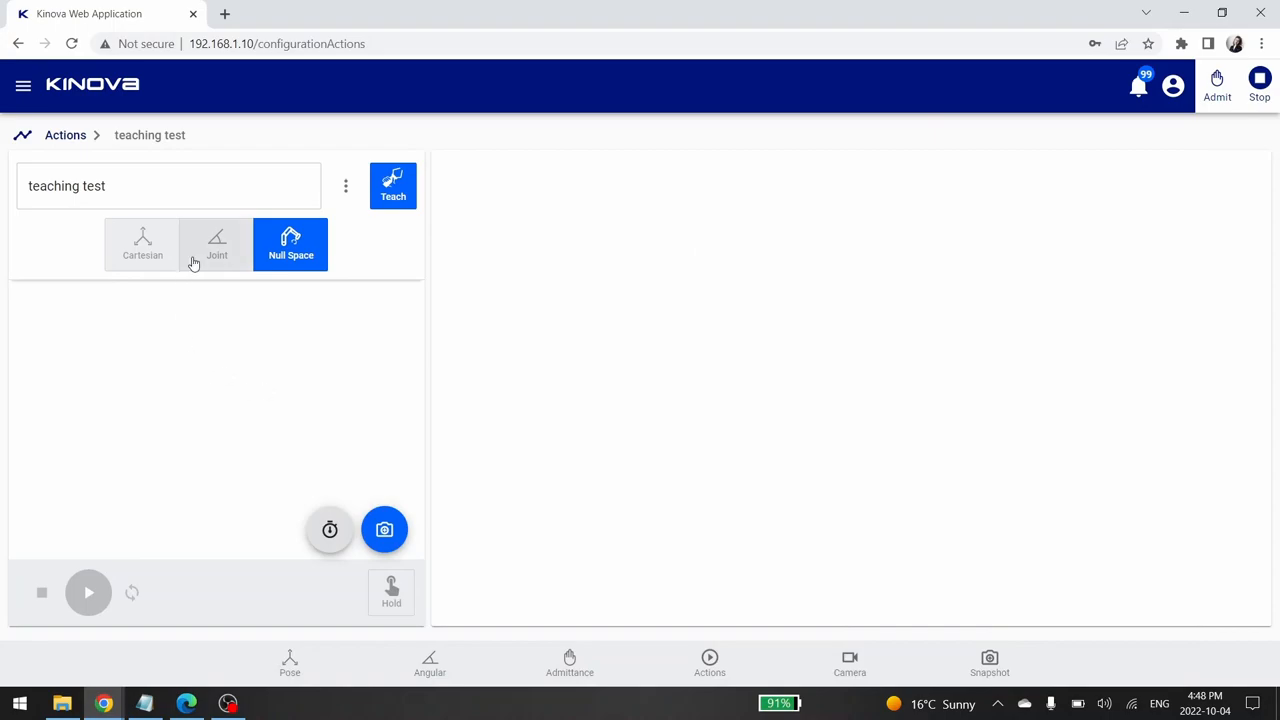
pyautogui.click(216, 244)
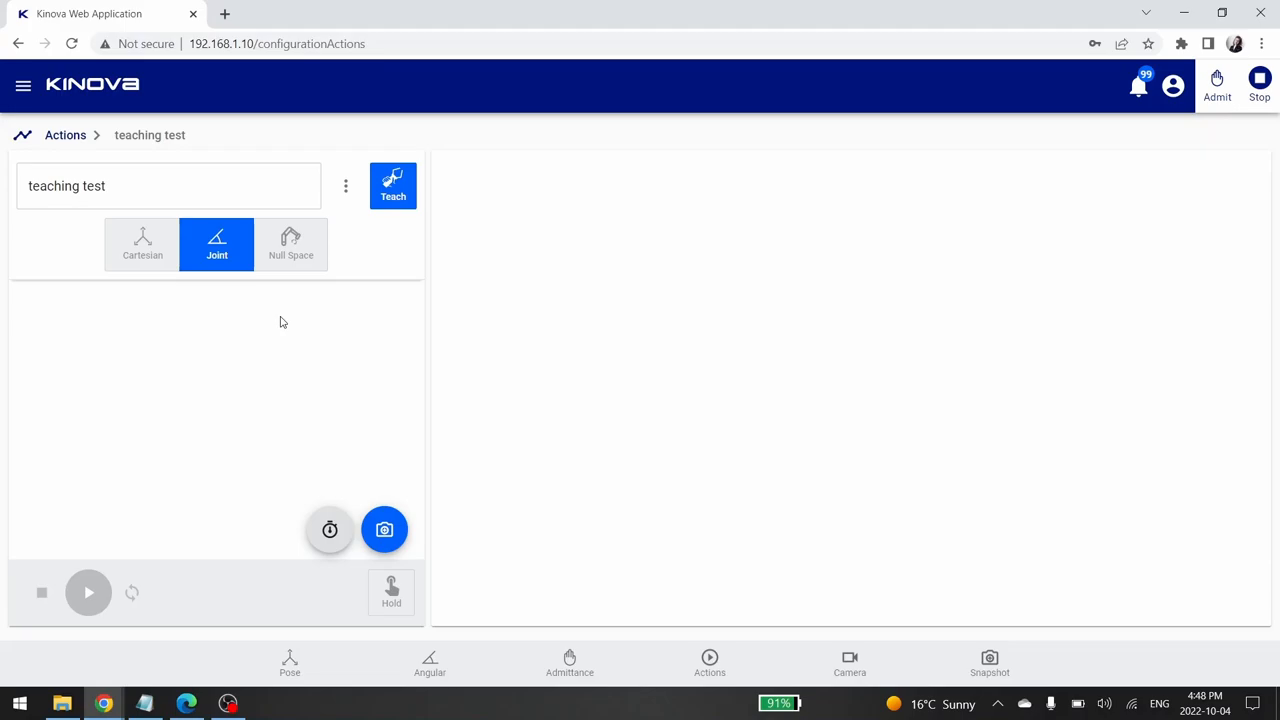
pyautogui.click(384, 528)
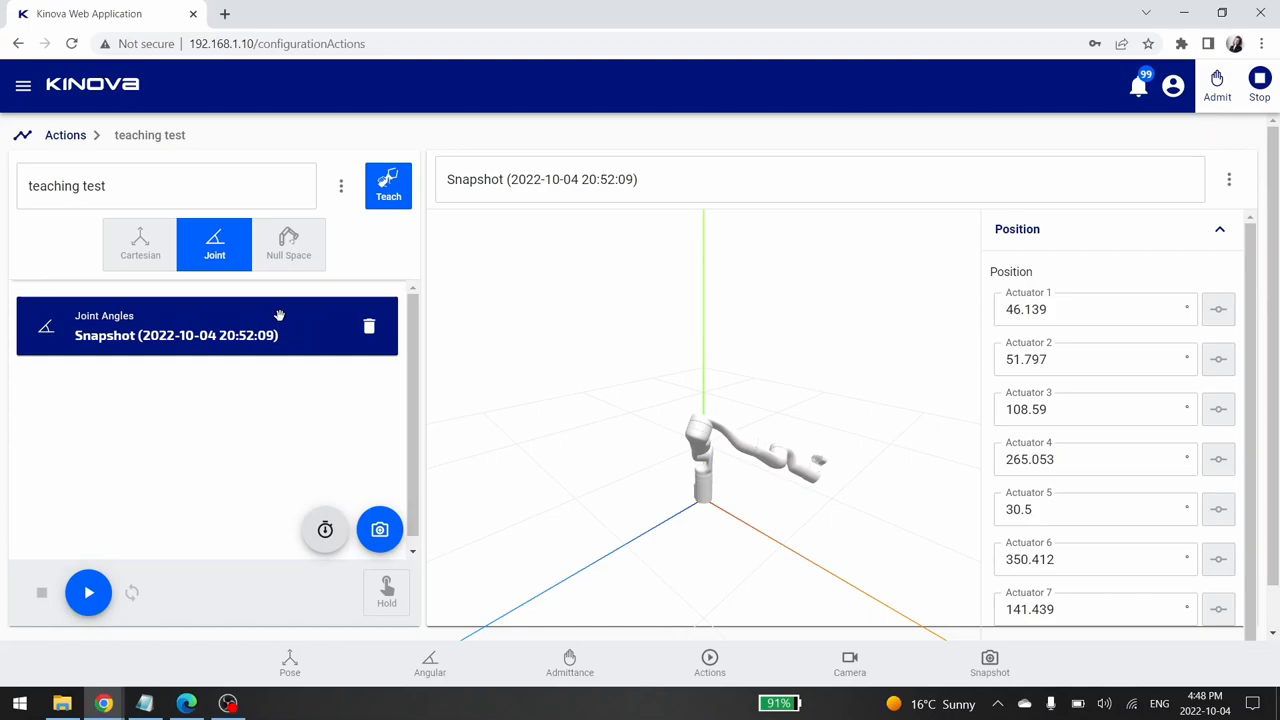
pyautogui.click(88, 592)
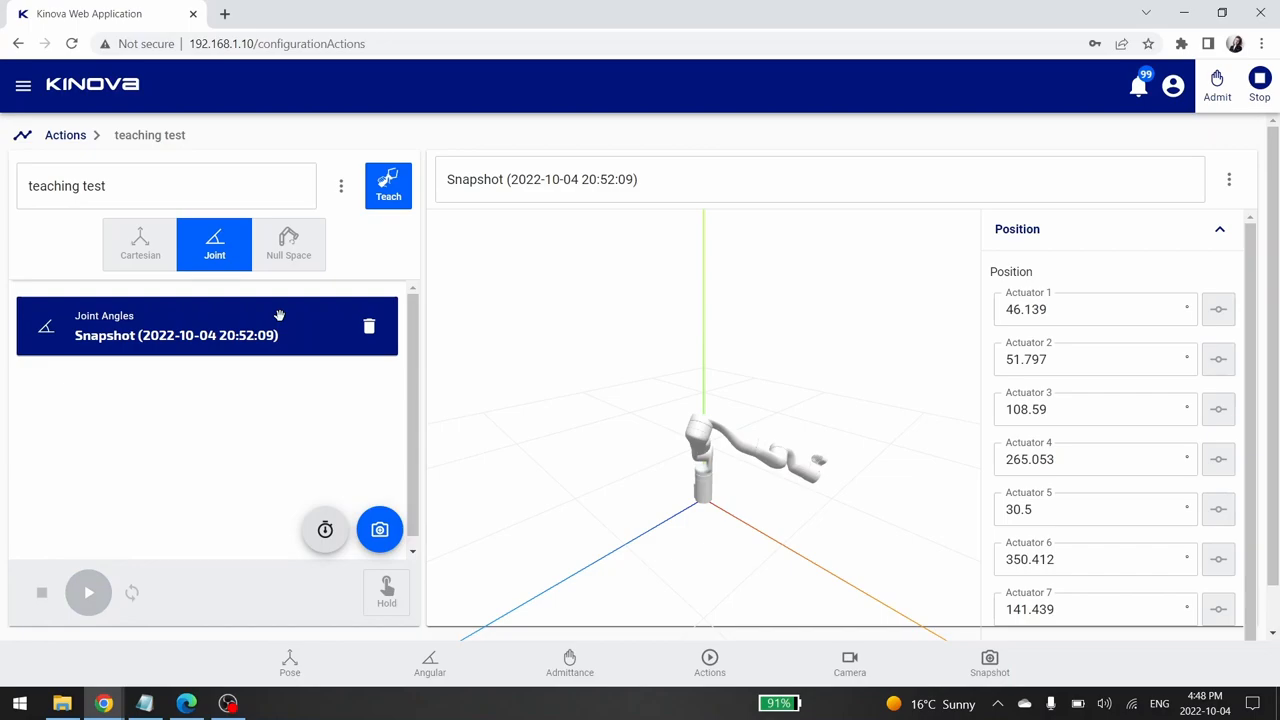
pyautogui.click(380, 530)
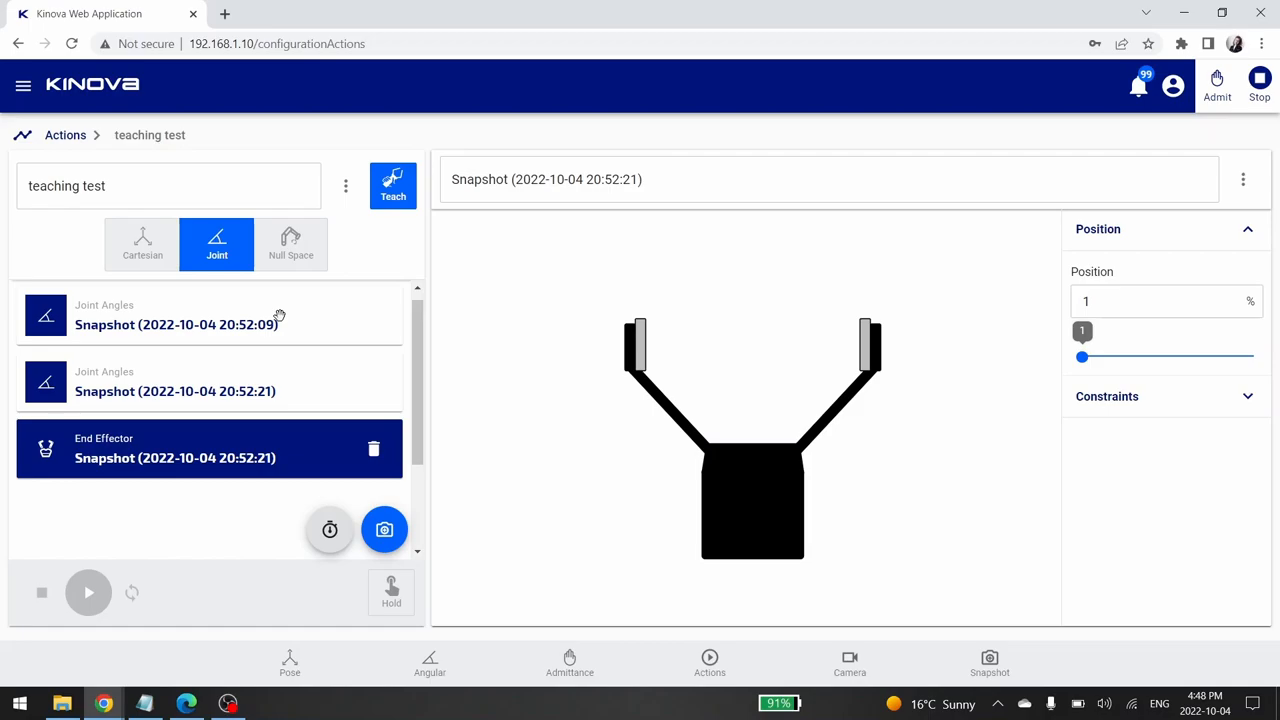
pyautogui.moveTo(308, 356)
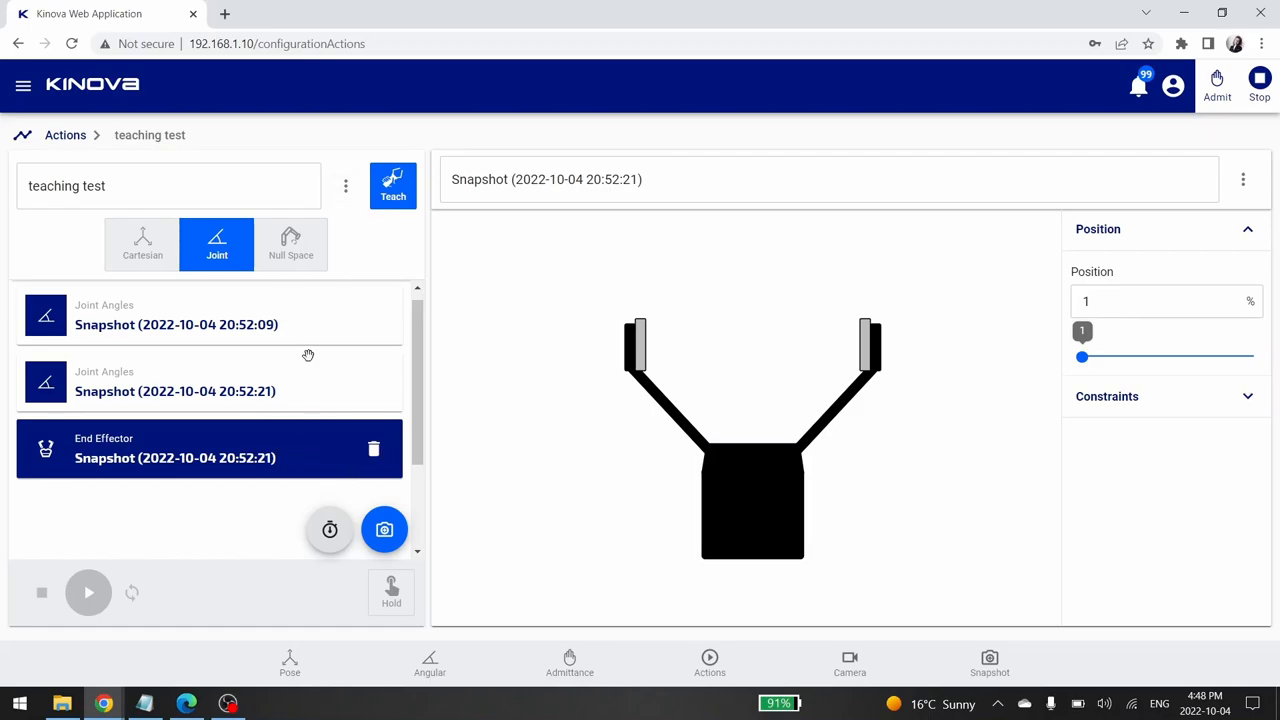
pyautogui.scroll(-3)
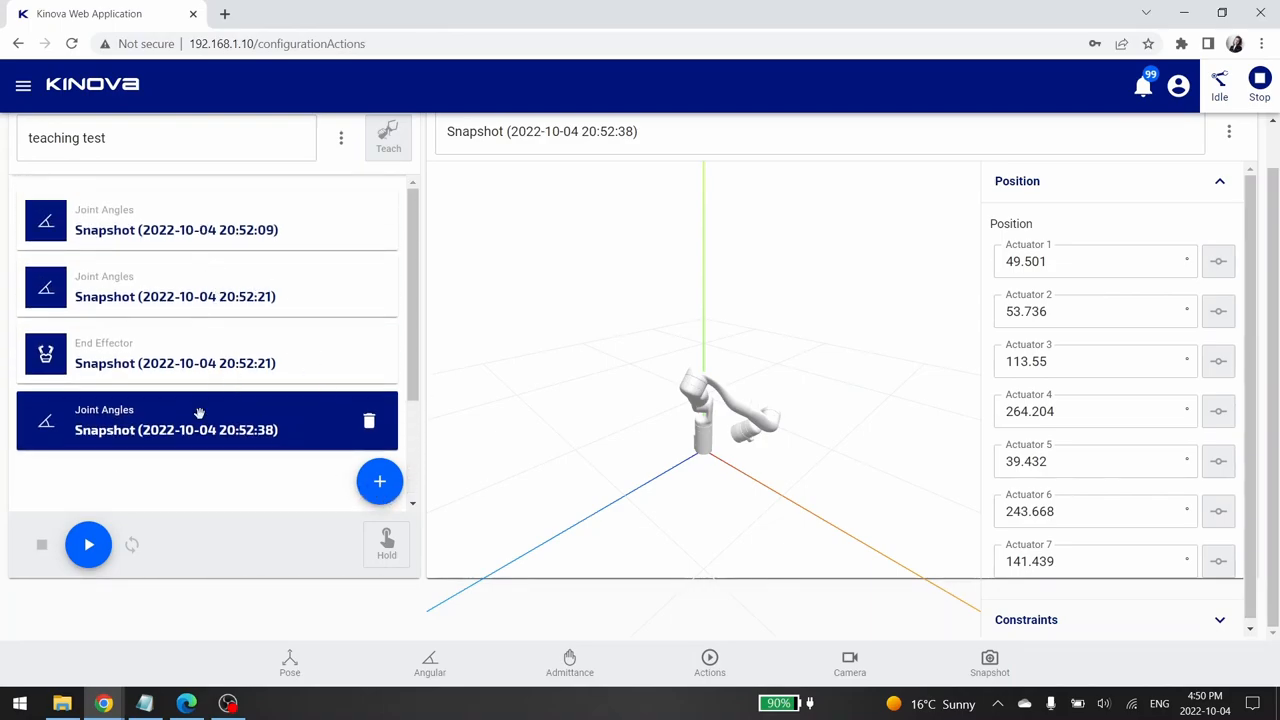
# Bring up the add-step choices for the teaching test sequence
pyautogui.click(380, 480)
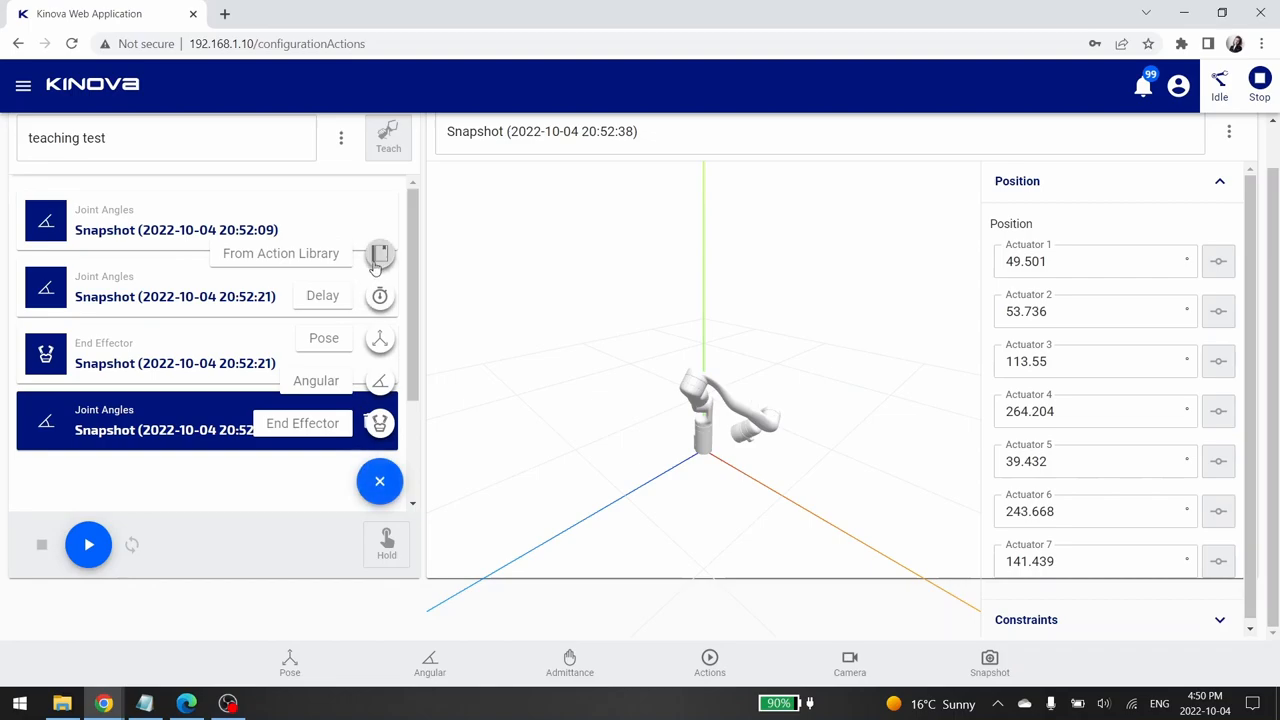